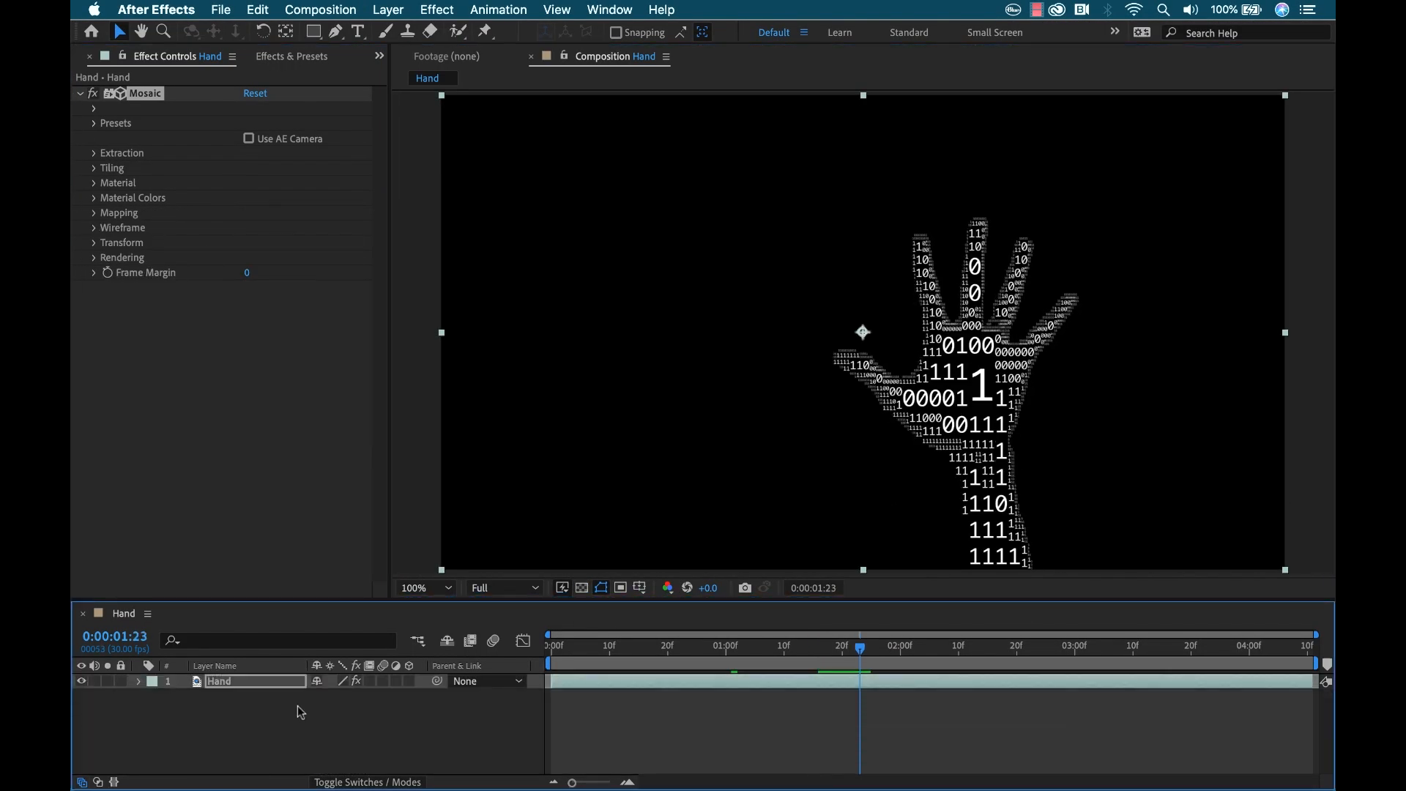
Step: Preview the France 2 face-tiled and fractal-noise Mosaic examples, then return to the Hand composition
click(93, 197)
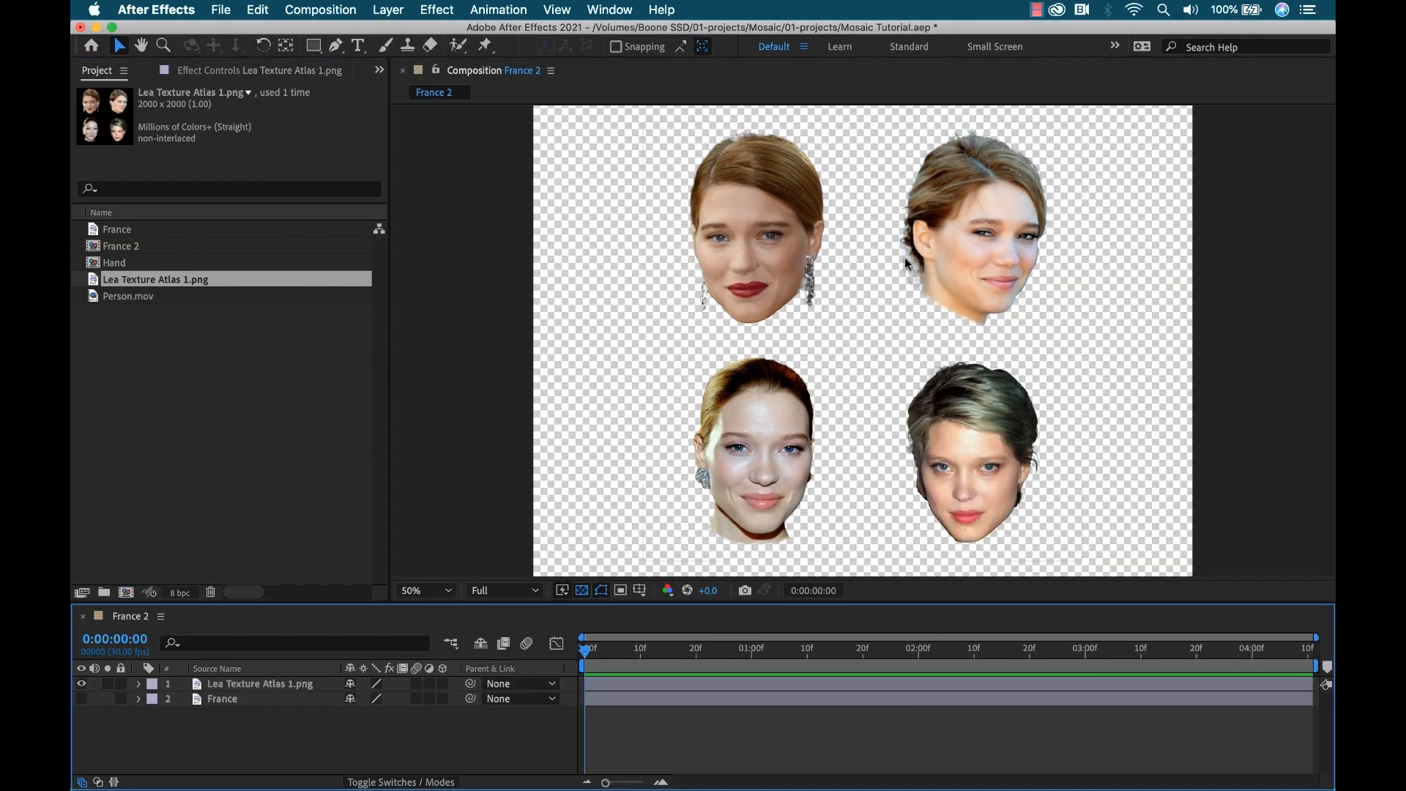
click(221, 698)
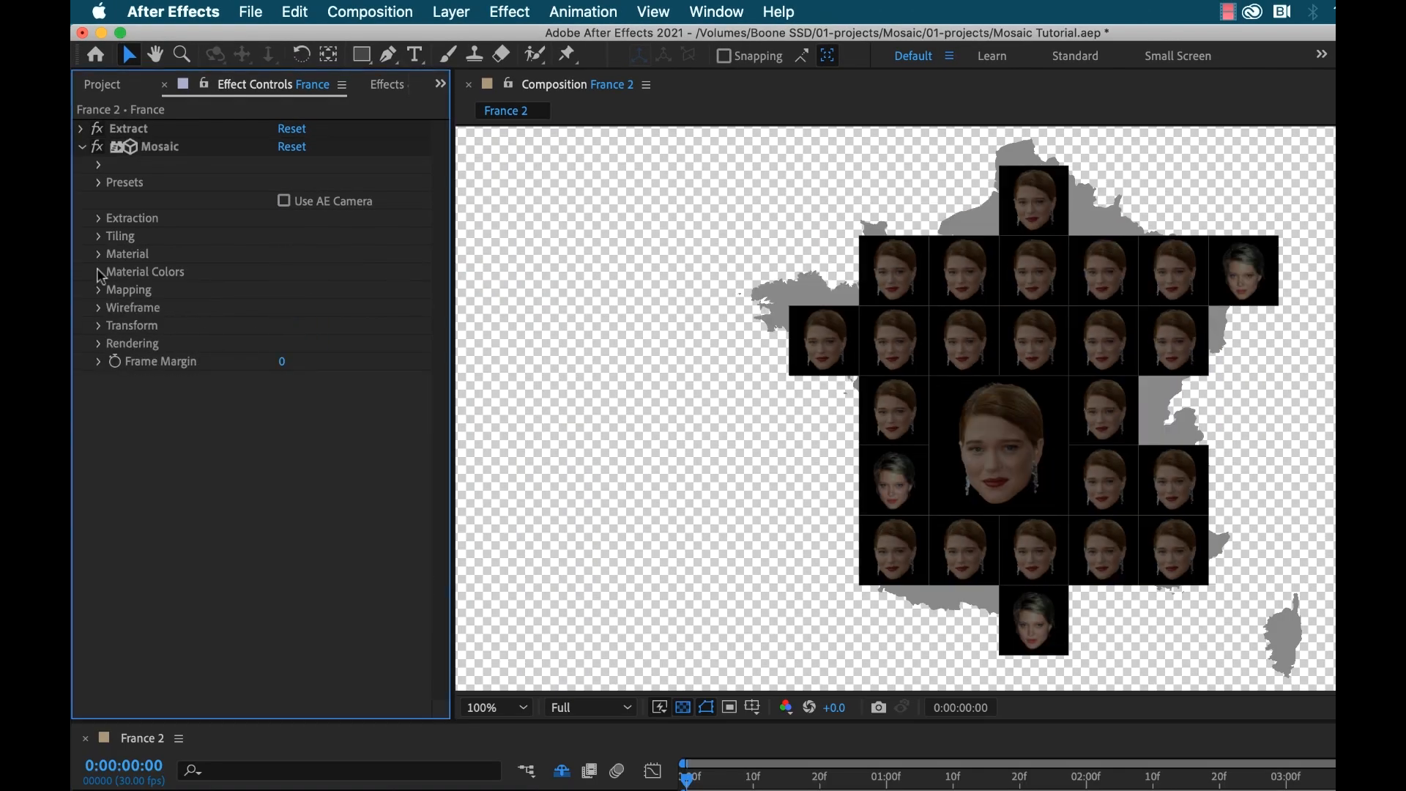
click(97, 236)
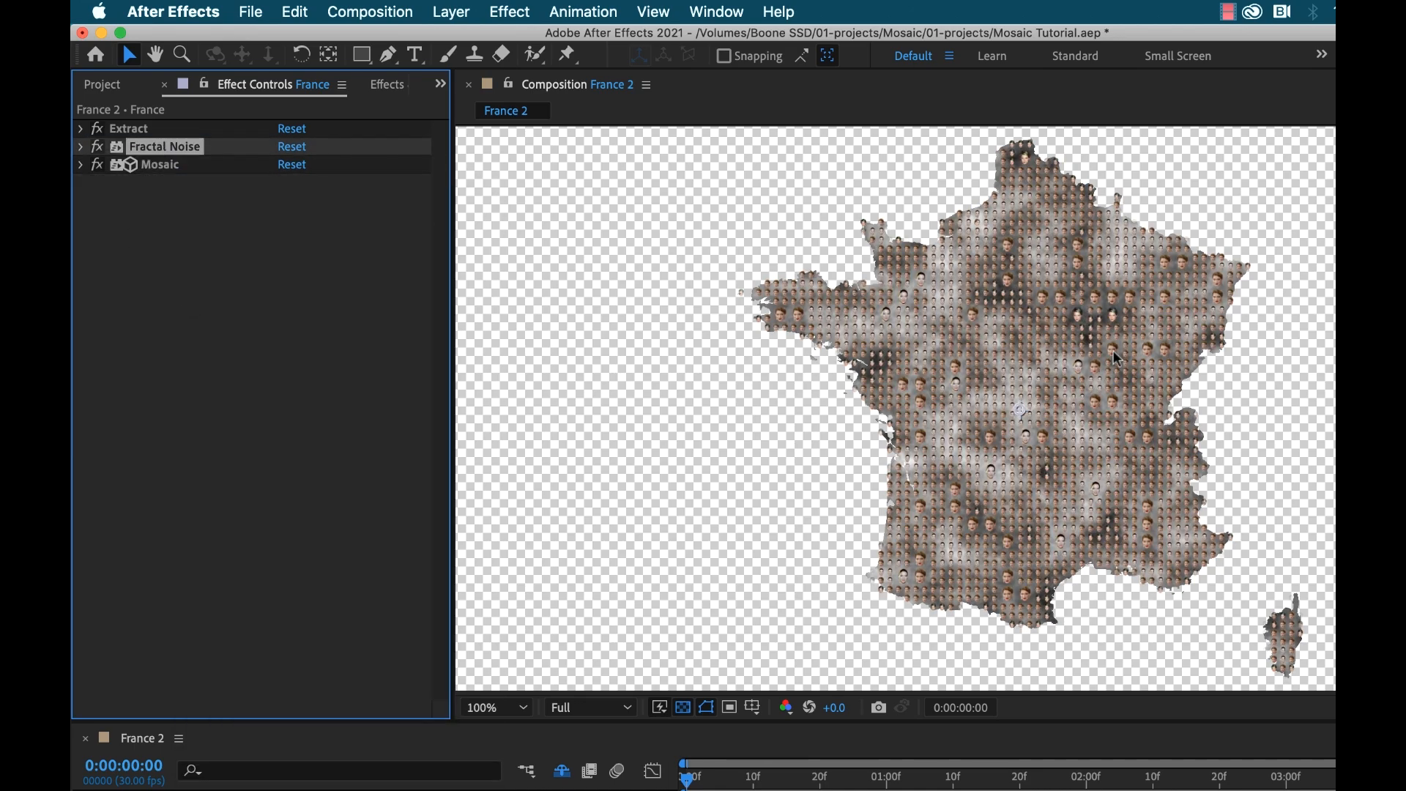
click(80, 147)
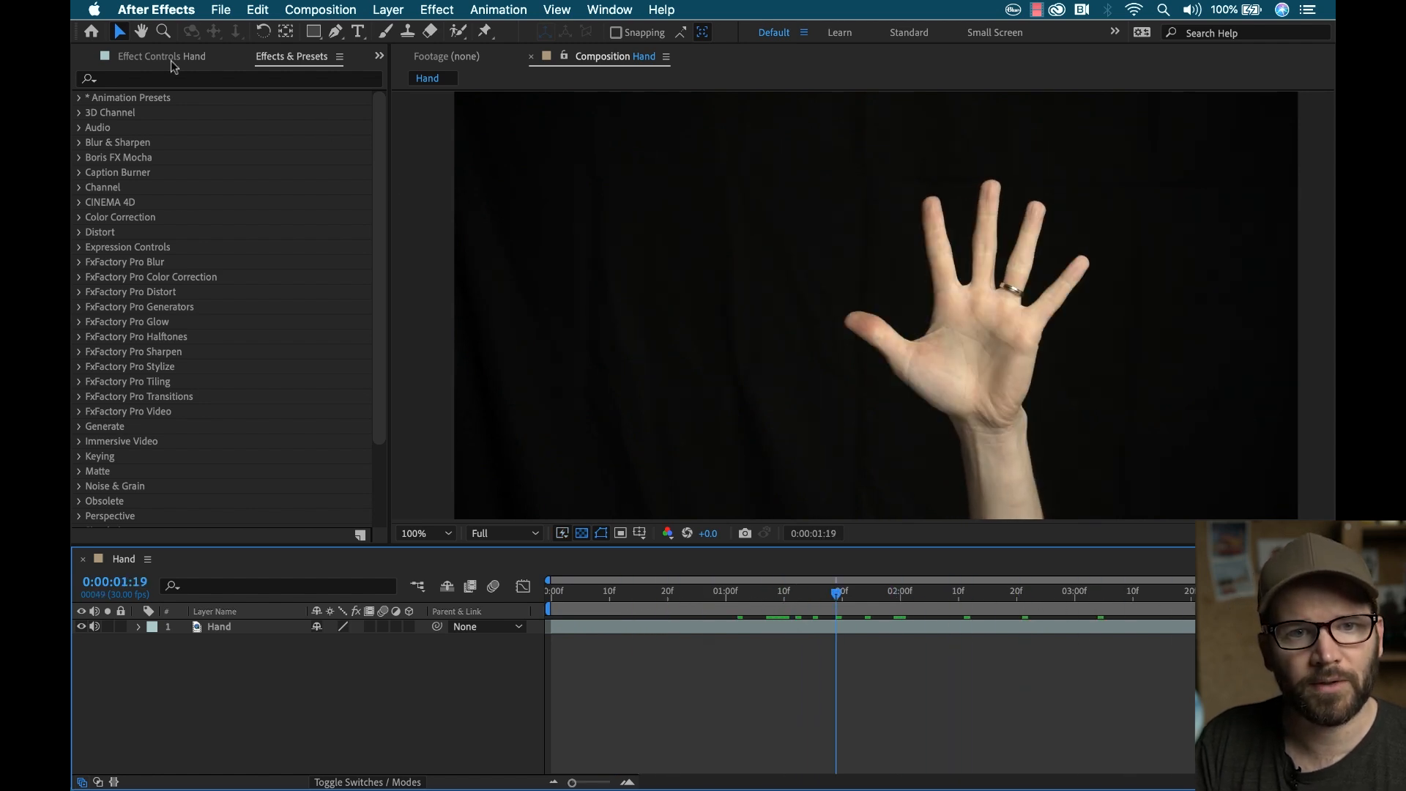
Step: Find Yanobox Mosaic via 'mos' search, apply it to the Hand layer and preview the tiled hand
text(mosaic)
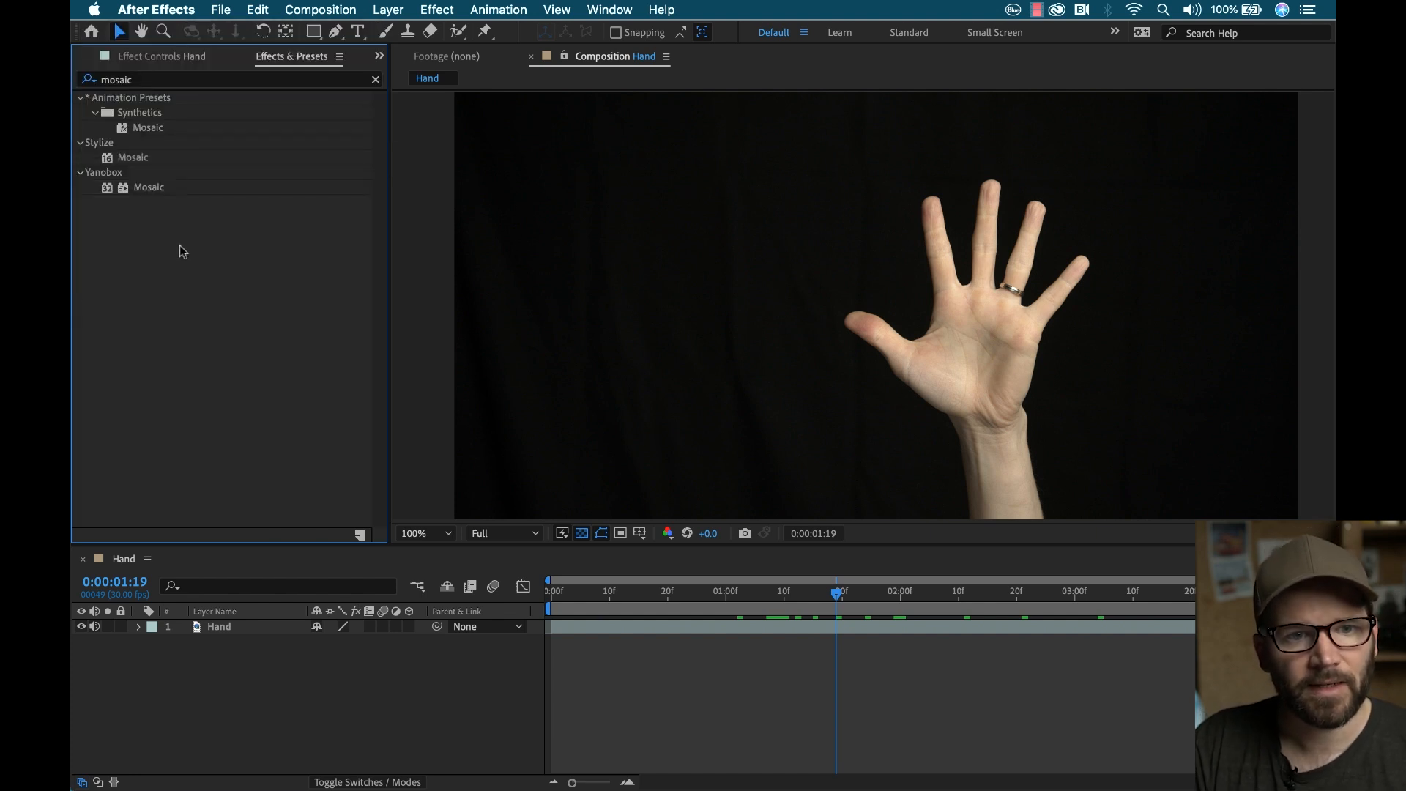
click(149, 186)
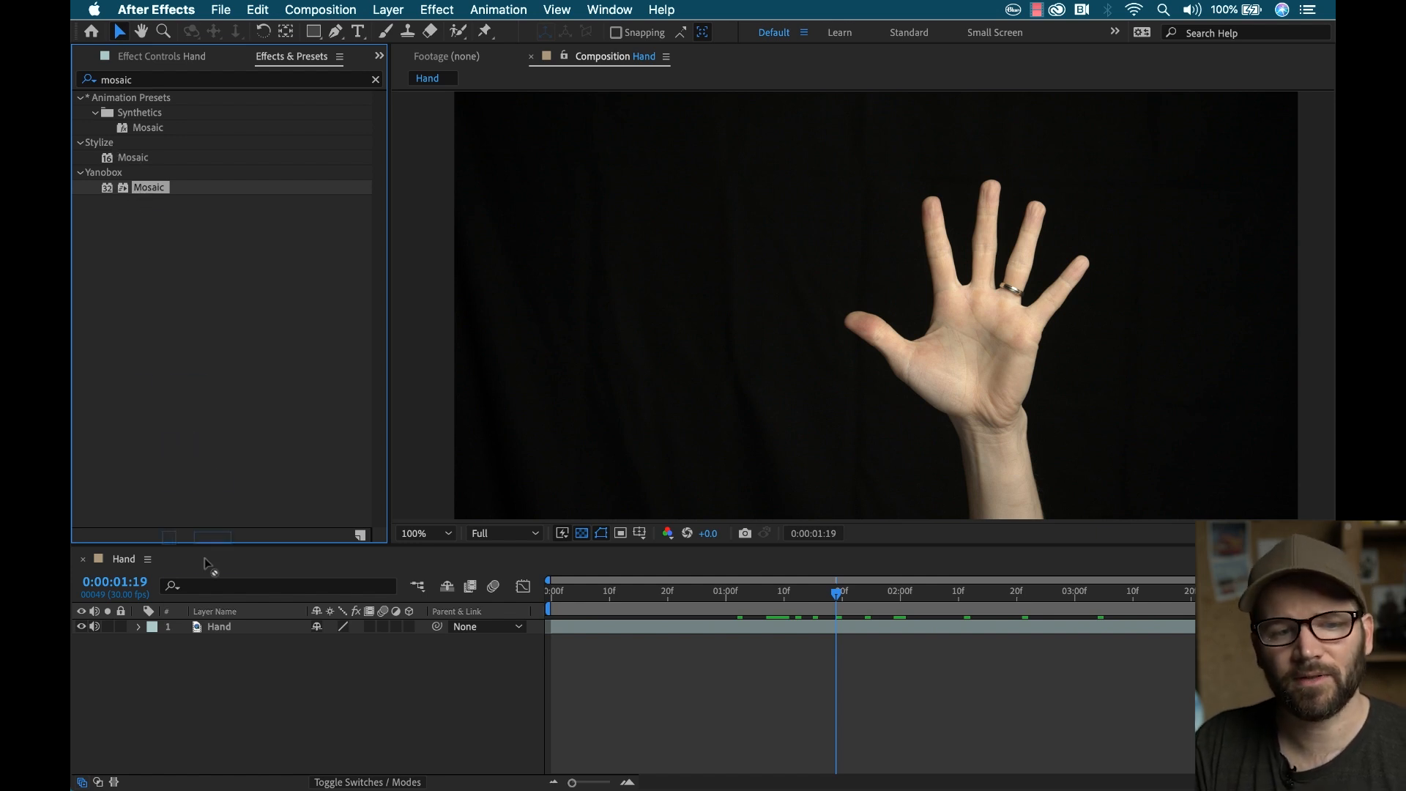
double_click(149, 187)
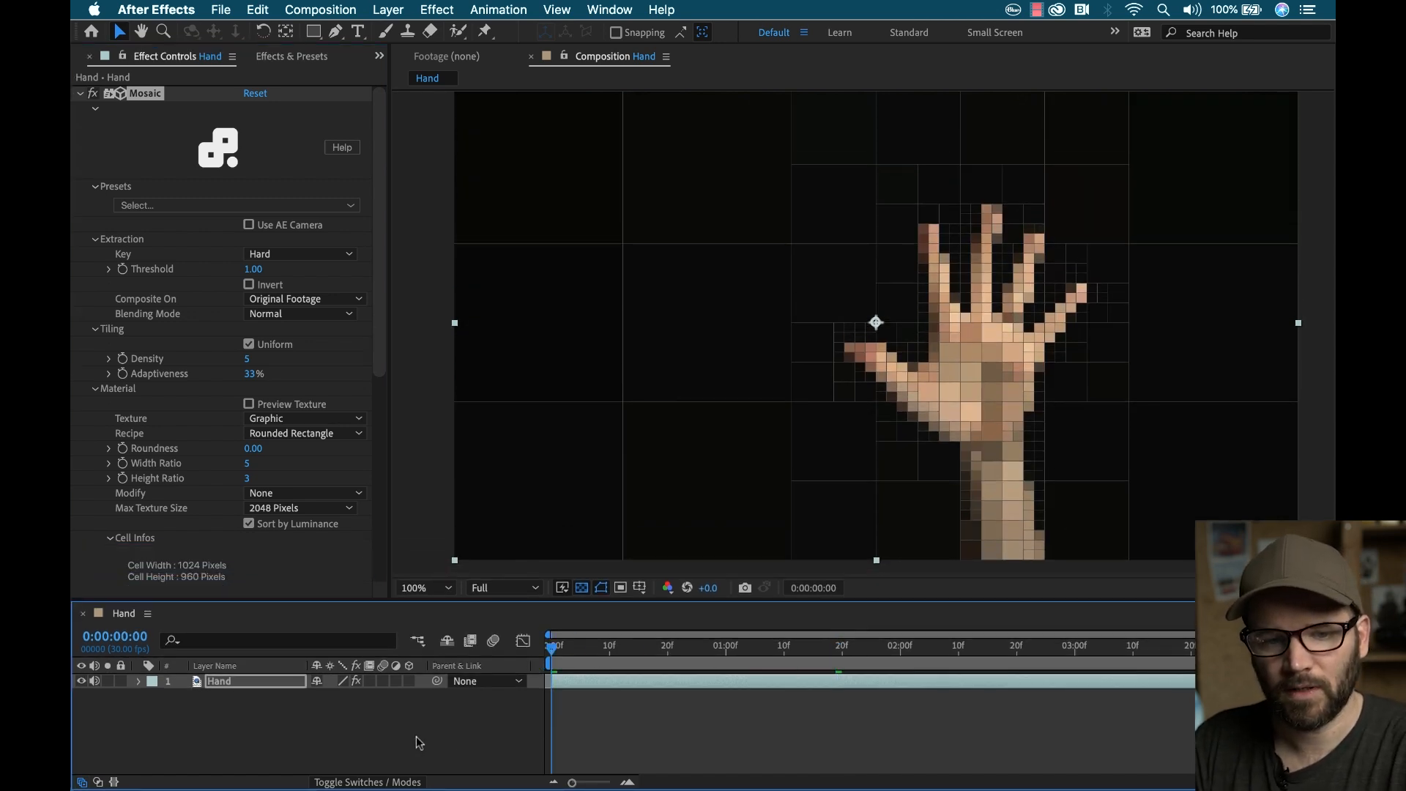
click(654, 644)
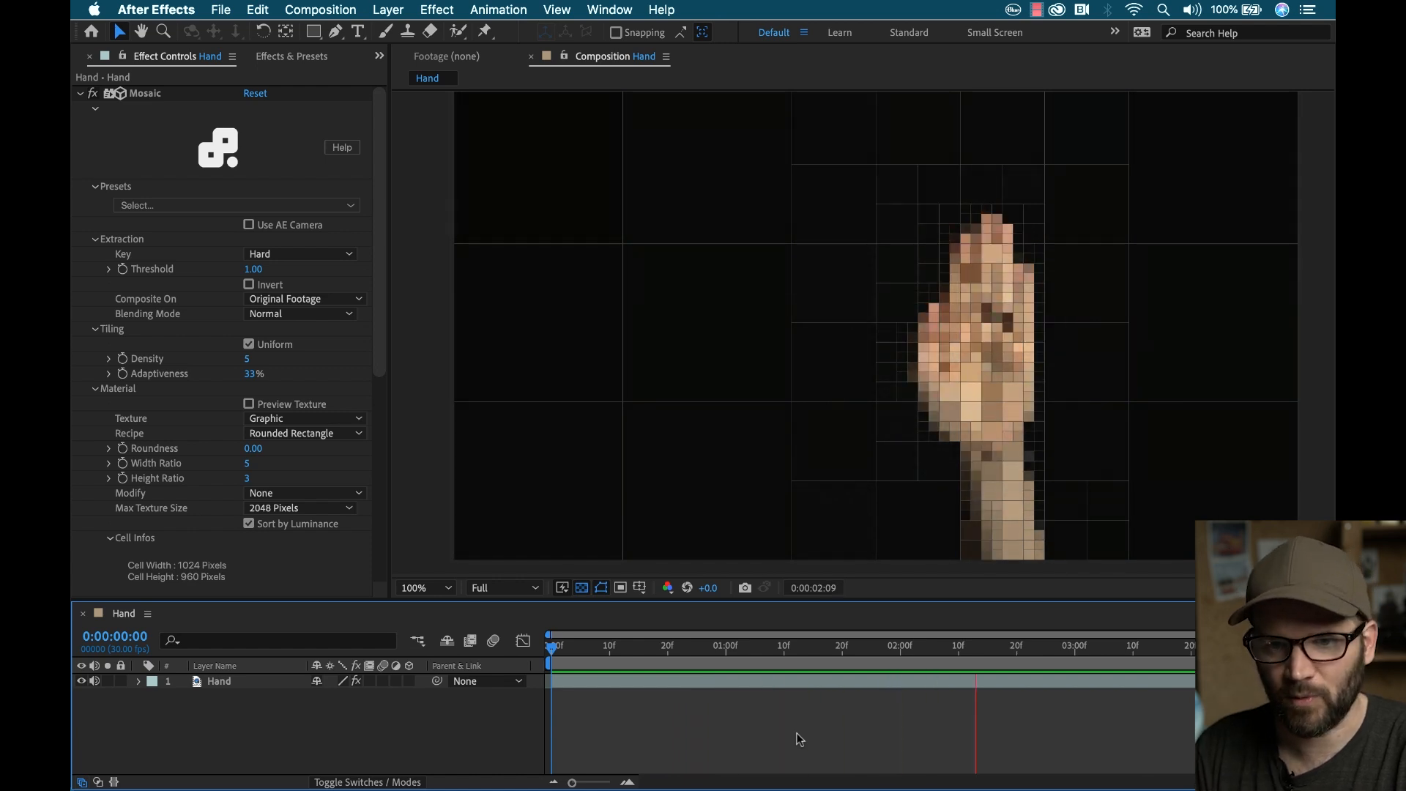
click(771, 645)
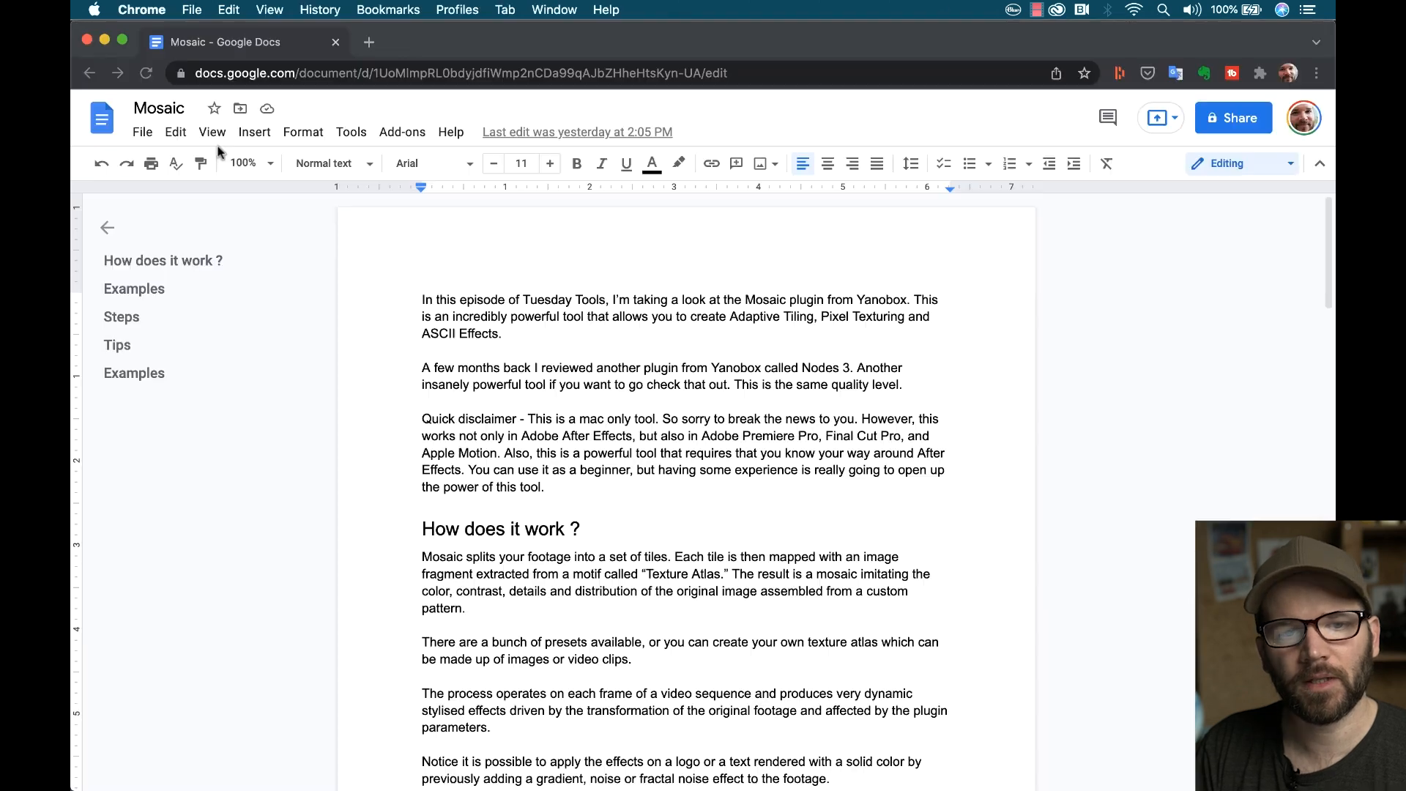
Step: Show the yanobox.com Mosaic User Guide tab scrolled to the Quick Start section
click(368, 41)
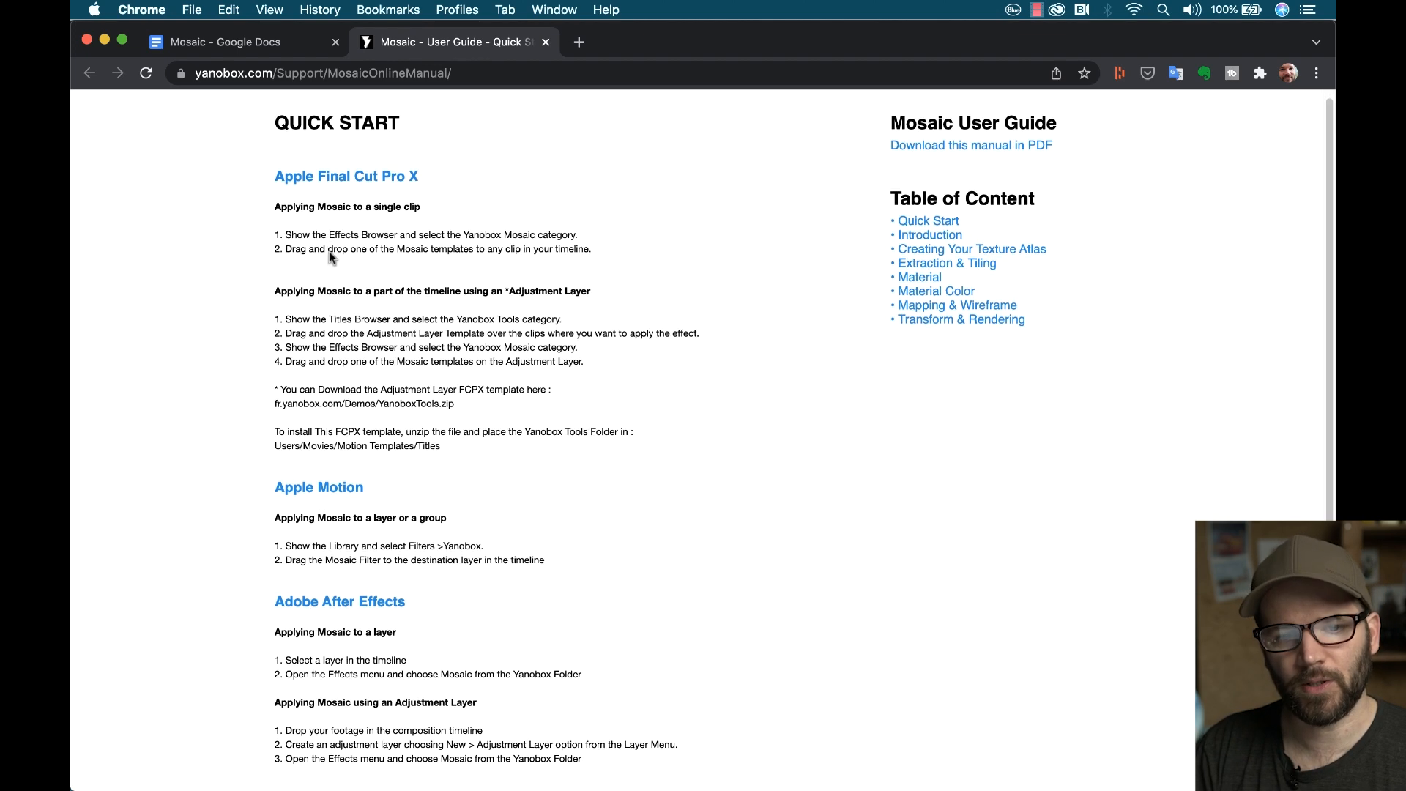
scroll(down, 3)
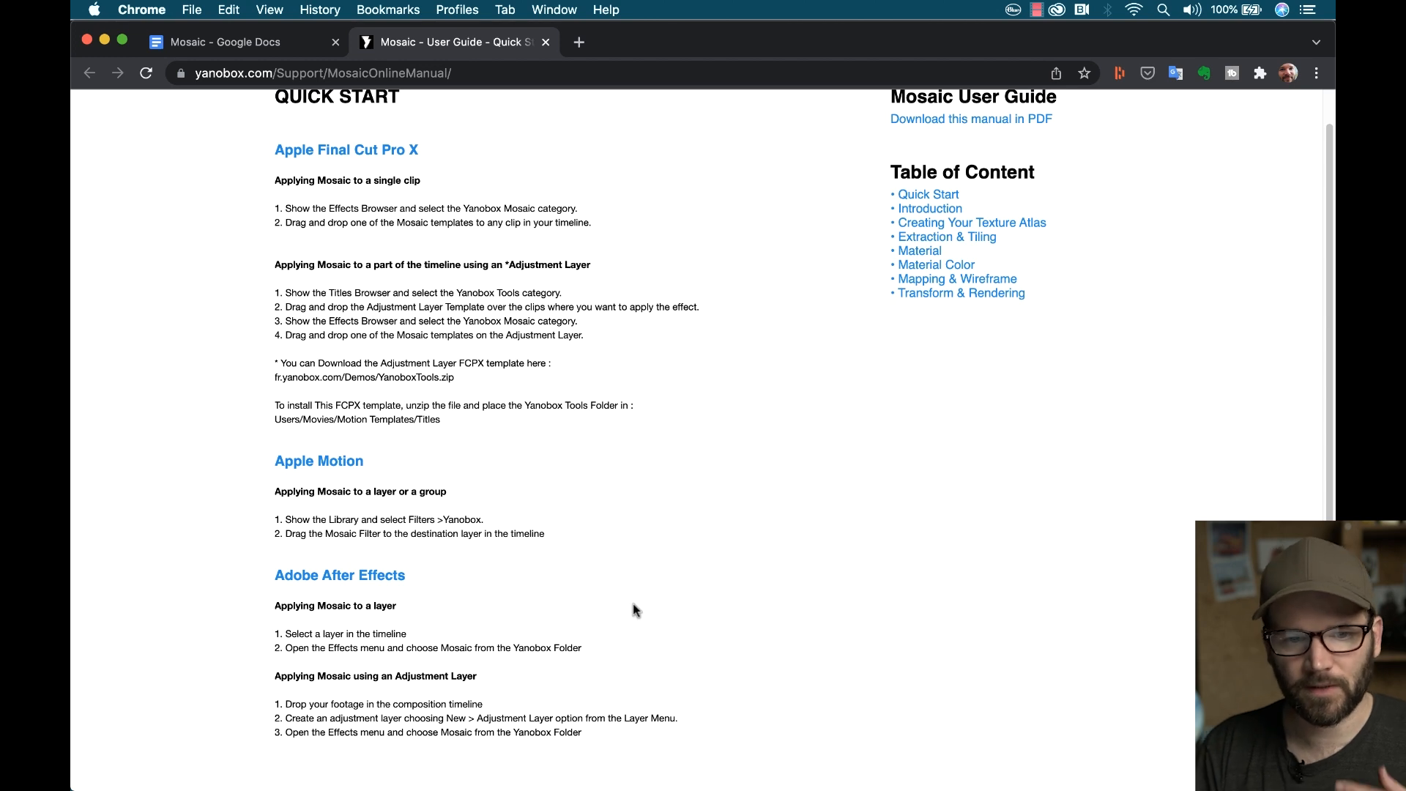
mouse_move(983, 394)
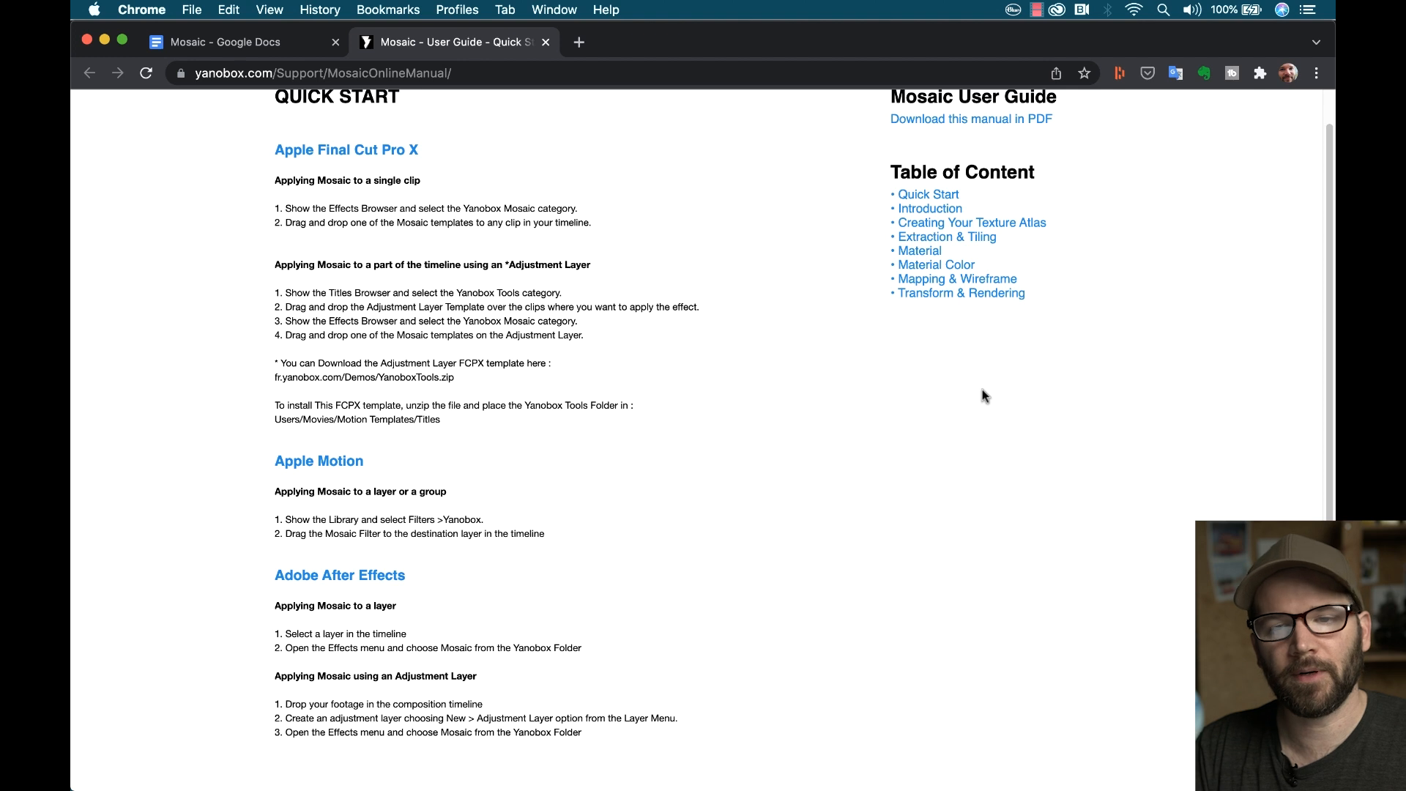
mouse_move(930, 211)
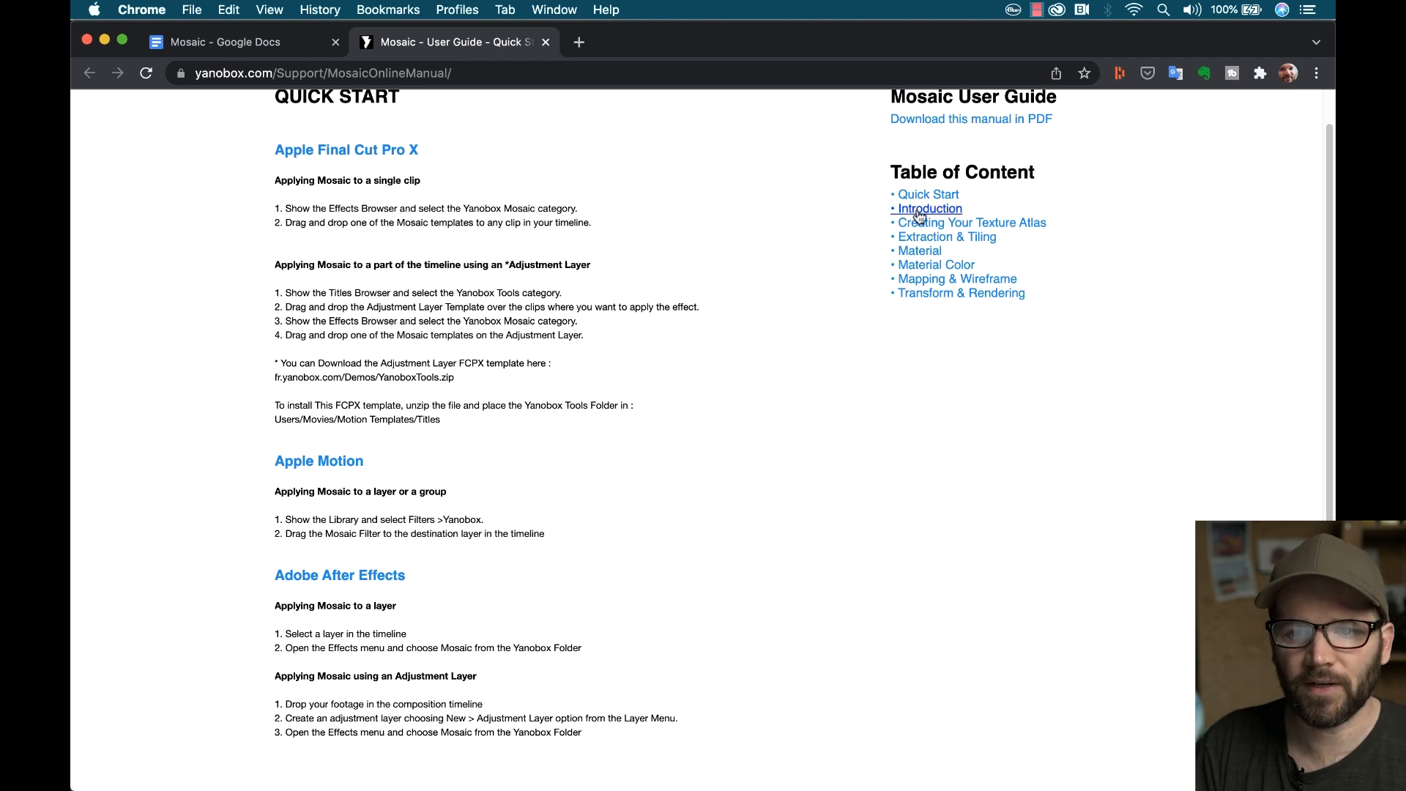
mouse_move(951, 317)
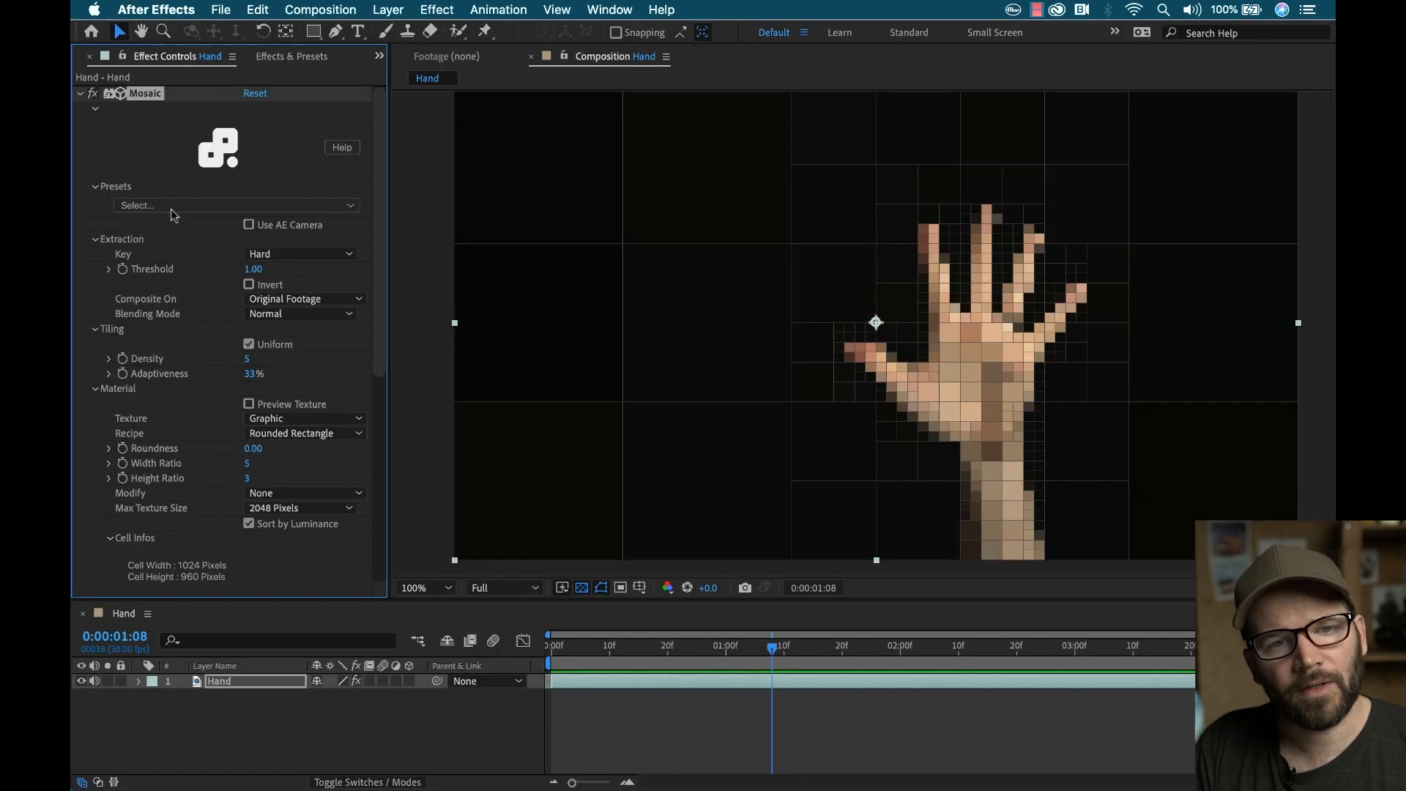
Step: Apply the built-in ASCII Binary on White preset so the hand renders as 0 and 1 digits
click(235, 205)
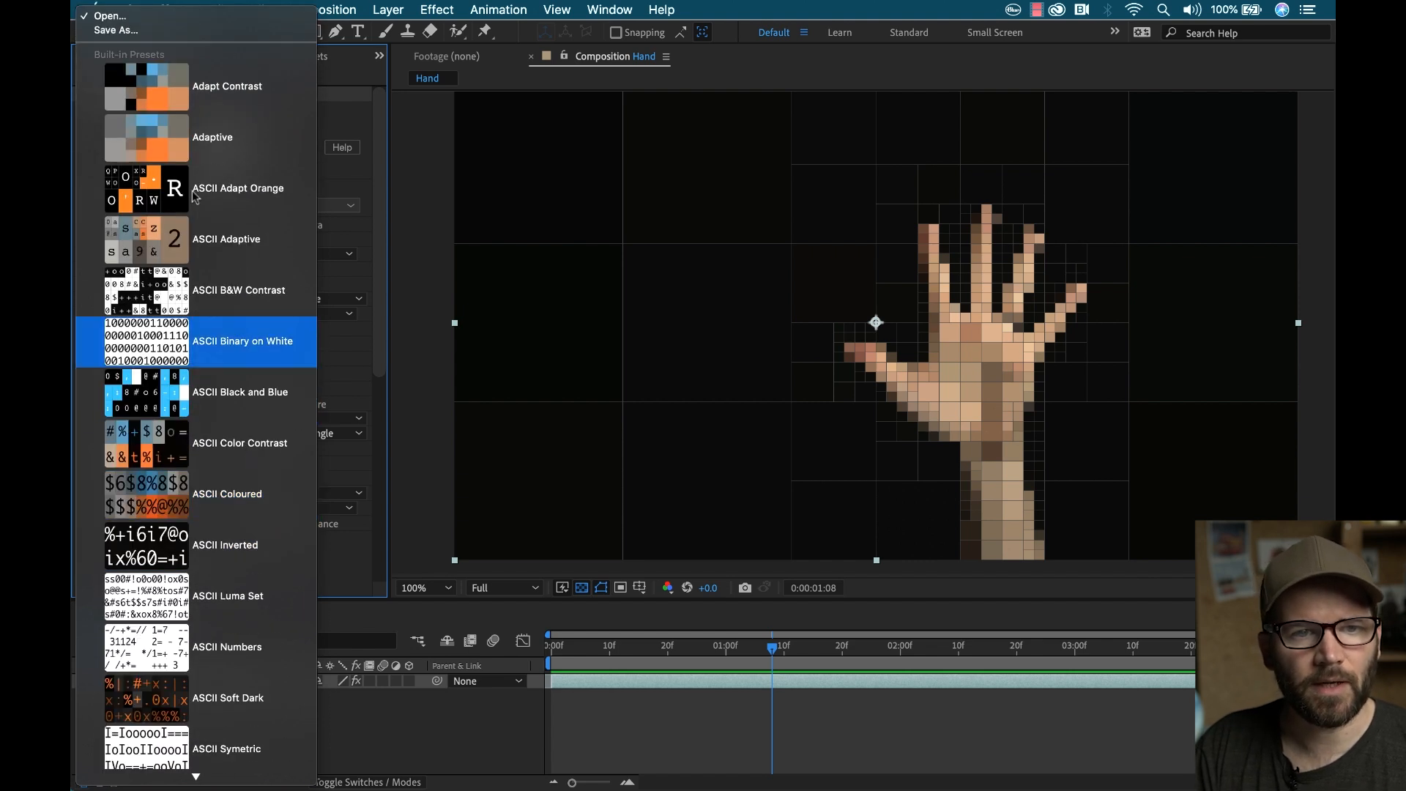
click(237, 187)
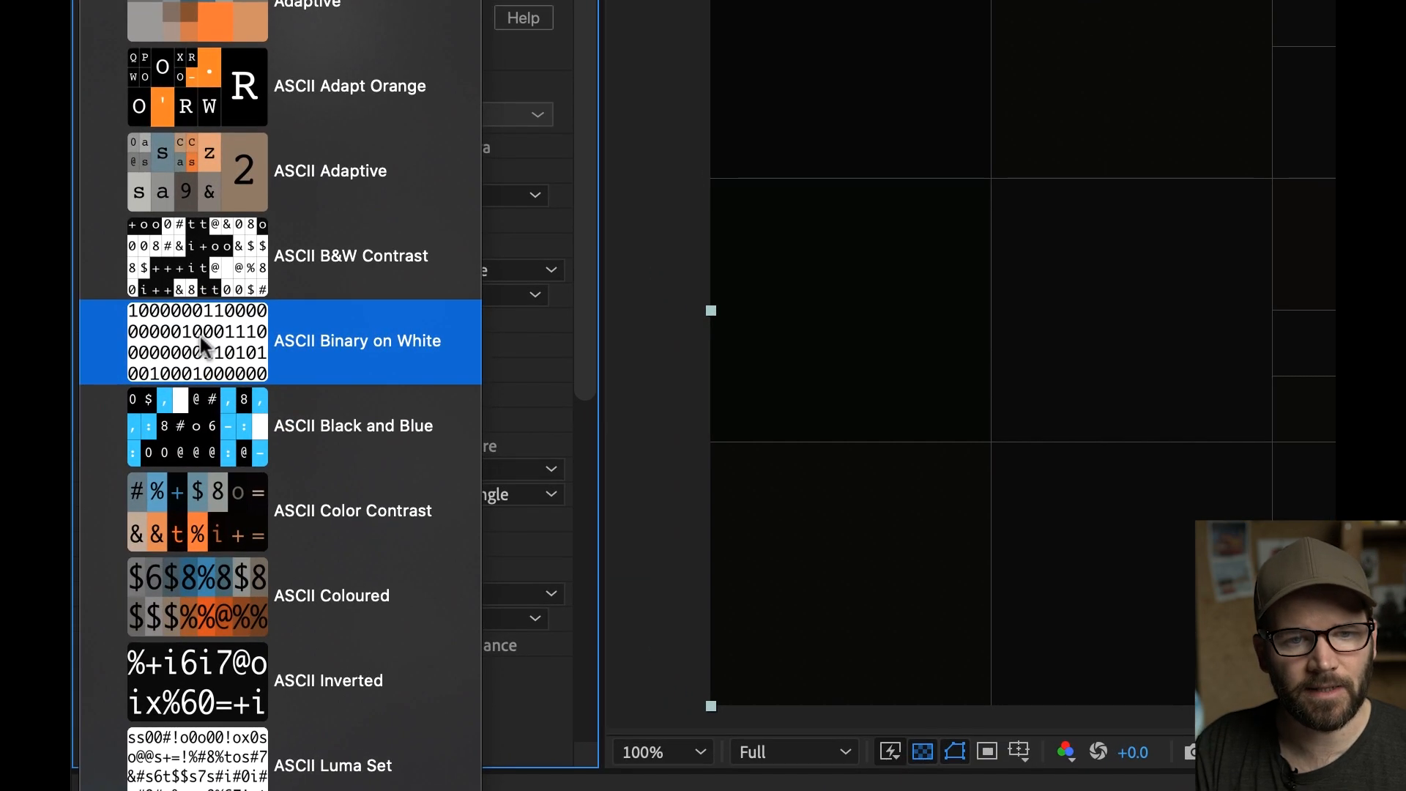
click(356, 341)
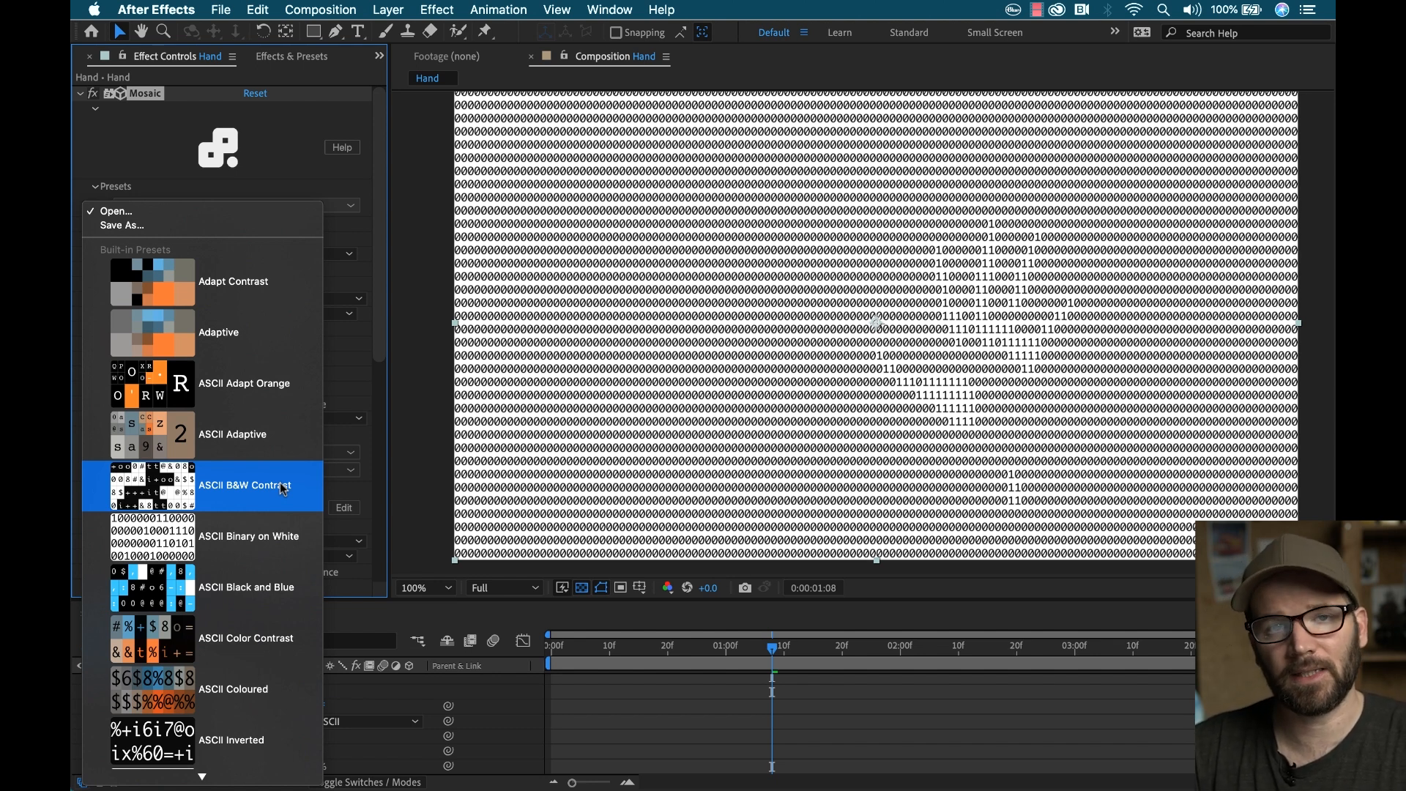
mouse_move(279, 511)
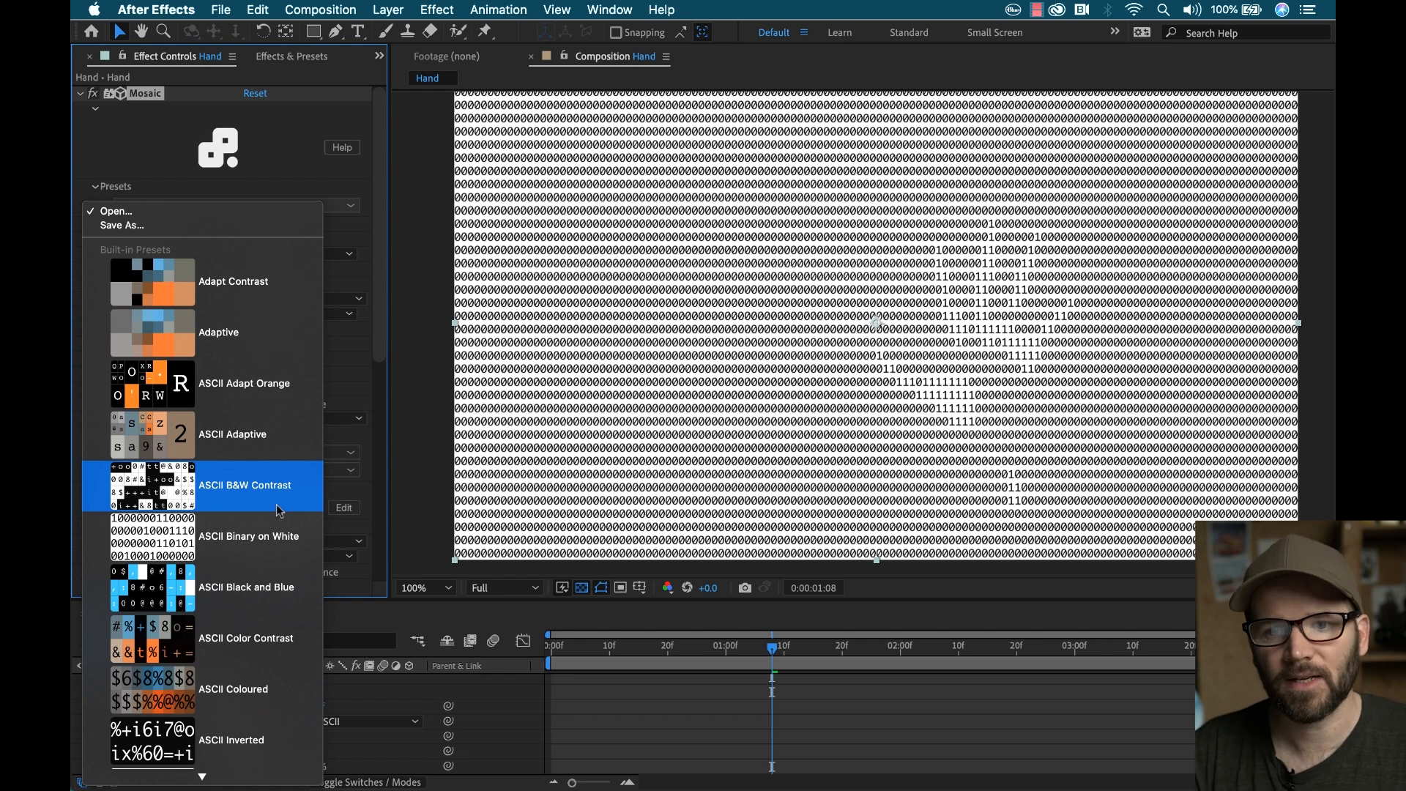
click(248, 535)
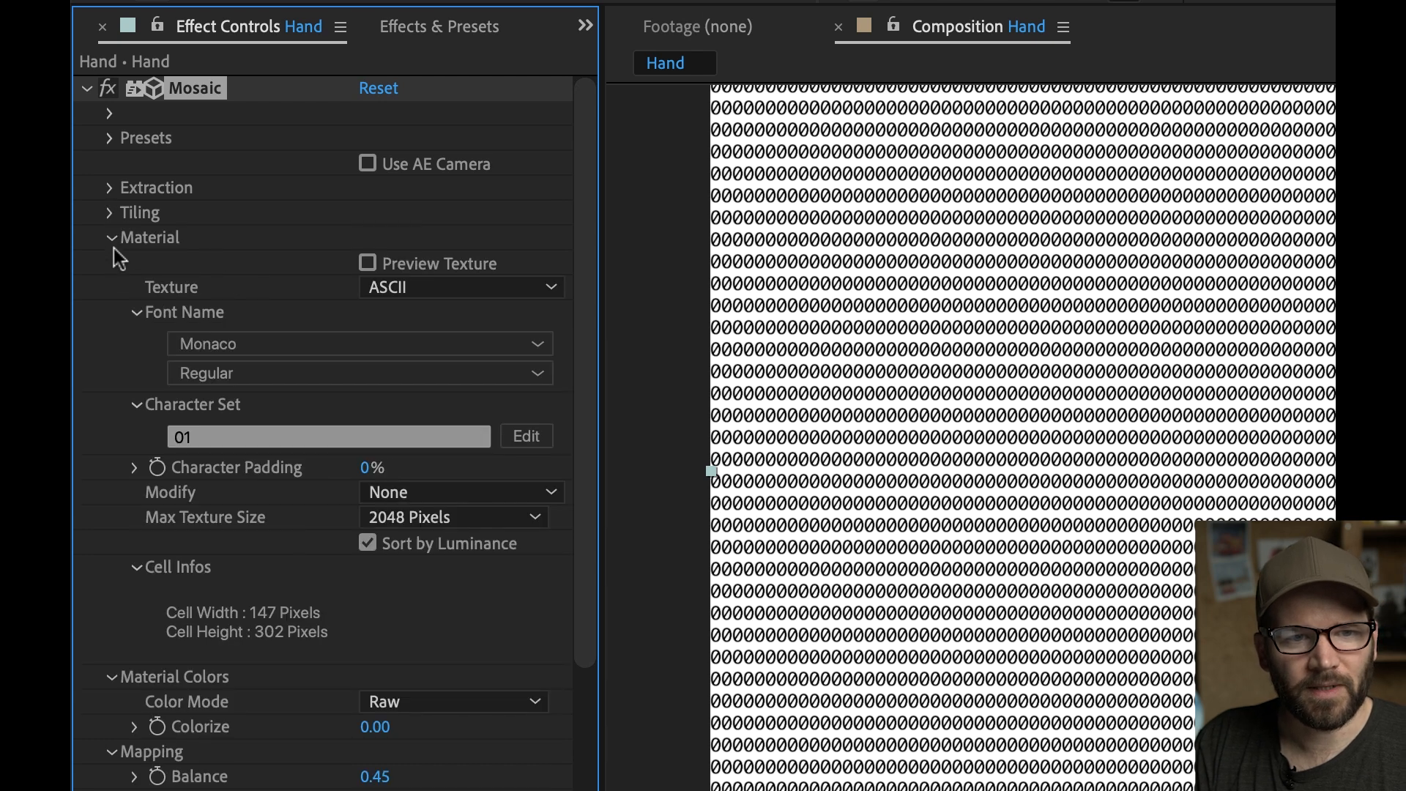
Step: Collapse Mosaic's Material and Wireframe groups and expand the Extraction group
click(109, 236)
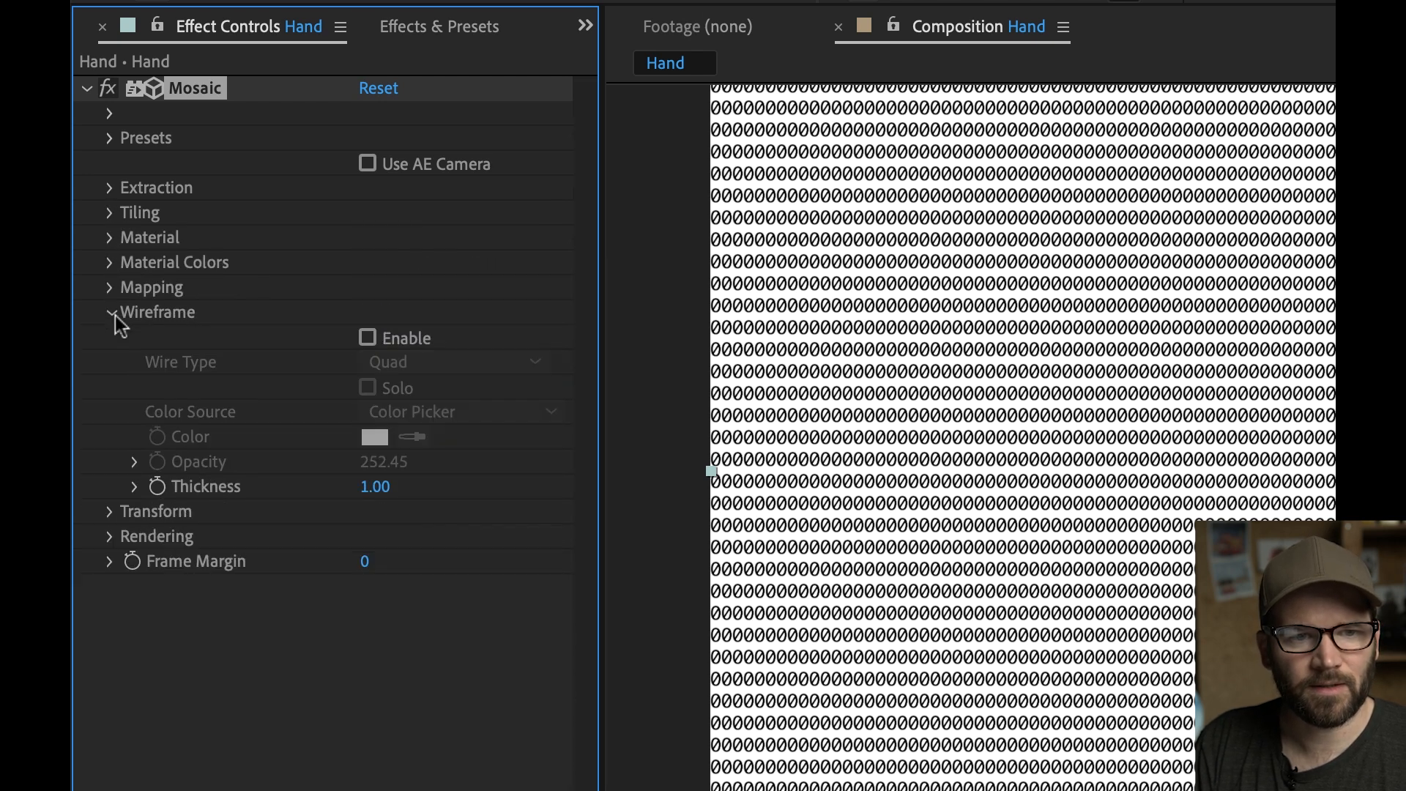
click(109, 312)
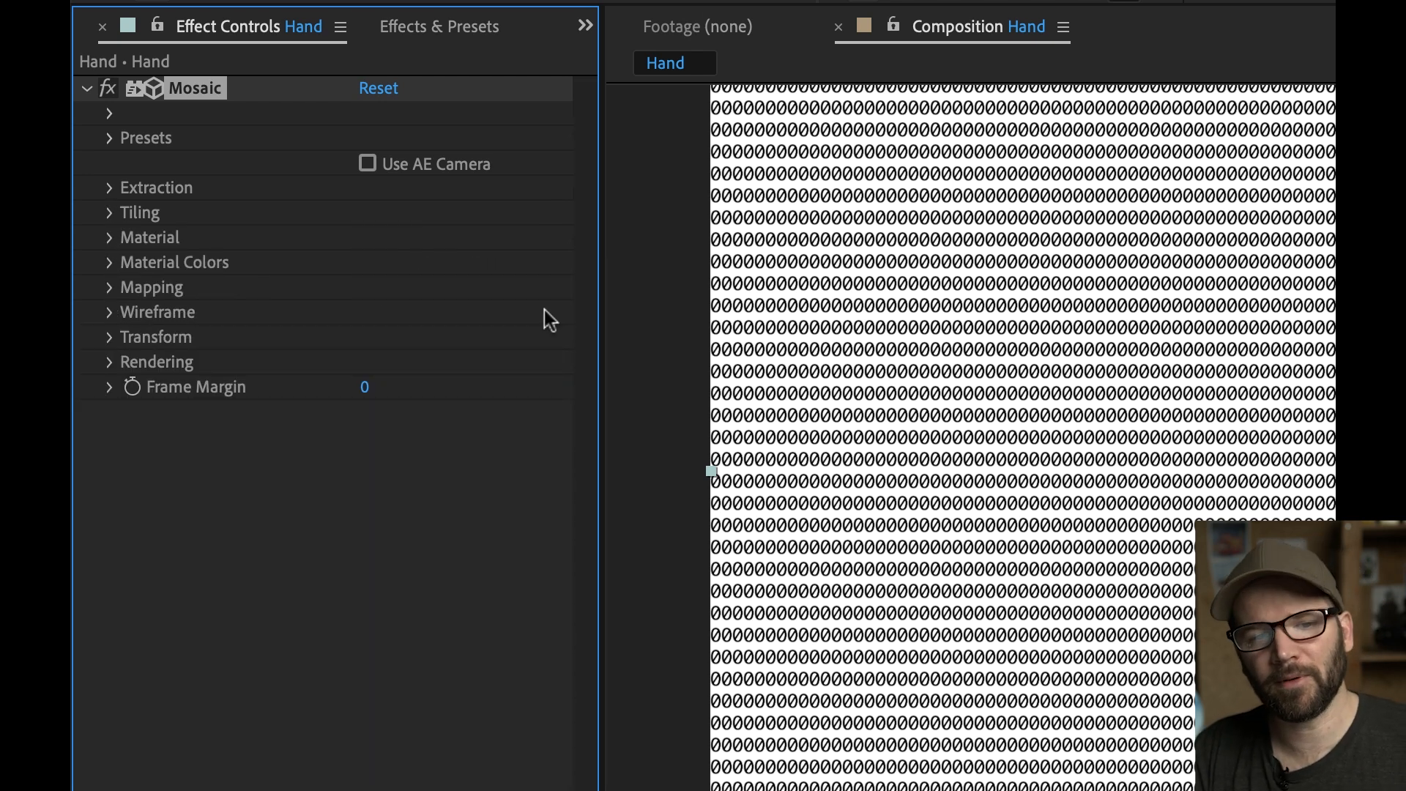
mouse_move(403, 427)
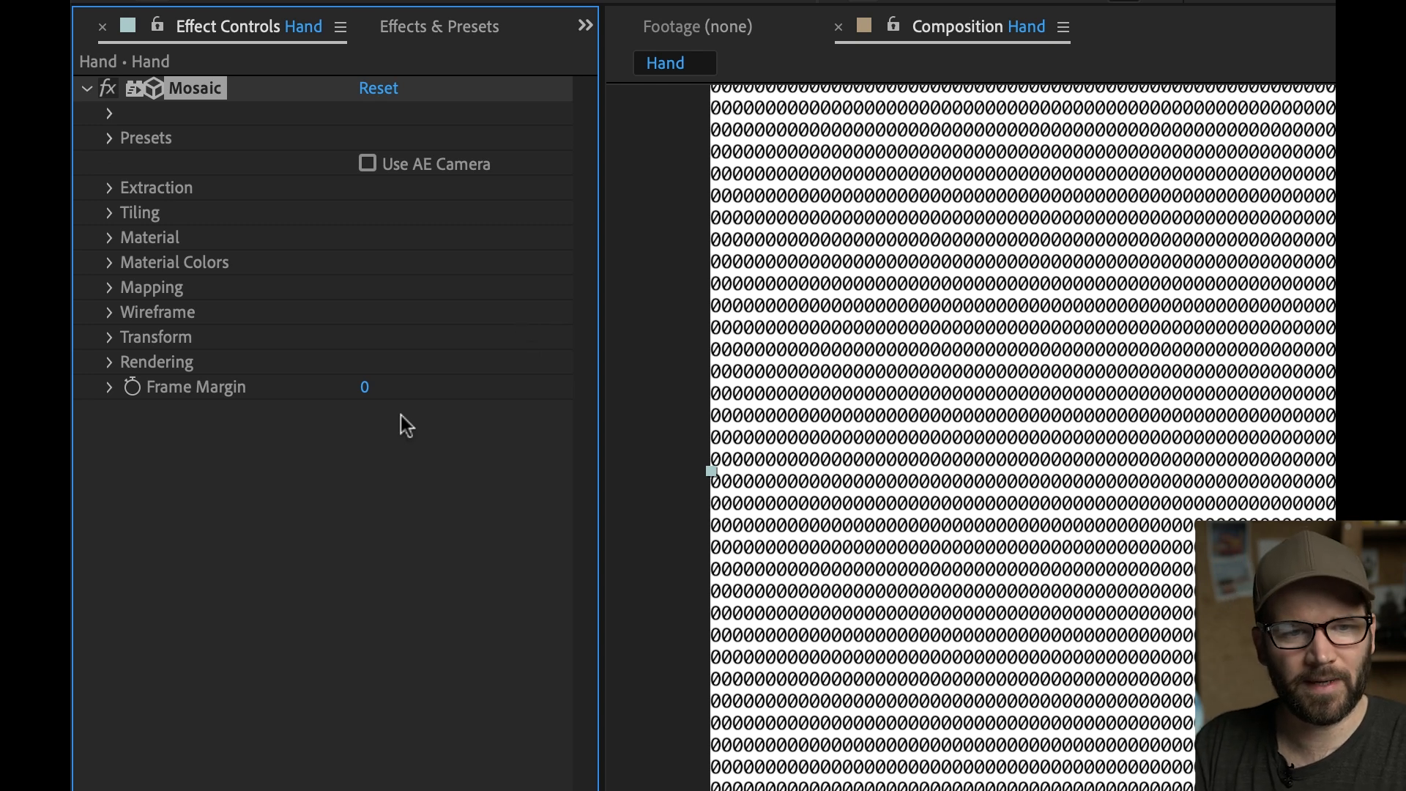
mouse_move(135, 229)
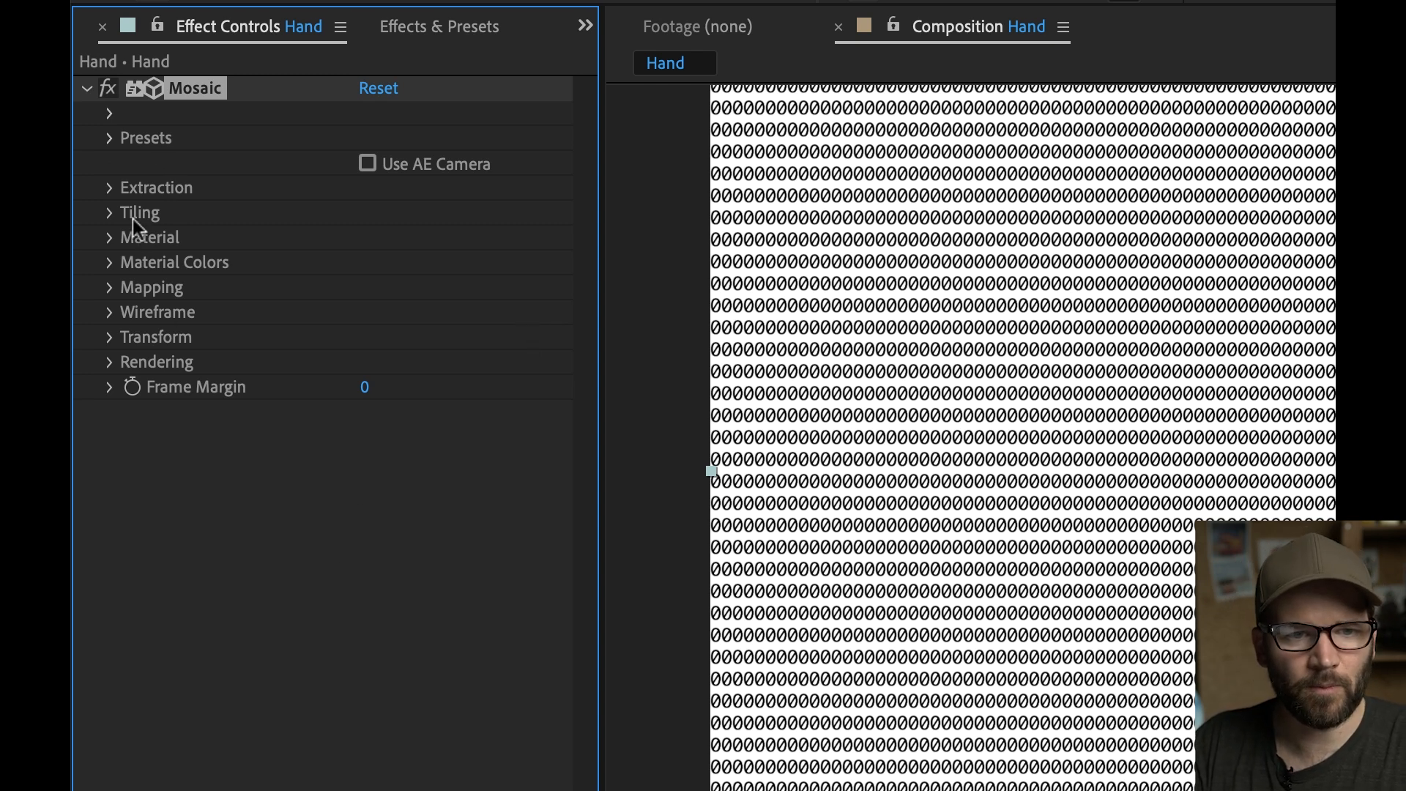
mouse_move(177, 240)
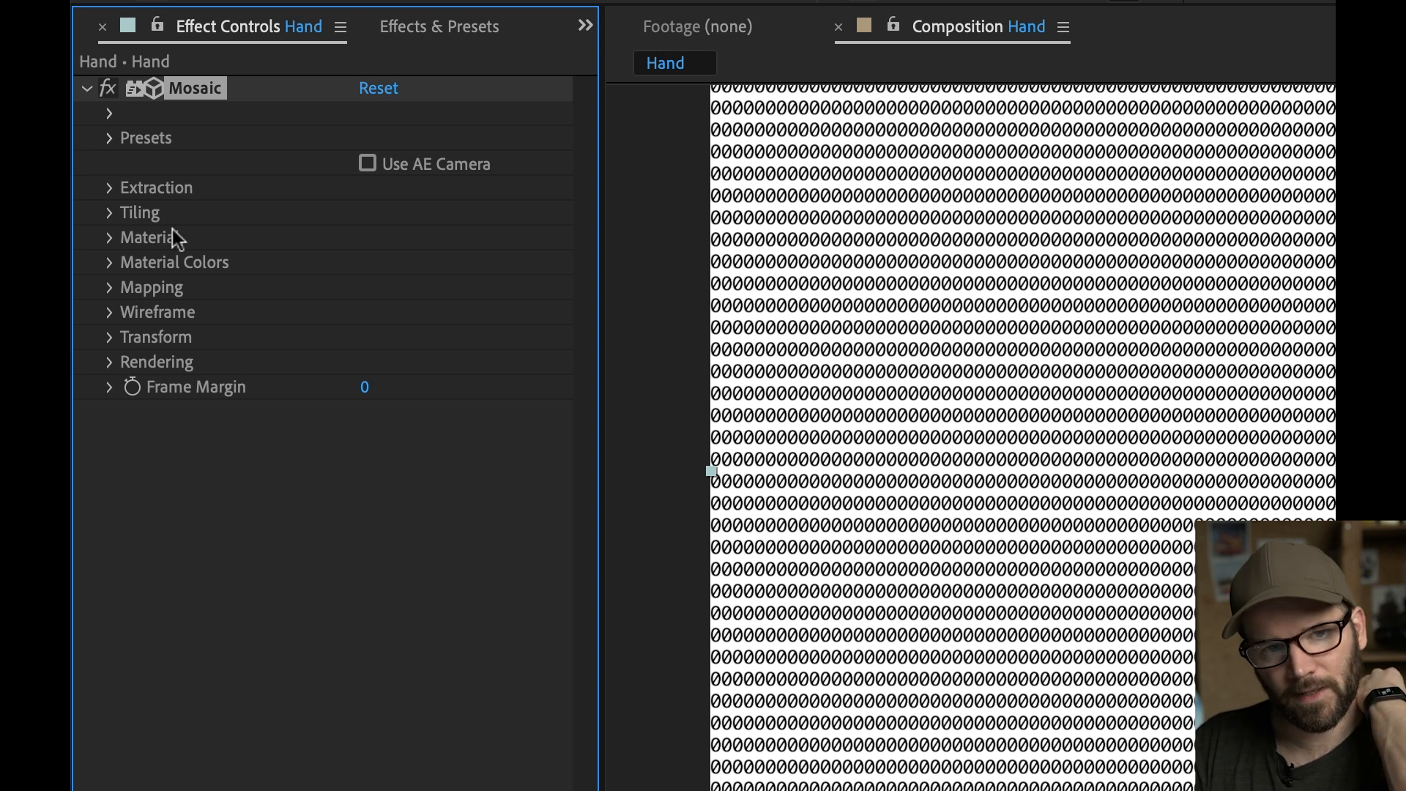
mouse_move(375, 187)
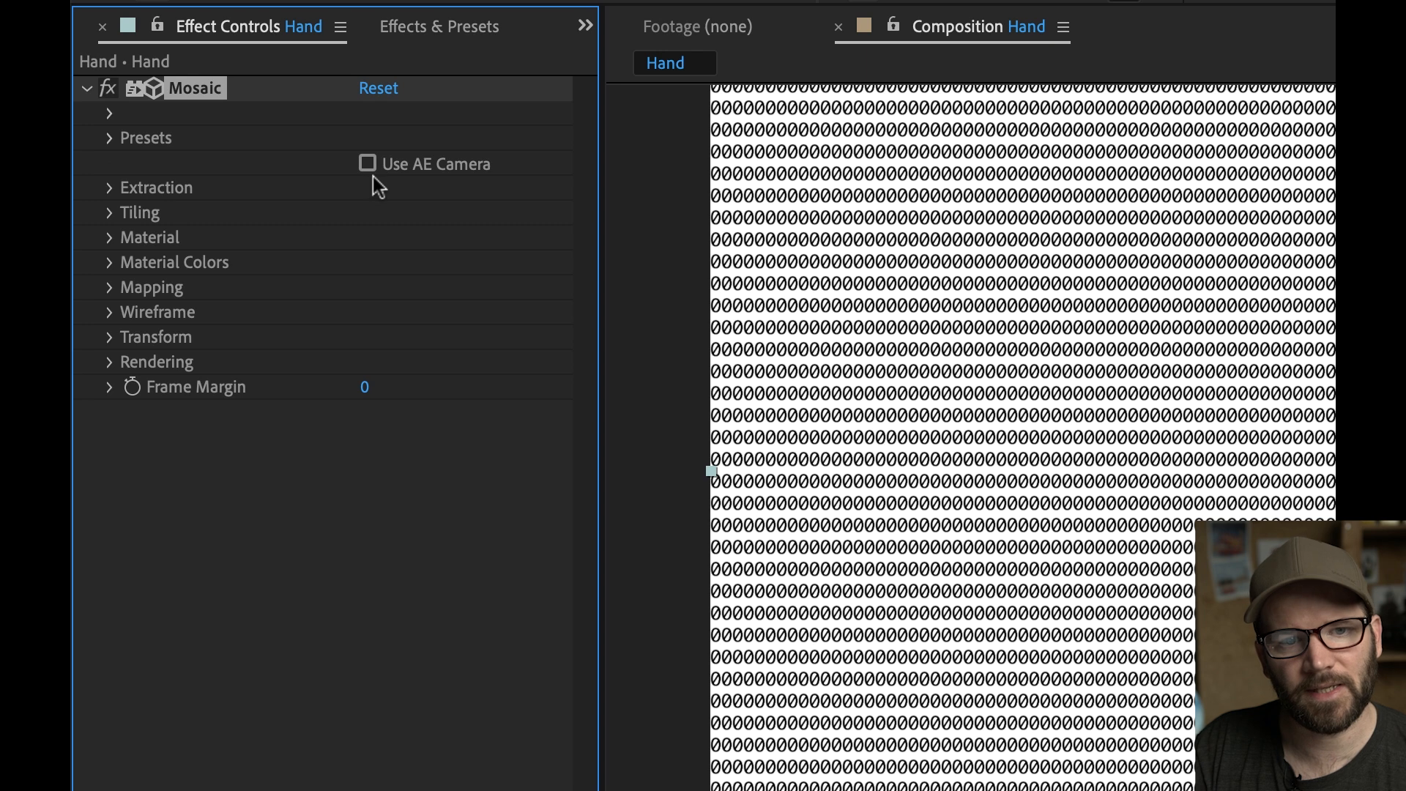
mouse_move(464, 177)
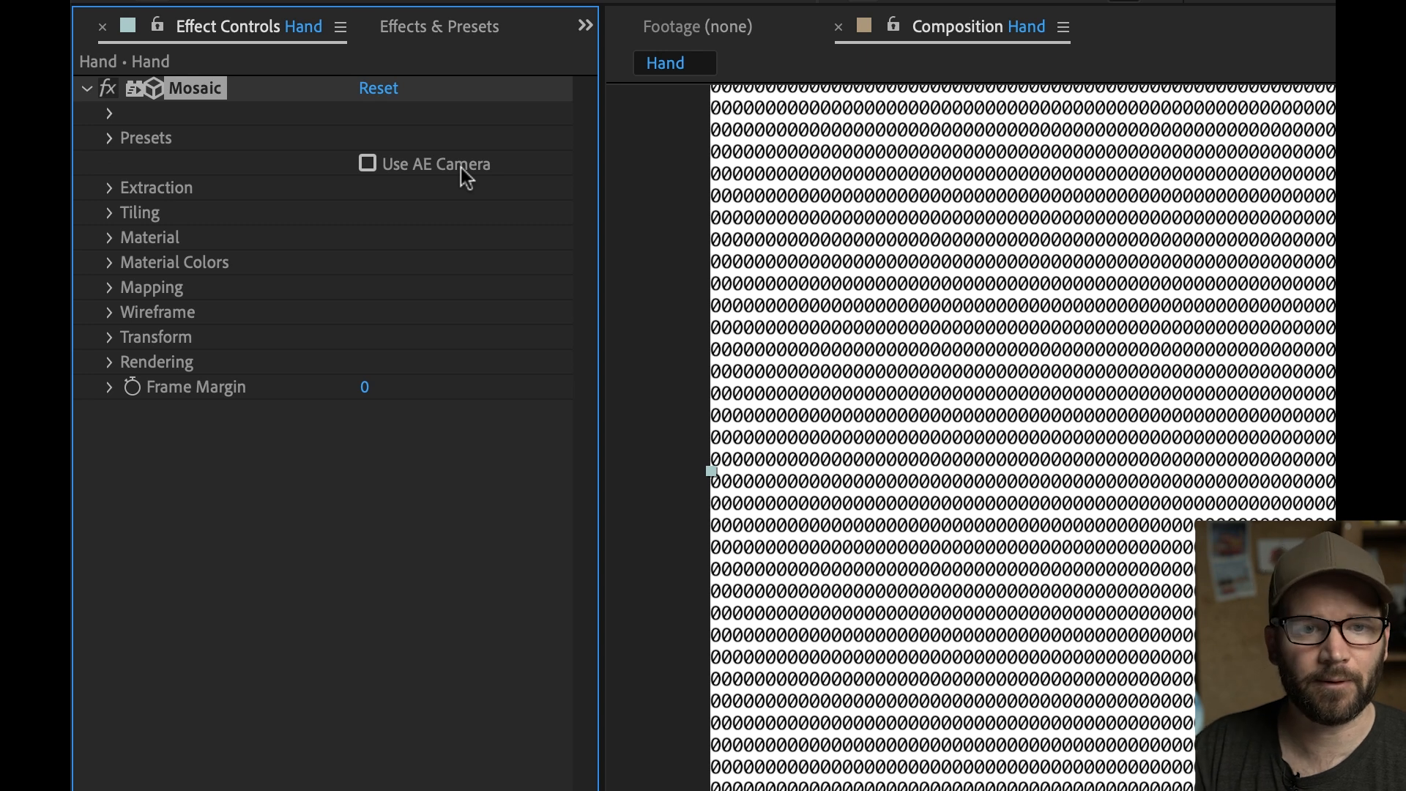
mouse_move(255, 431)
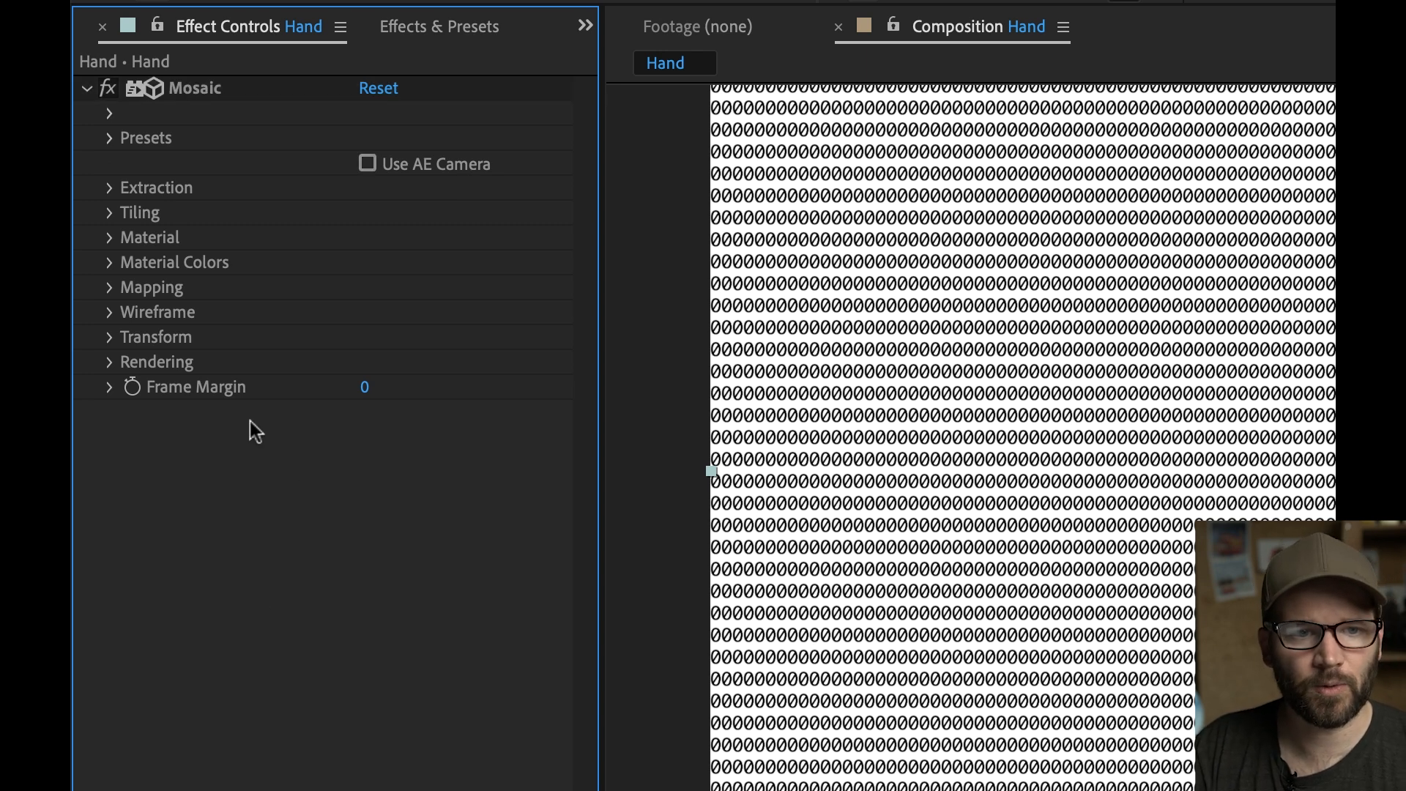
click(113, 187)
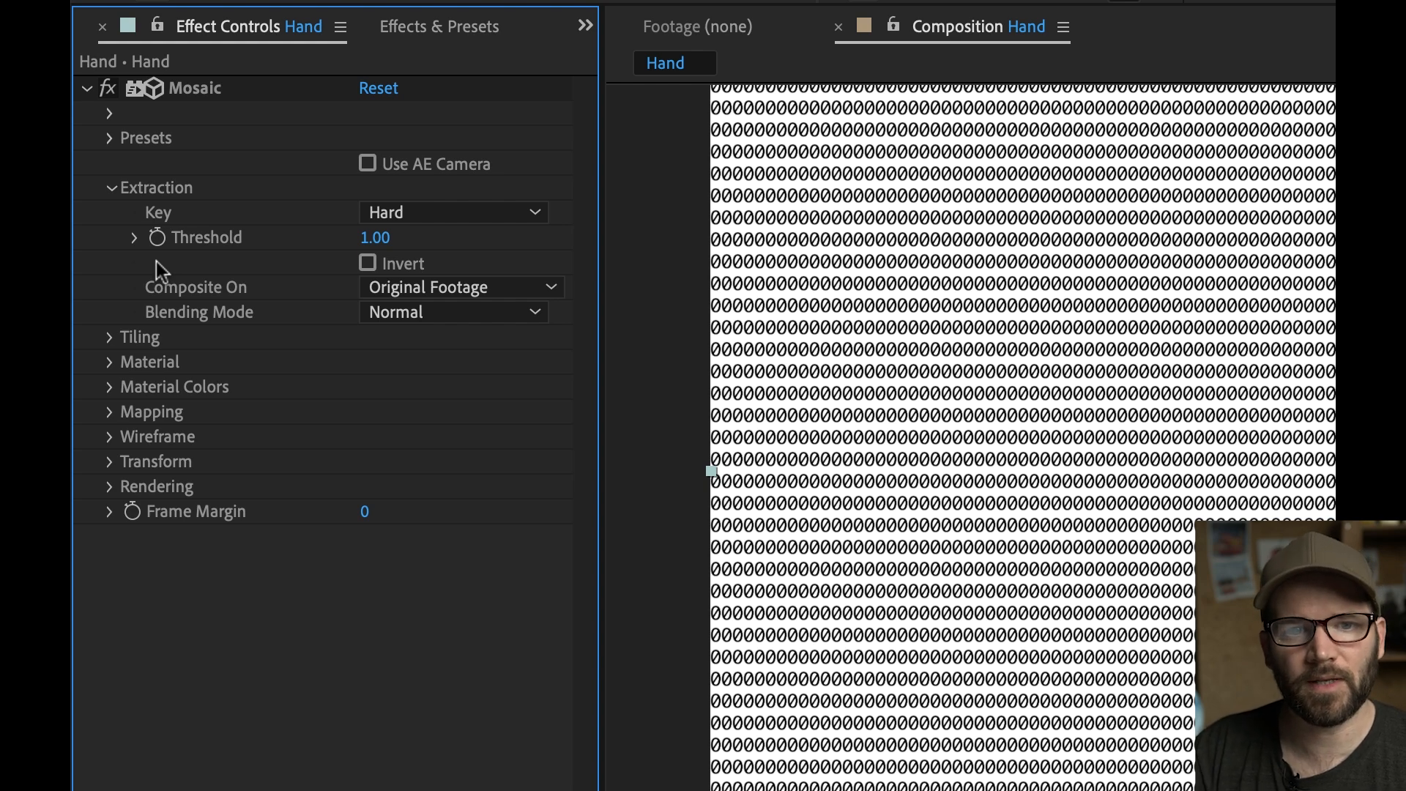
mouse_move(366, 278)
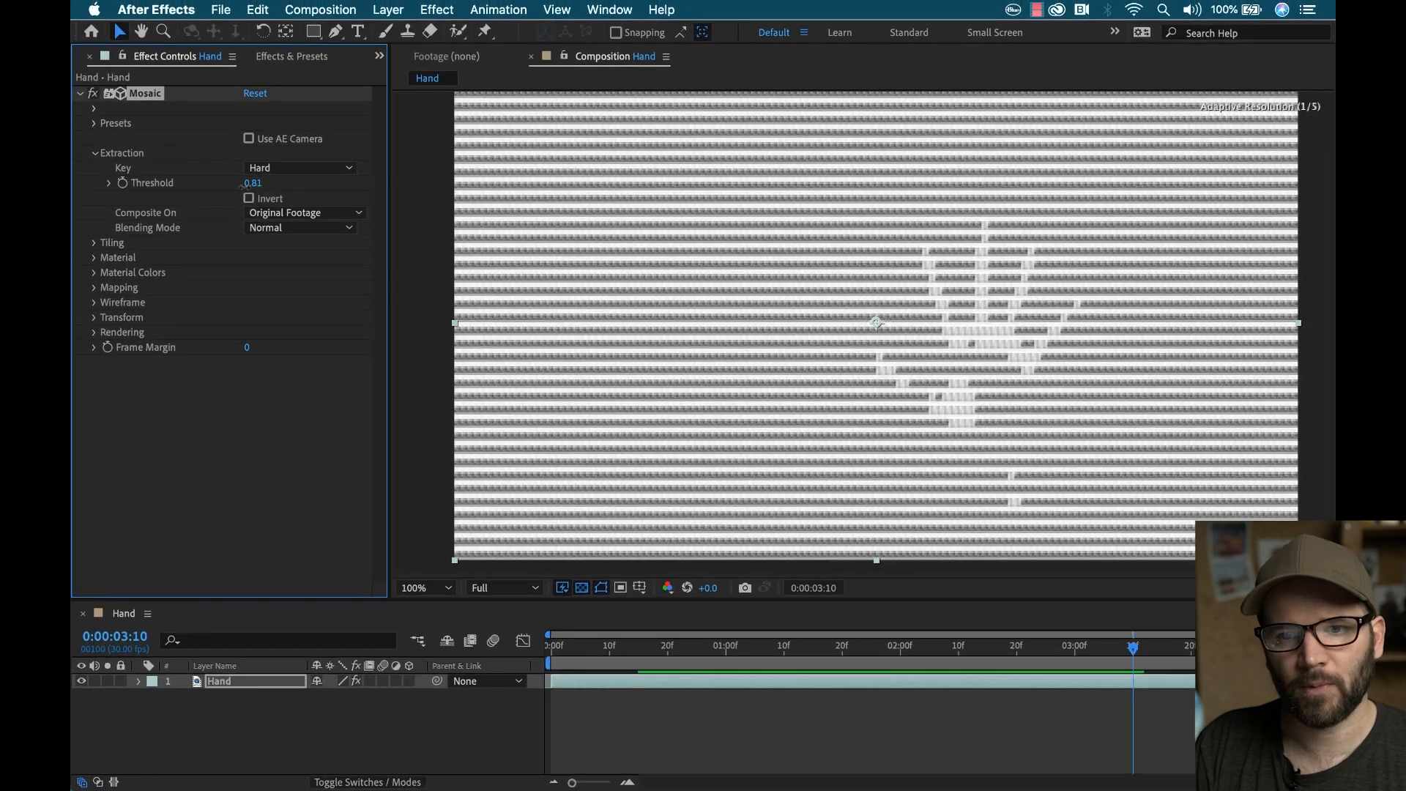
Step: Lower the extraction threshold to 0.23 with Invert on and composite the hand onto Color
drag(253, 183, 215, 183)
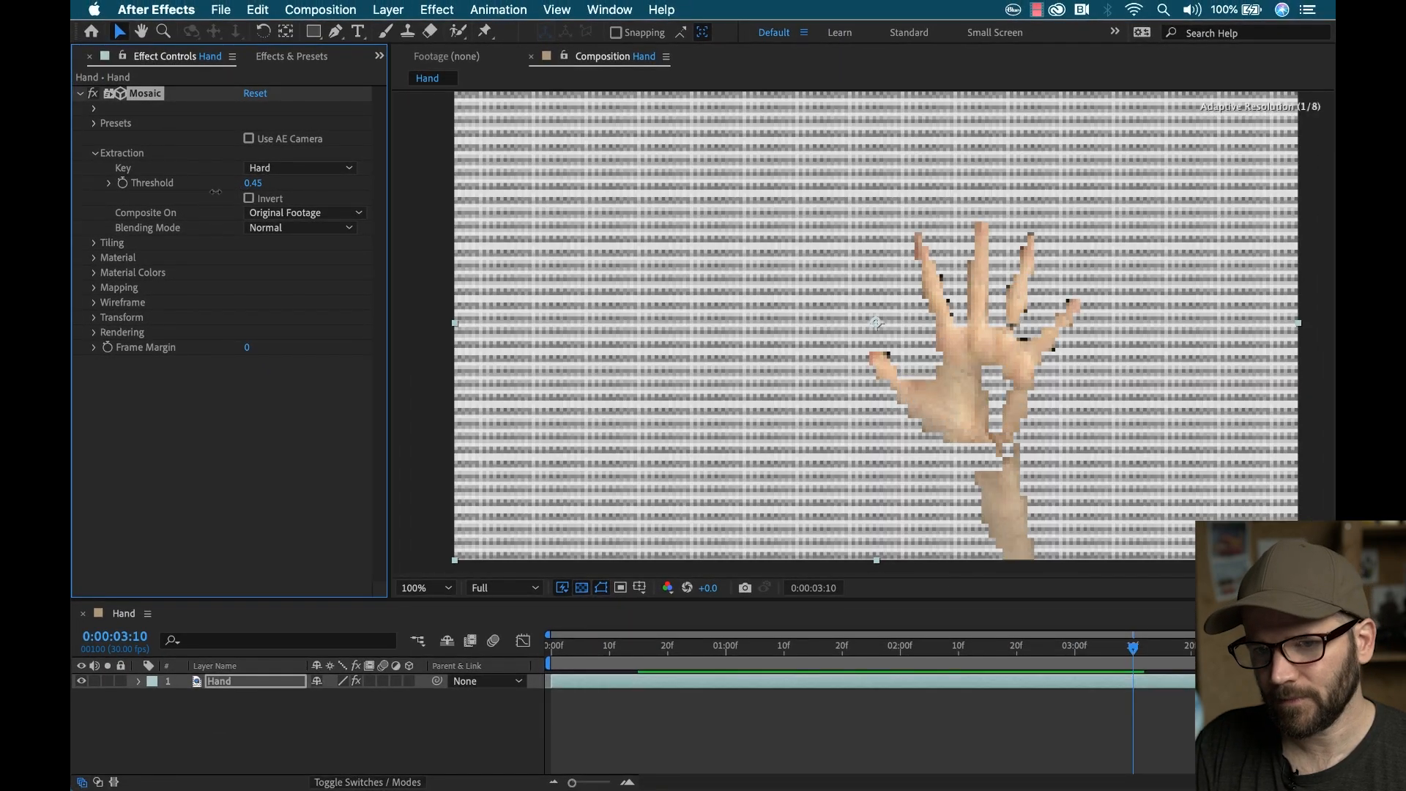
drag(253, 183, 224, 182)
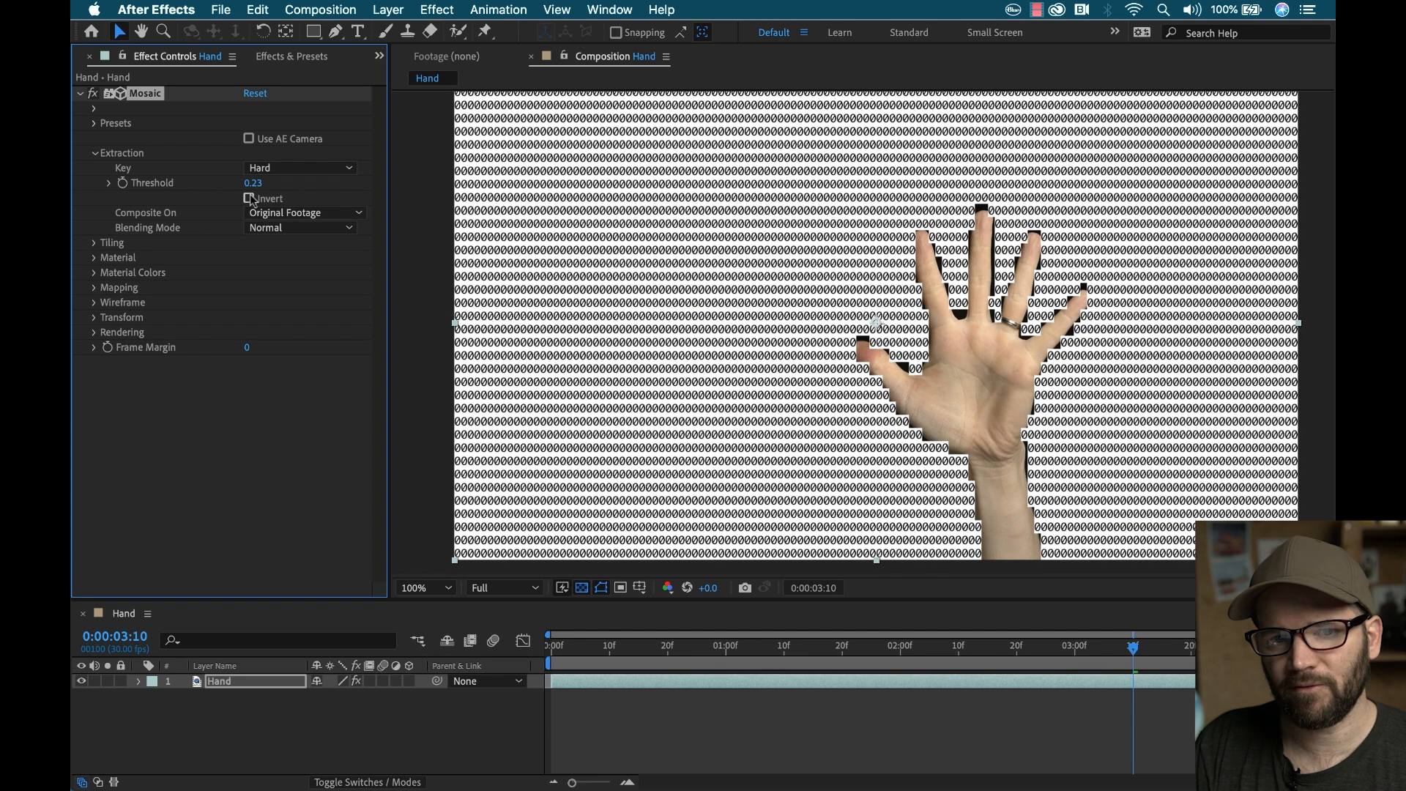
click(249, 198)
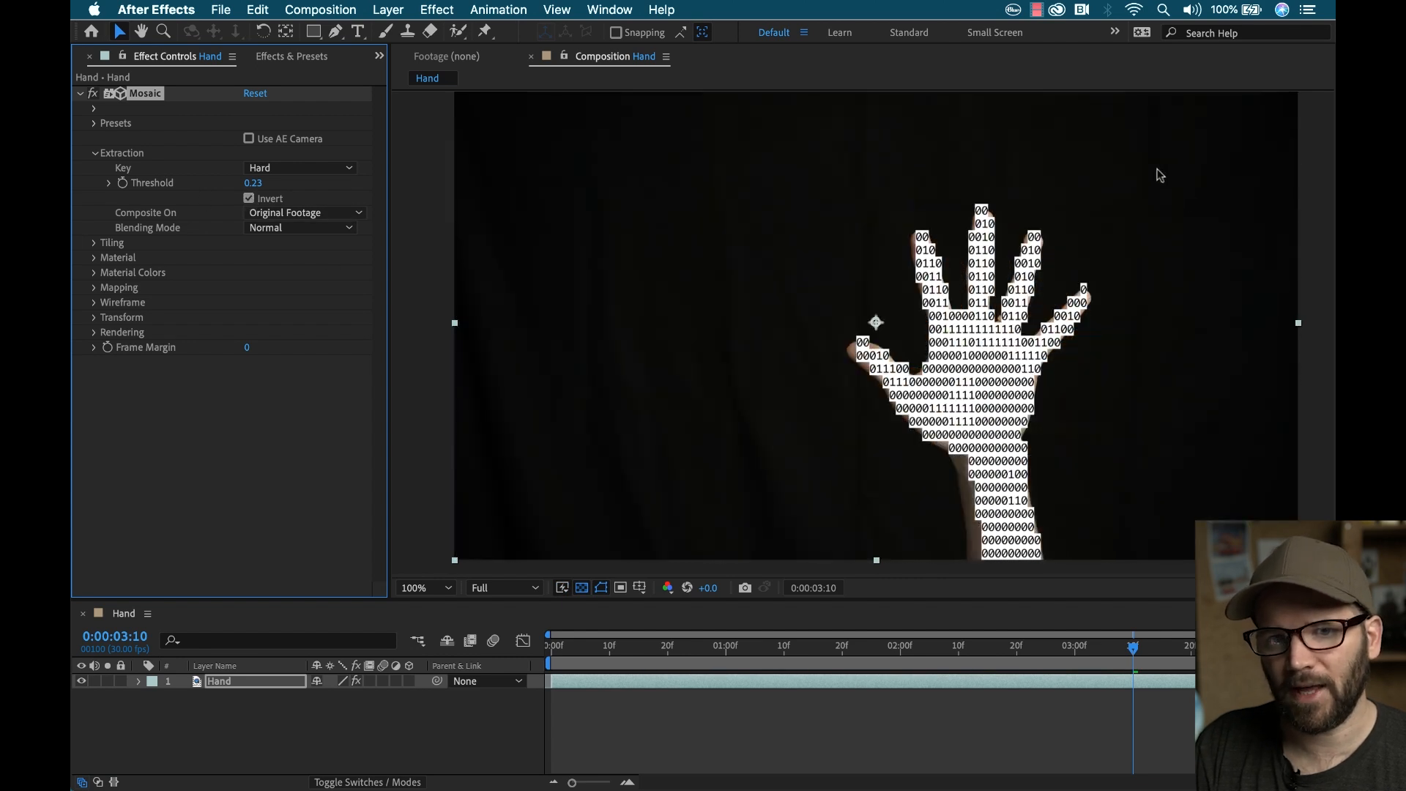
mouse_move(735, 464)
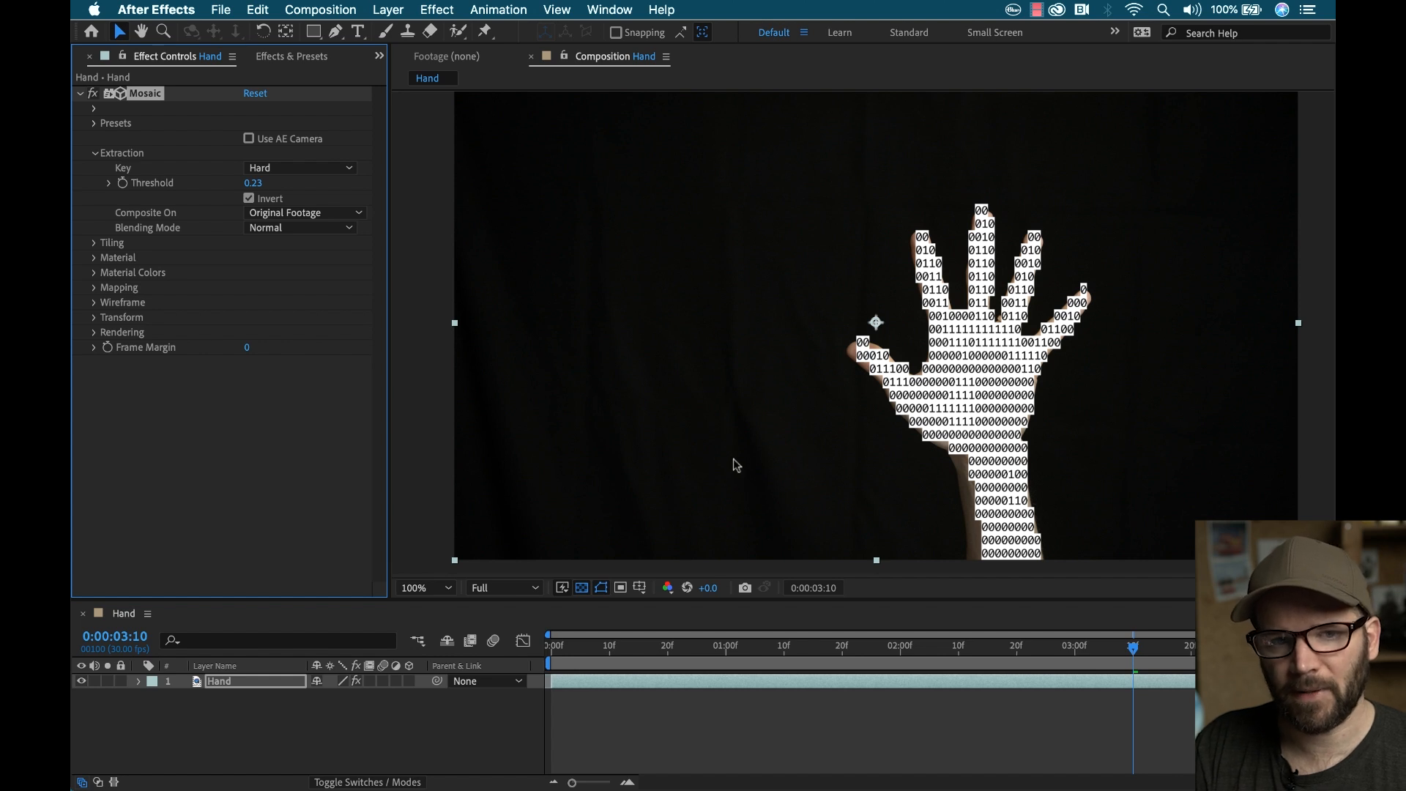
mouse_move(164, 226)
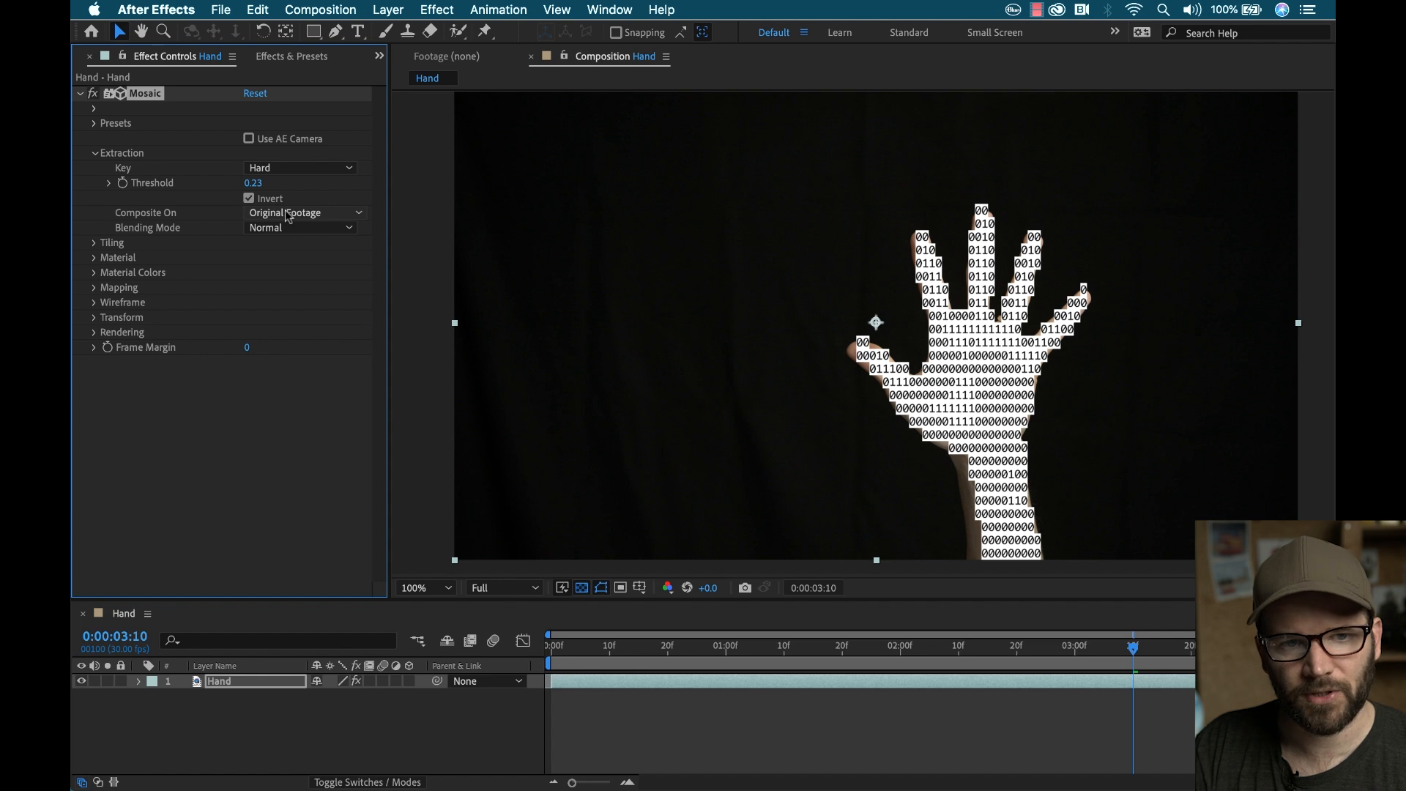
click(303, 212)
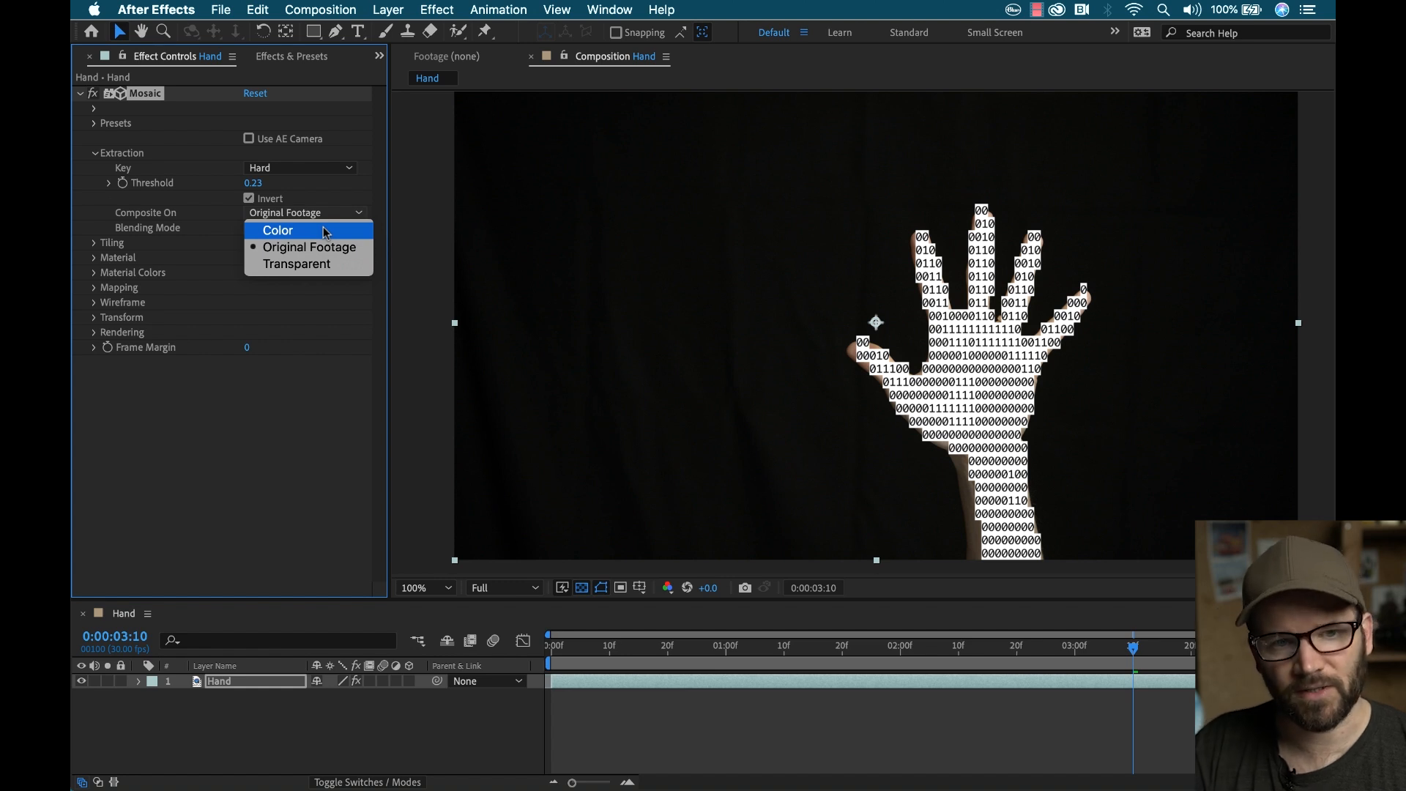
mouse_move(312, 246)
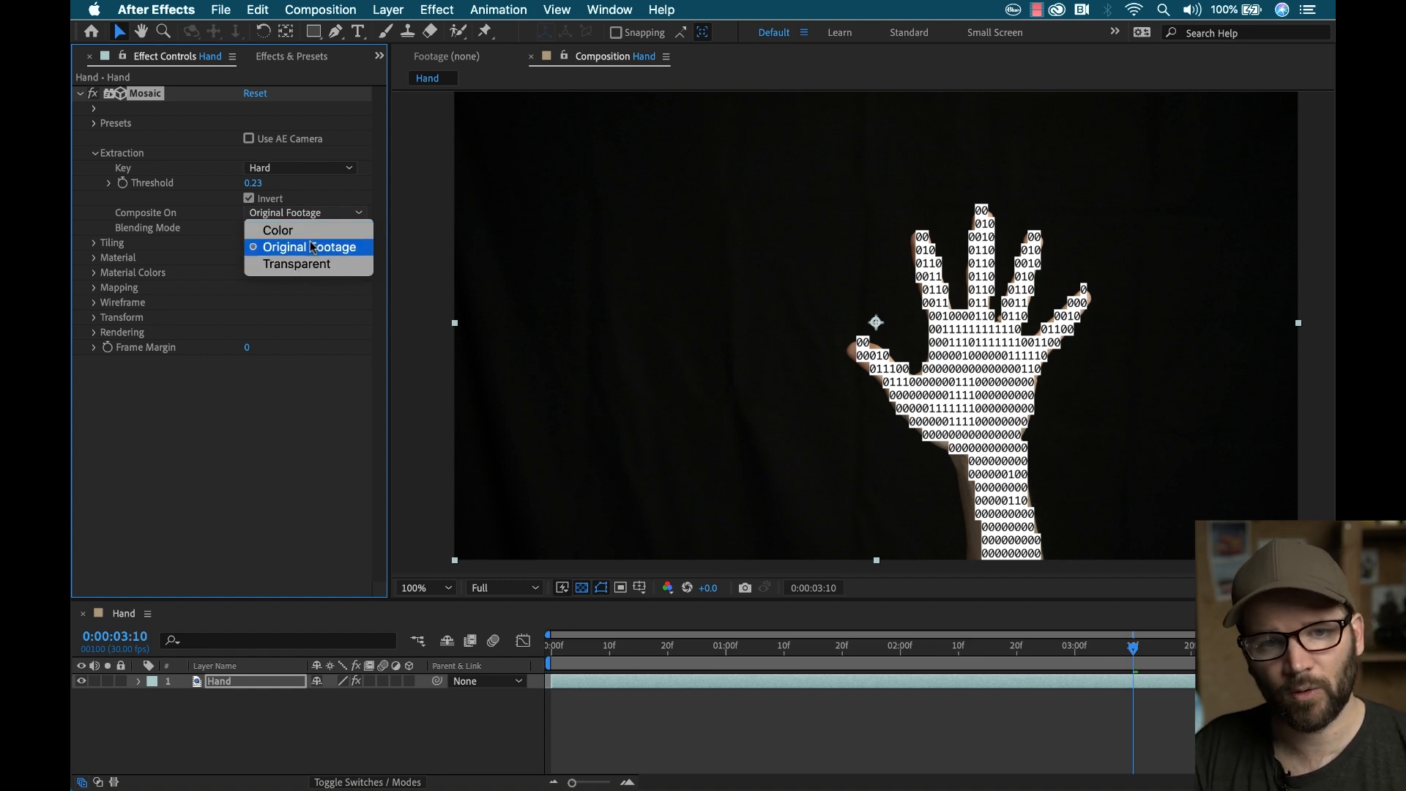
click(277, 230)
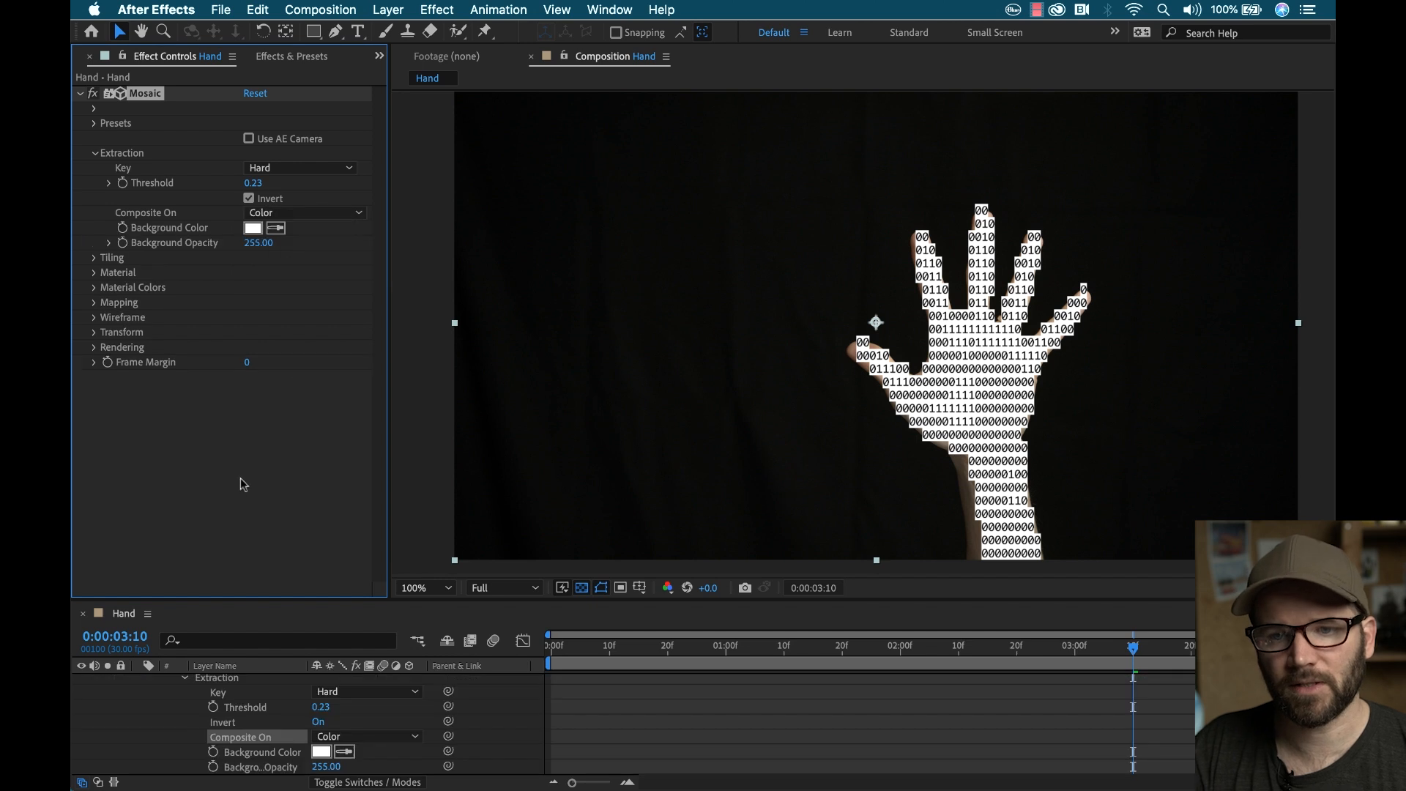
Step: Compare the binary hand on white with a fully transparent background at another frame
click(253, 227)
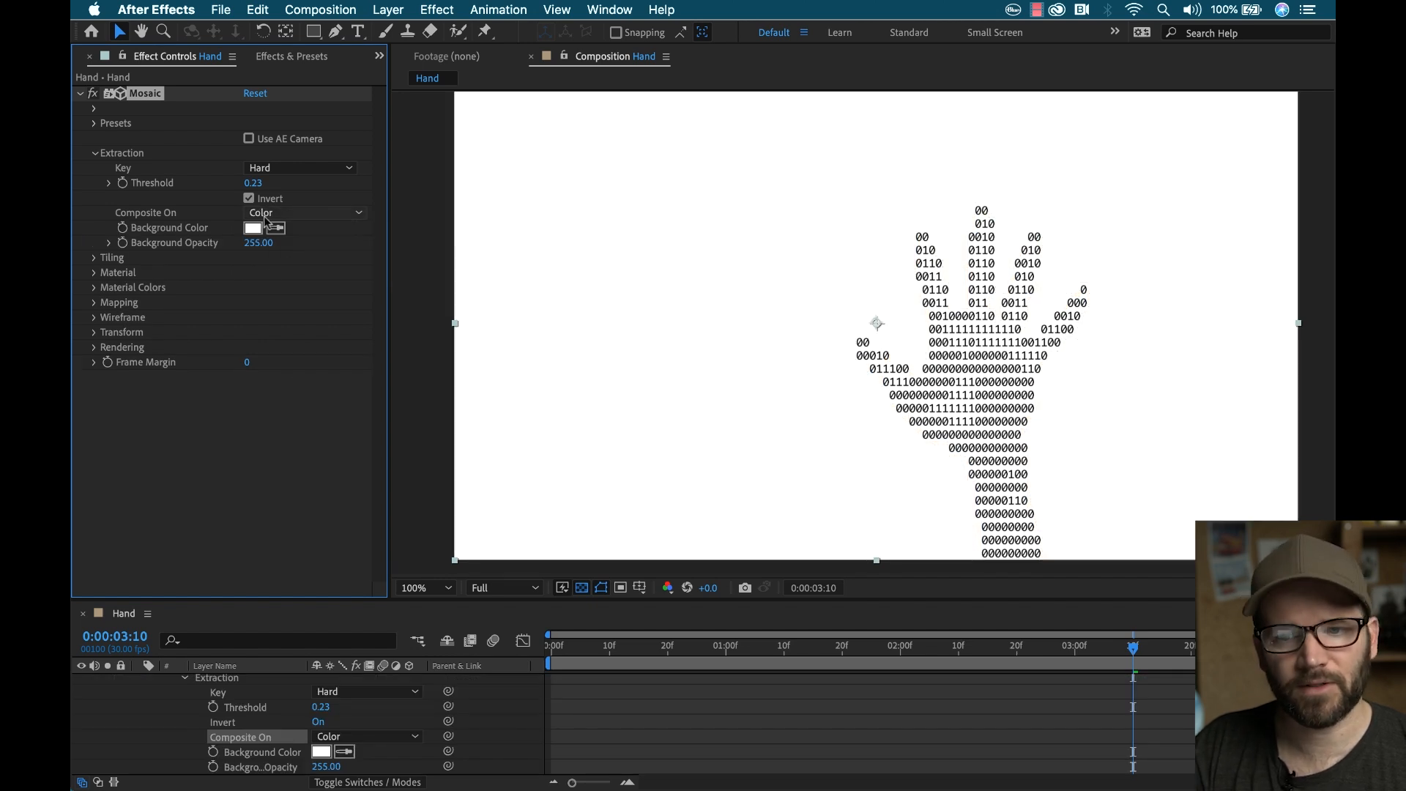
click(562, 645)
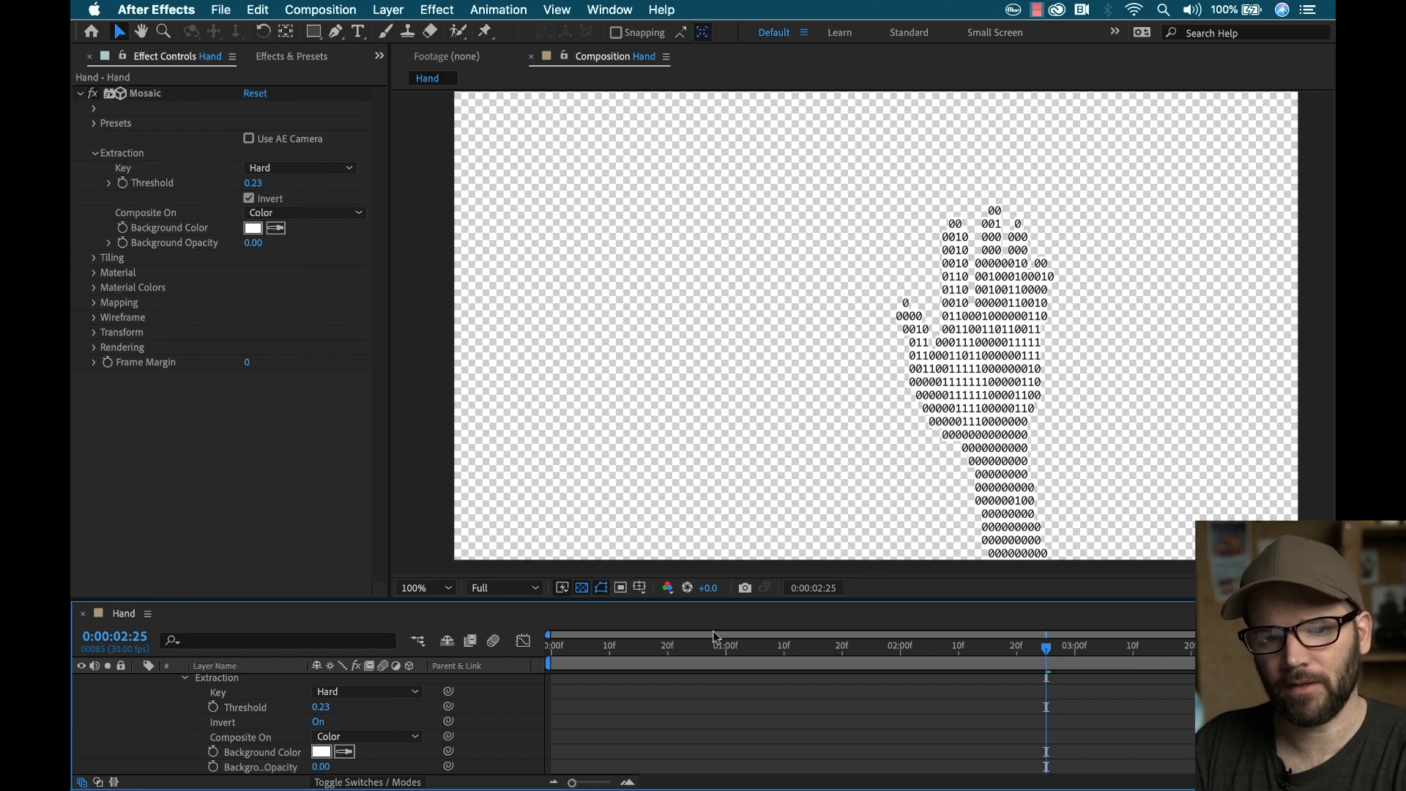
click(655, 644)
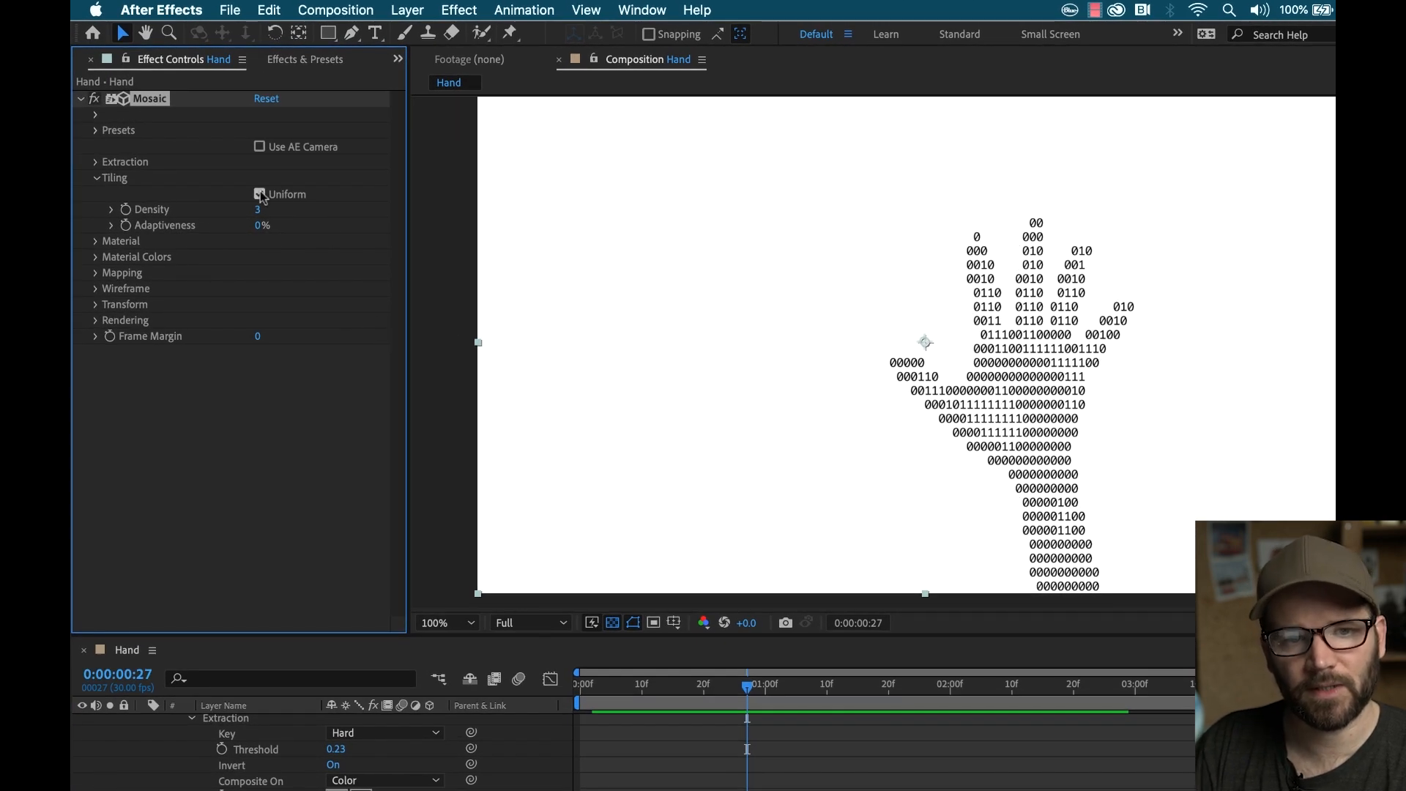
Step: Set uniform tiling density 5 and adaptiveness 28%, previewing the varied digit sizes
click(259, 193)
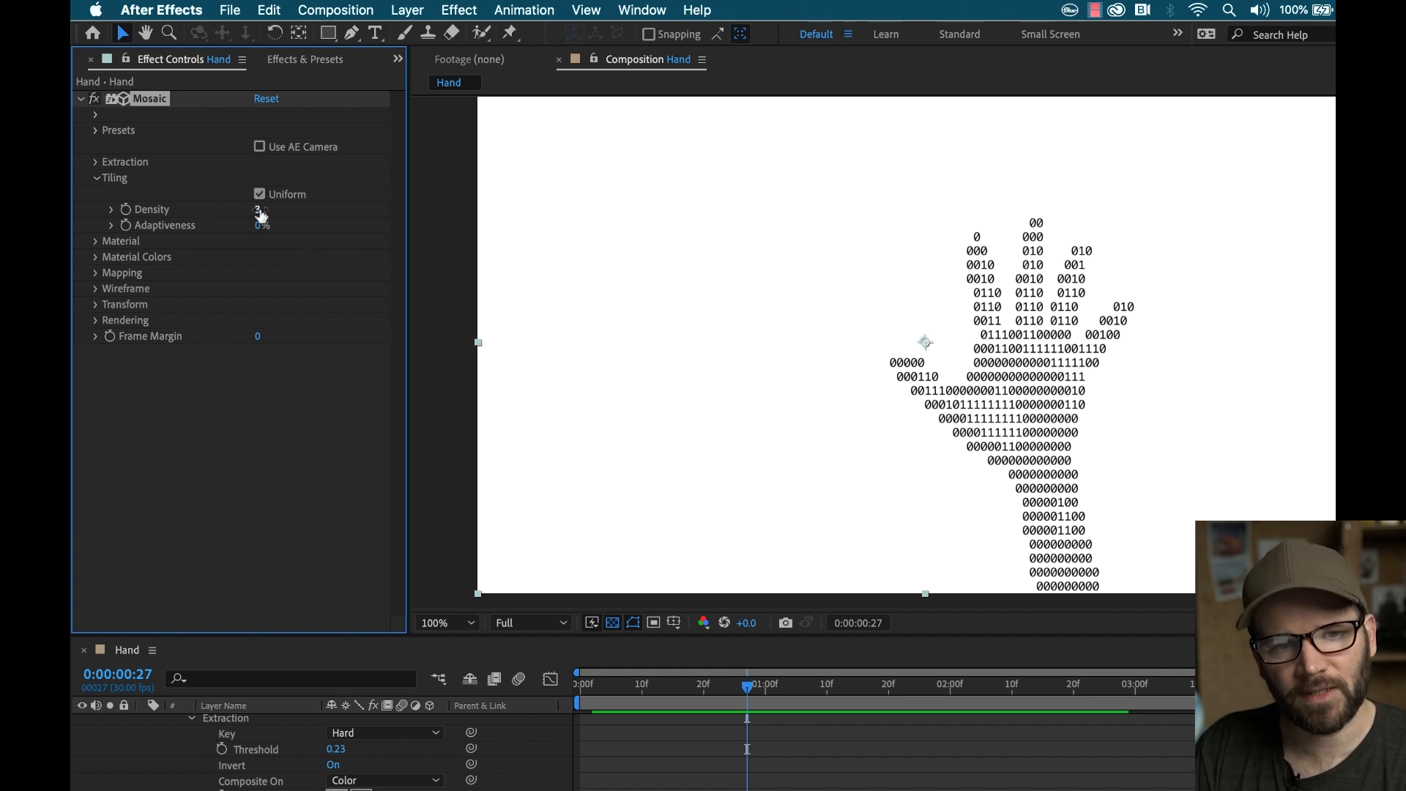
double_click(262, 208)
text(5)
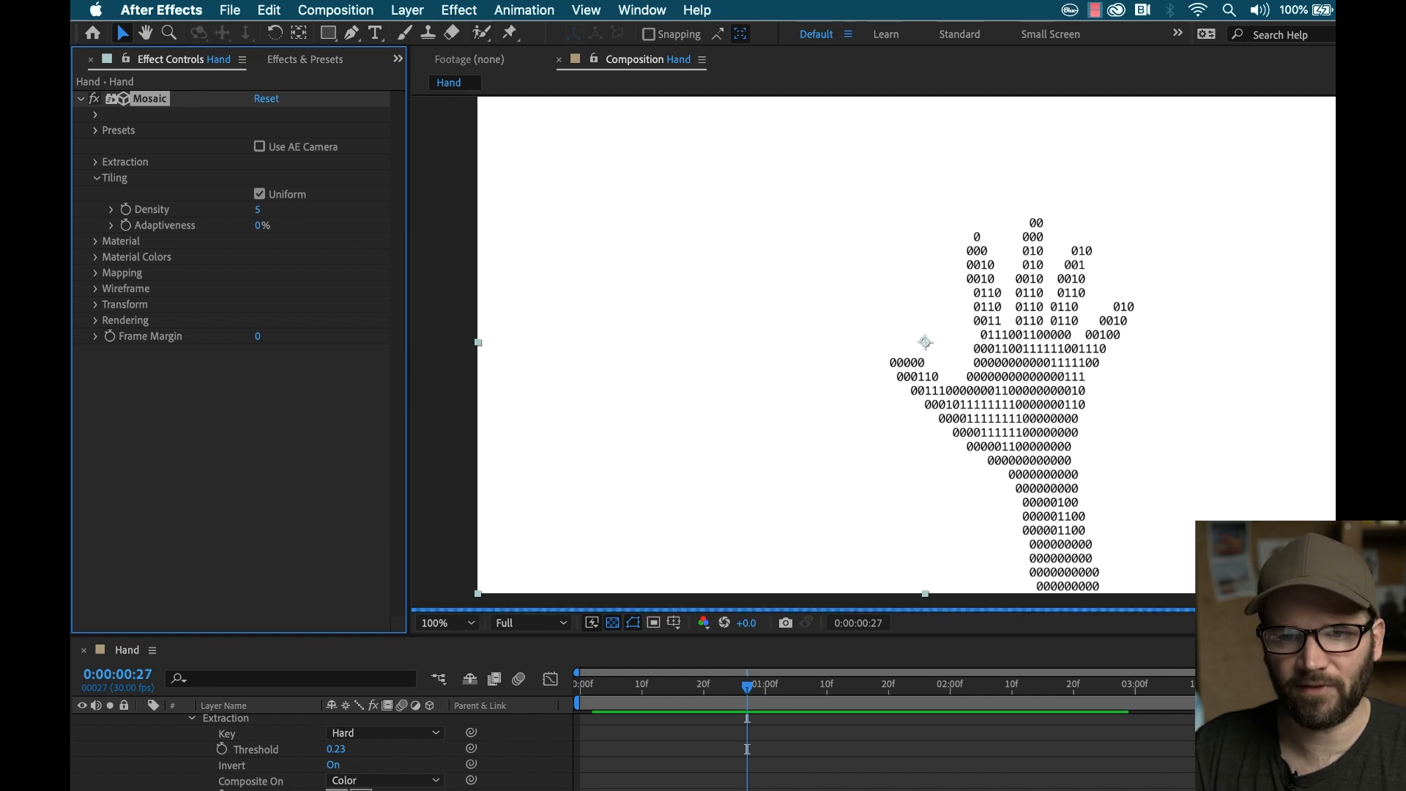
click(577, 683)
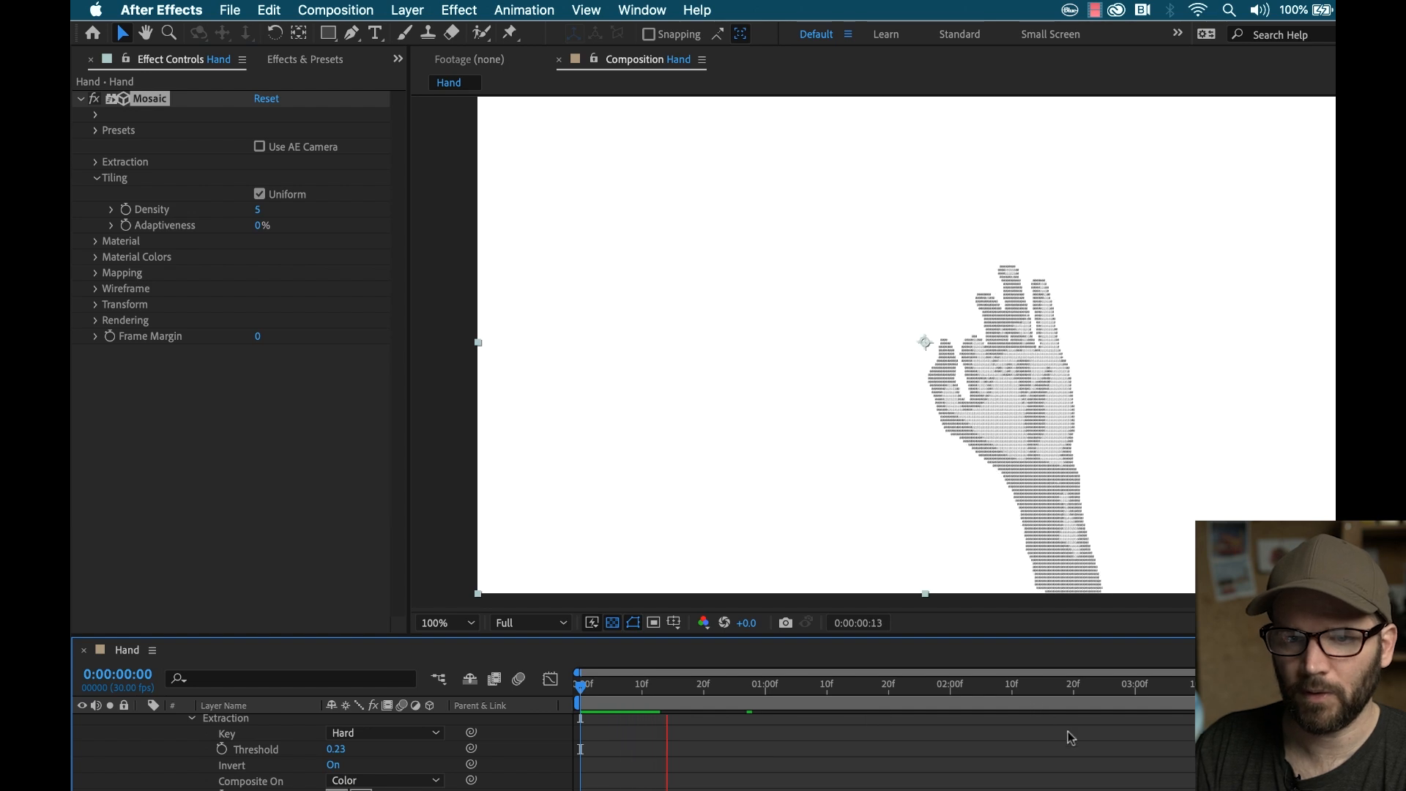
click(807, 684)
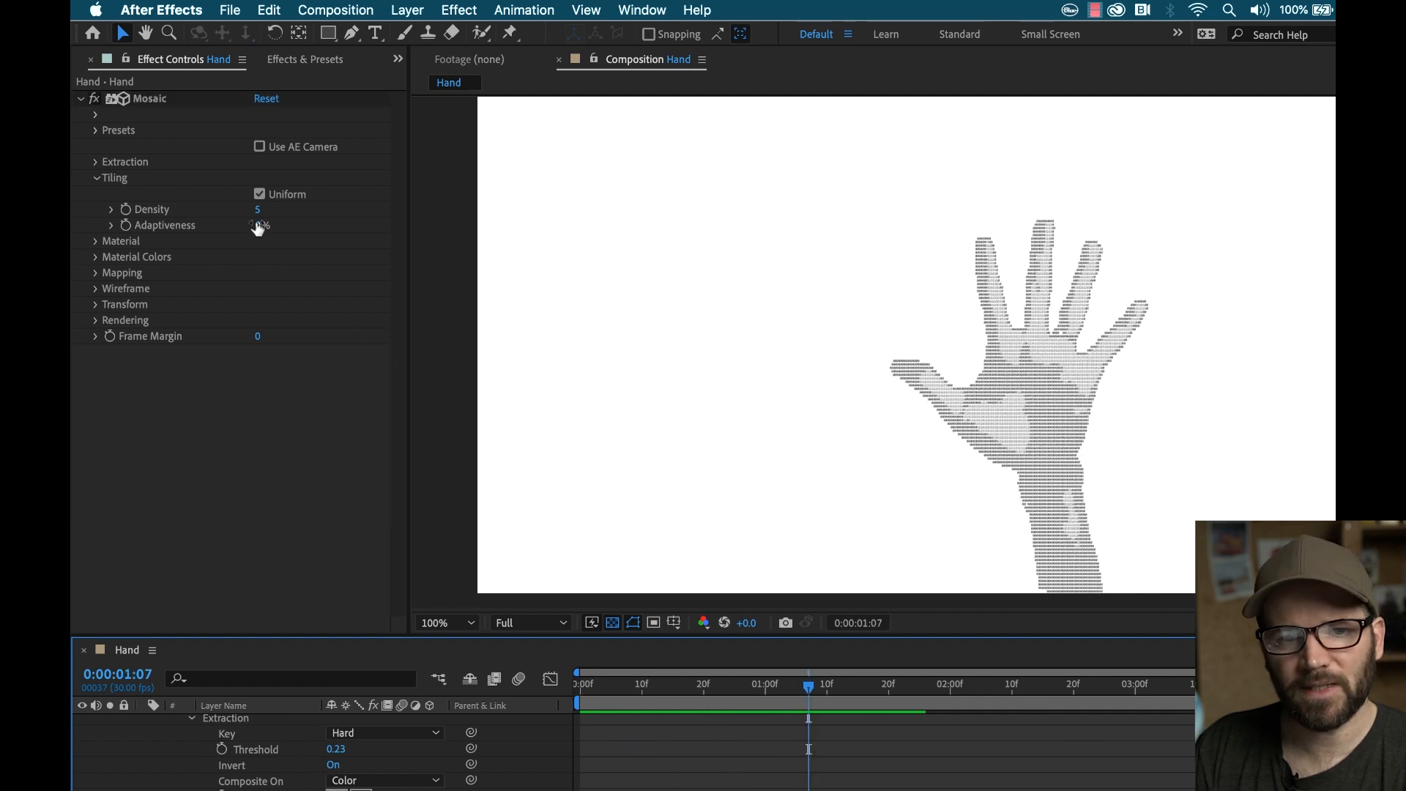
drag(260, 224, 267, 224)
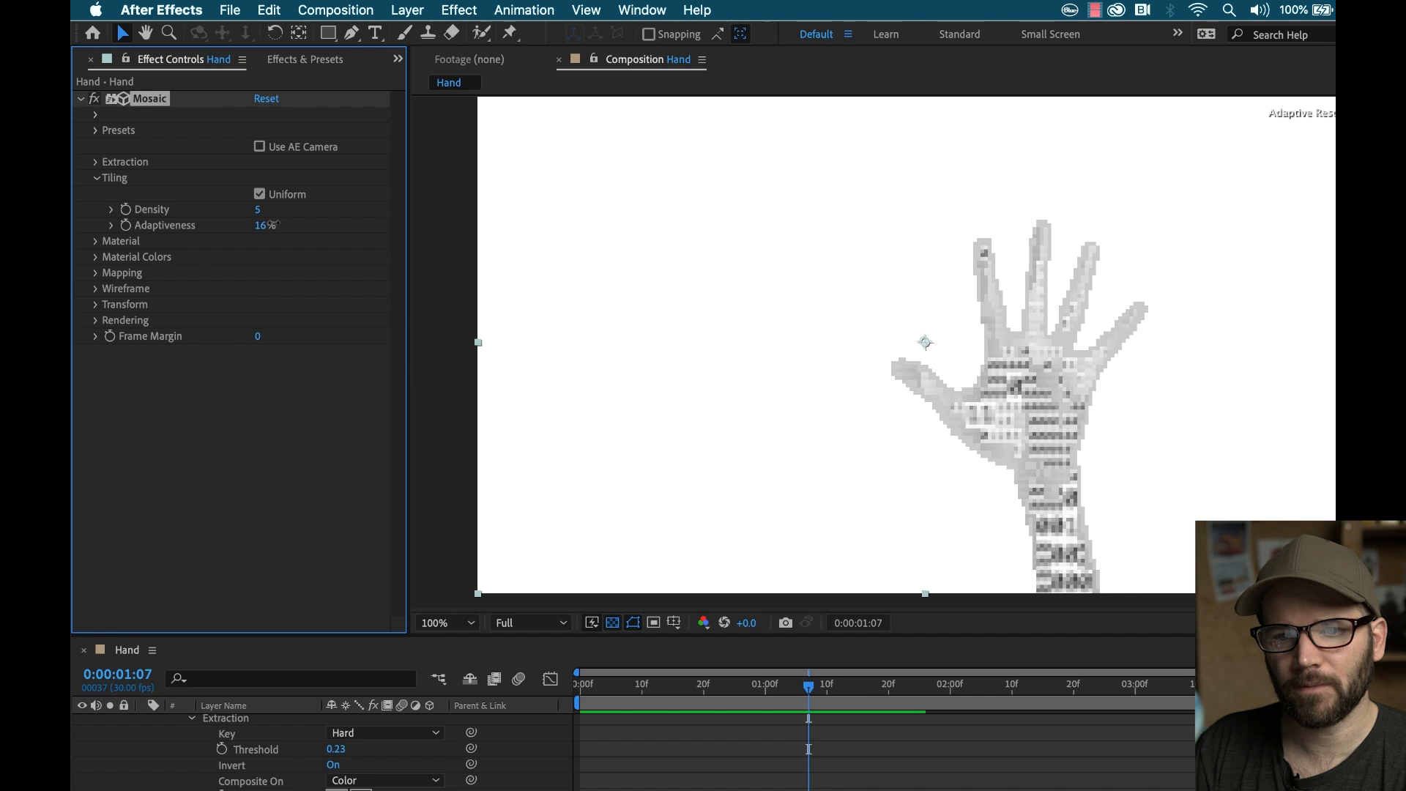
drag(265, 224, 278, 224)
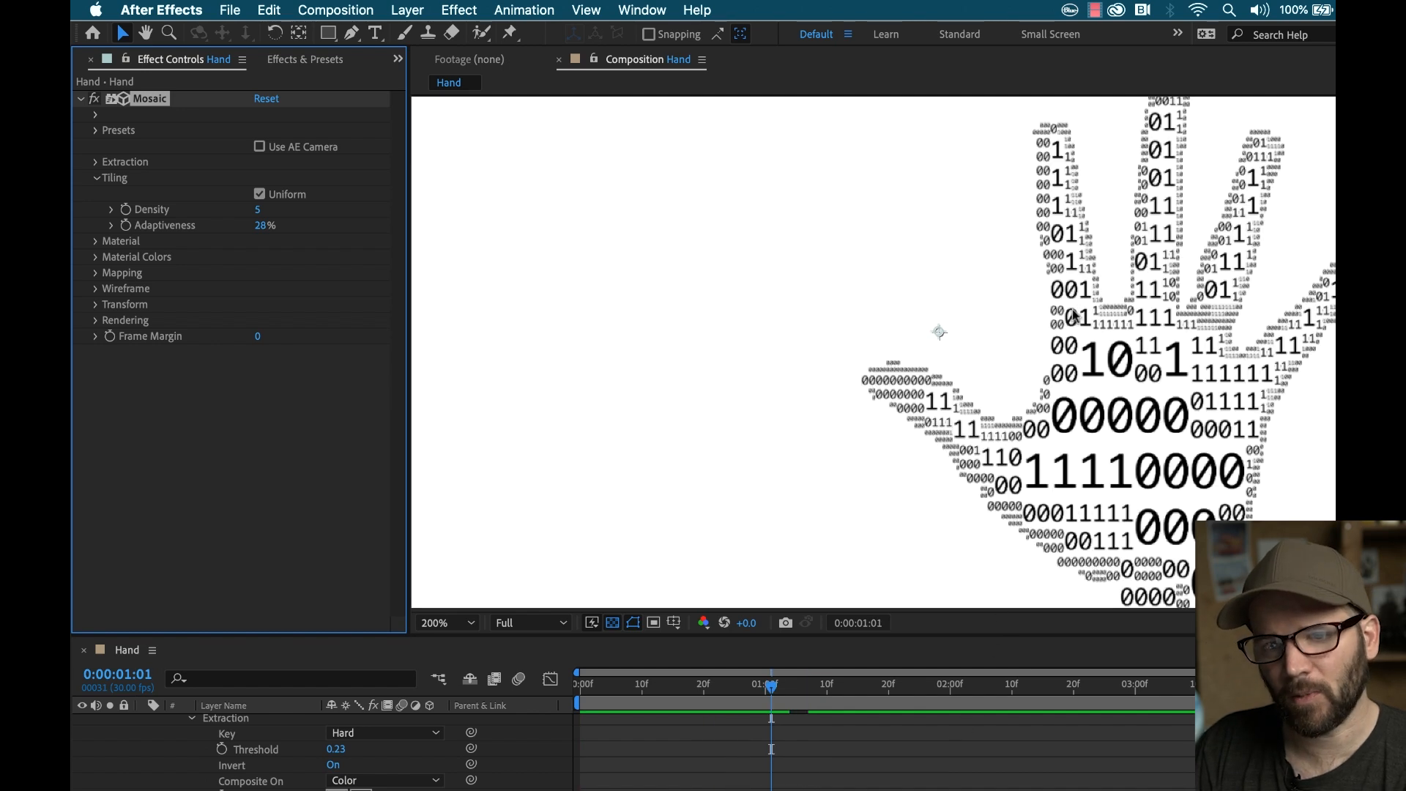
click(445, 622)
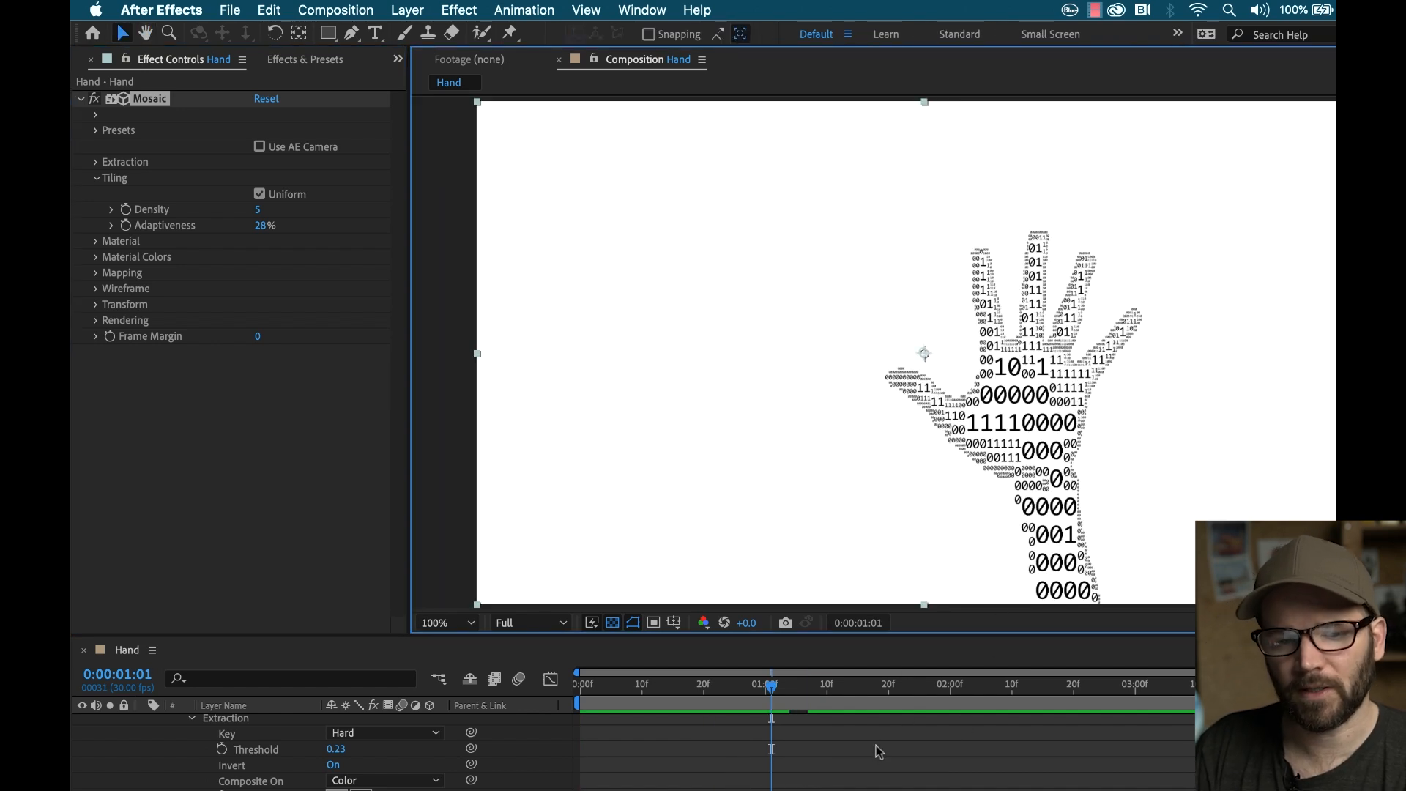
click(95, 193)
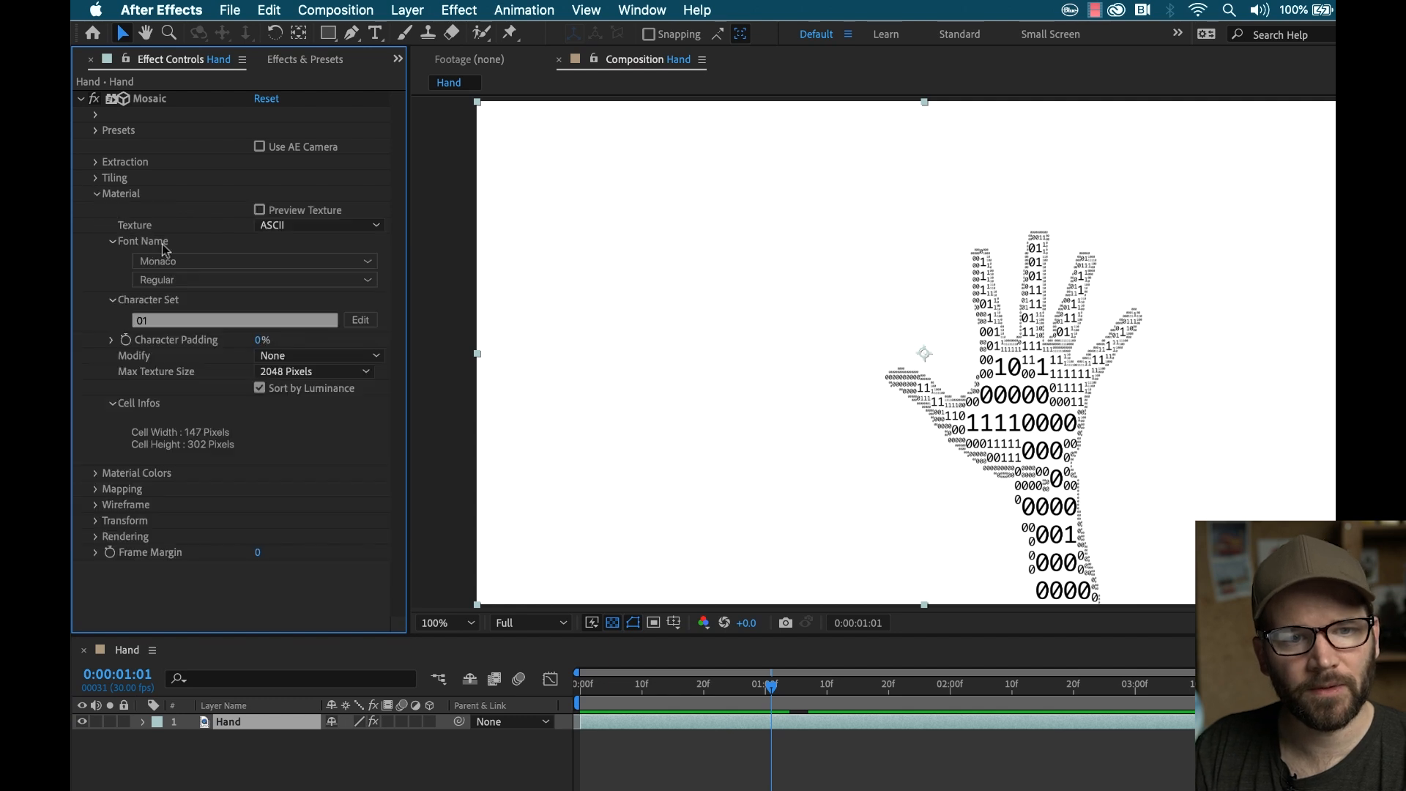
click(112, 241)
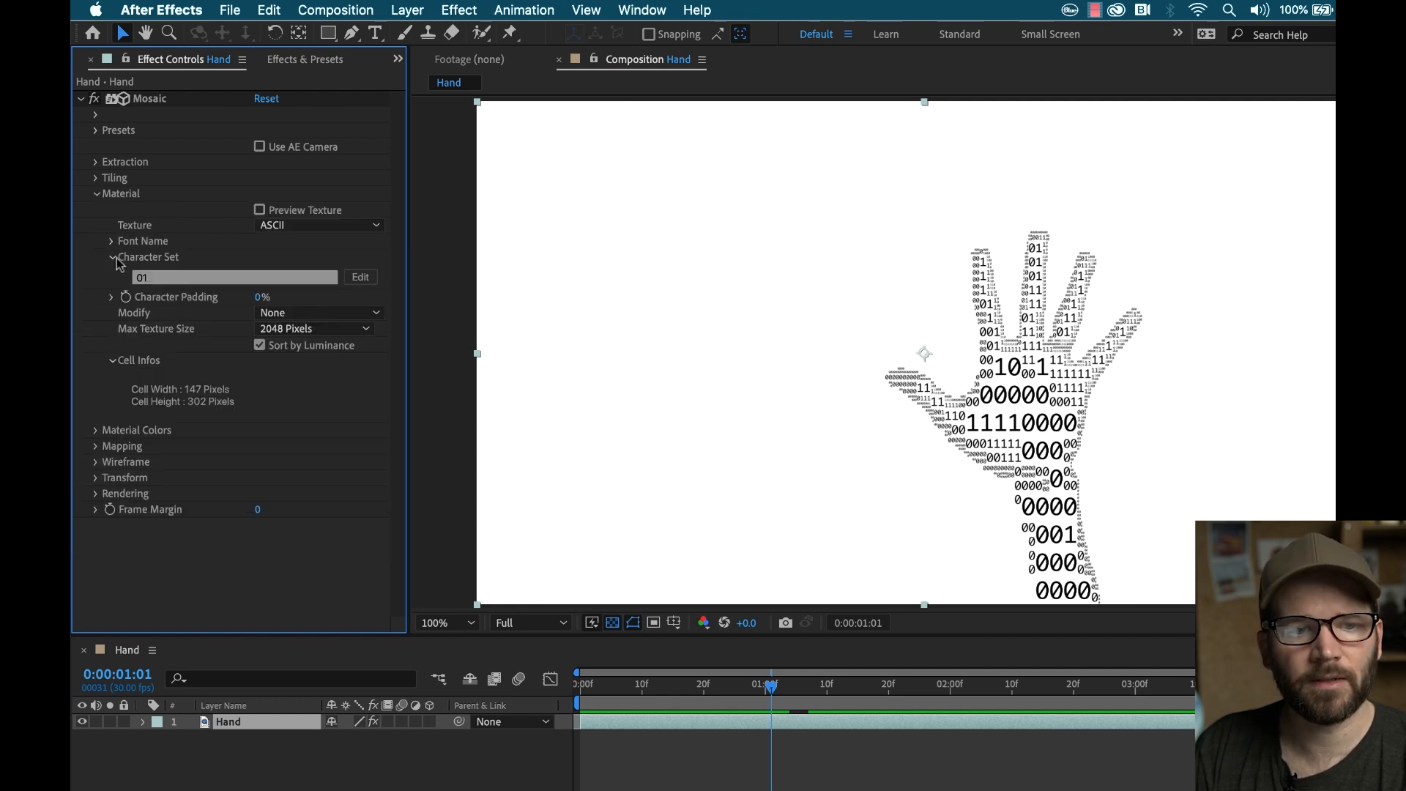
click(111, 257)
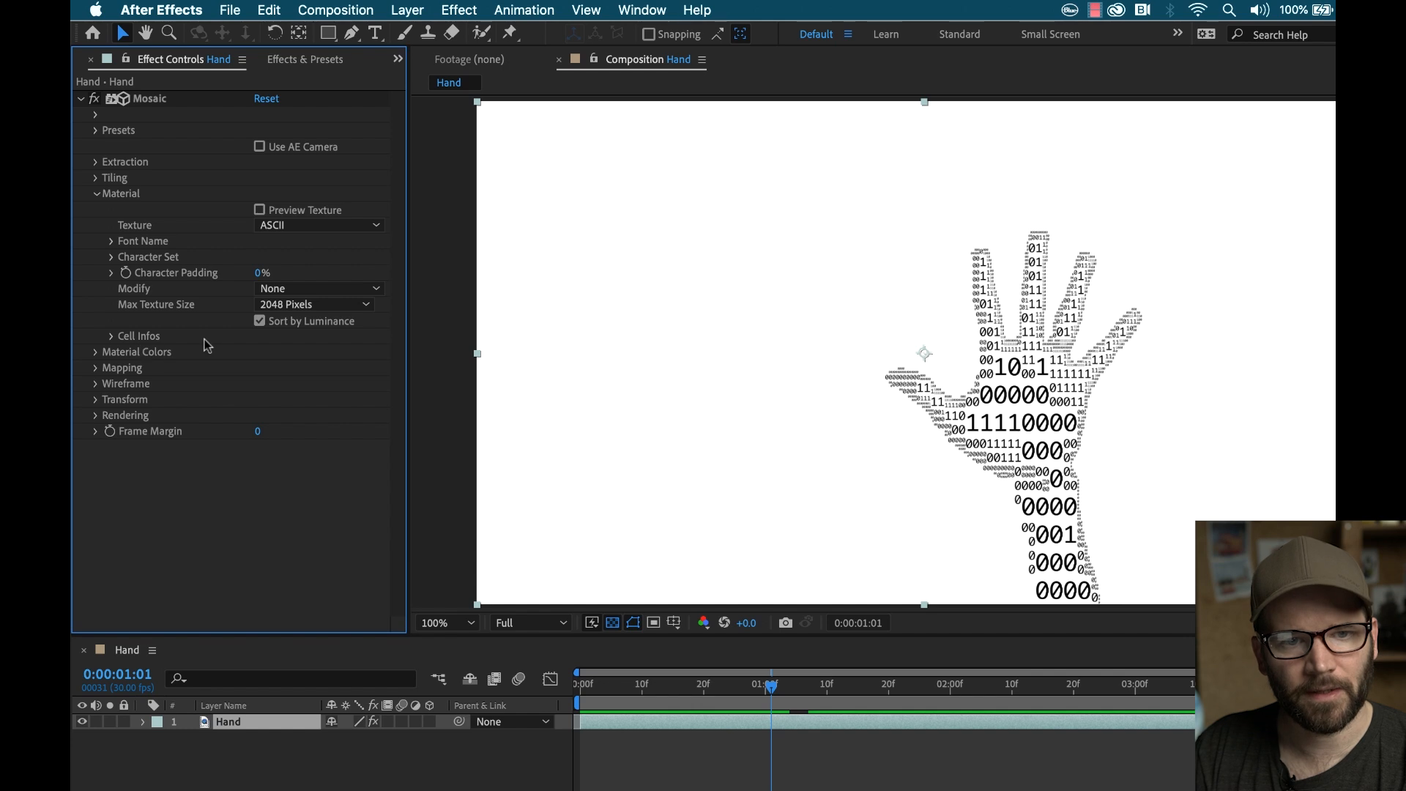
click(260, 210)
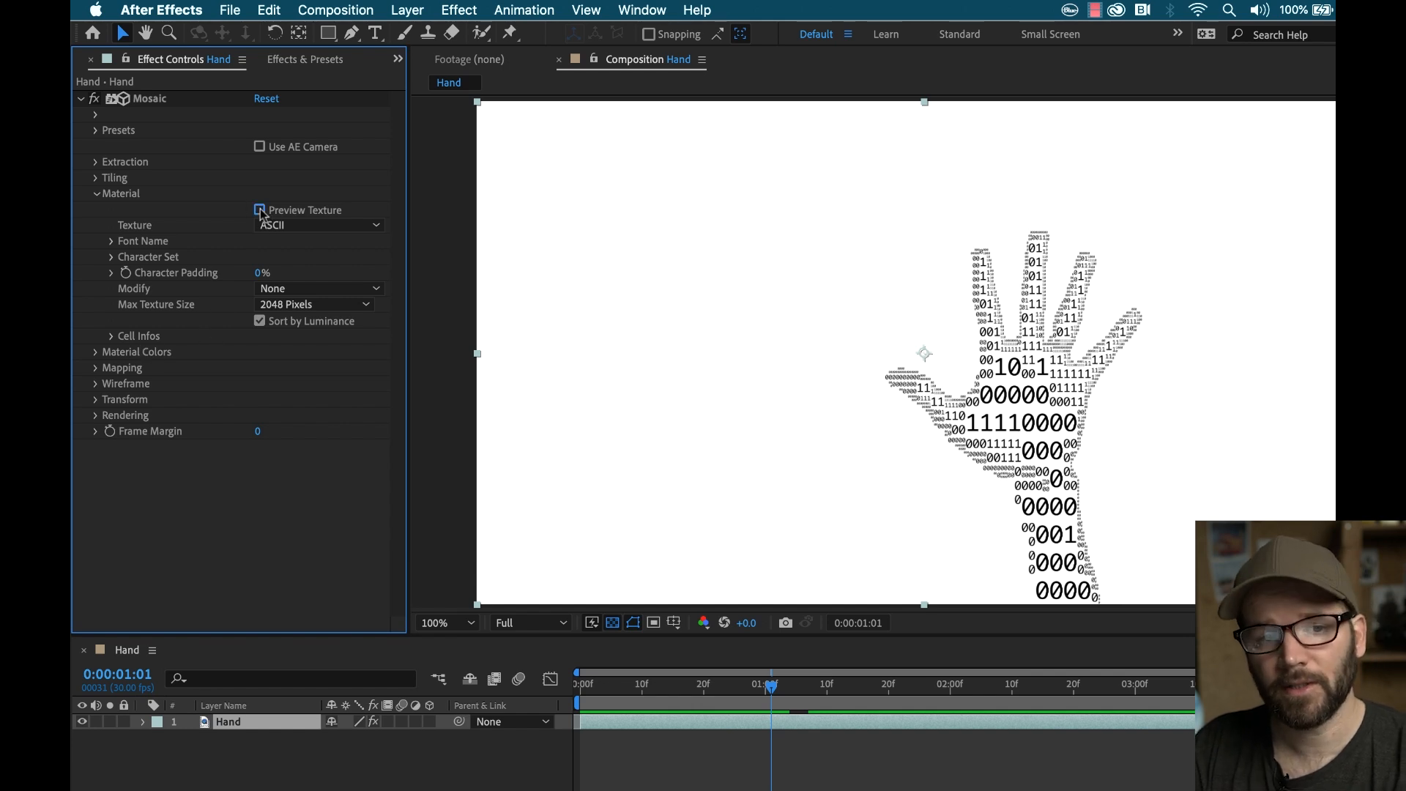
click(260, 193)
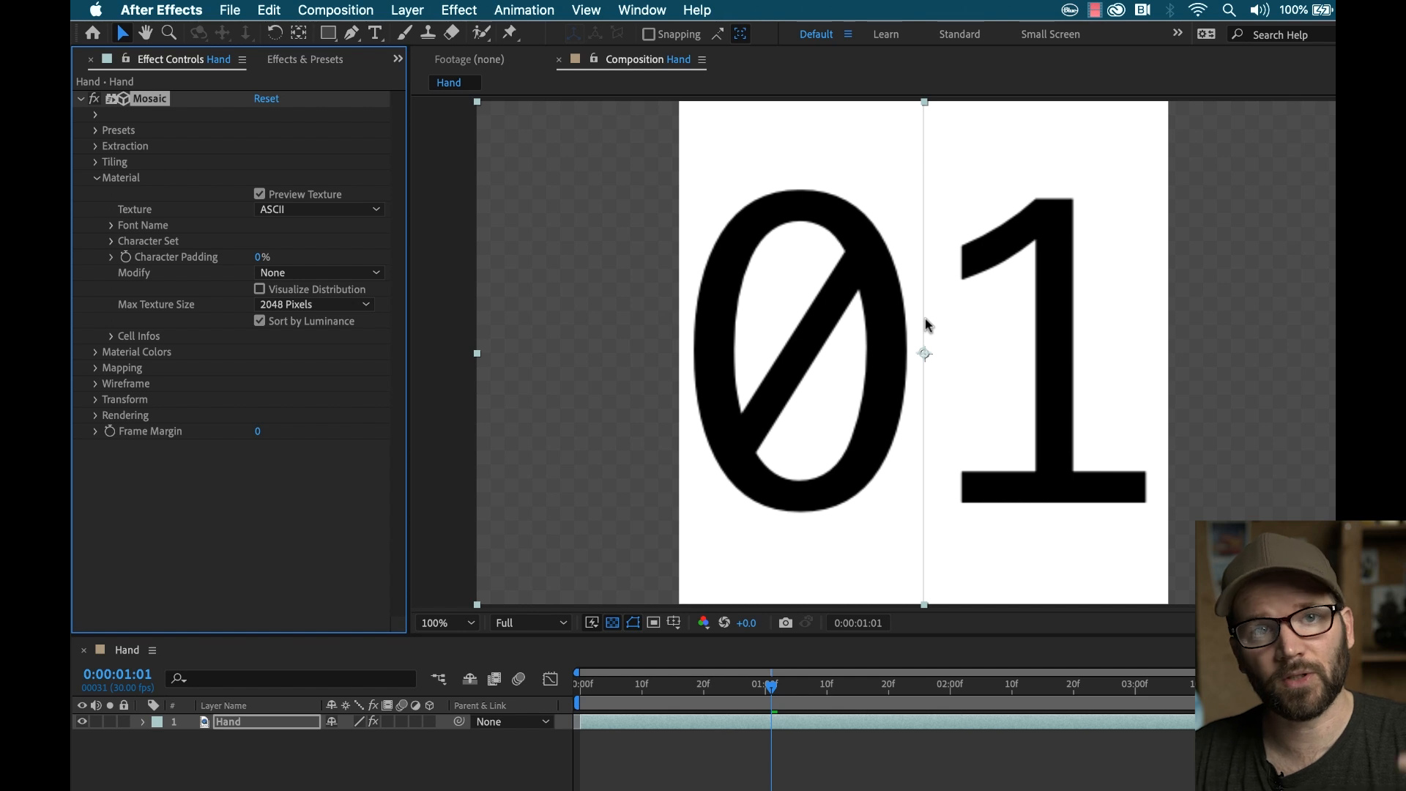
mouse_move(774, 298)
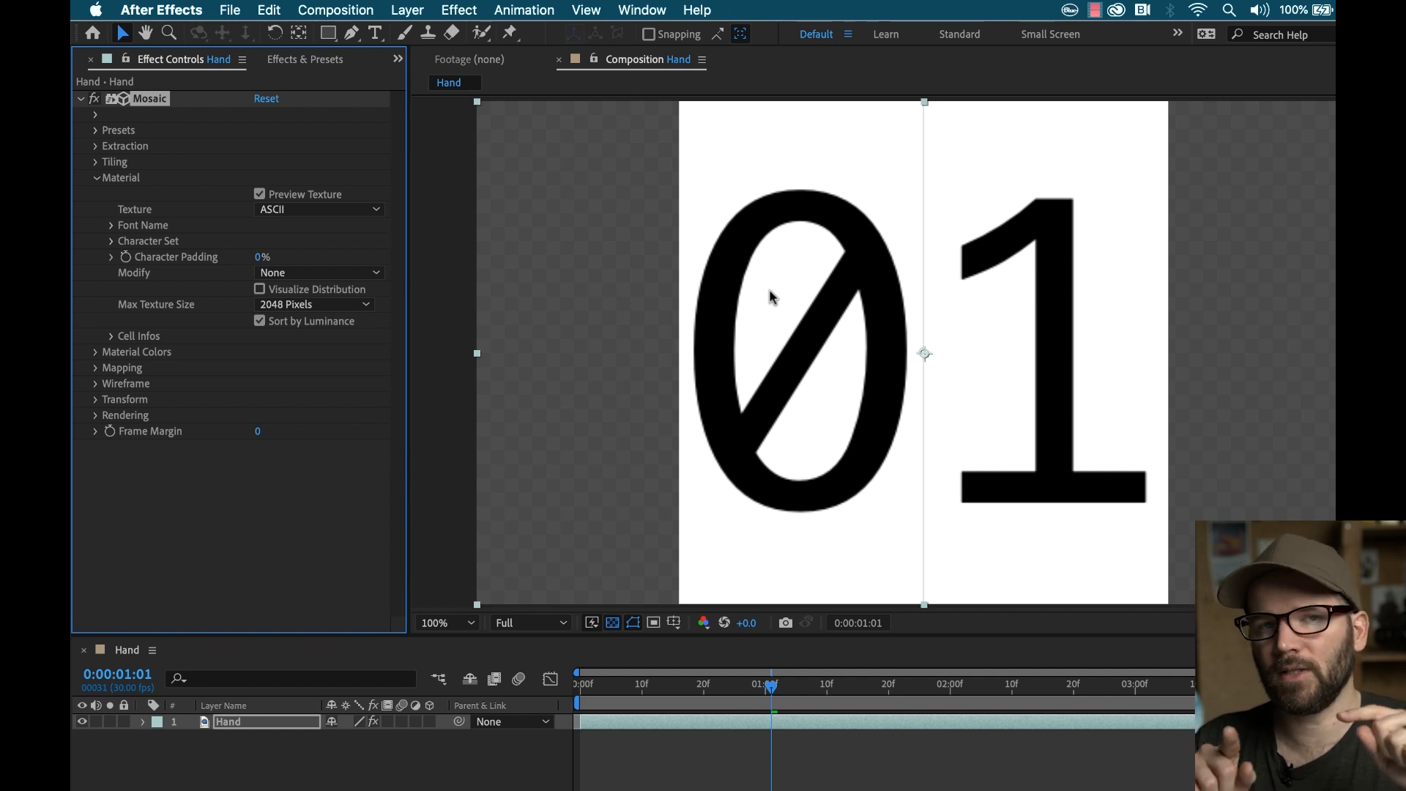
mouse_move(529, 314)
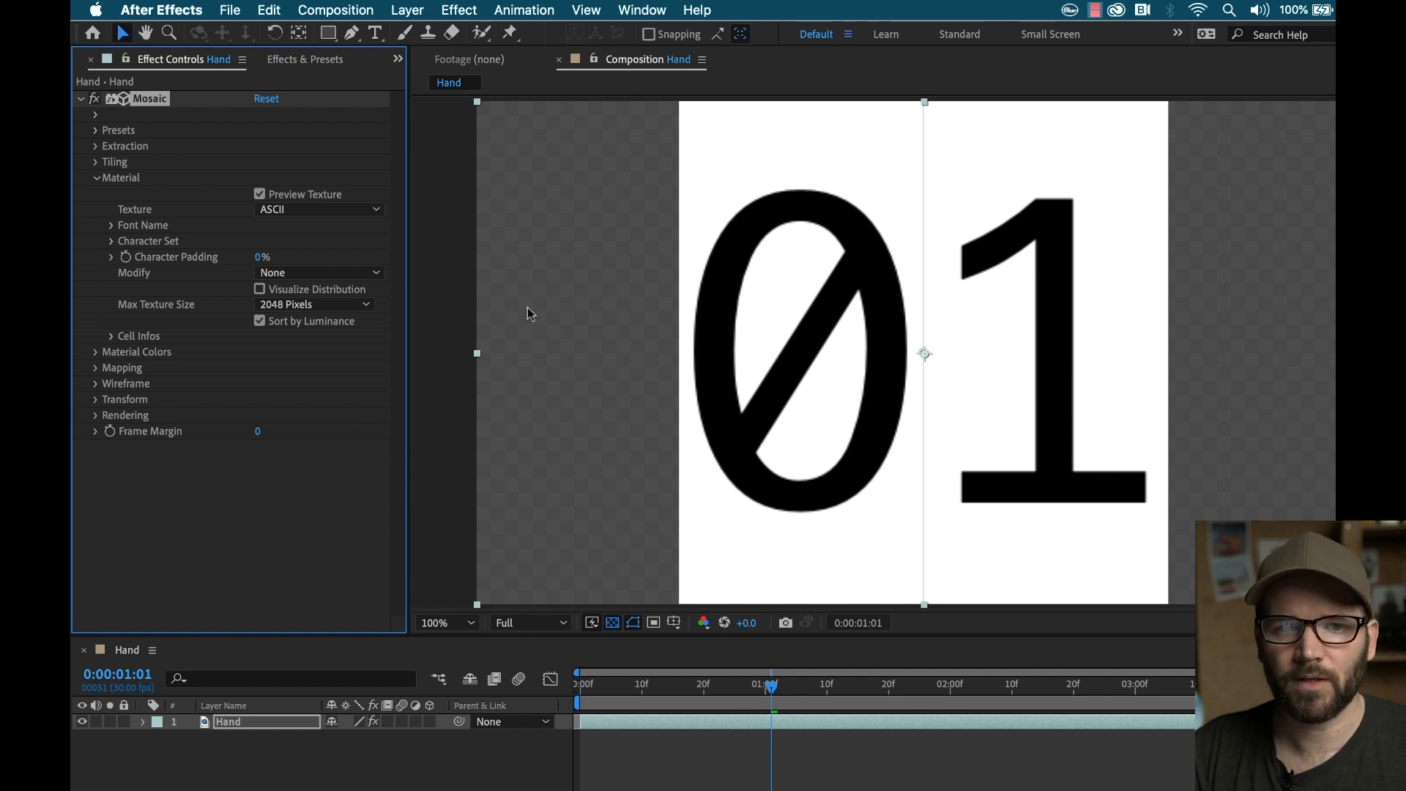
click(319, 224)
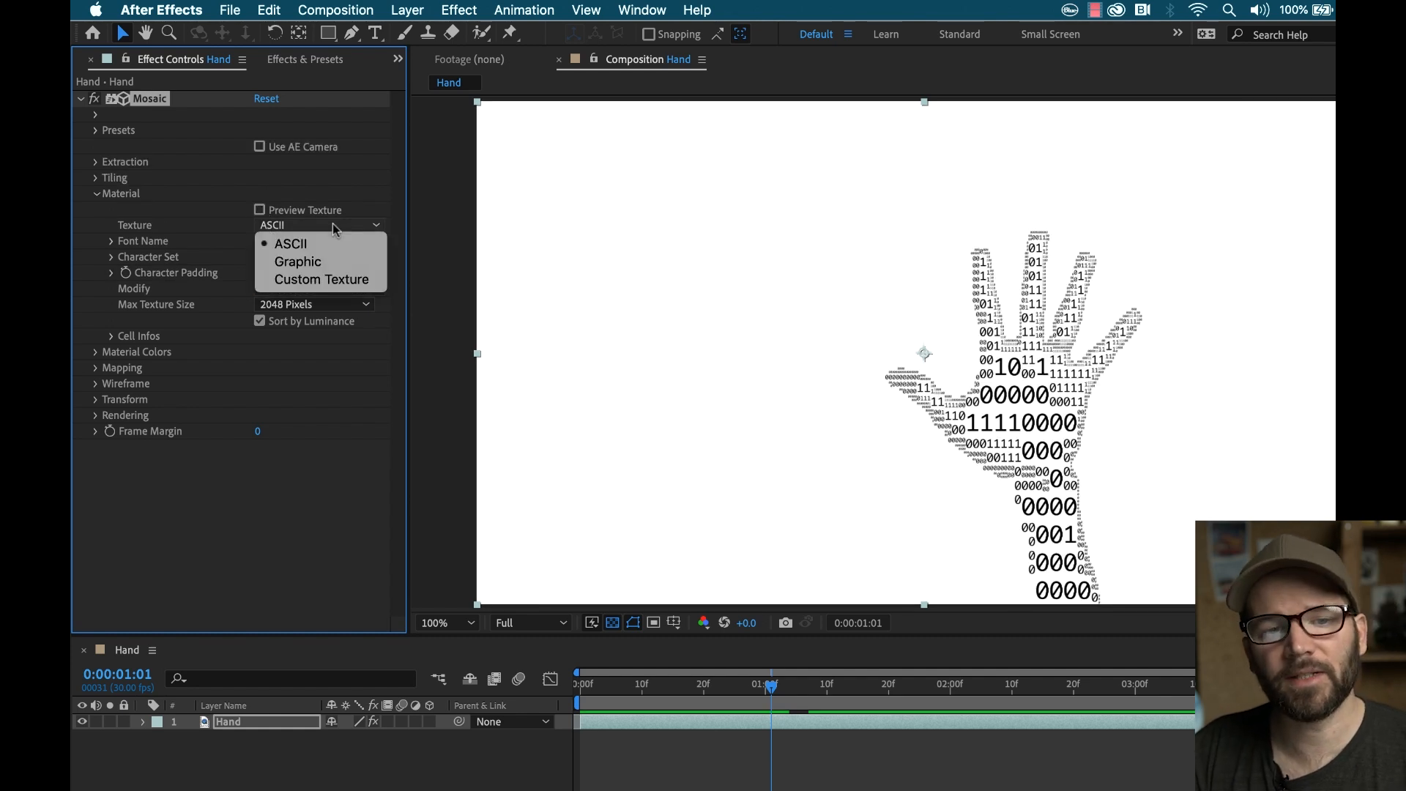
mouse_move(327, 260)
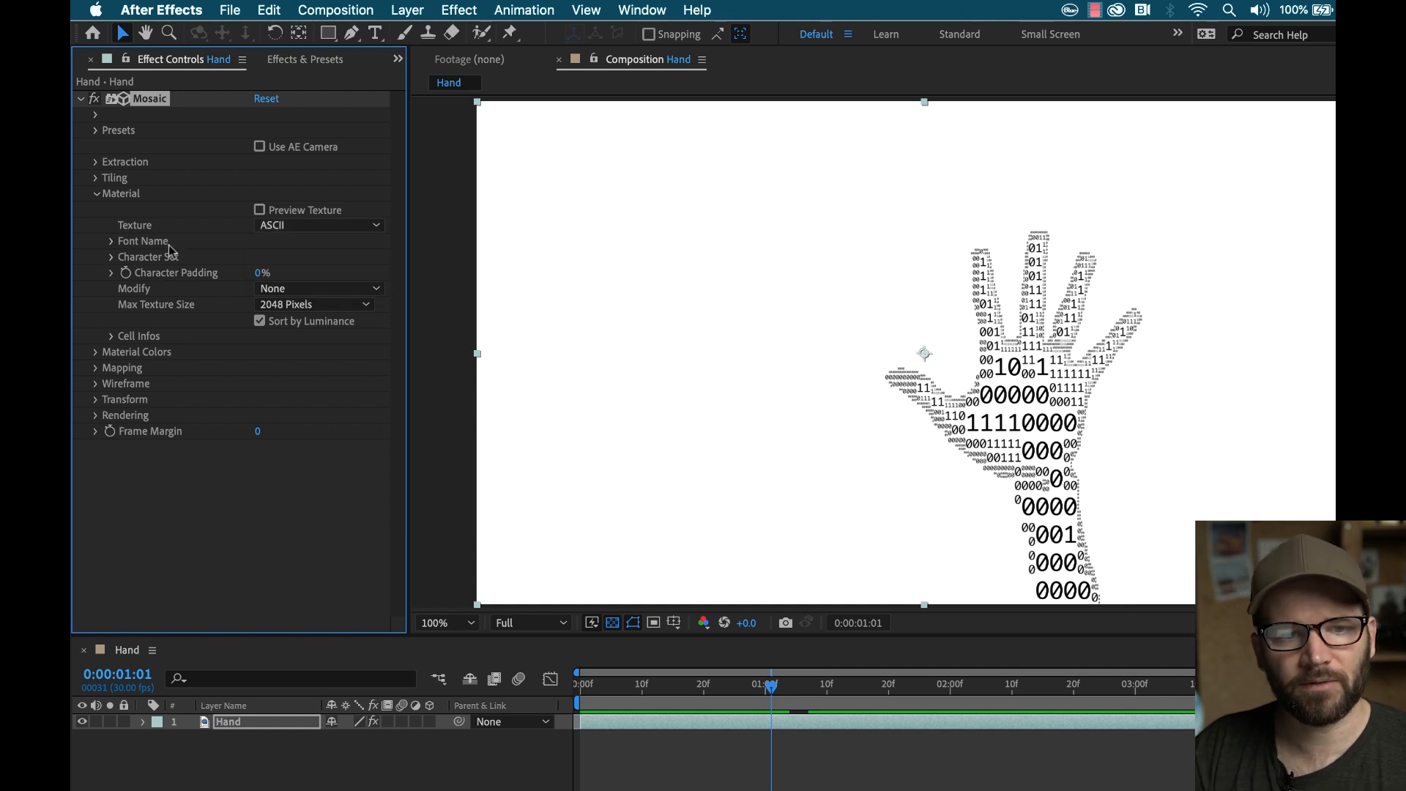
mouse_move(125, 240)
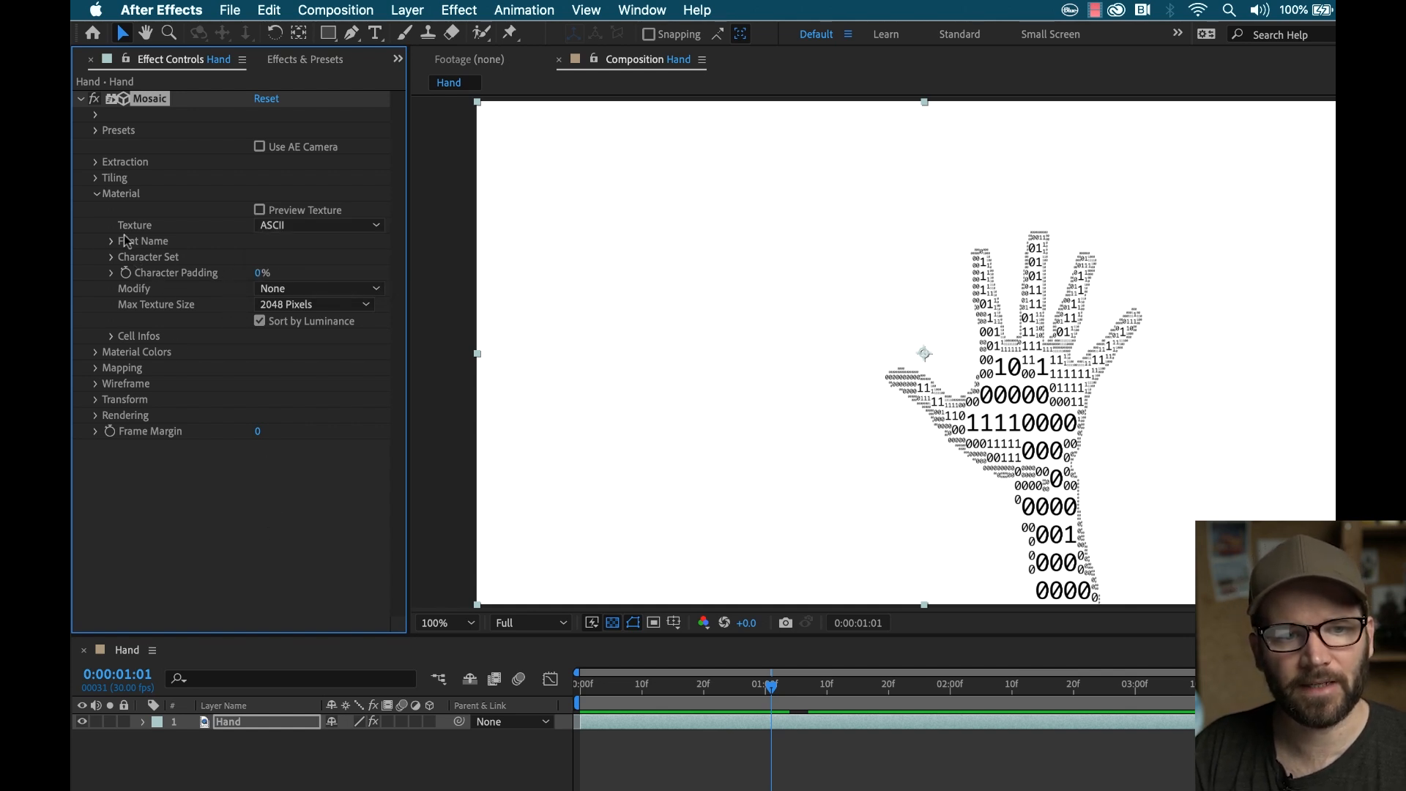
mouse_move(166, 339)
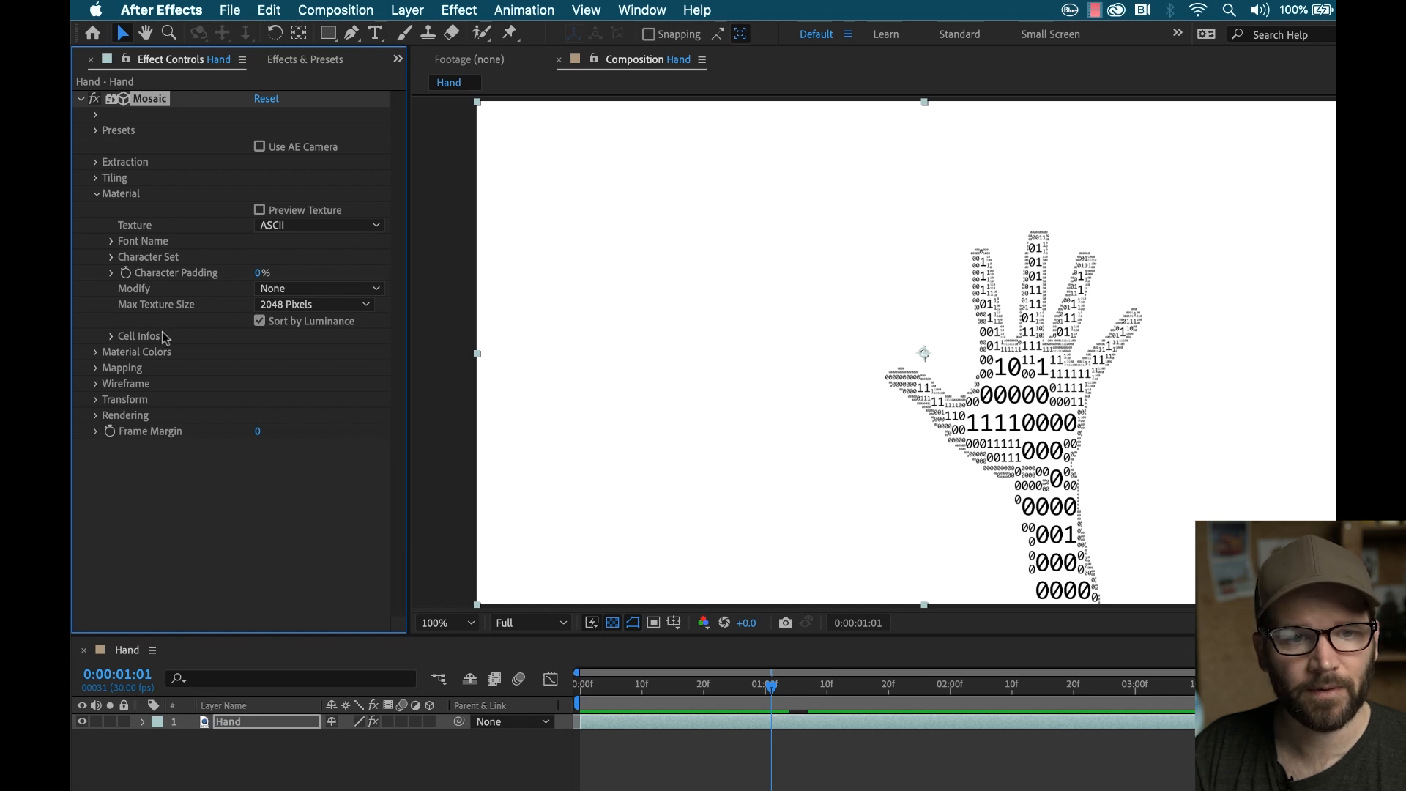
click(111, 335)
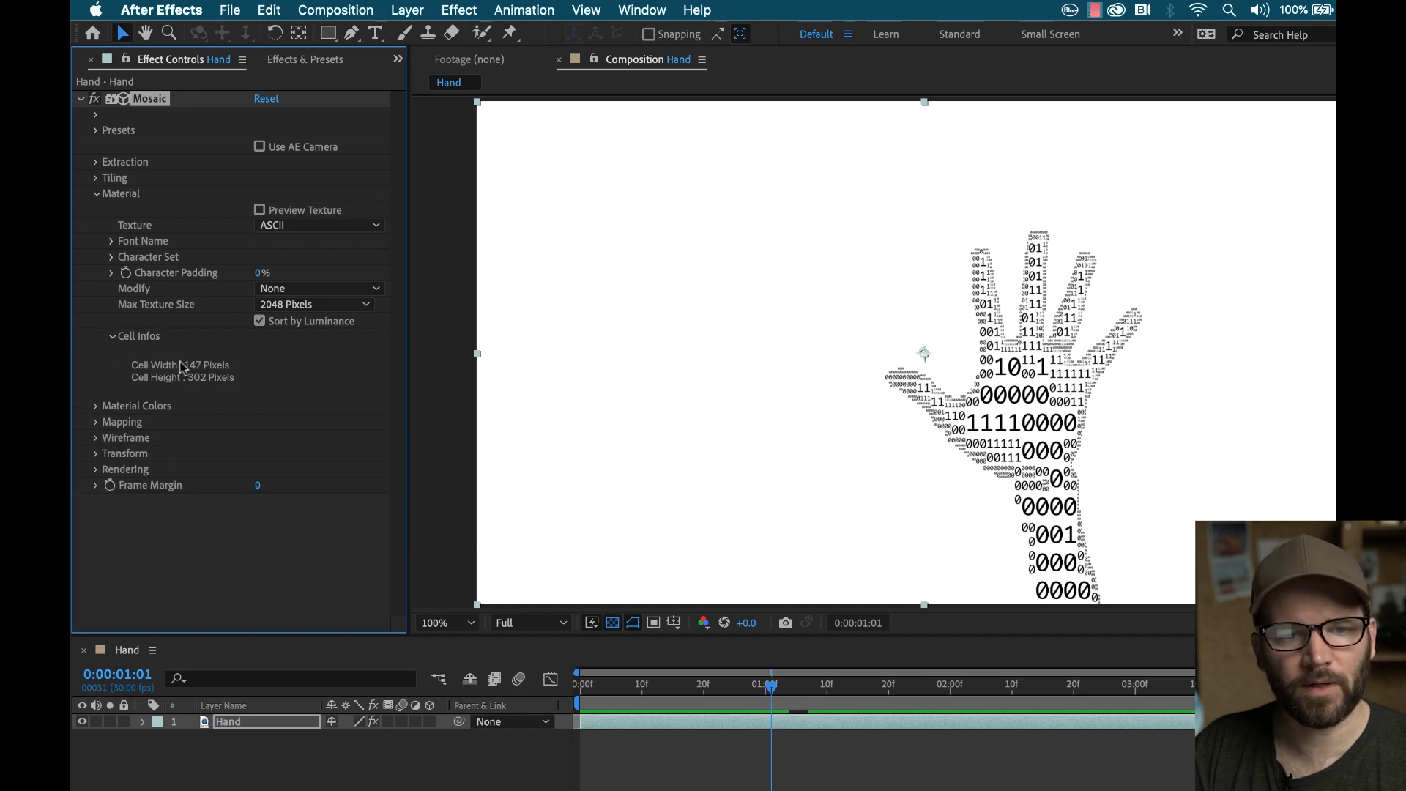
click(96, 193)
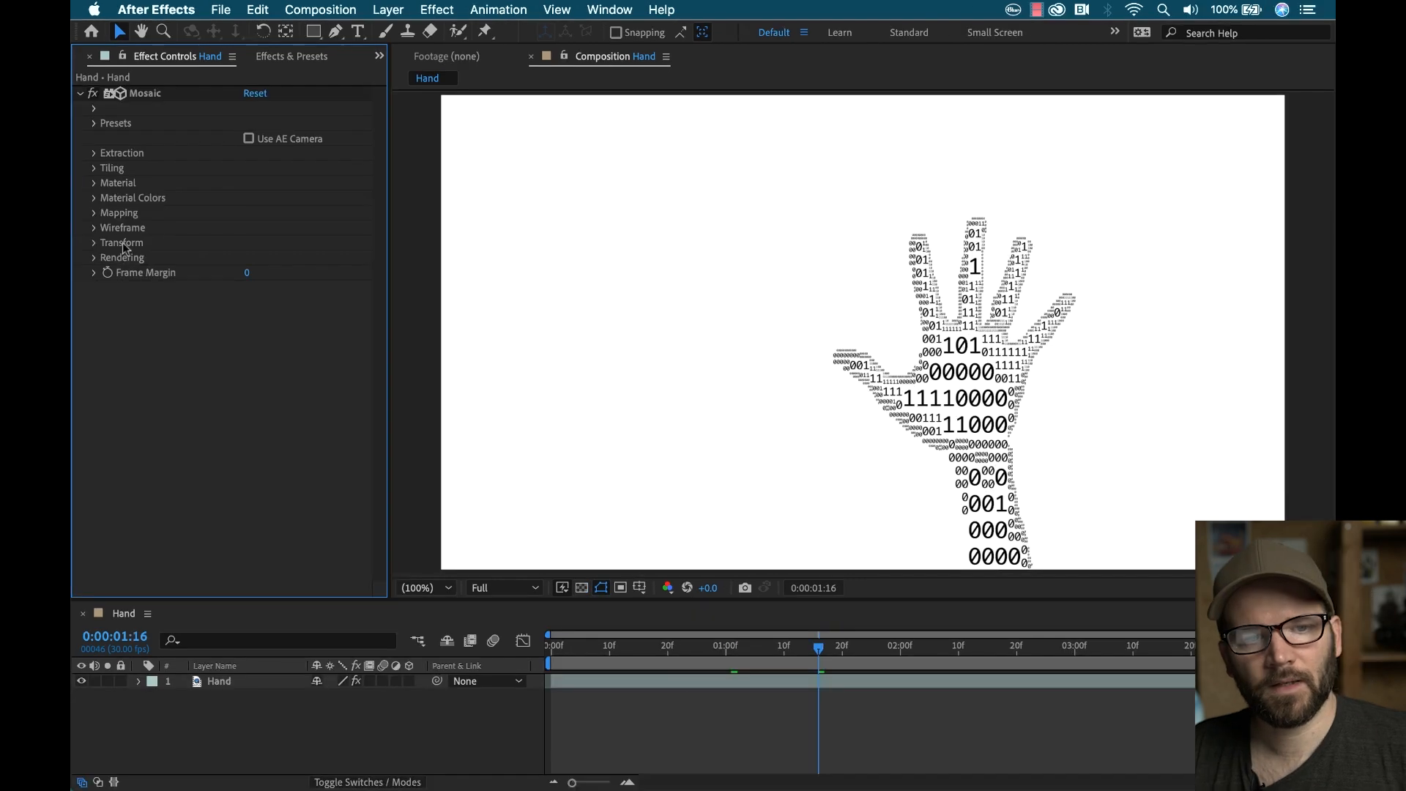
Step: Expand Material Colors and view the Raw and Custom colour mode choices
click(93, 197)
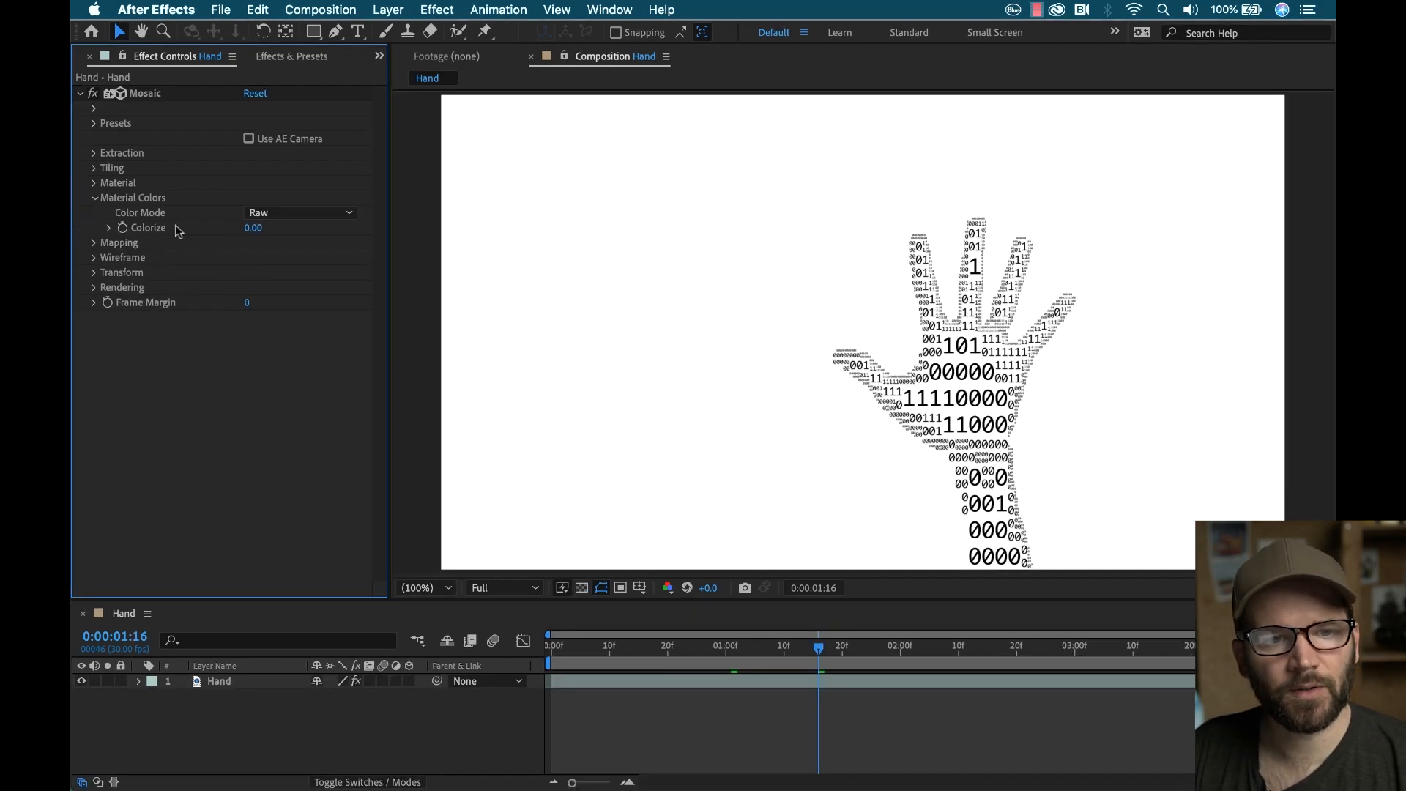
click(299, 213)
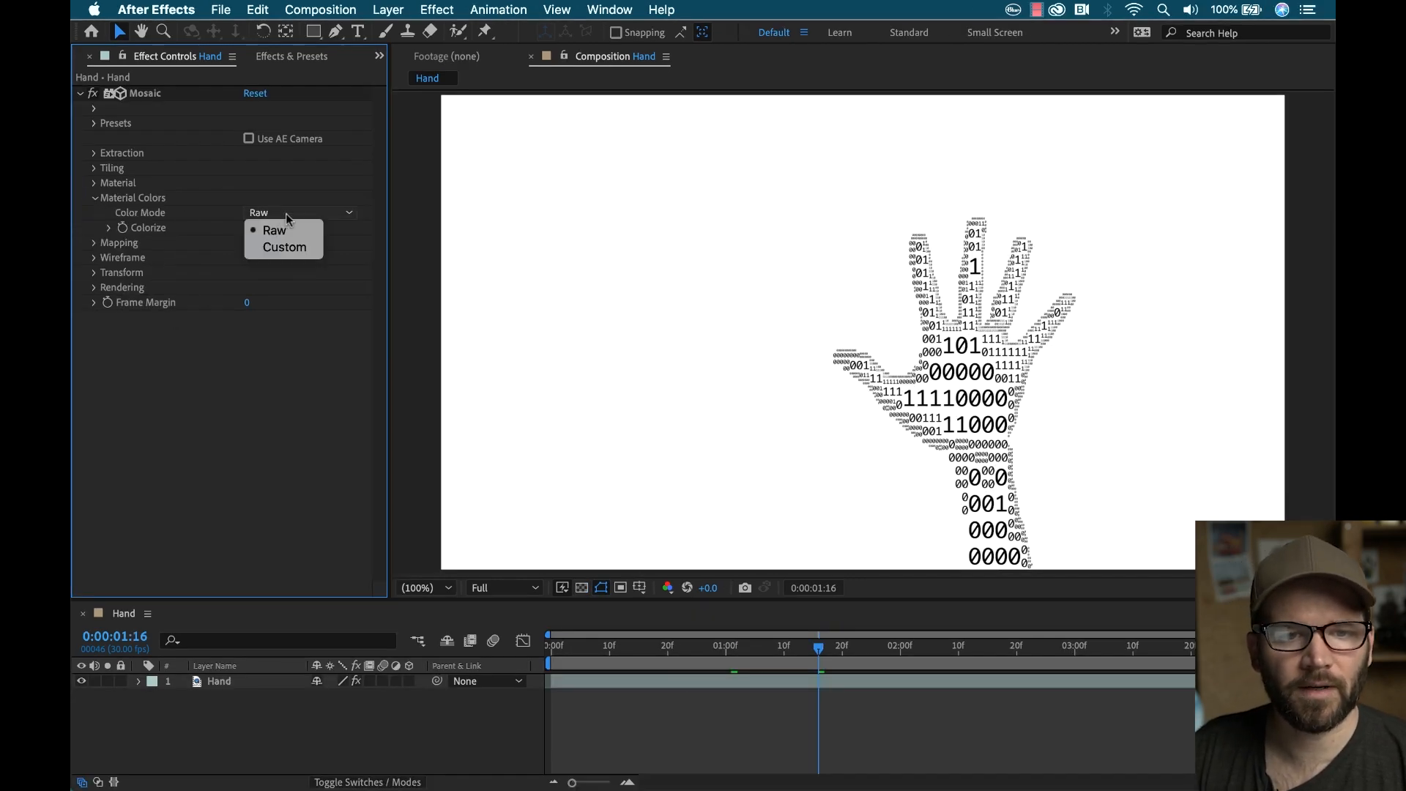
click(274, 229)
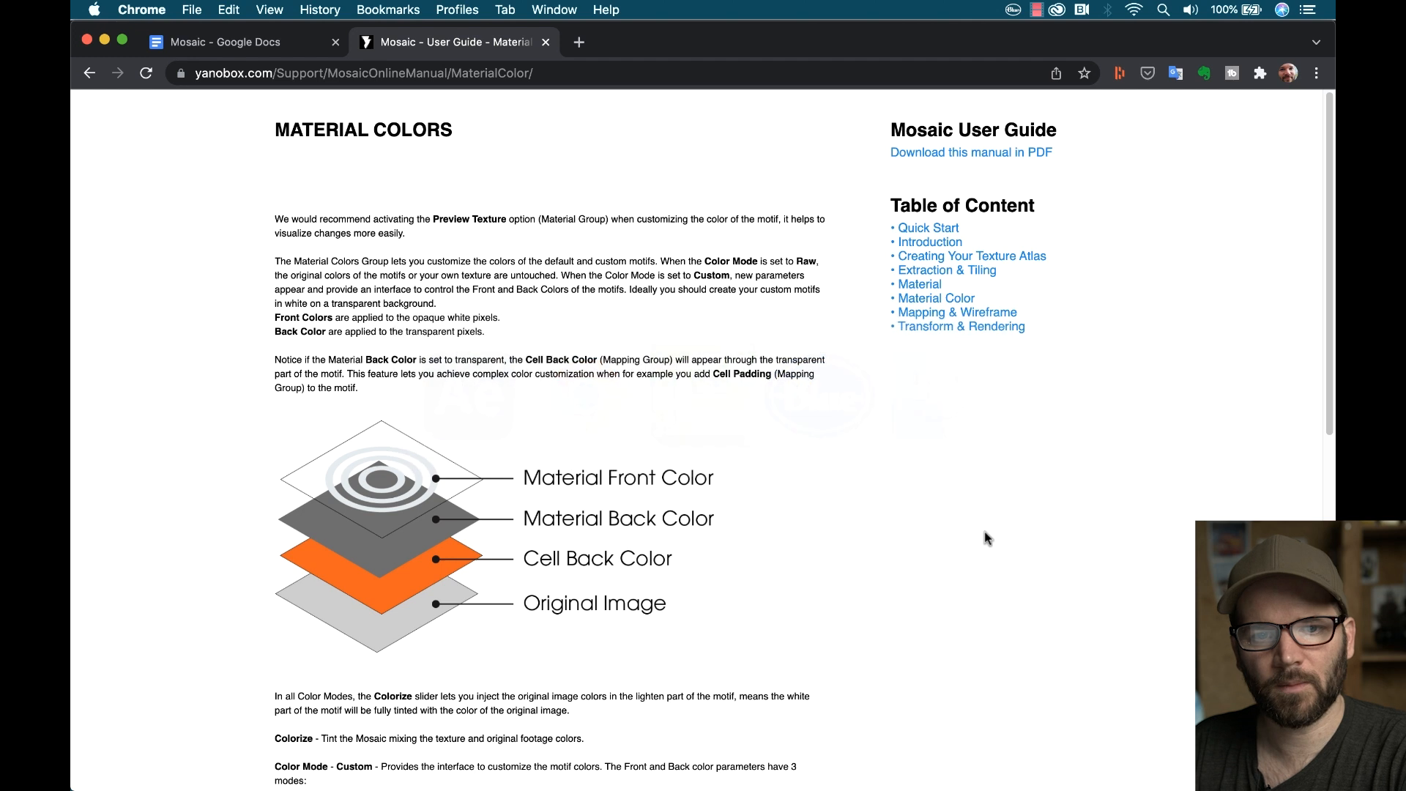
mouse_move(437, 500)
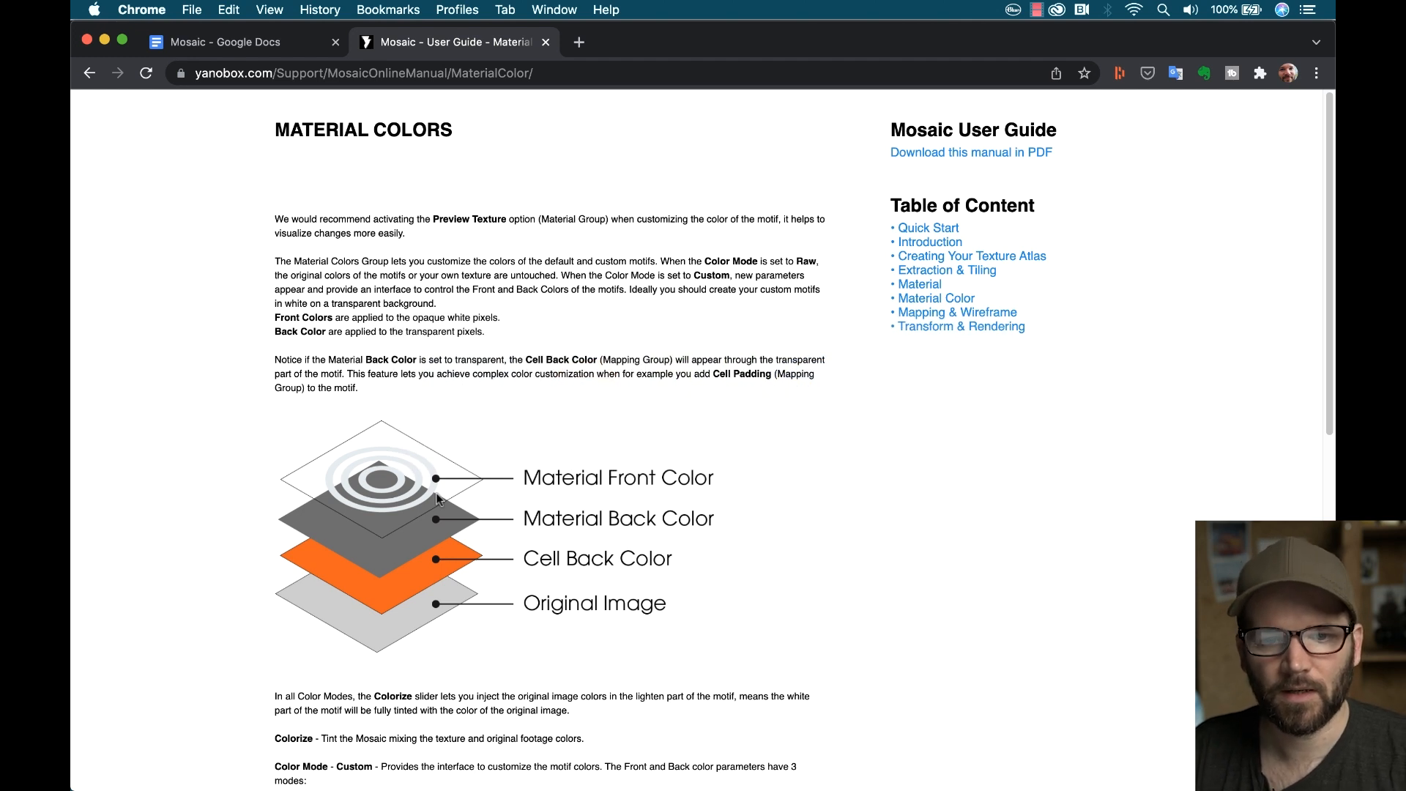
mouse_move(662, 492)
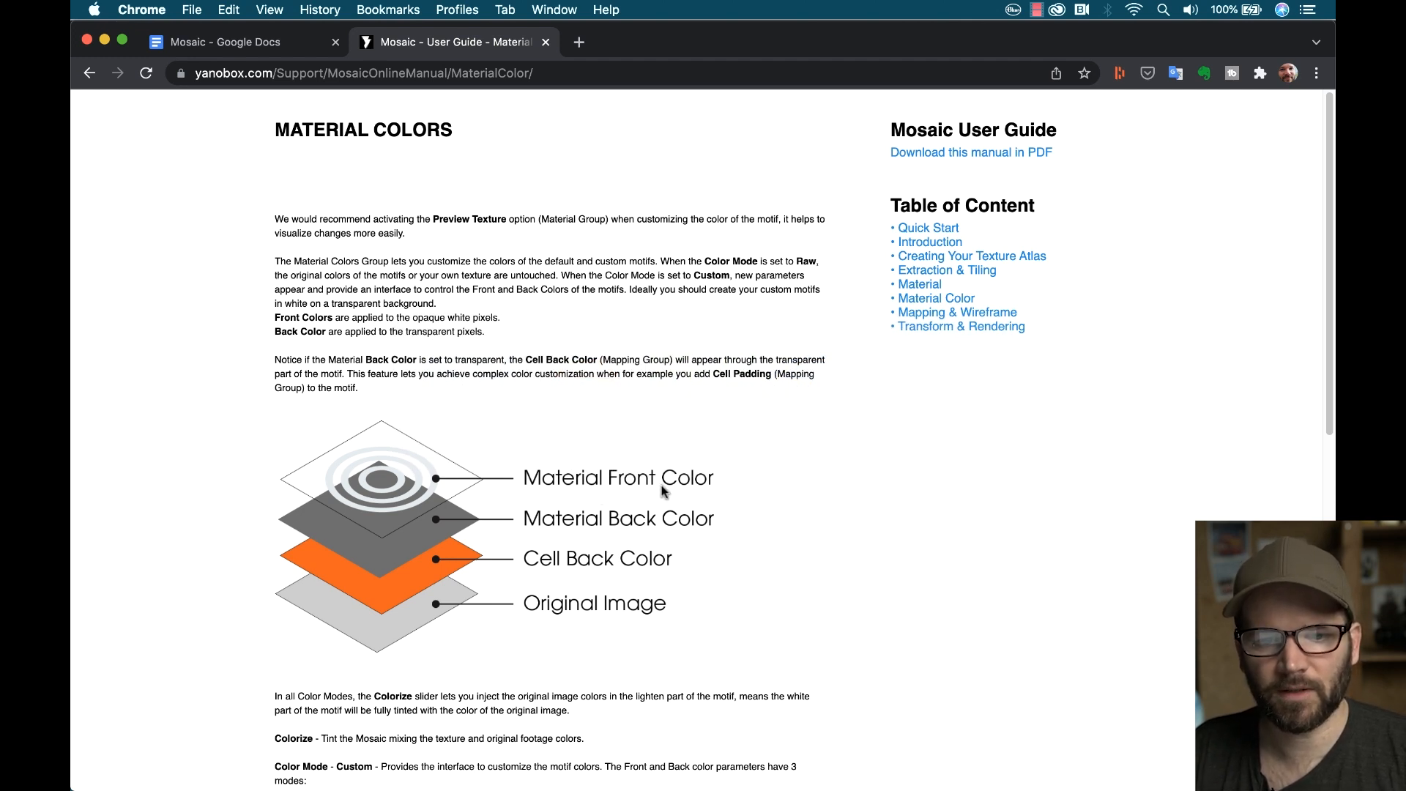
mouse_move(529, 589)
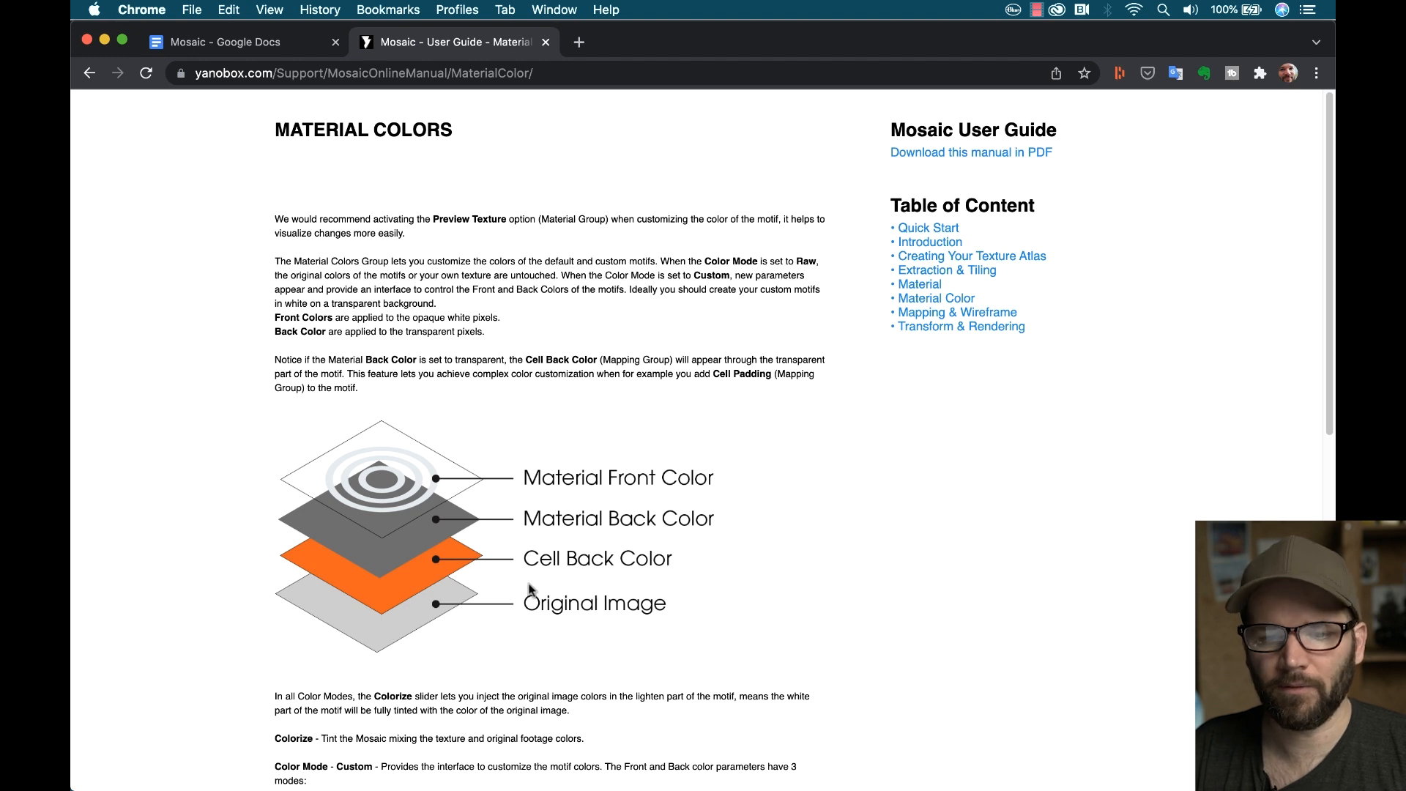
mouse_move(605, 639)
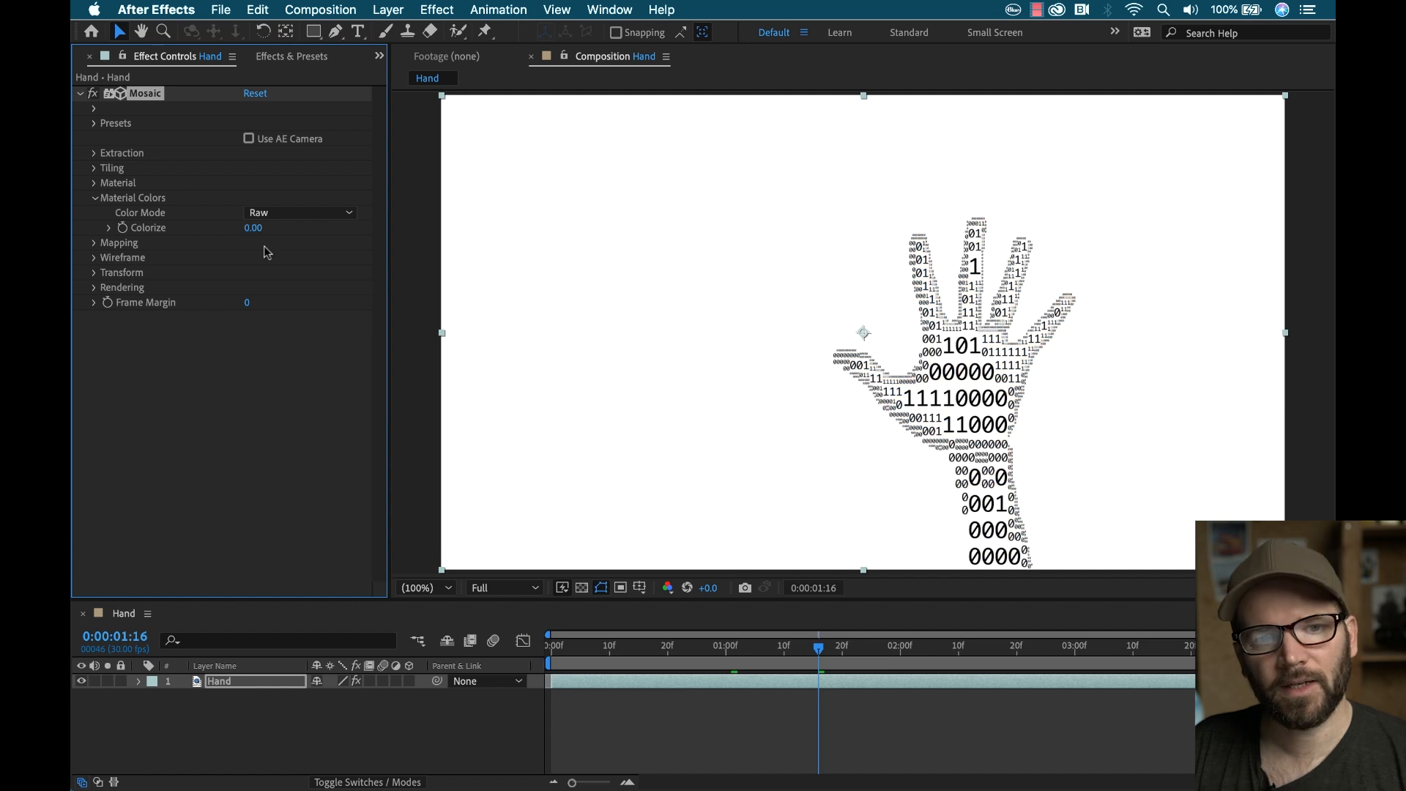
Step: Set Extraction's Composite On to Transparent and inspect the binary hand zoomed in and out
click(95, 152)
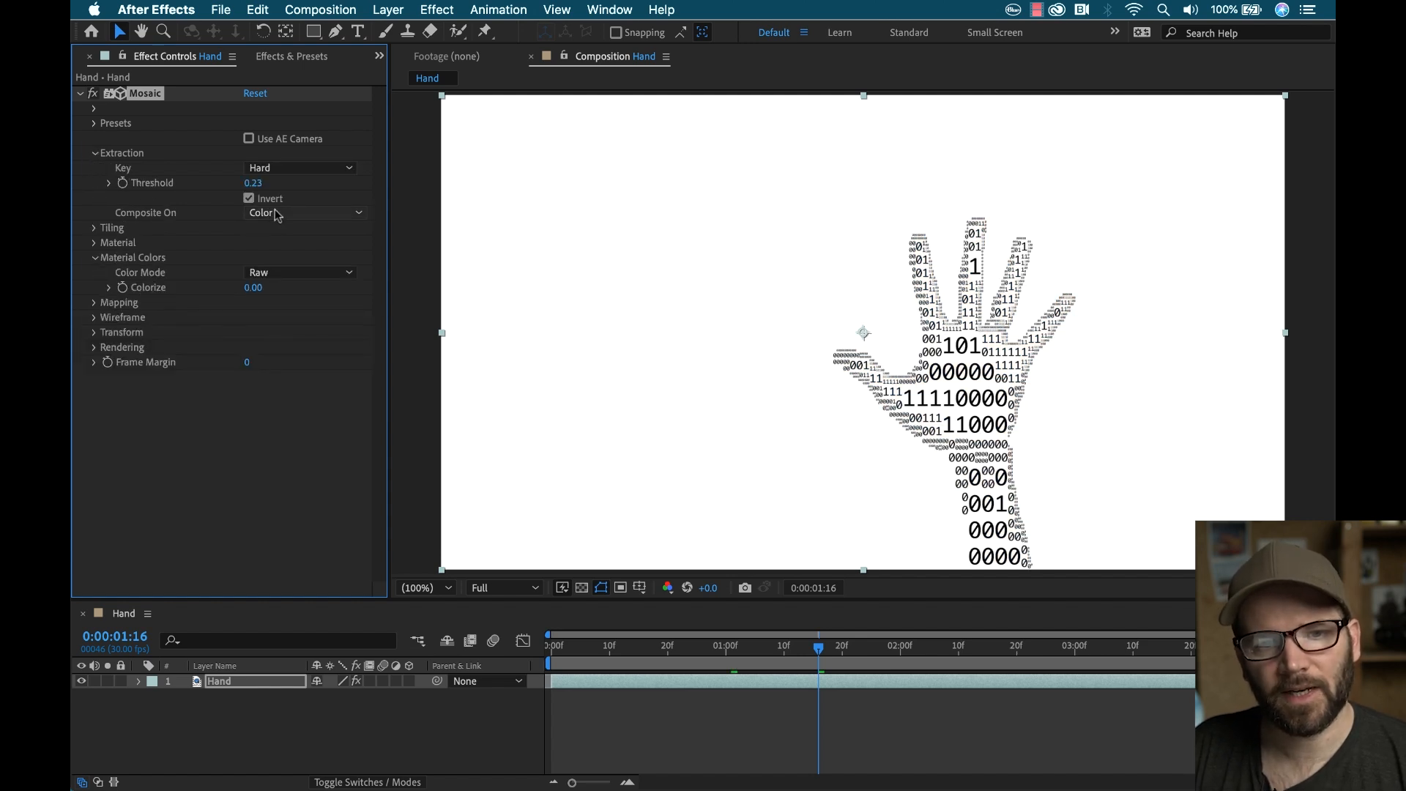
click(304, 213)
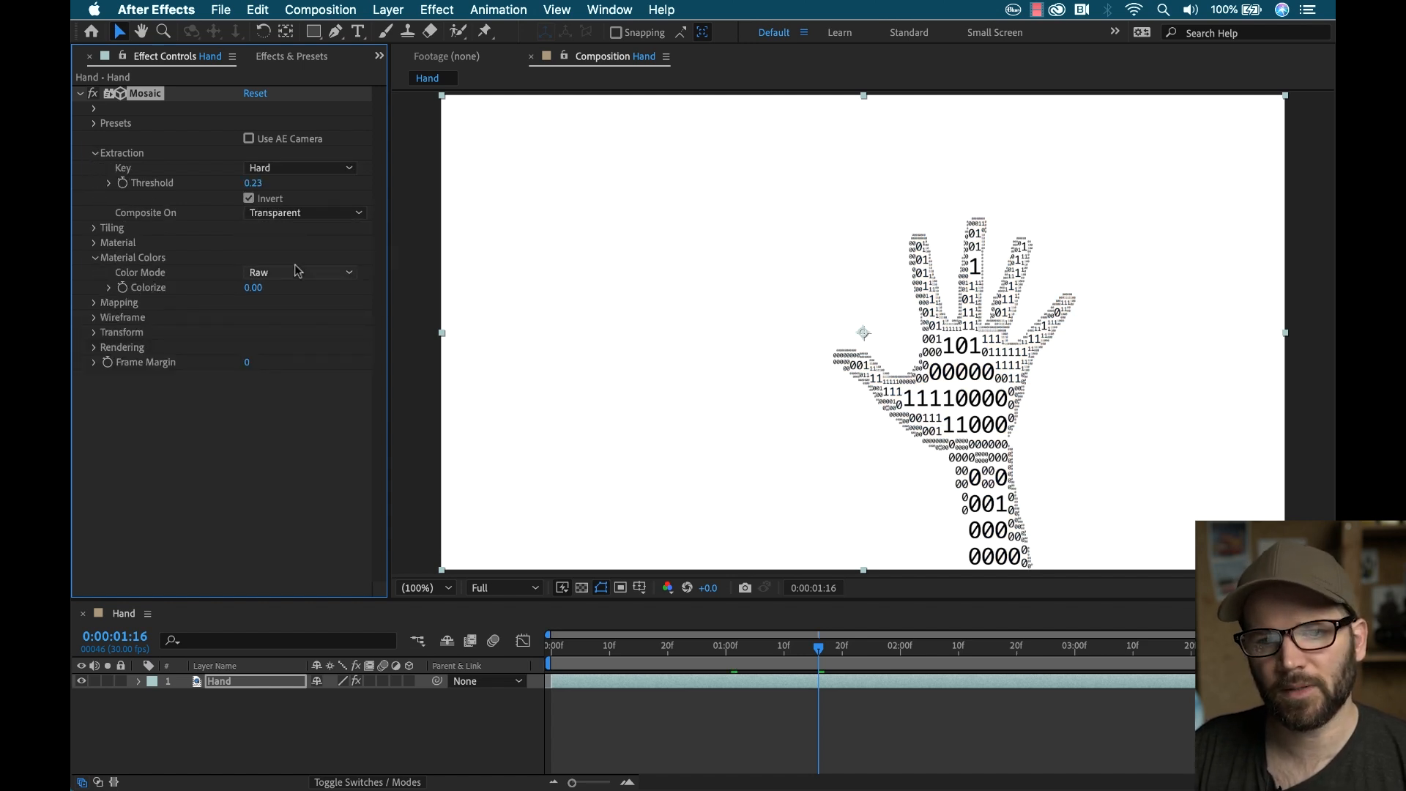
click(600, 587)
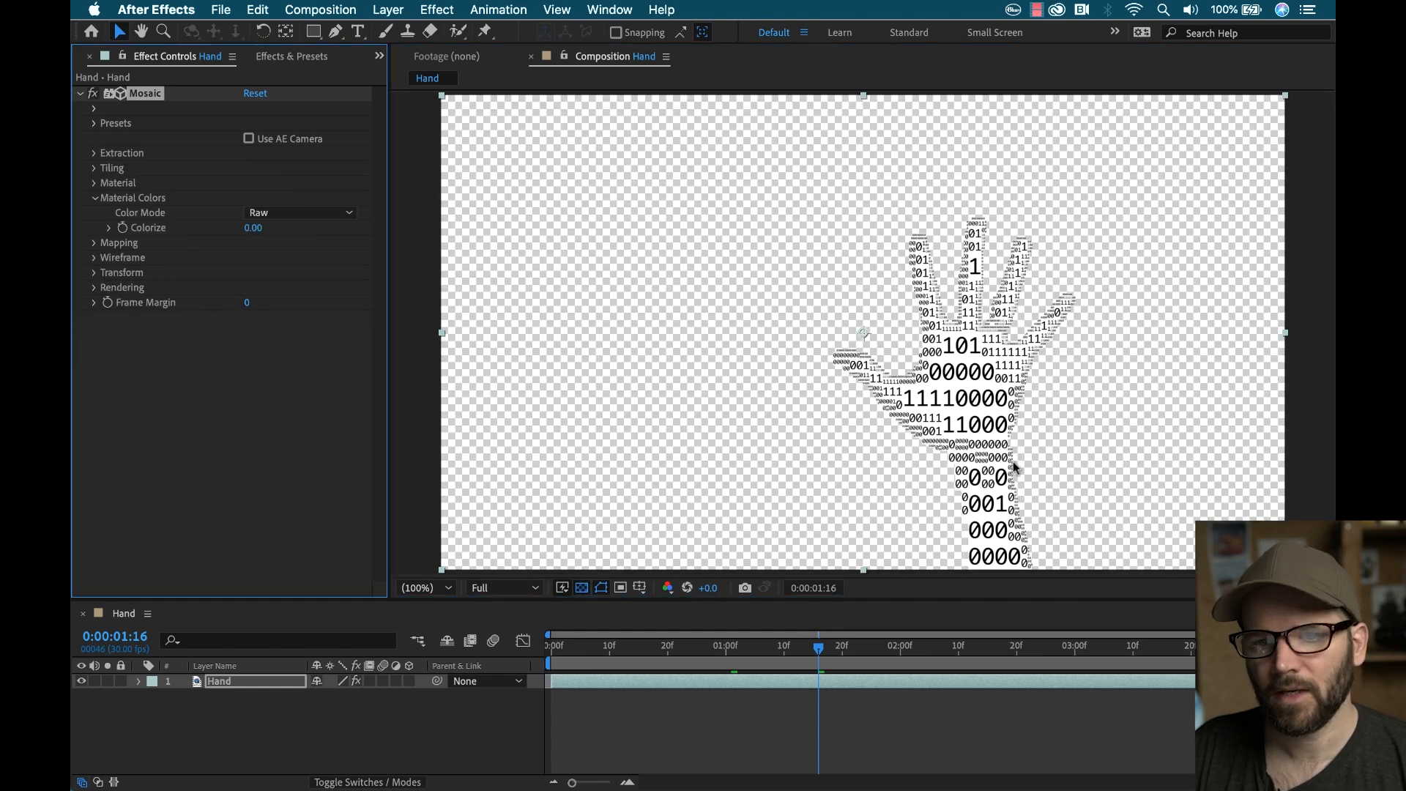
click(422, 588)
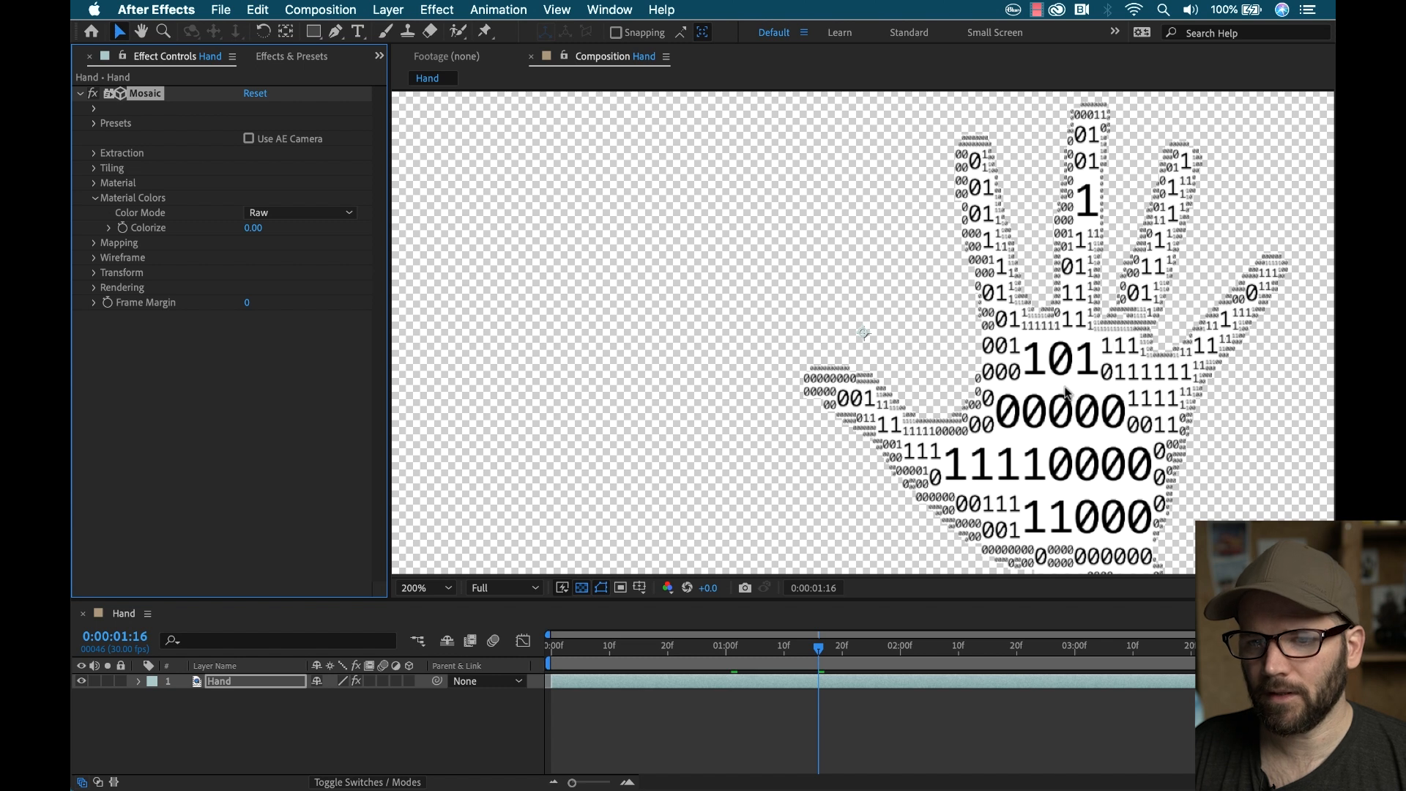
mouse_move(1061, 357)
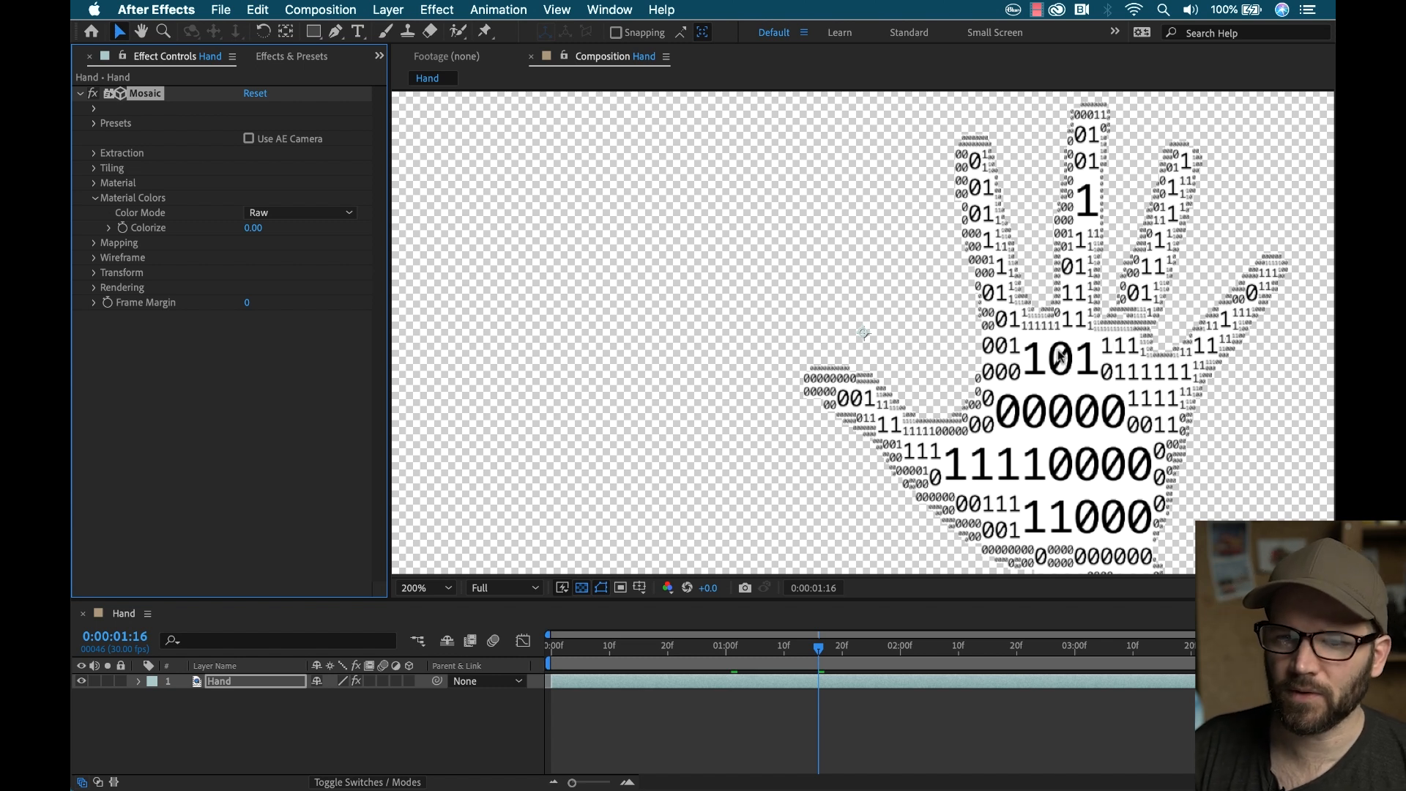
click(422, 587)
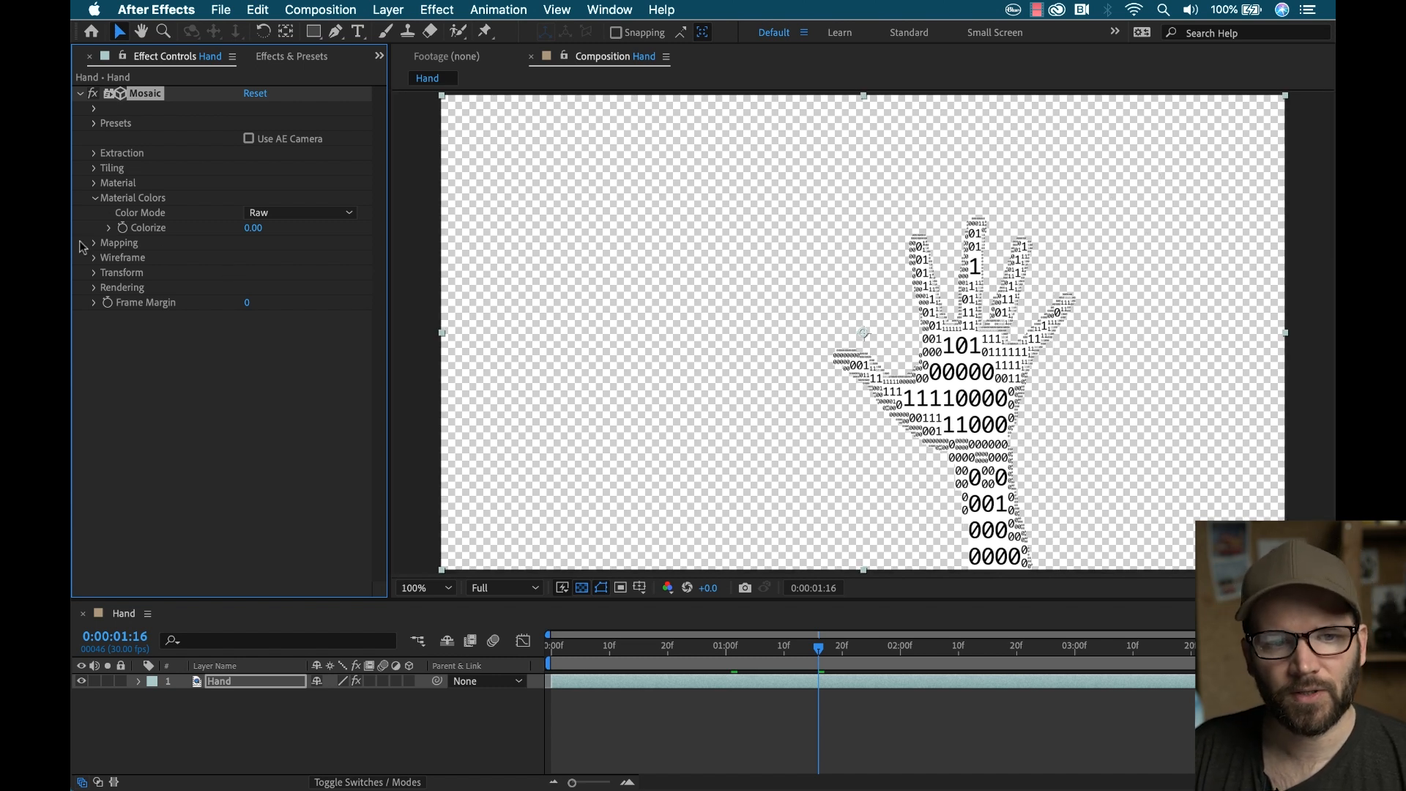
click(299, 212)
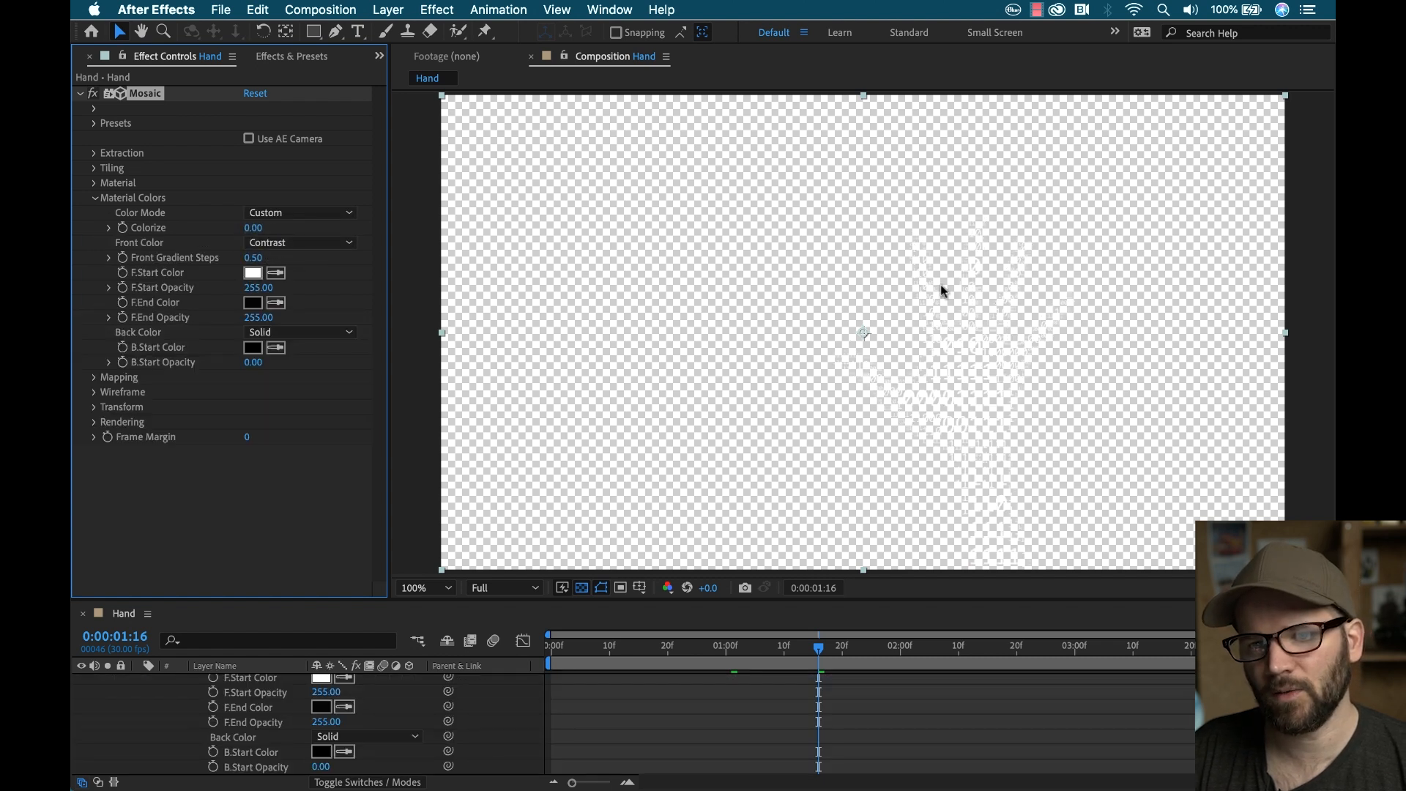
mouse_move(1006, 412)
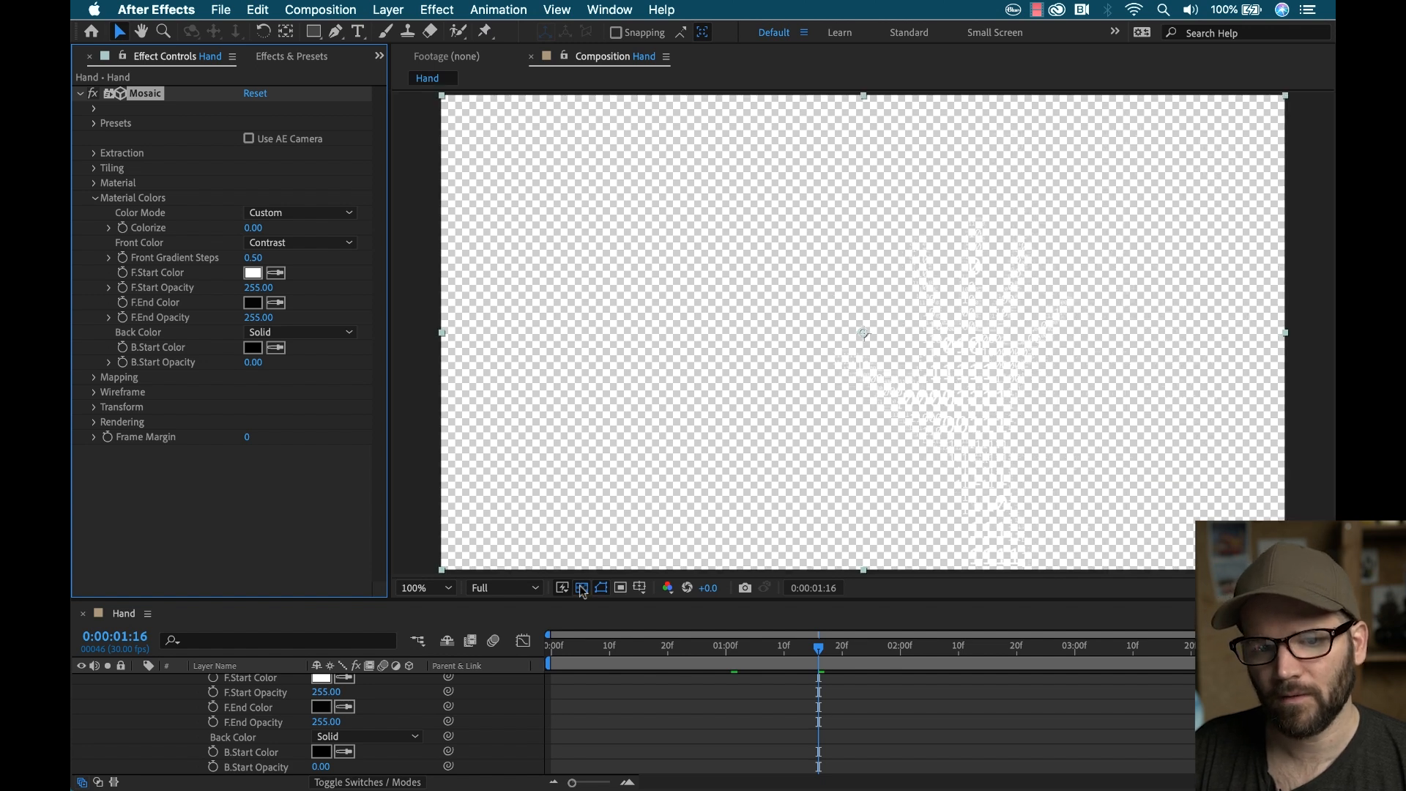
Step: View the comp against black and keep Mosaic's Color Mode on Custom after comparing with Raw
click(581, 587)
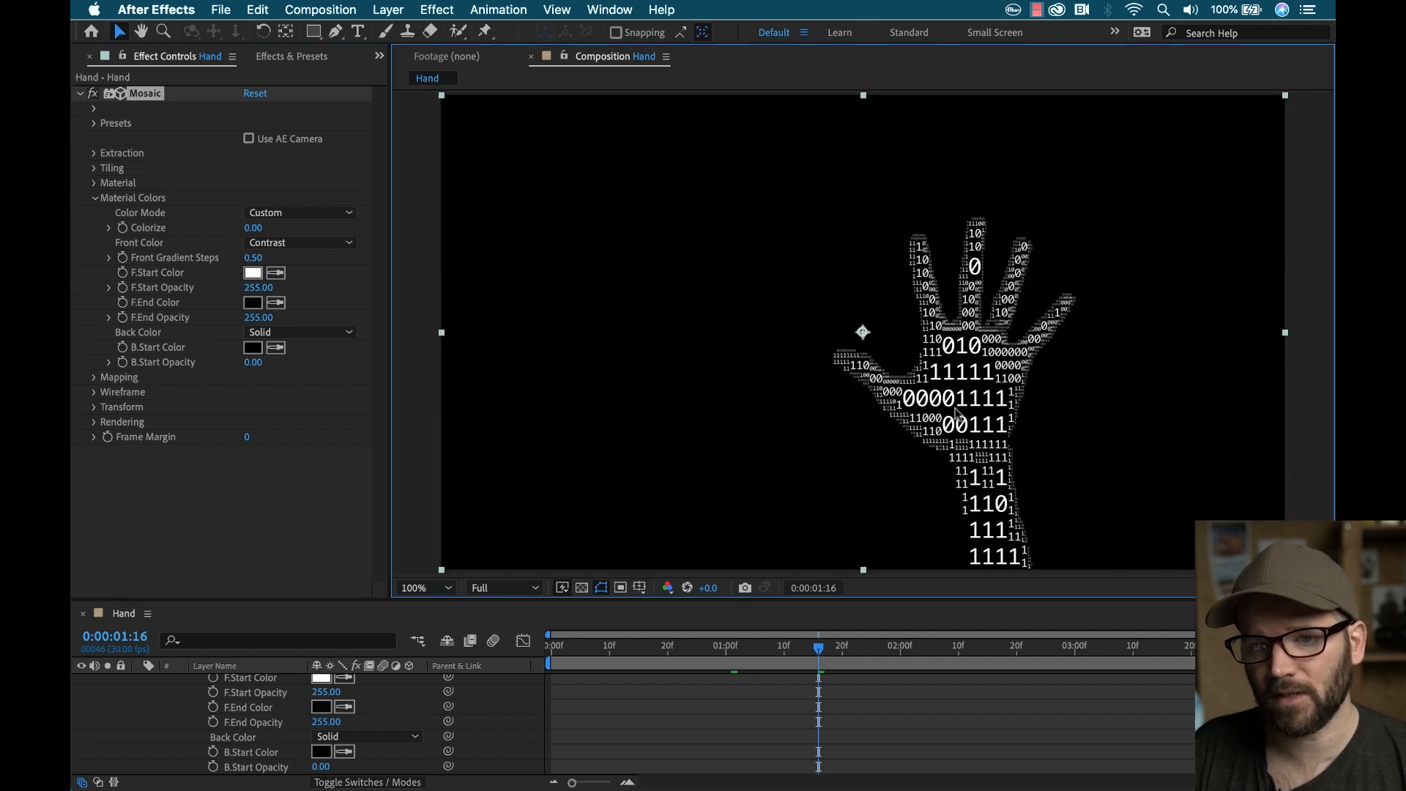
mouse_move(820, 422)
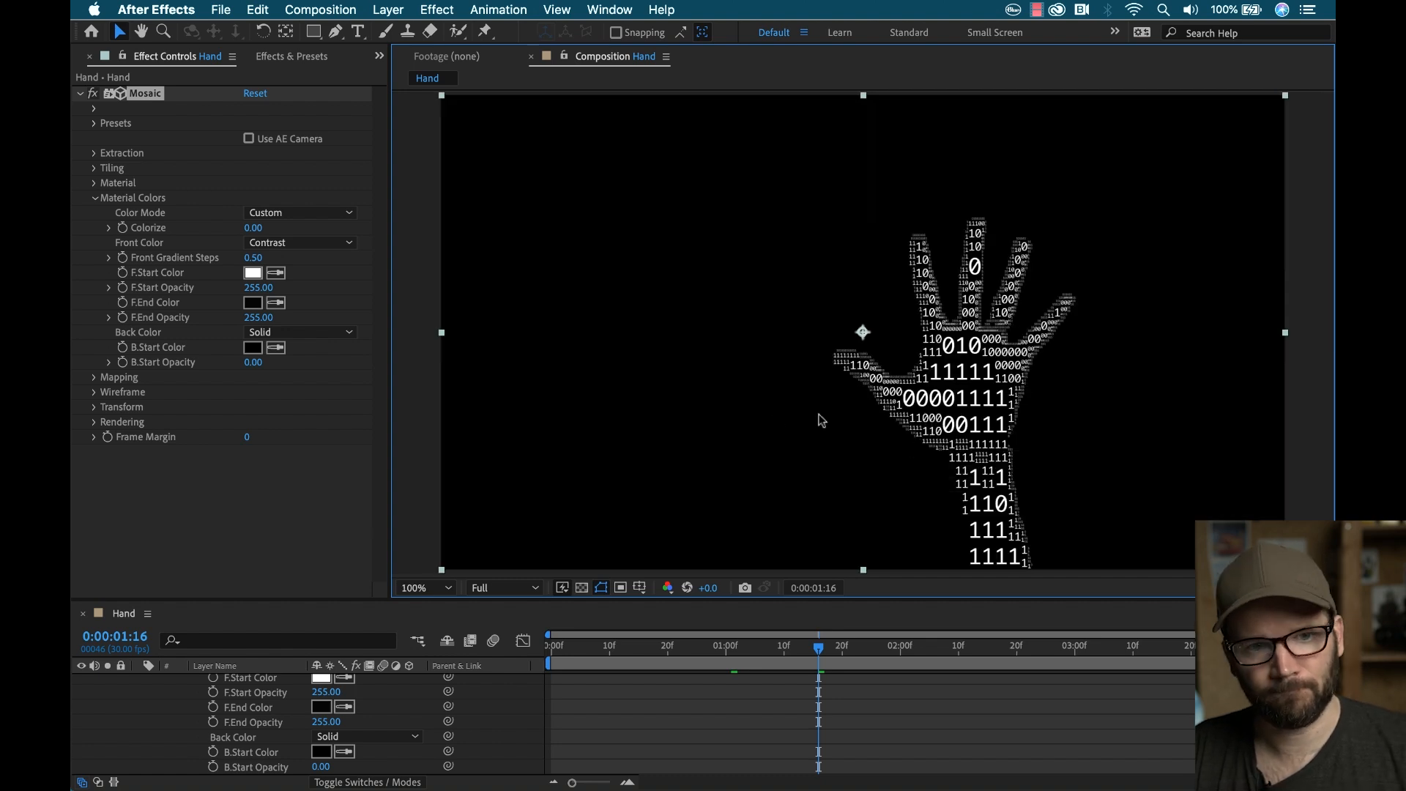
click(299, 212)
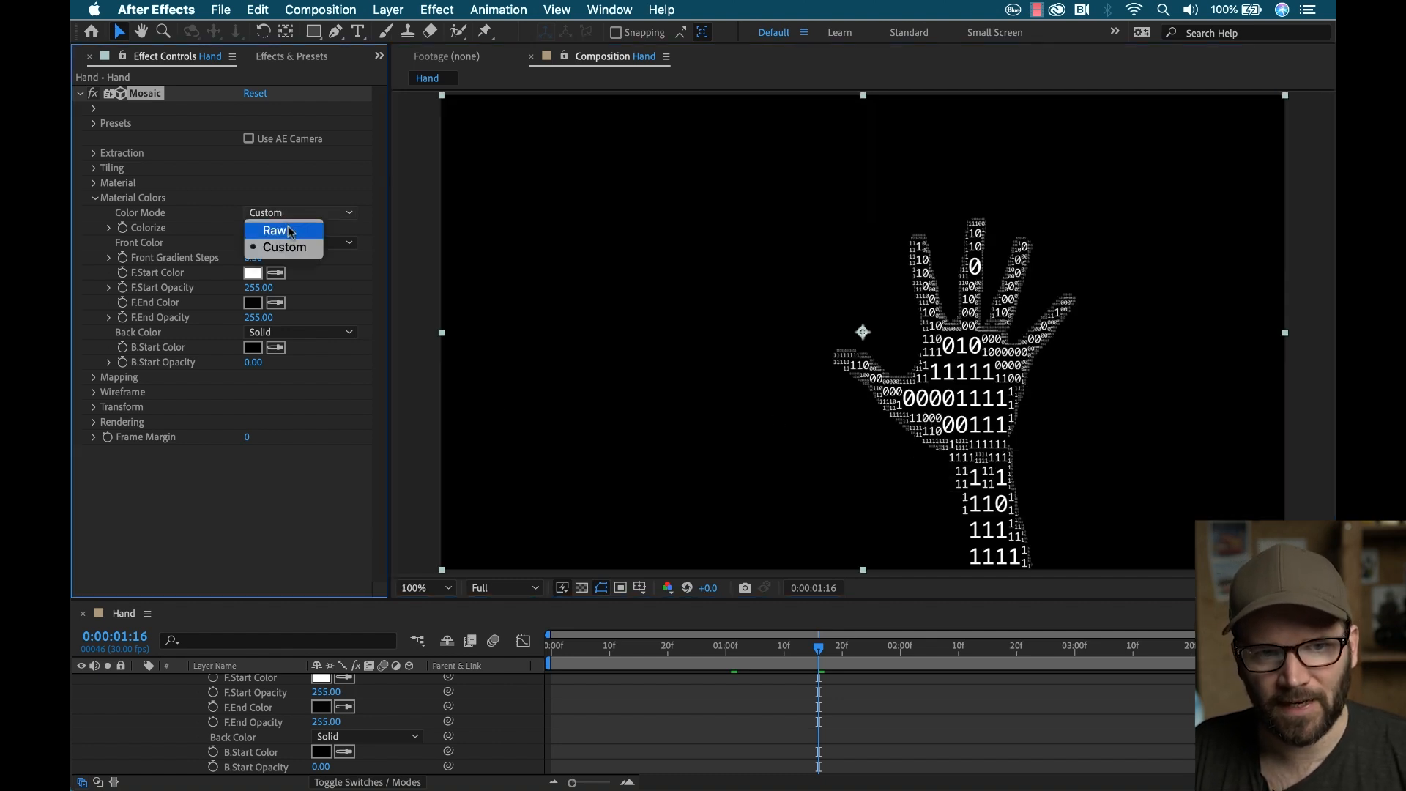
click(276, 230)
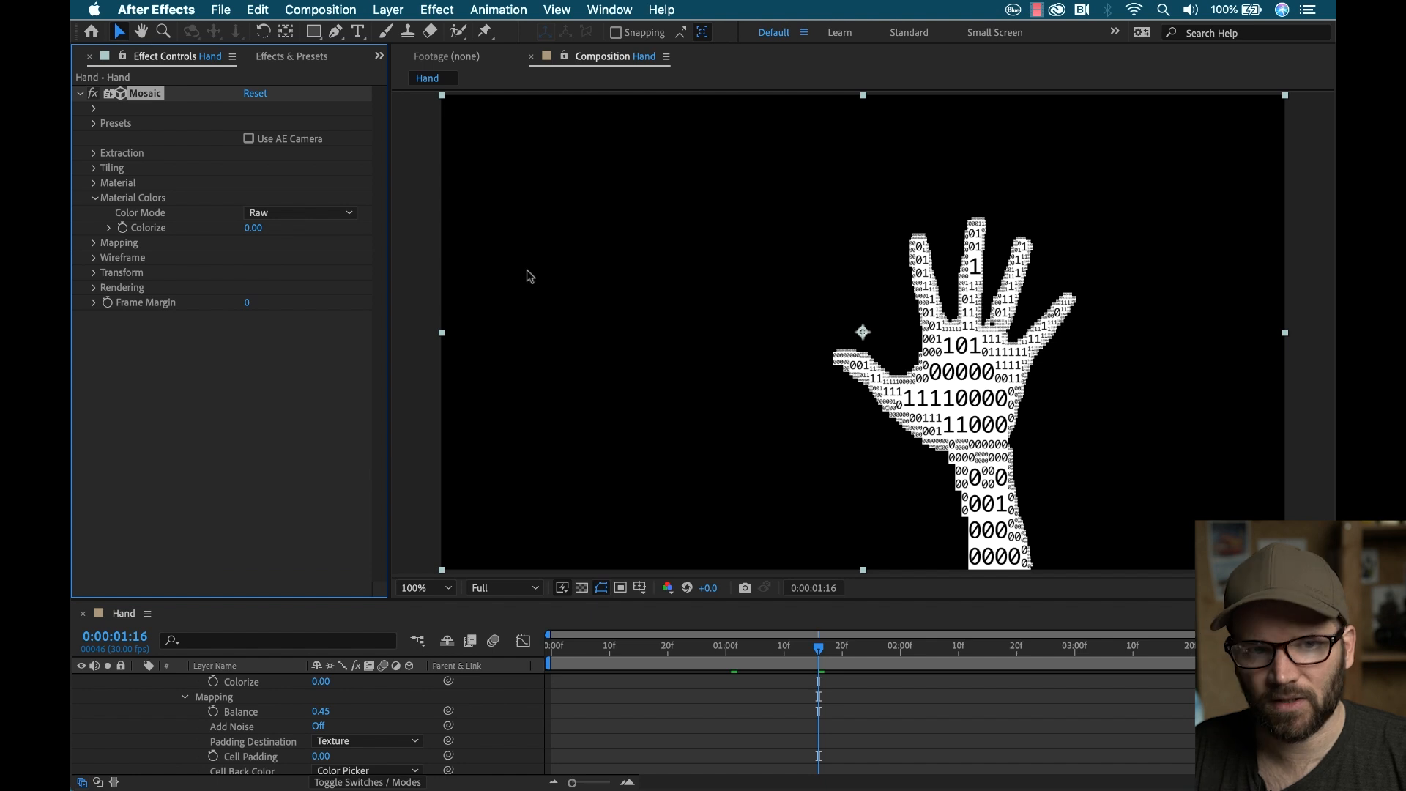
click(300, 212)
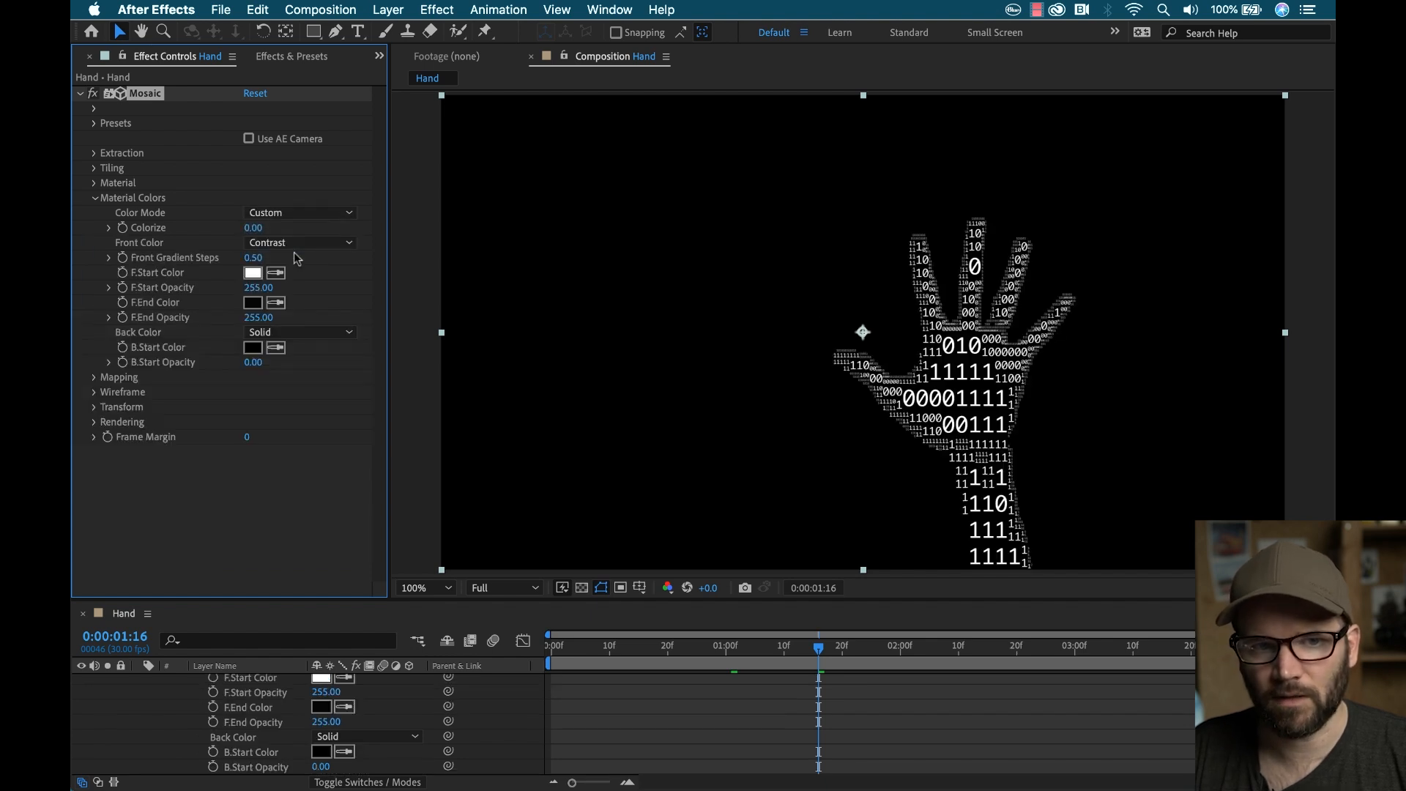
mouse_move(99, 224)
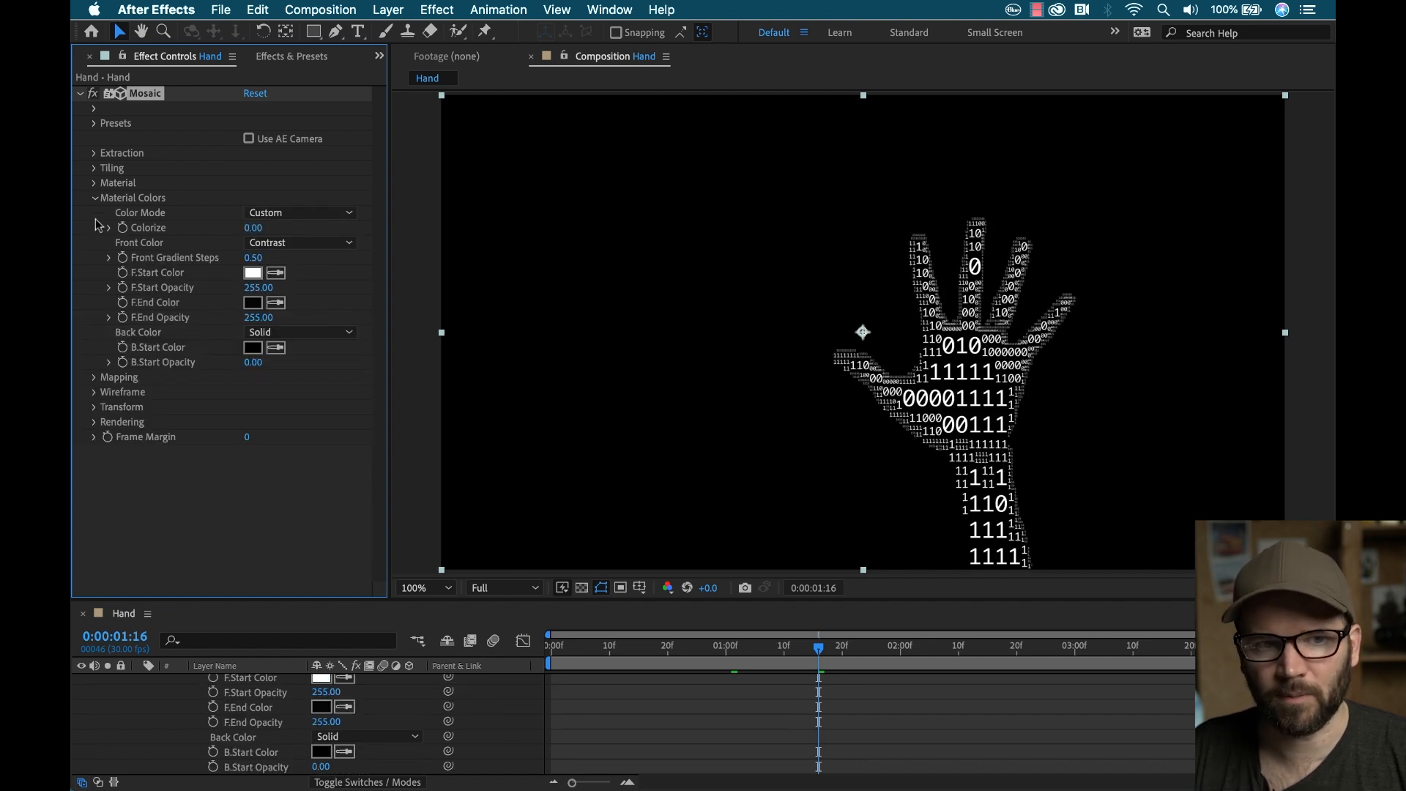
click(93, 197)
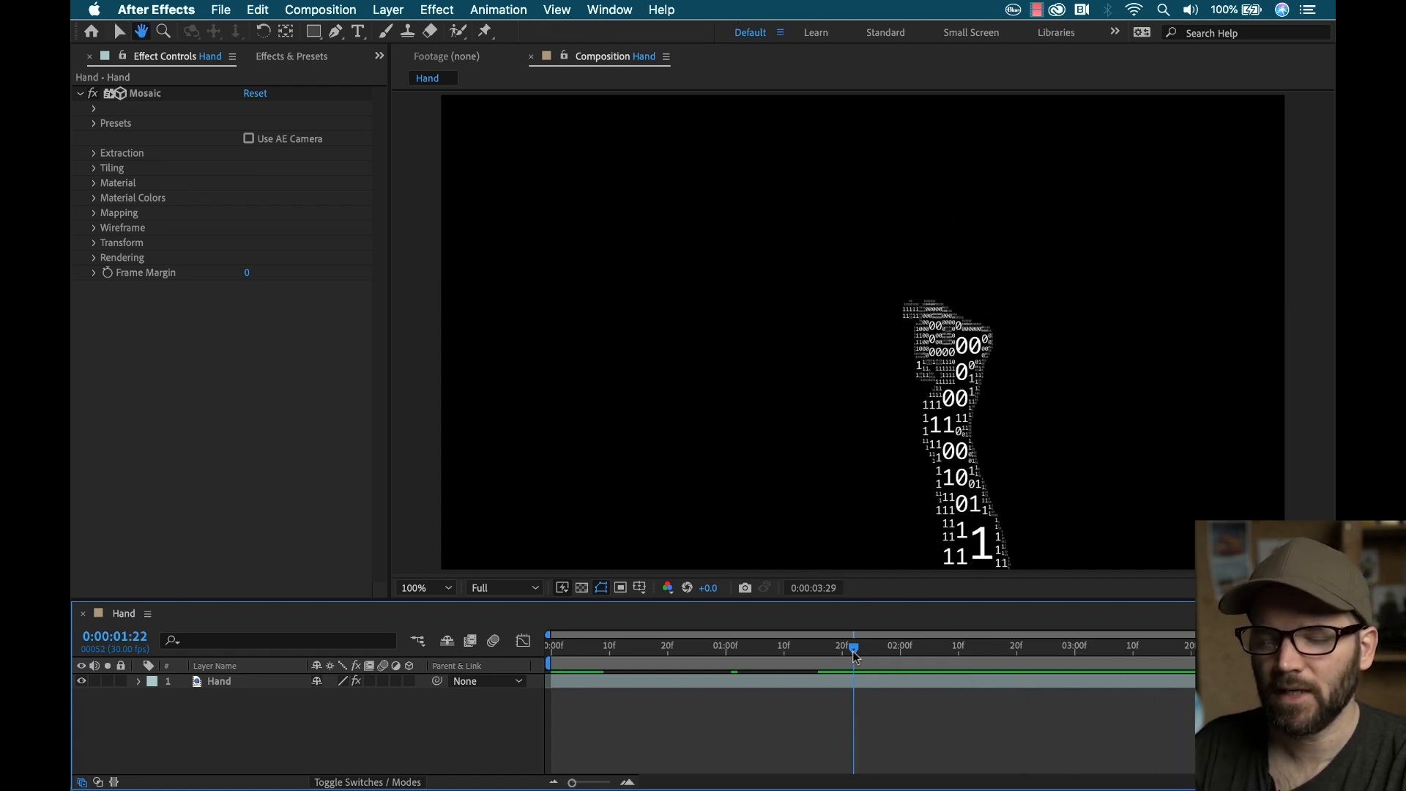
Step: Scrub through the clip and keep the Front Color style at Contrast for white digits
click(619, 644)
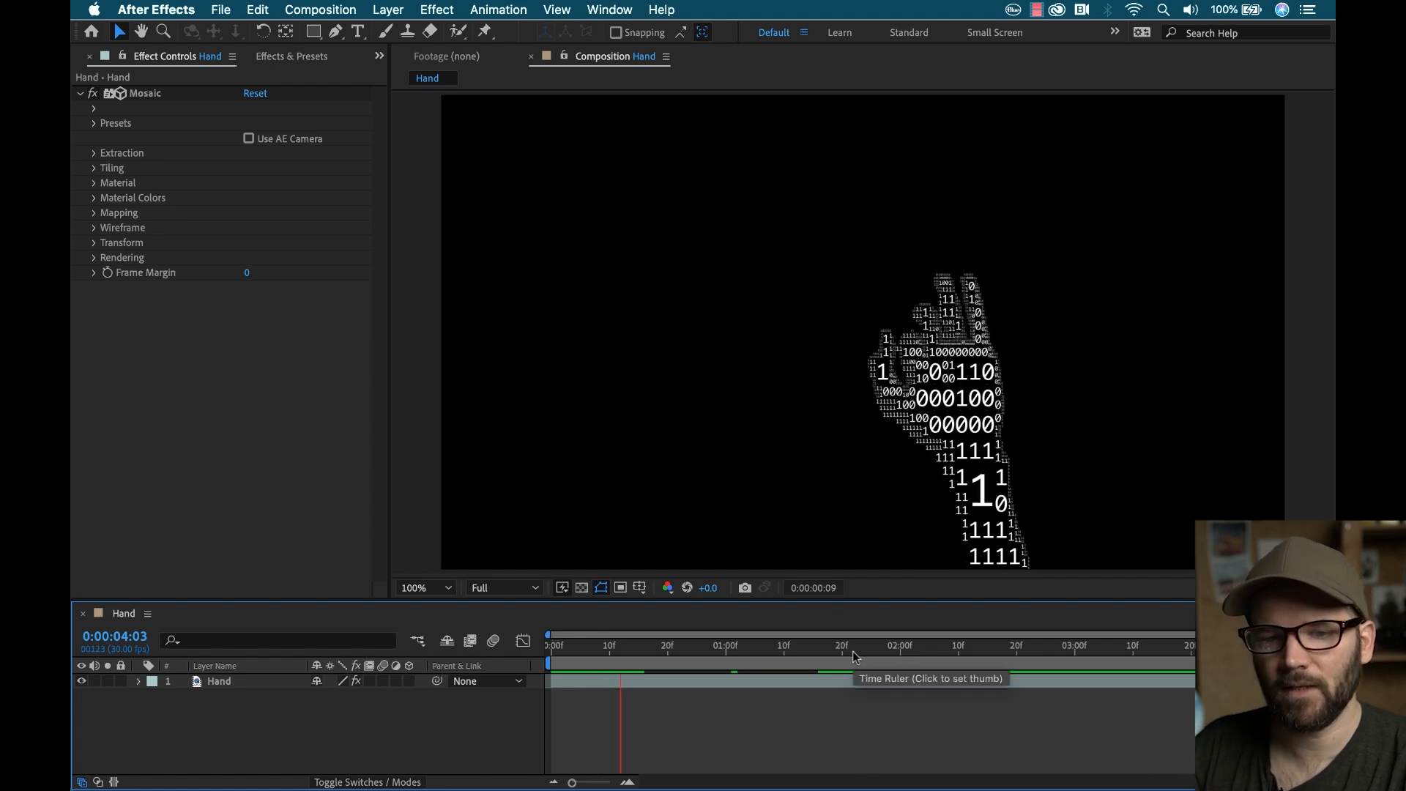
click(739, 644)
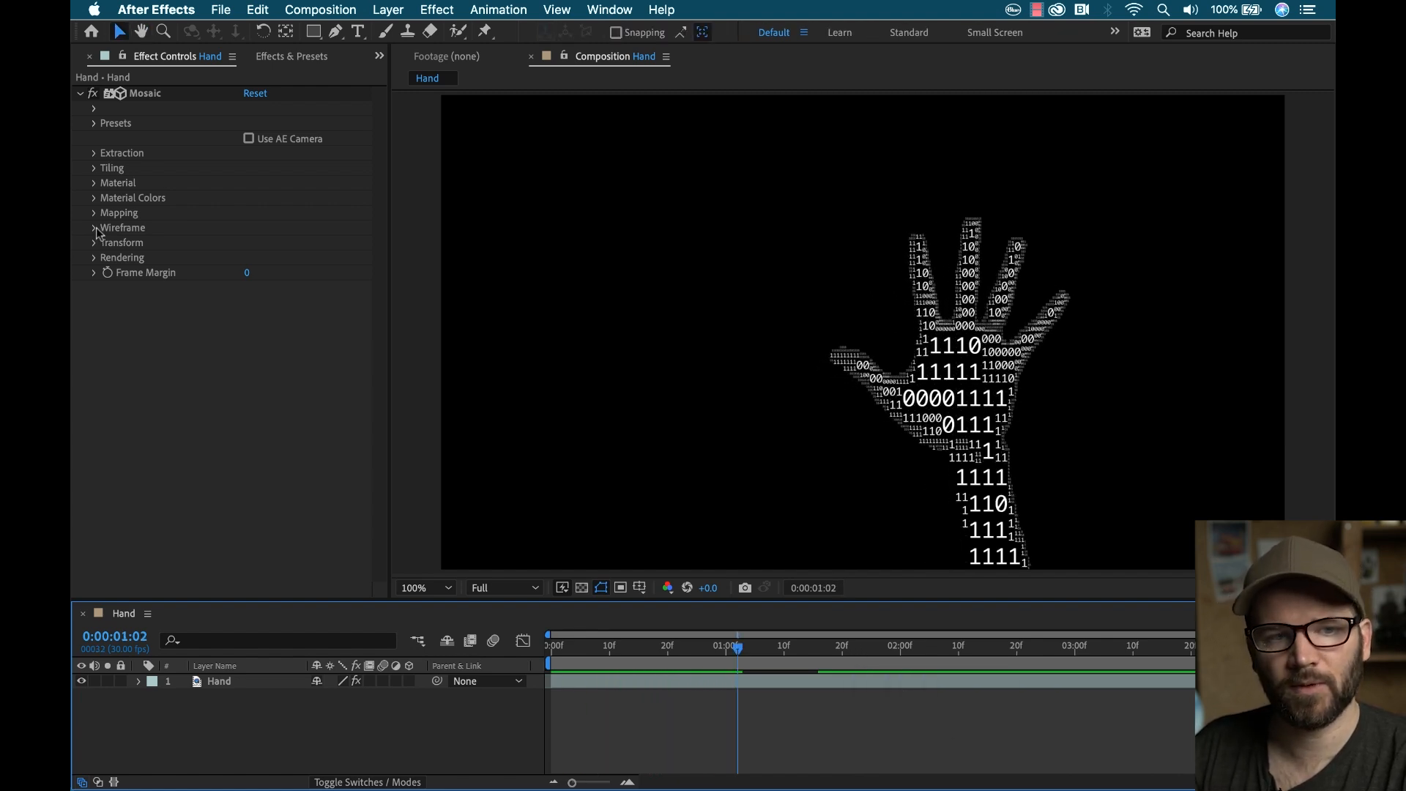
click(132, 197)
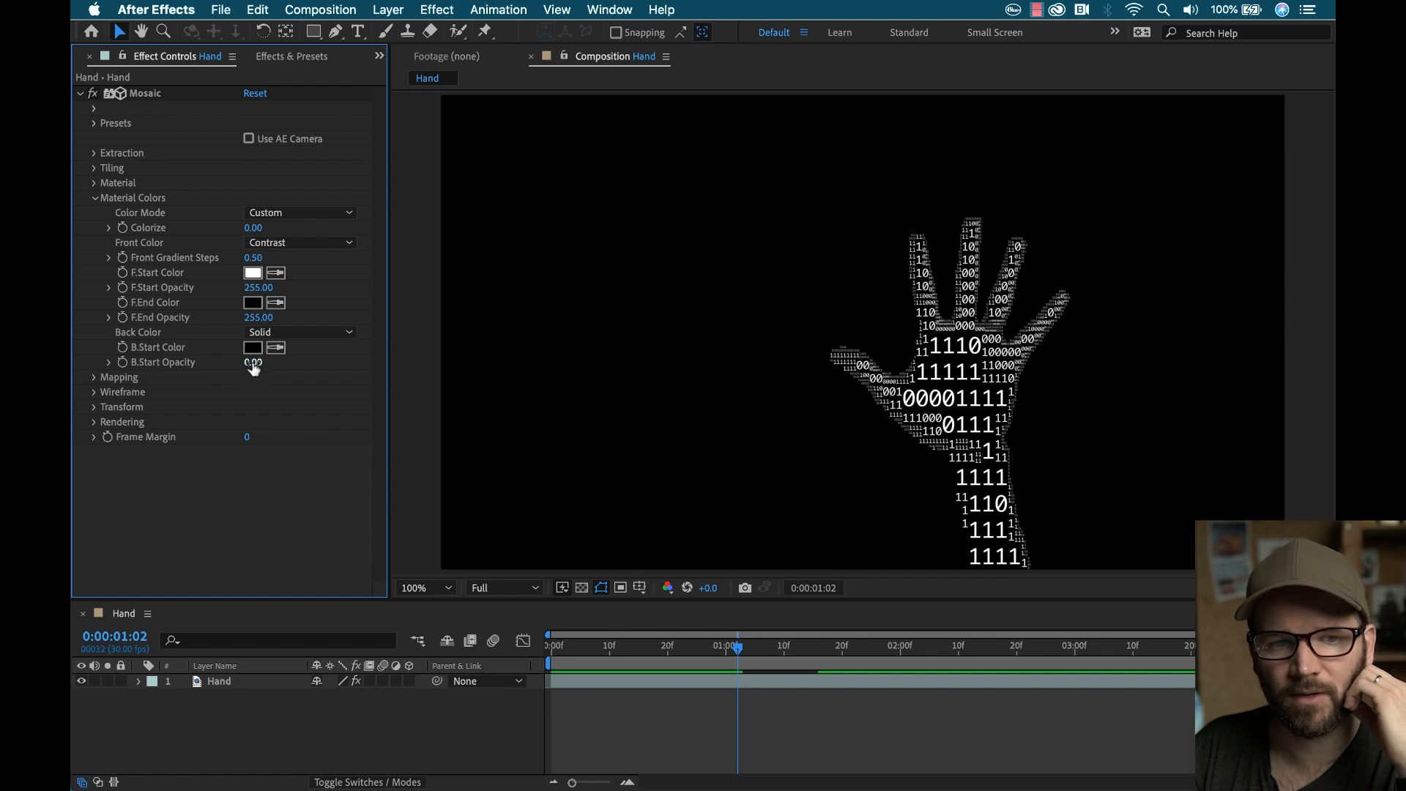
click(299, 243)
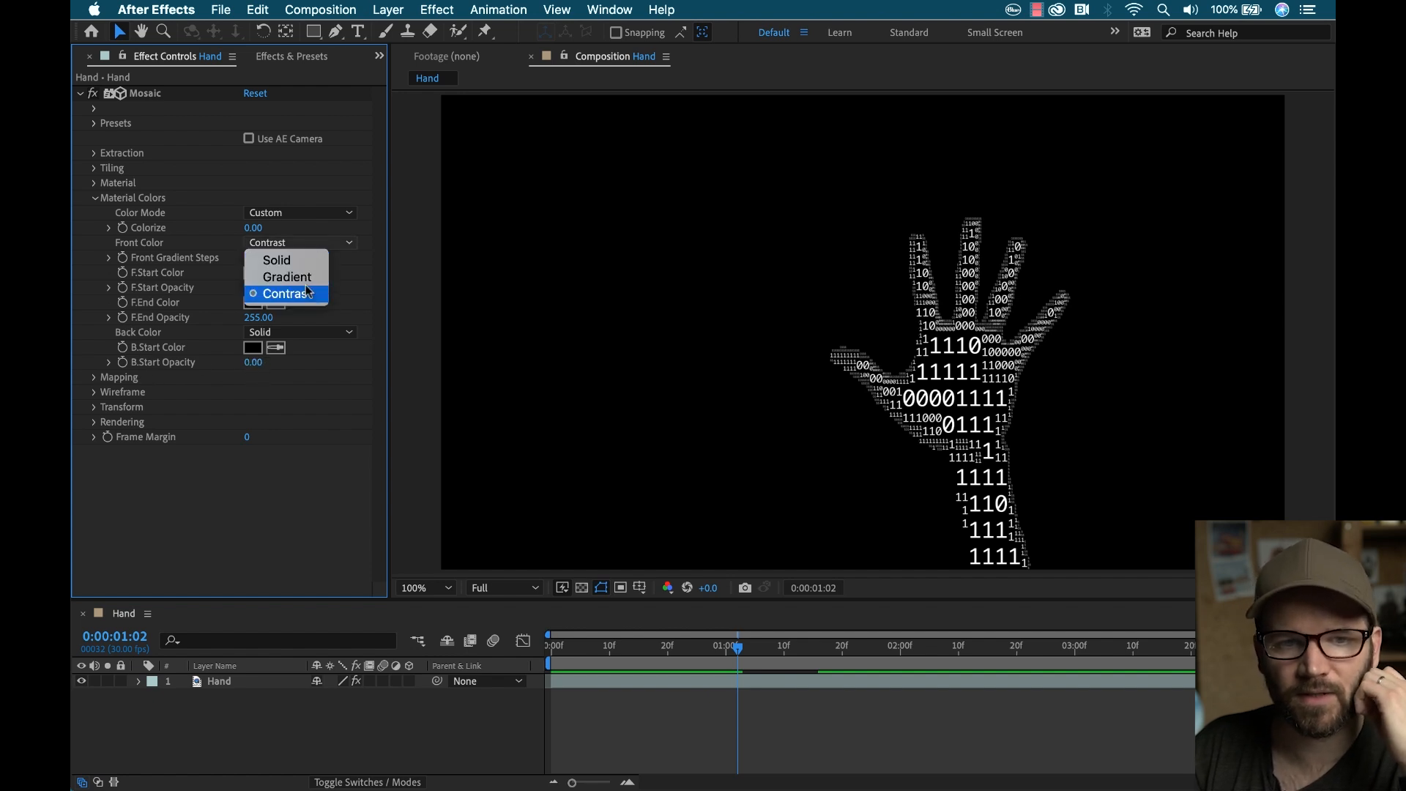
click(95, 197)
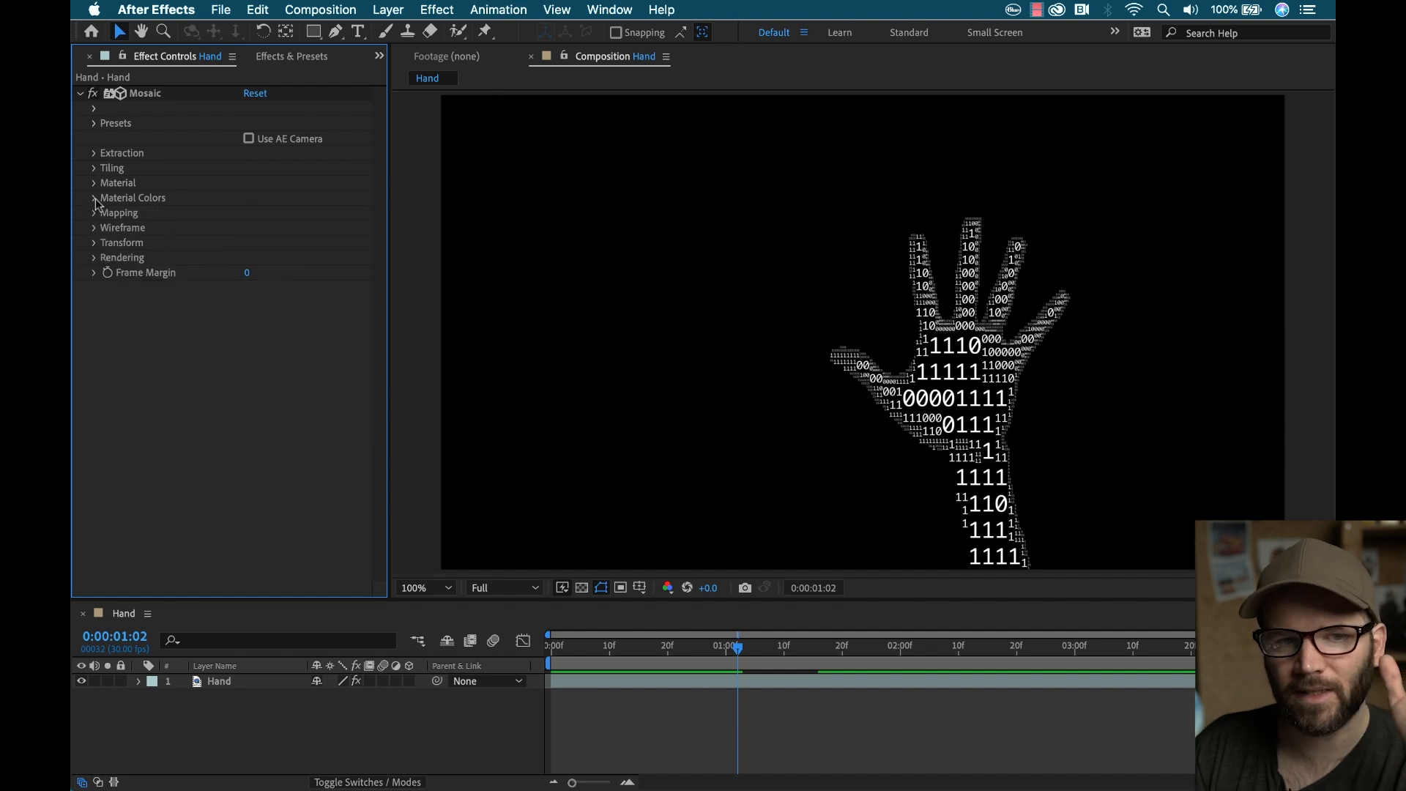
mouse_move(95, 221)
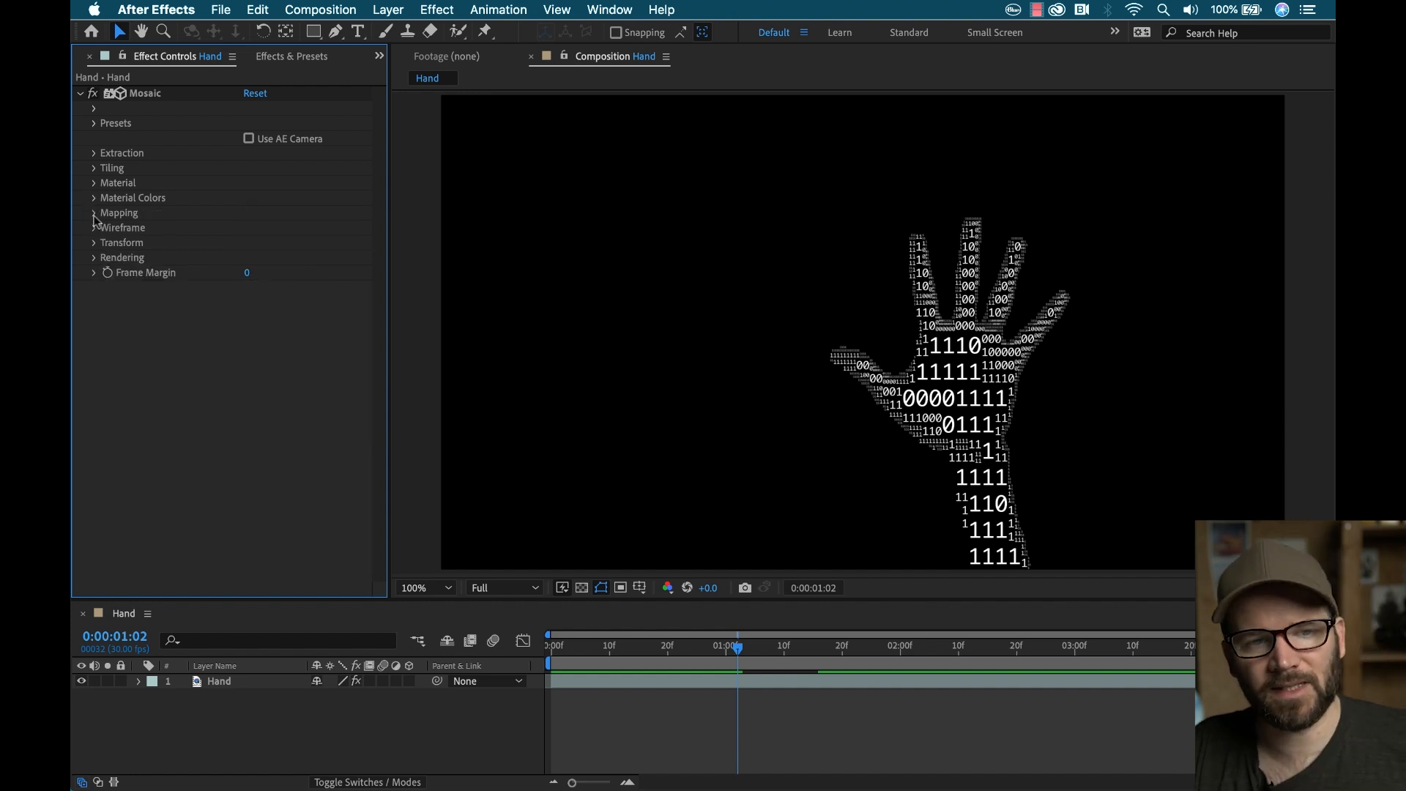
Step: Test Mapping Balance extremes, restore it to 0.45, and enable Add Noise
click(93, 213)
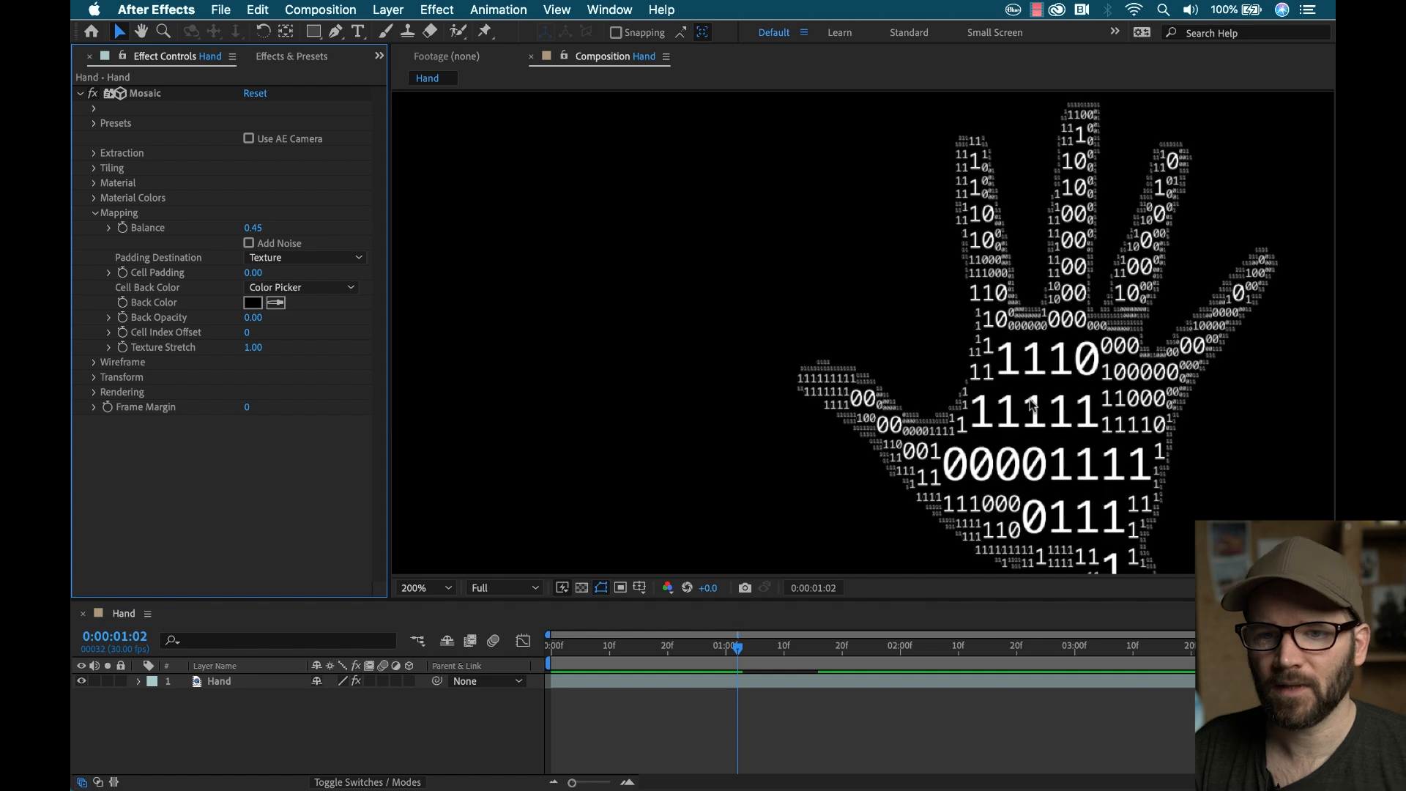
click(418, 587)
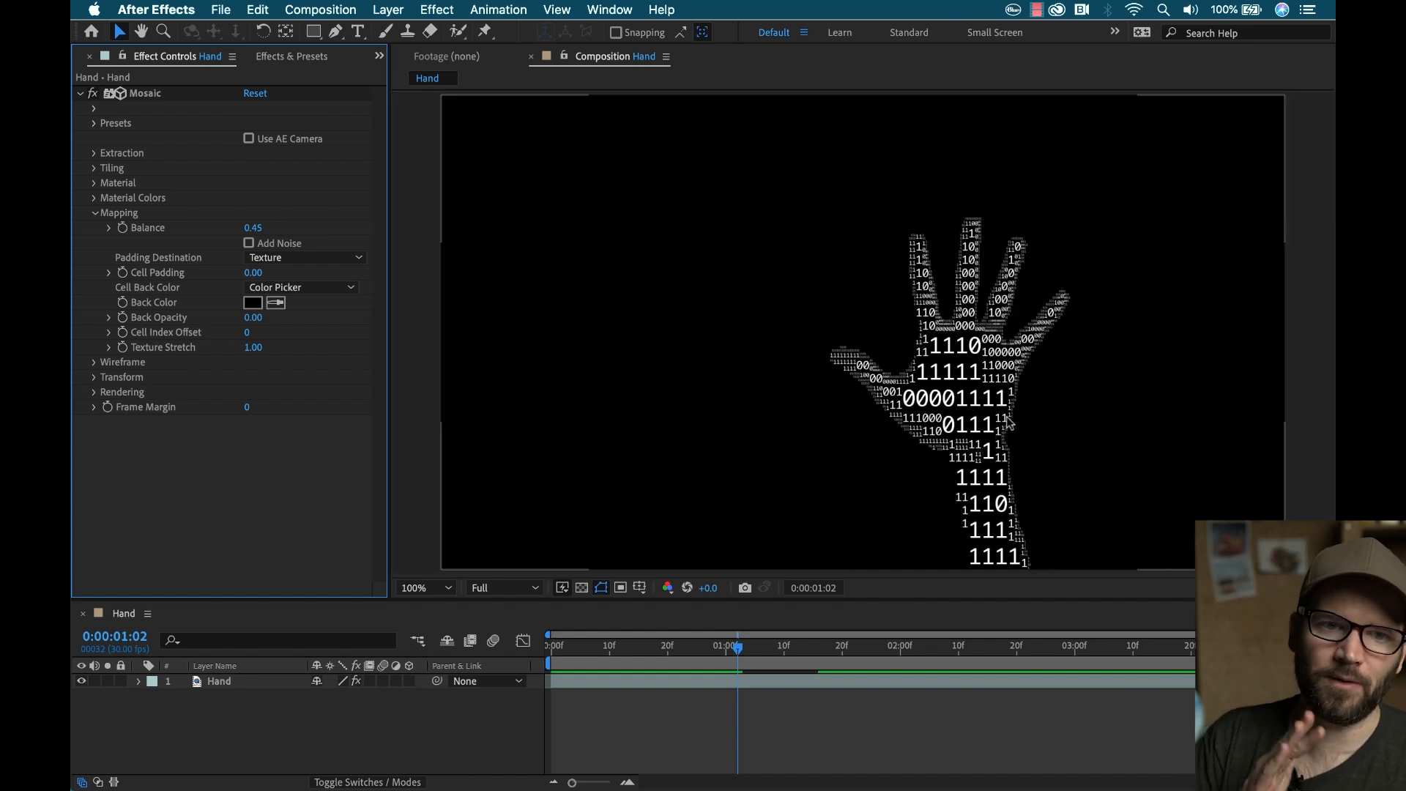
mouse_move(717, 371)
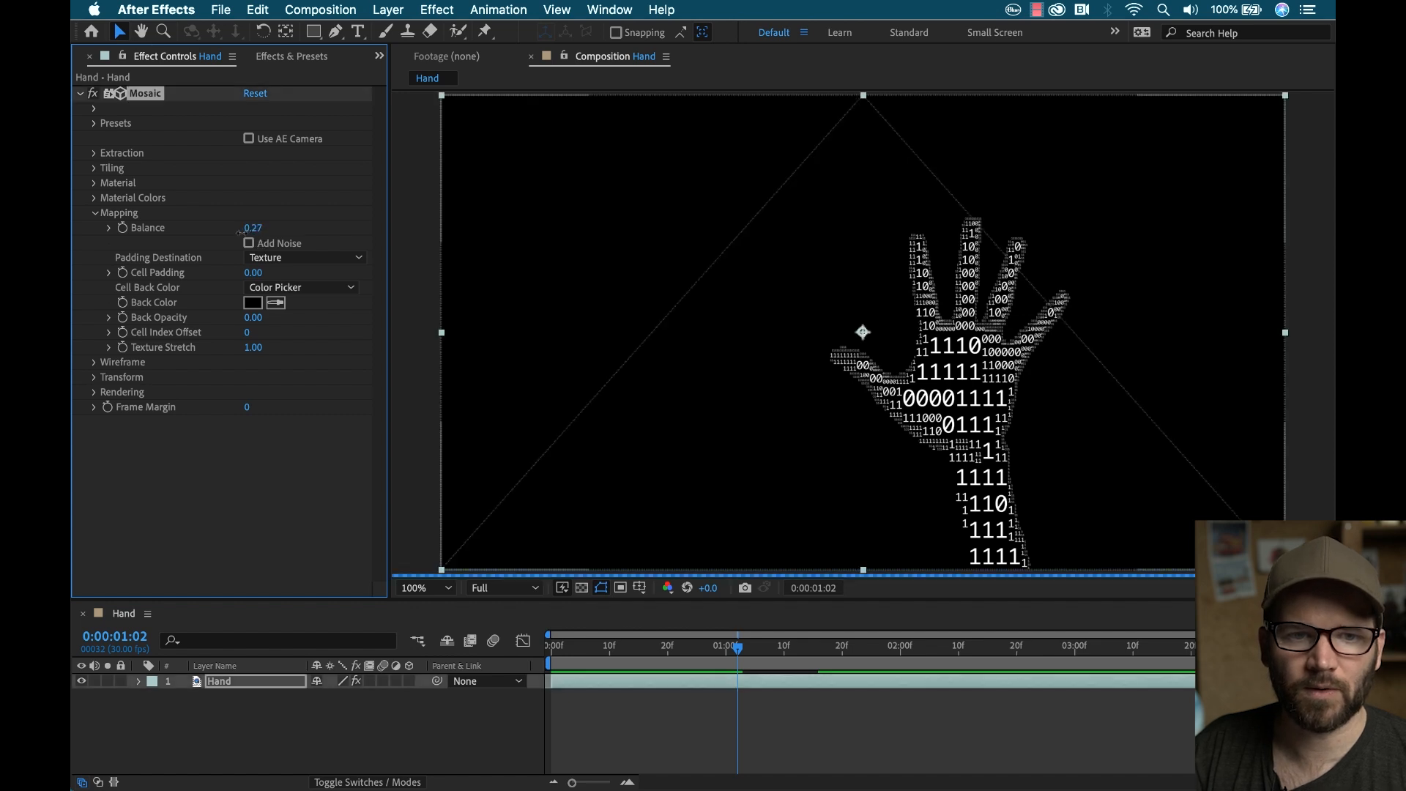
drag(252, 227, 242, 227)
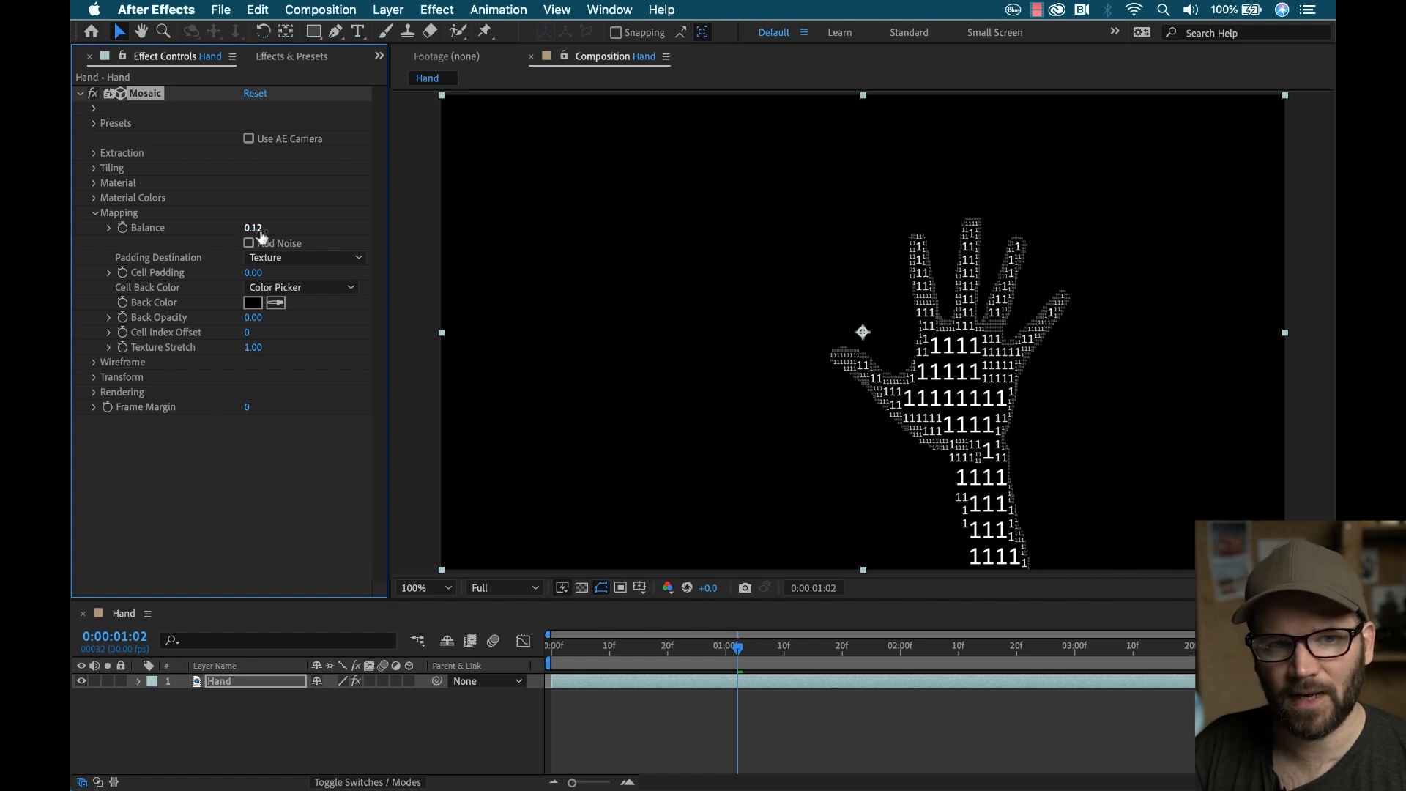
drag(252, 227, 314, 227)
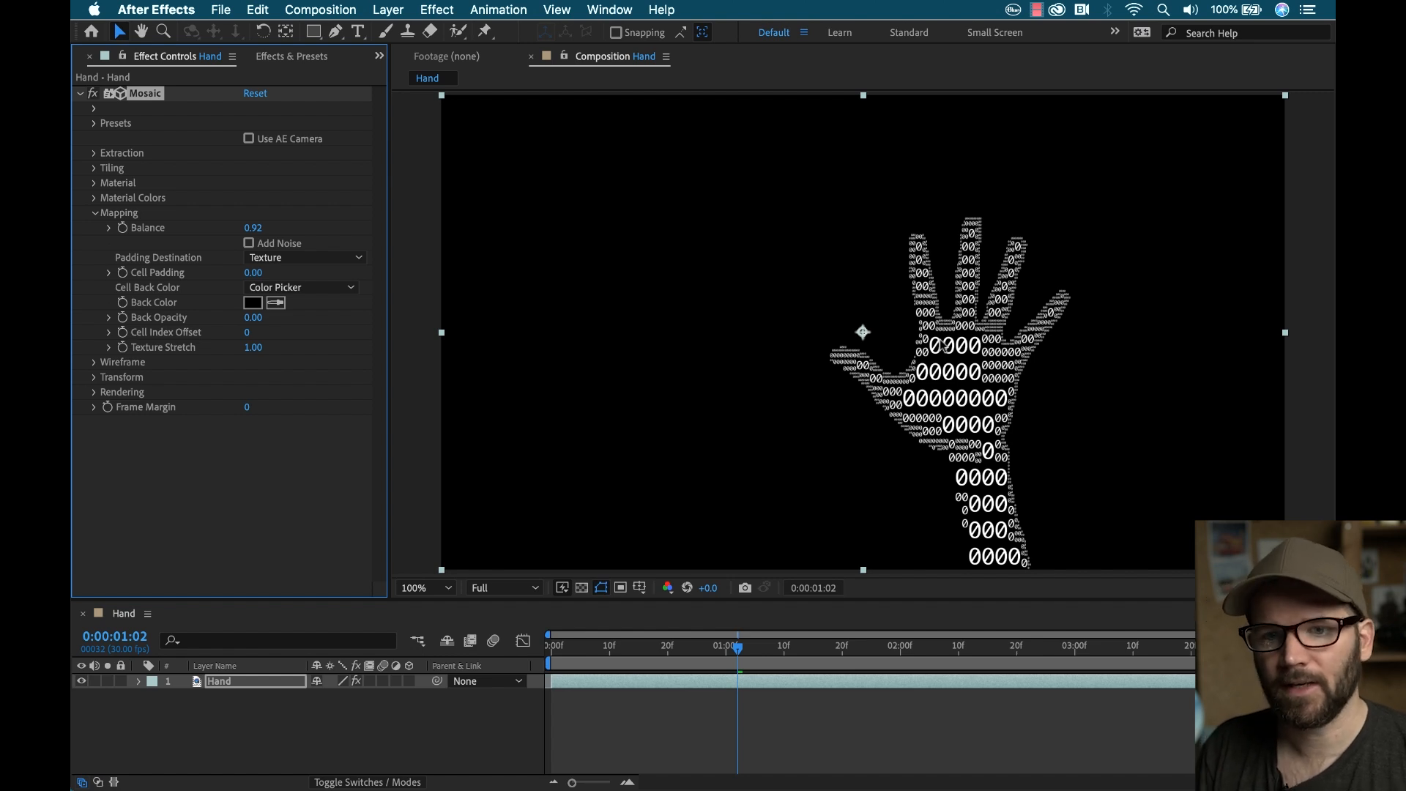
mouse_move(1028, 320)
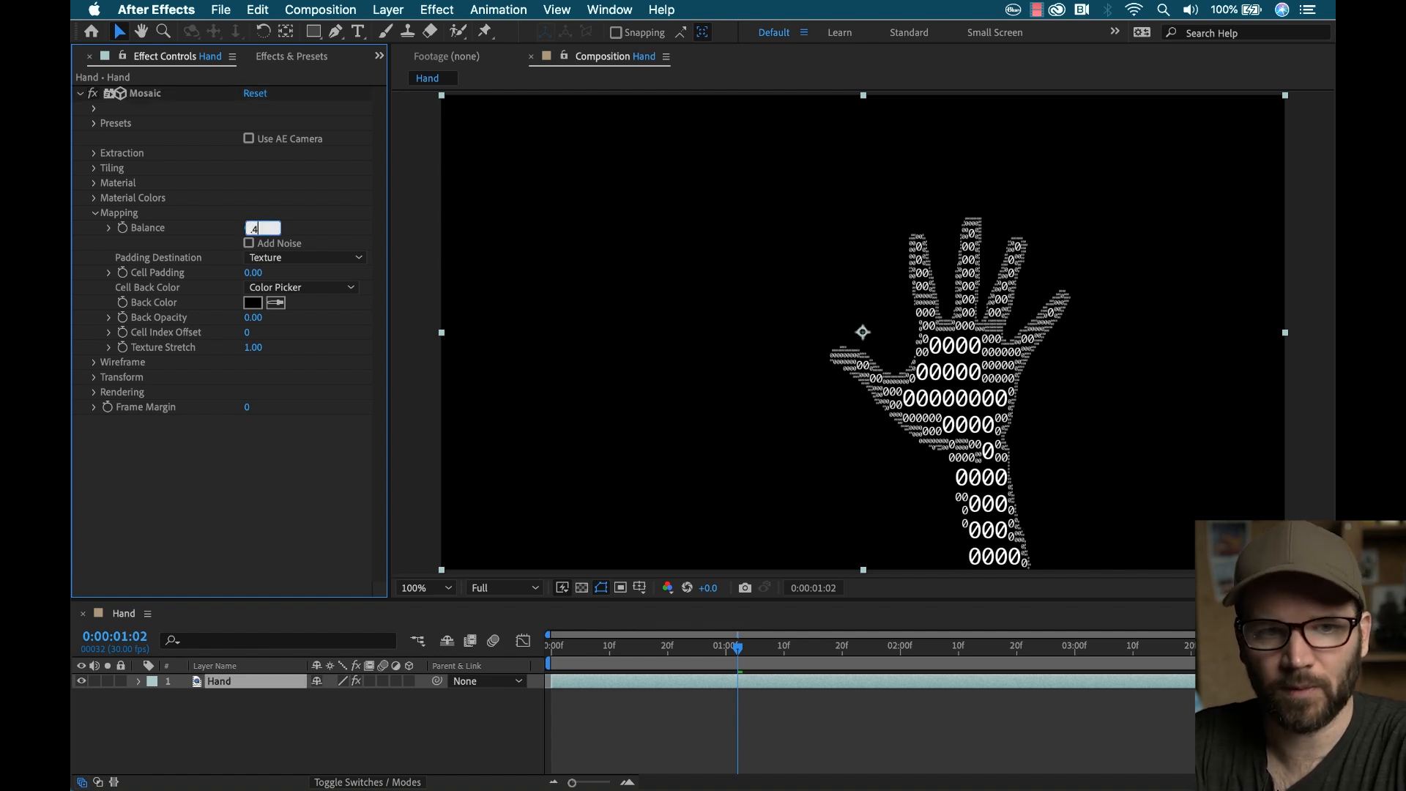
text(0.45)
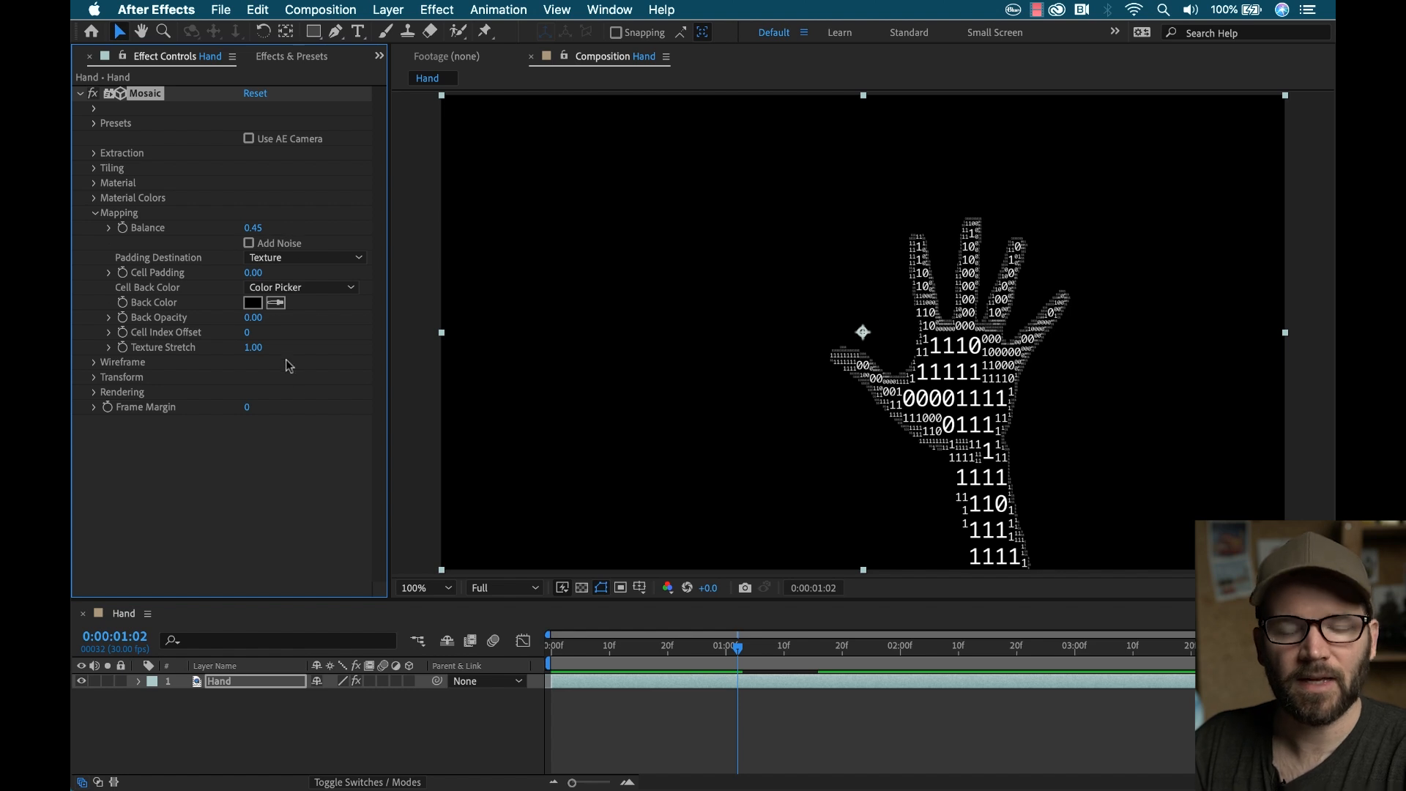
mouse_move(303, 503)
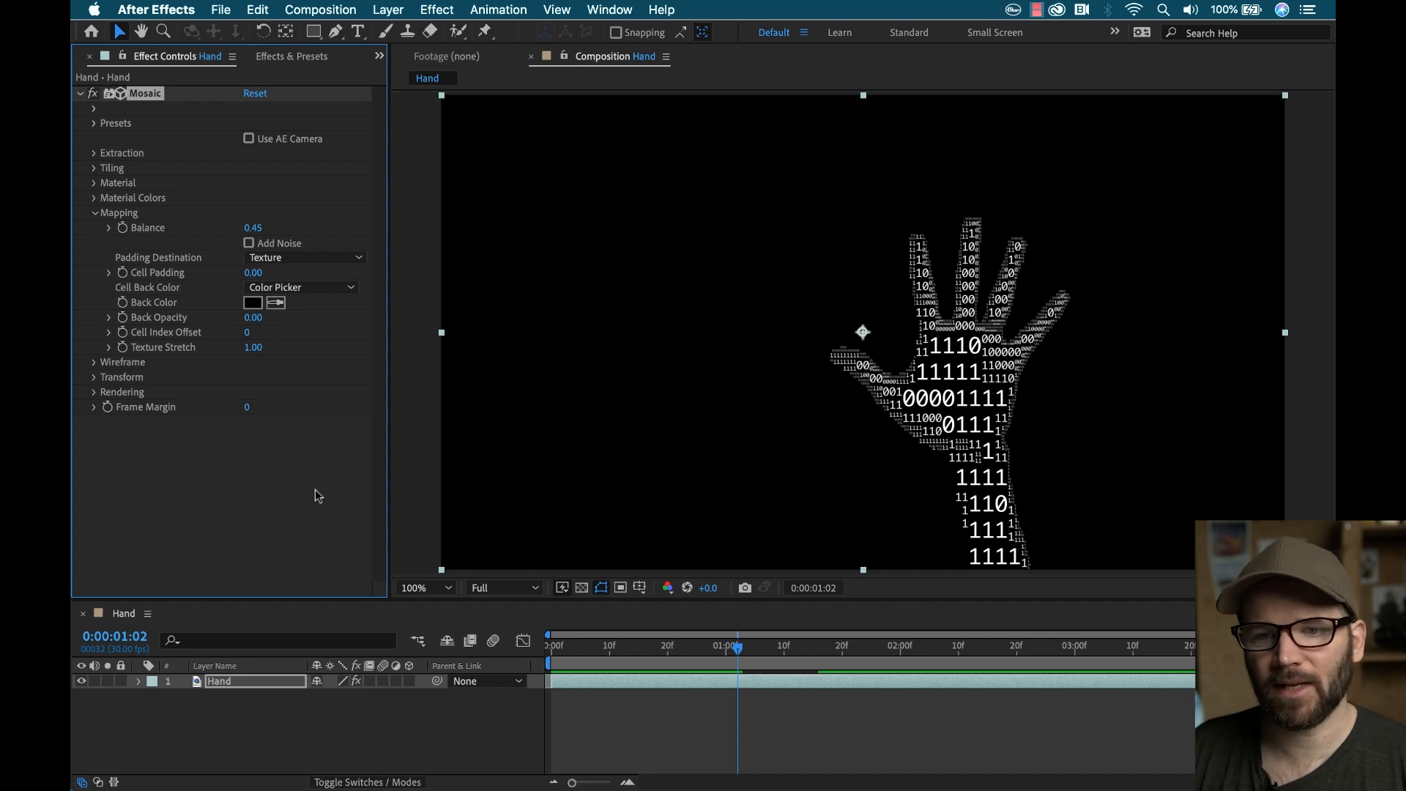
click(249, 243)
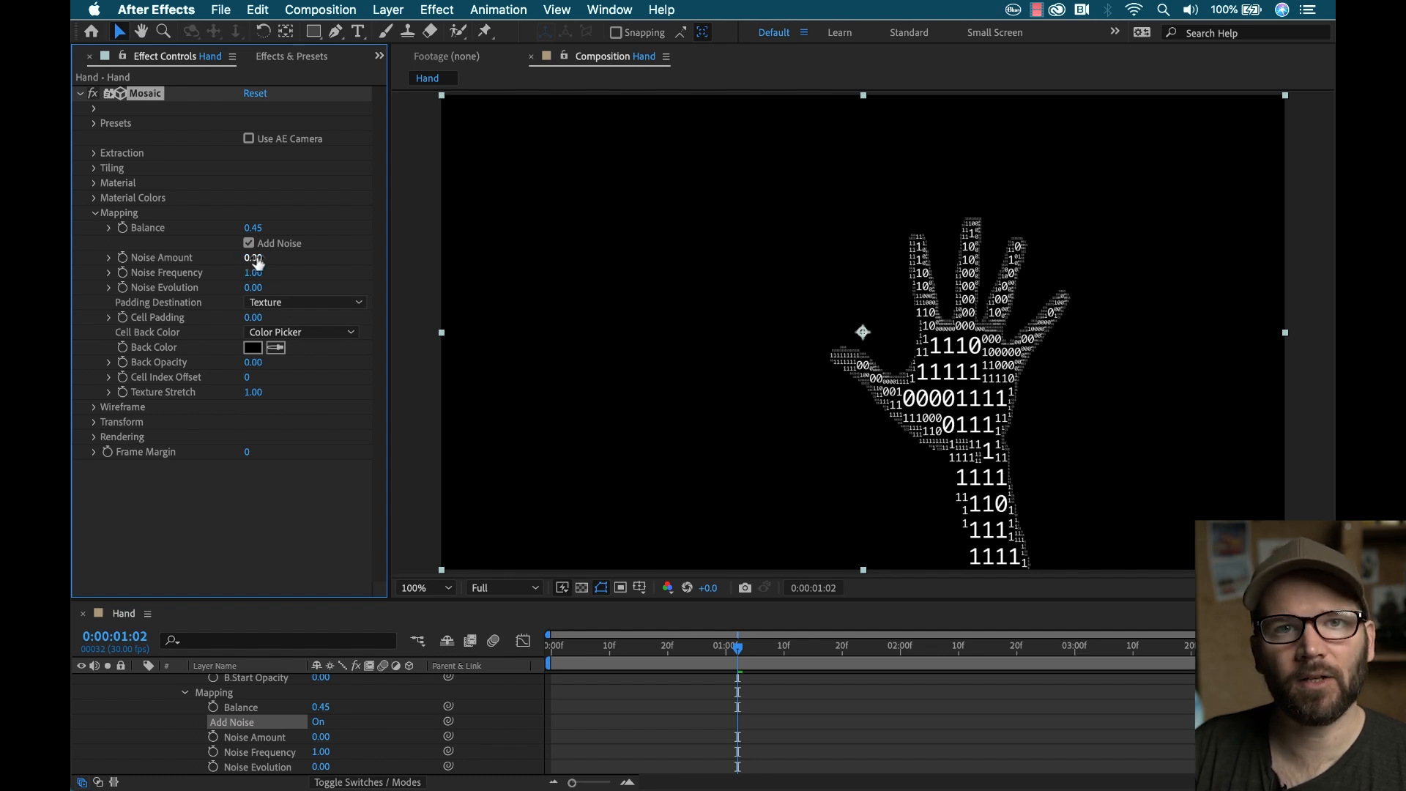
Step: Turn Add Noise off, test Back Opacity, and keep the picked colour as Cell Back Color
click(248, 243)
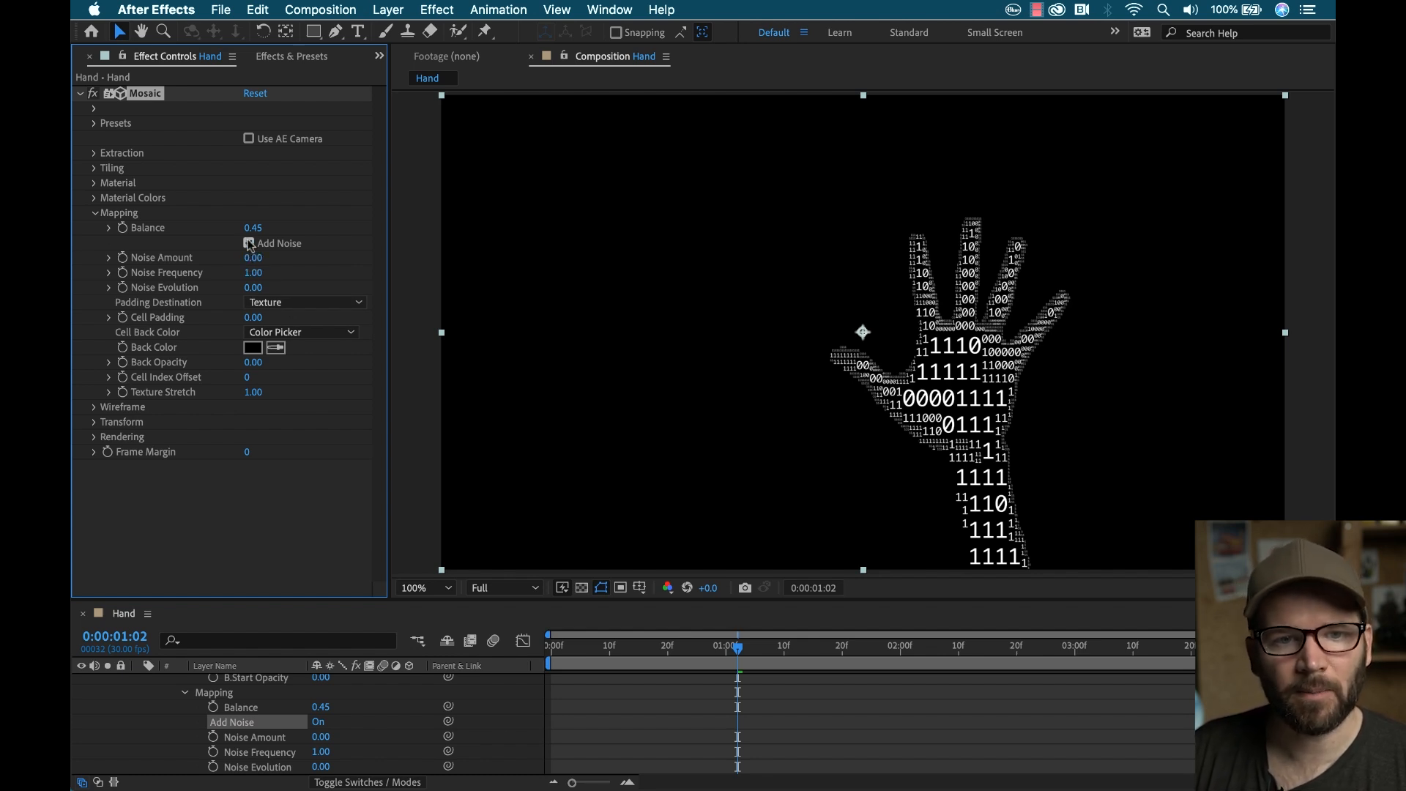
click(249, 243)
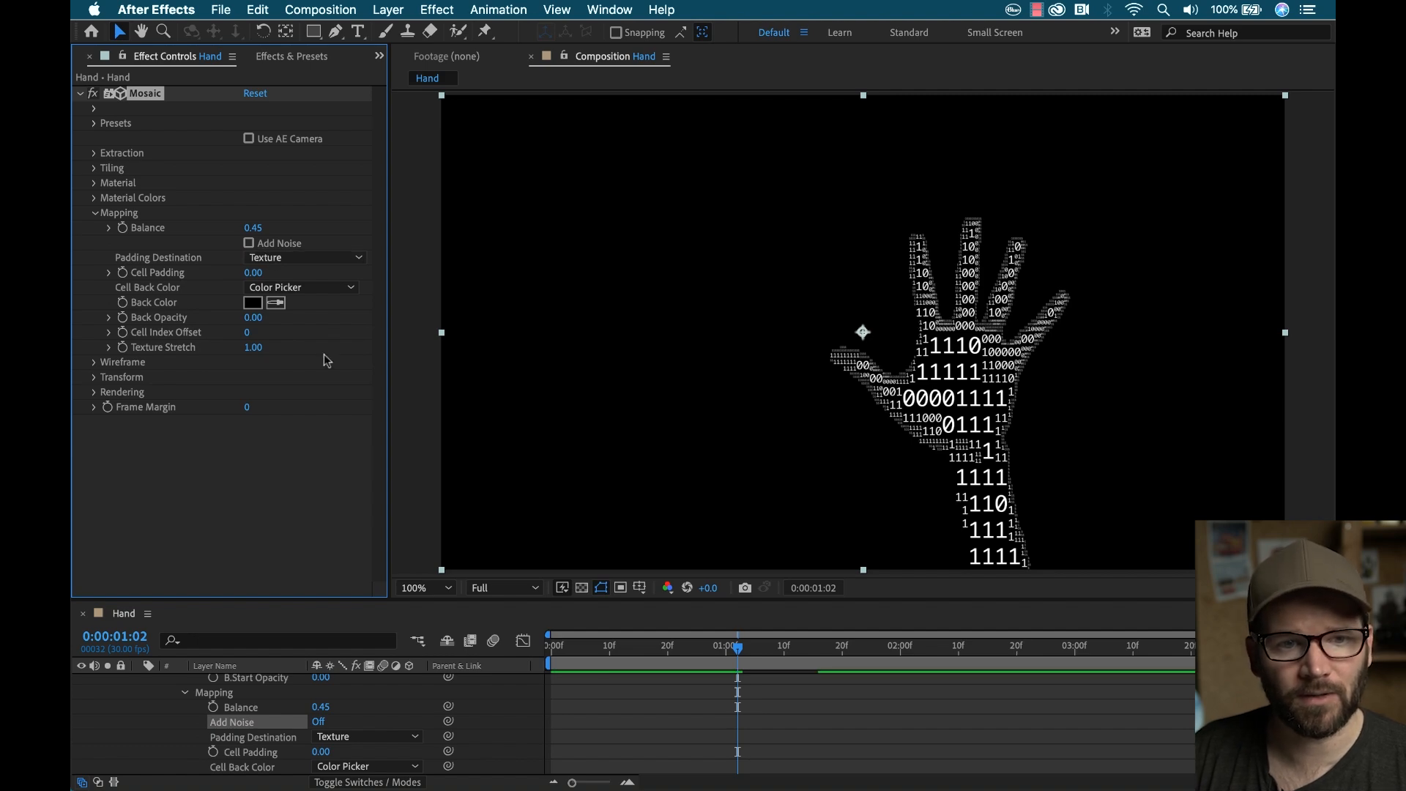
click(580, 587)
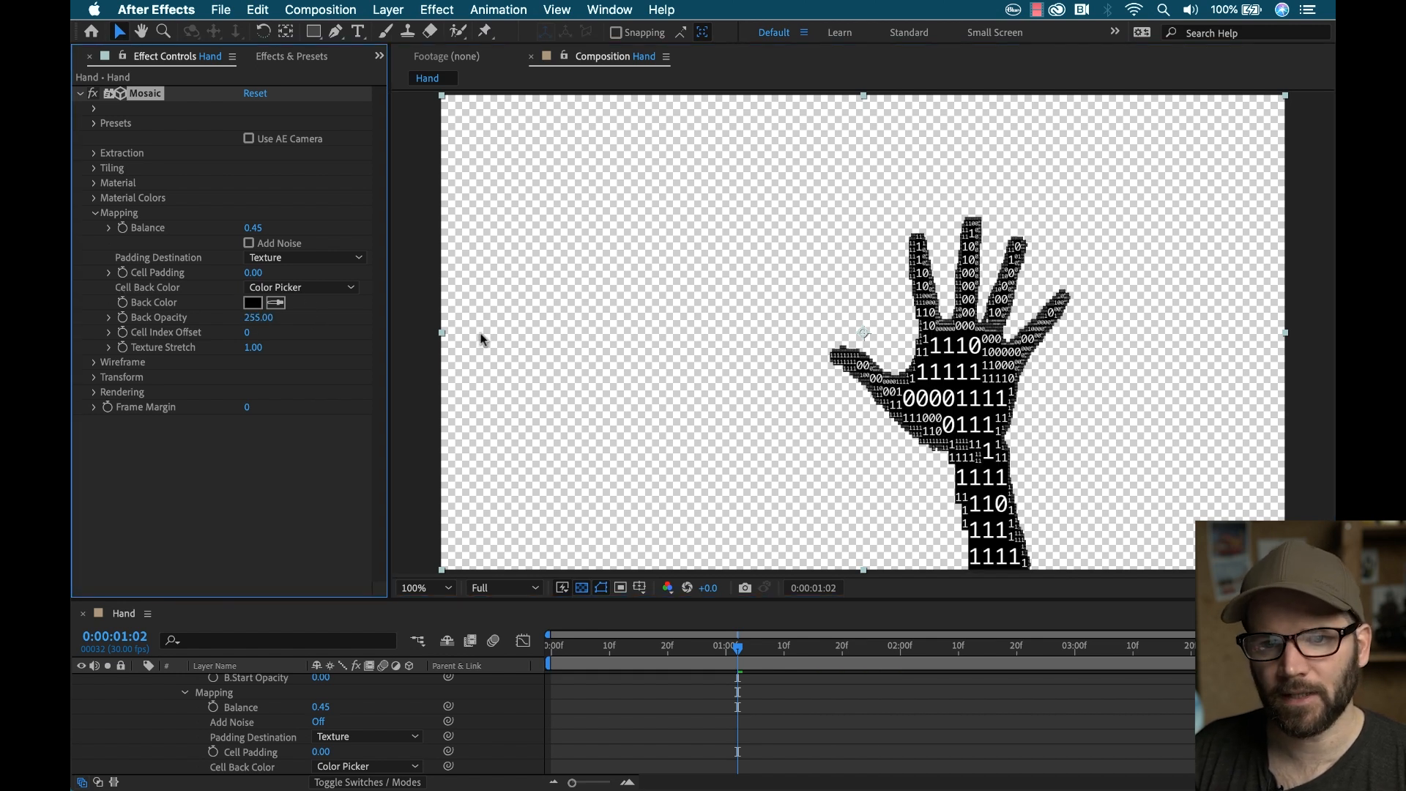
click(301, 287)
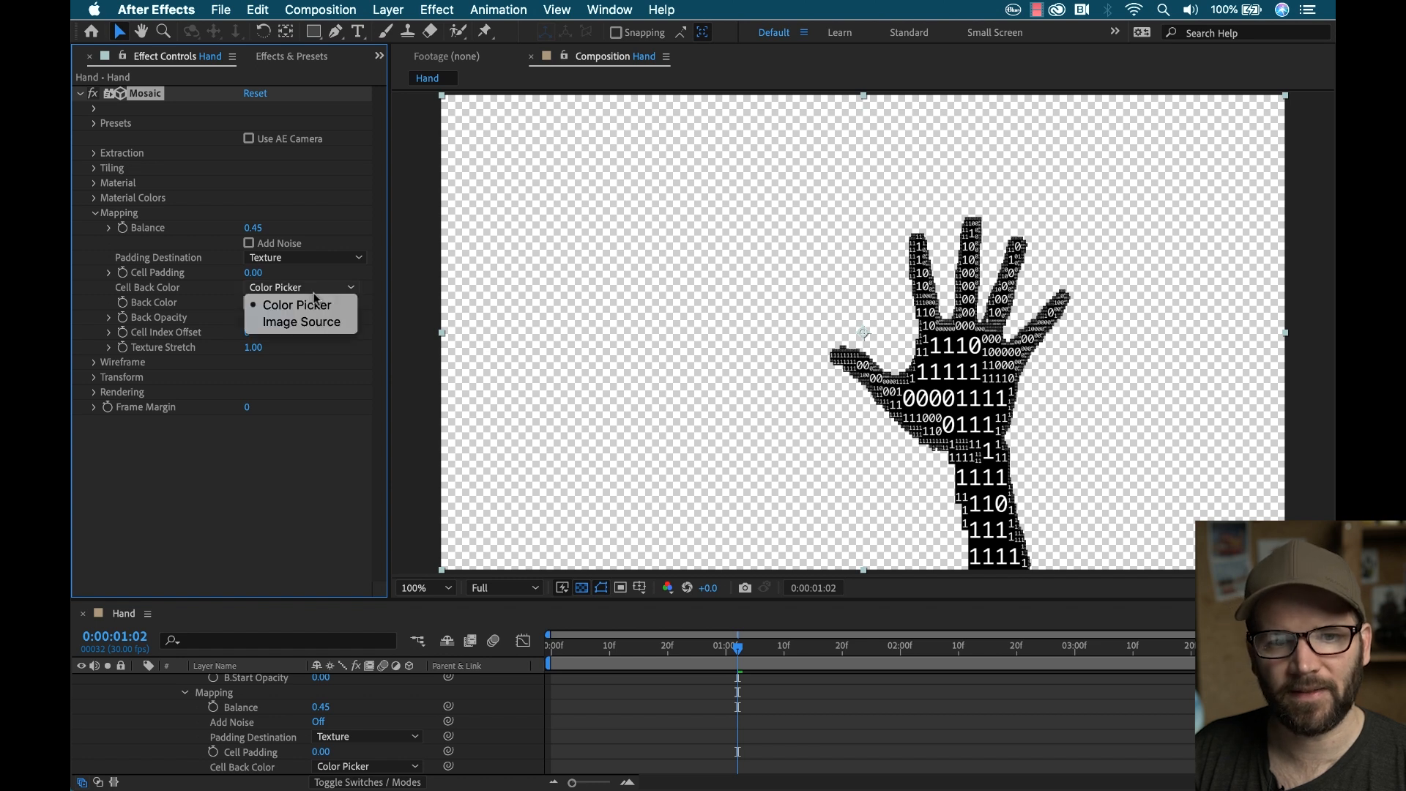
click(297, 304)
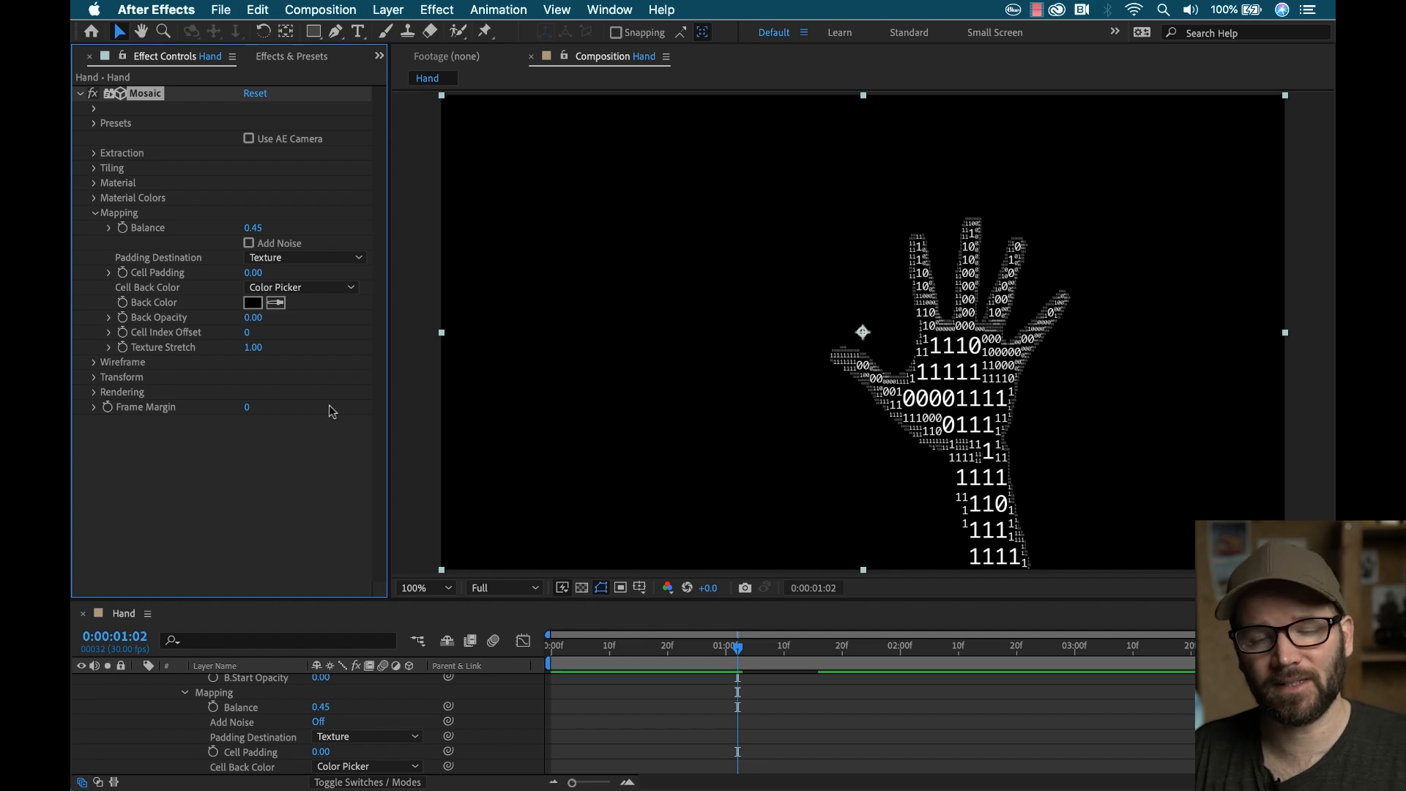
mouse_move(278, 345)
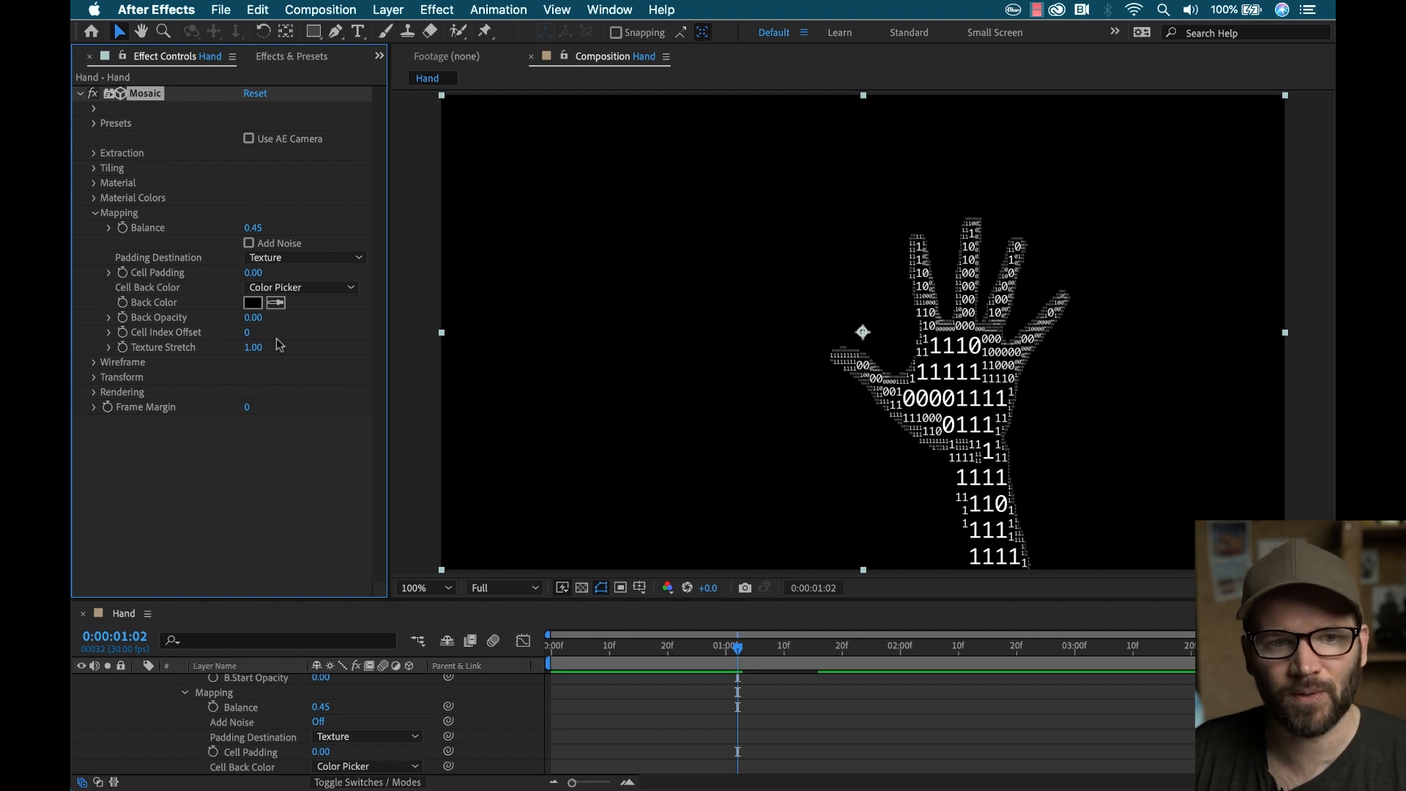
mouse_move(290, 395)
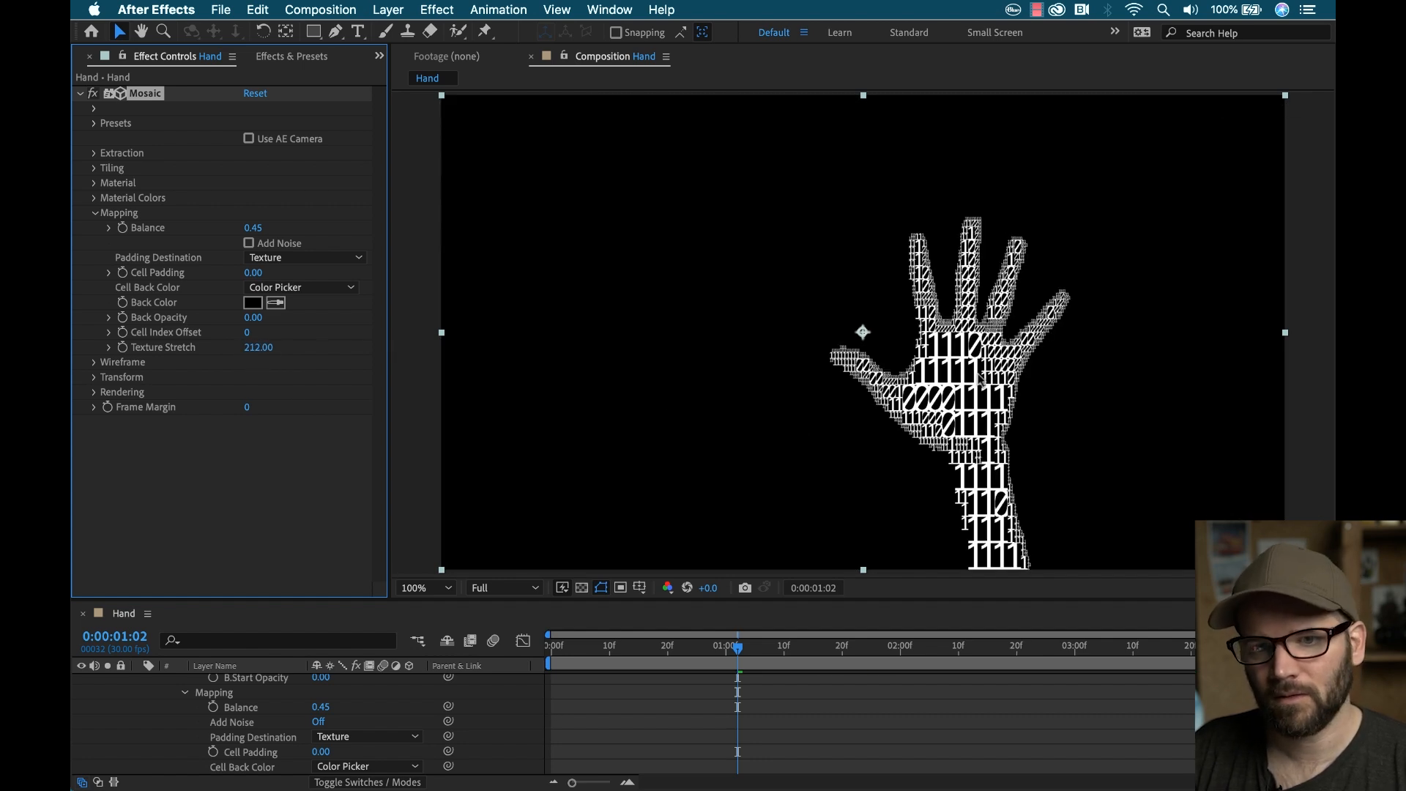
mouse_move(867, 434)
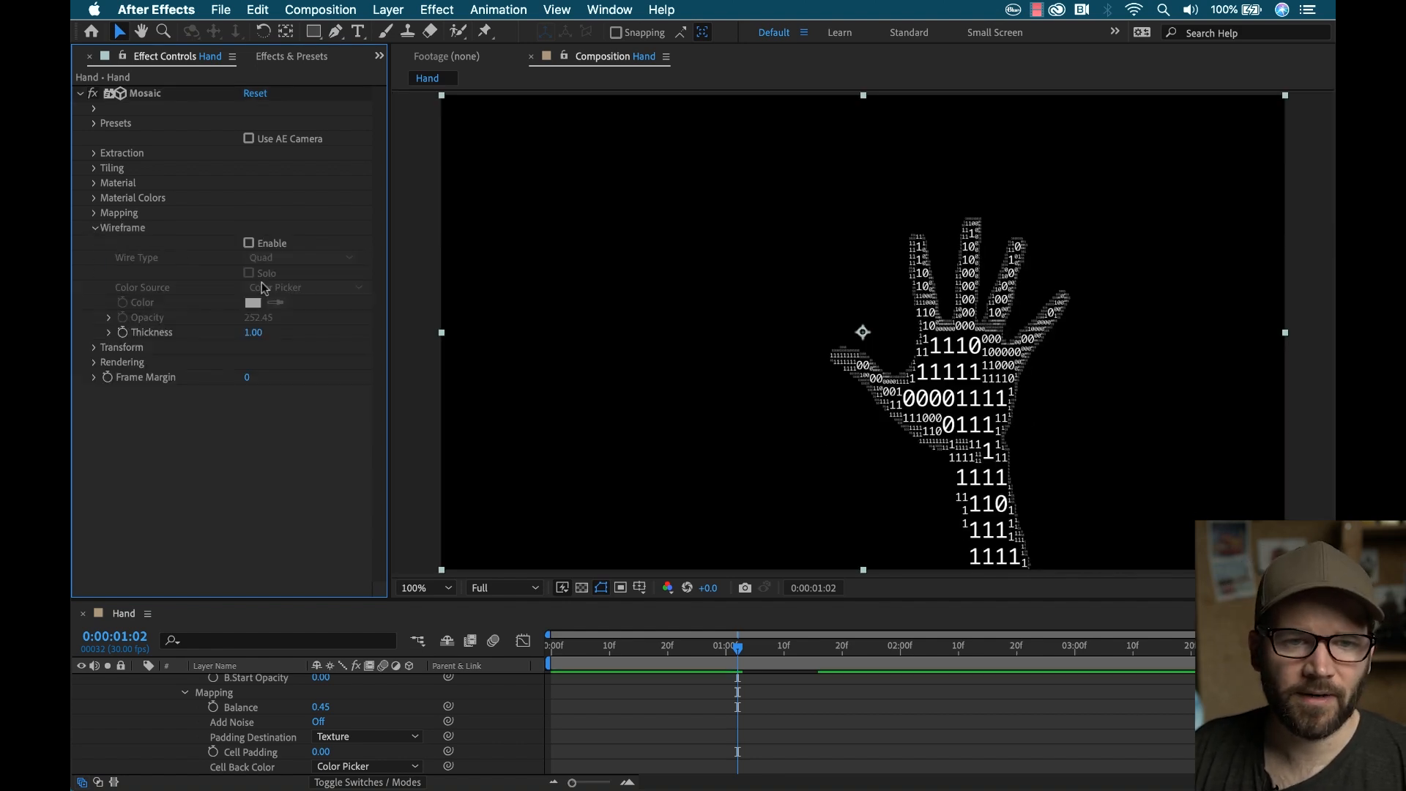
Step: Enable the Mosaic wireframe, zoom to 200%, and solo the wires without texture
click(249, 243)
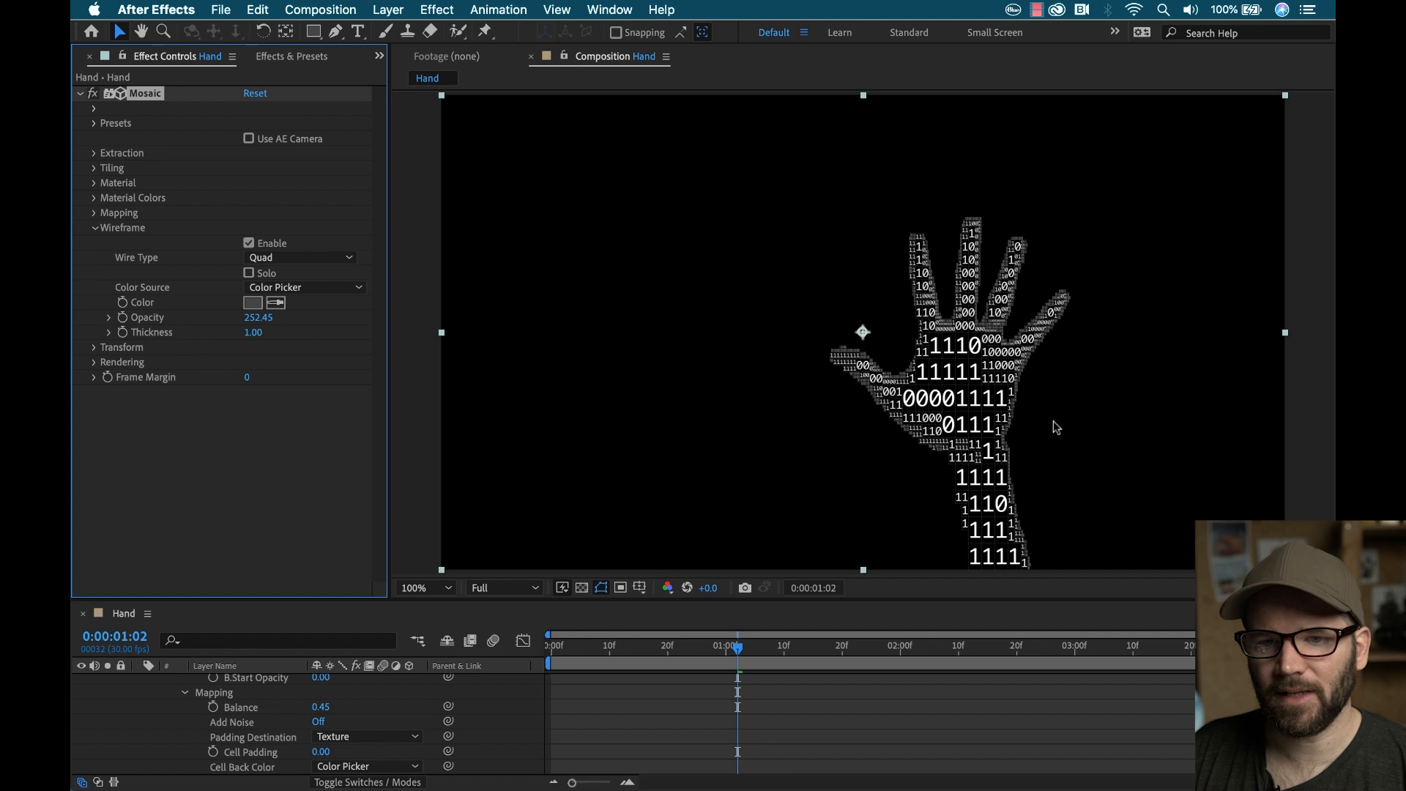
click(419, 587)
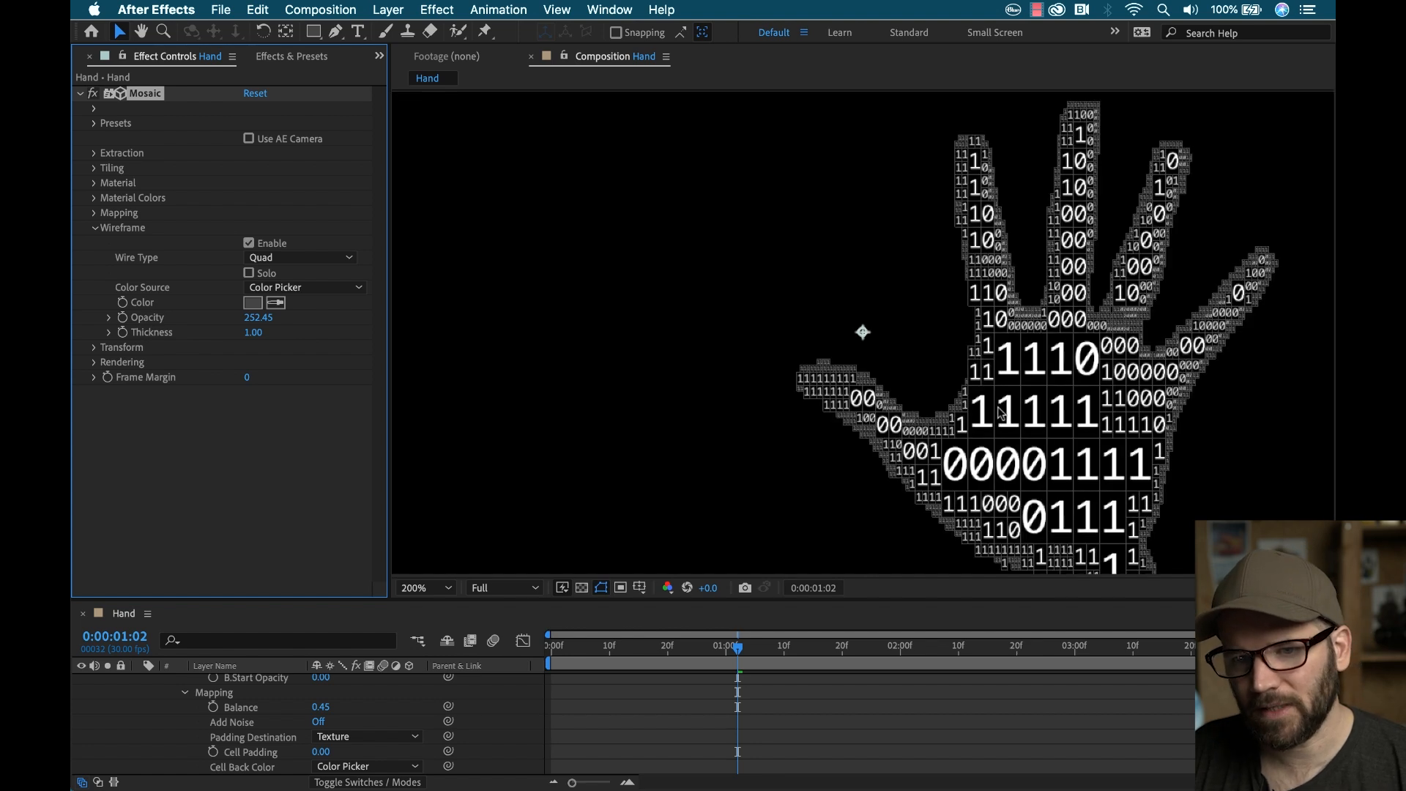
mouse_move(1047, 343)
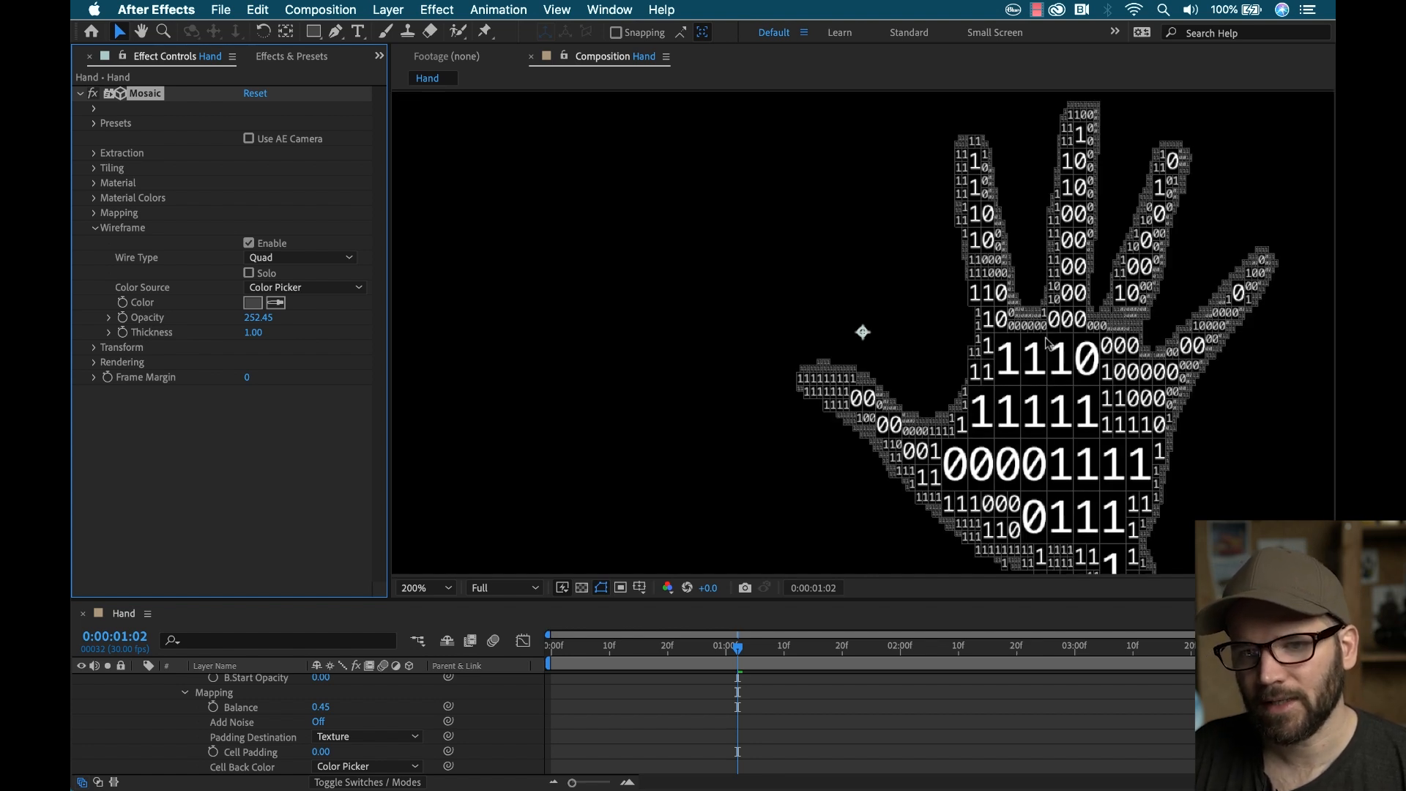
mouse_move(919, 390)
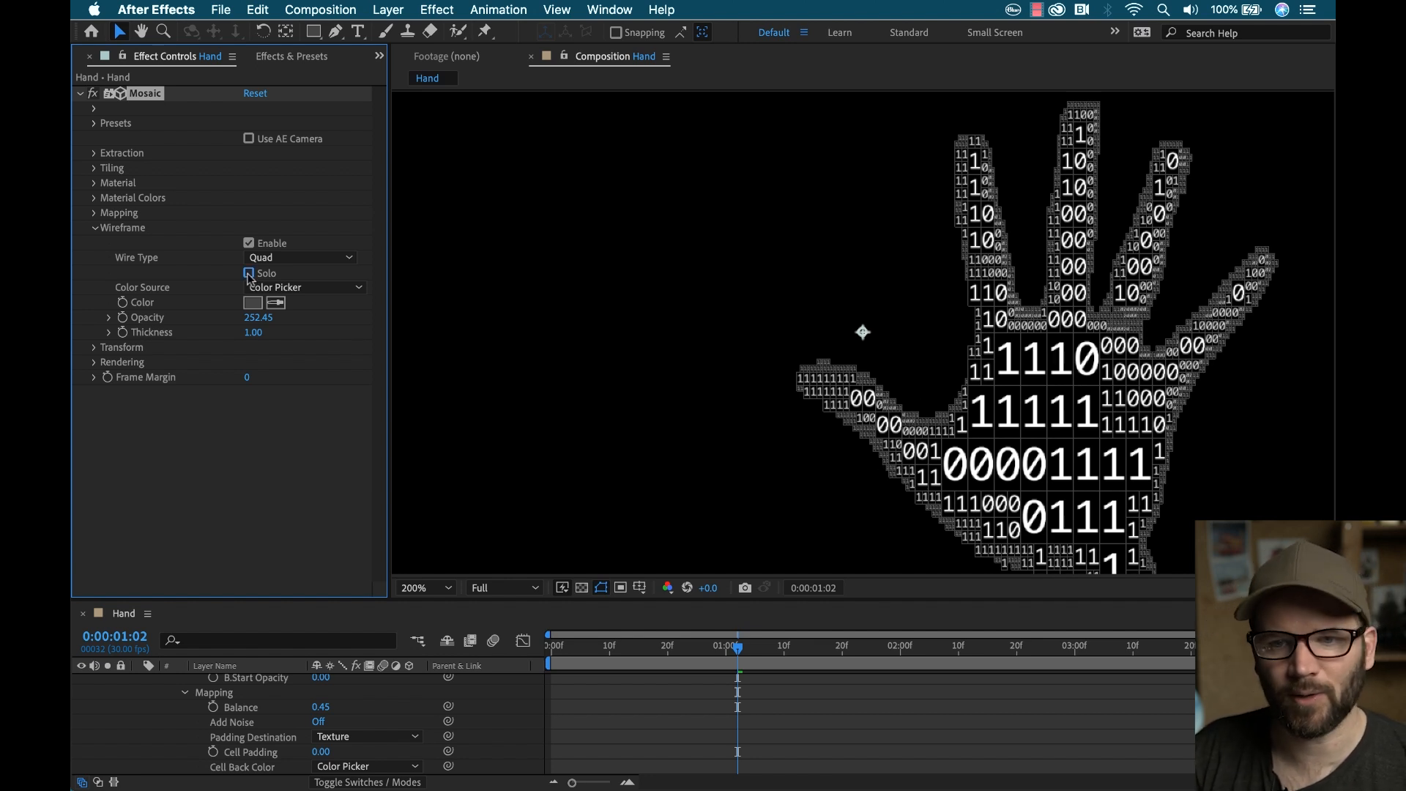
click(249, 272)
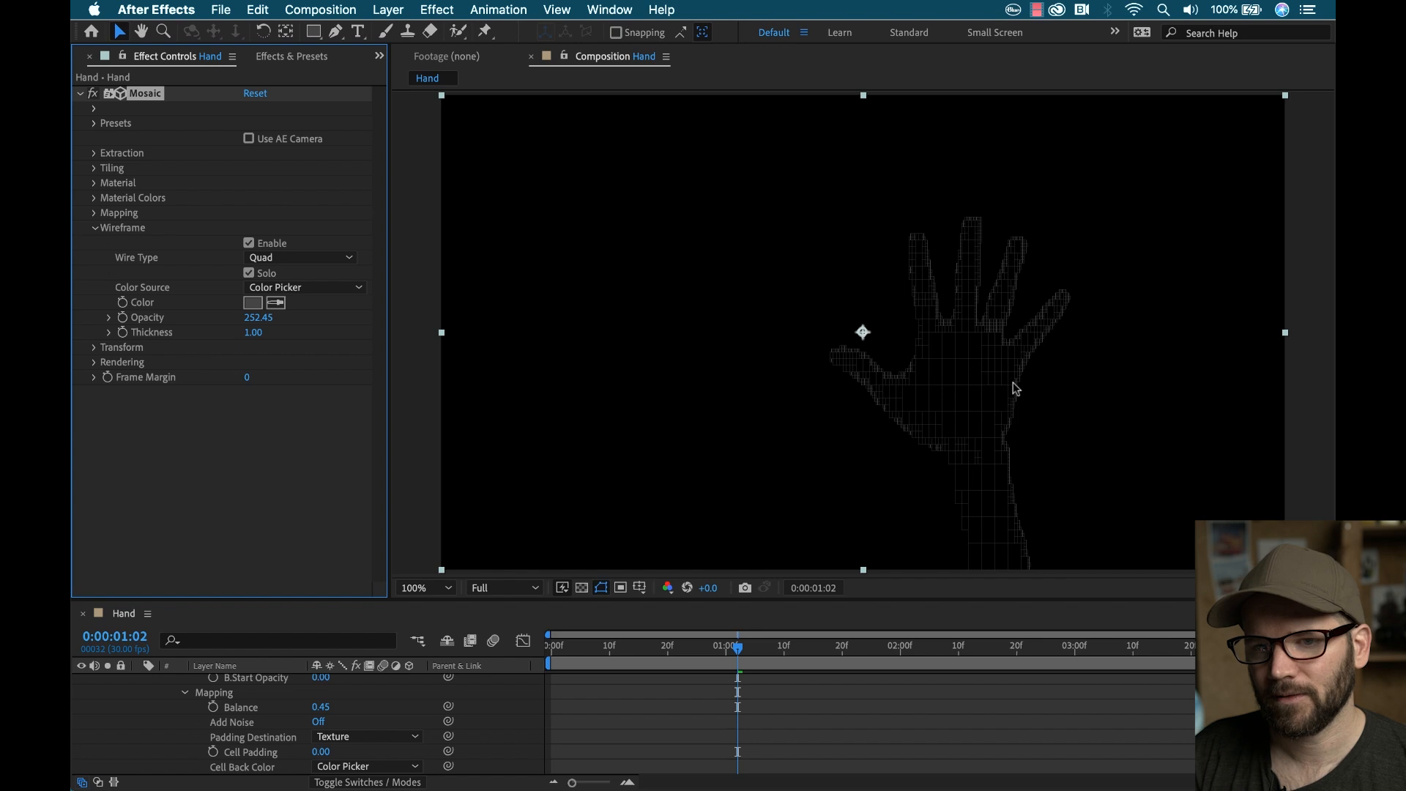
click(301, 257)
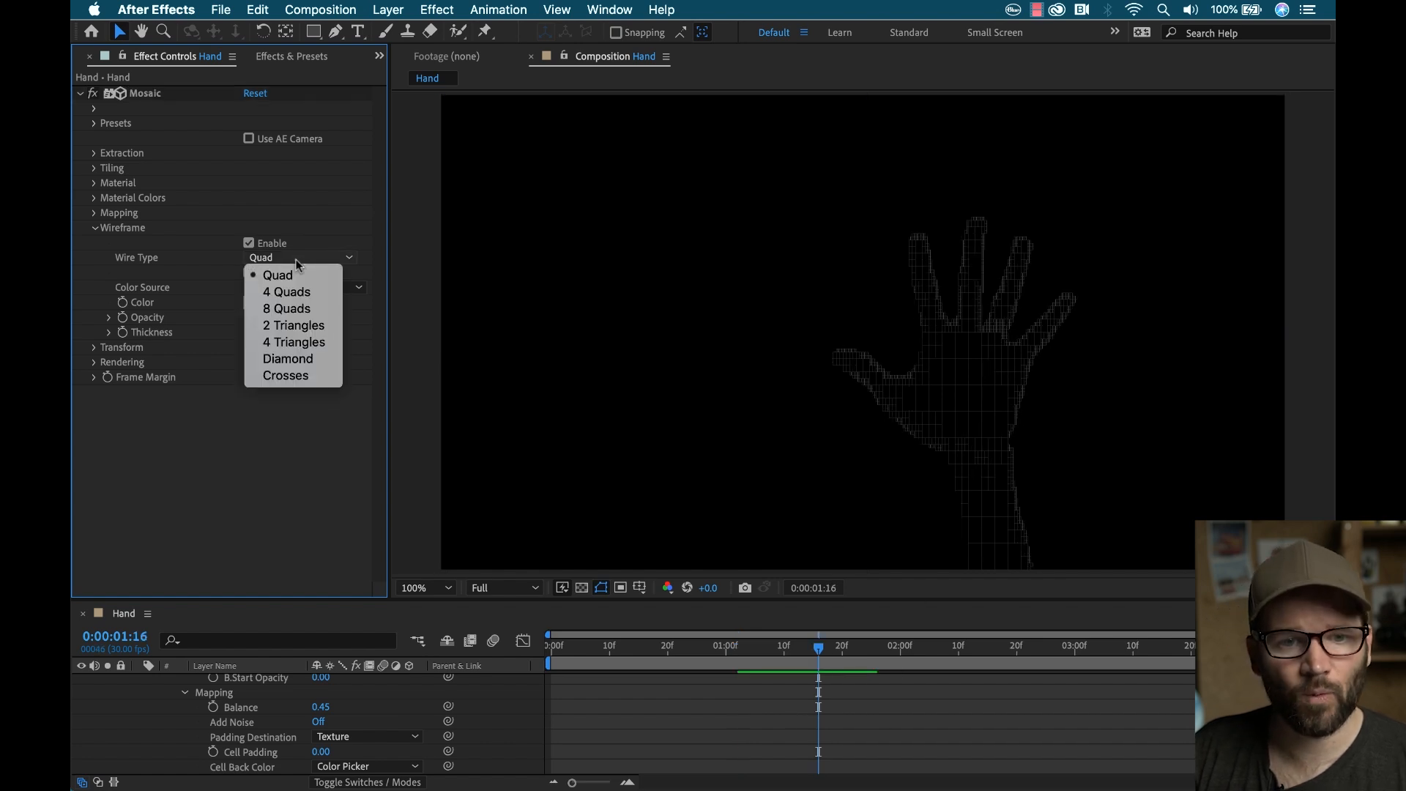
mouse_move(285, 309)
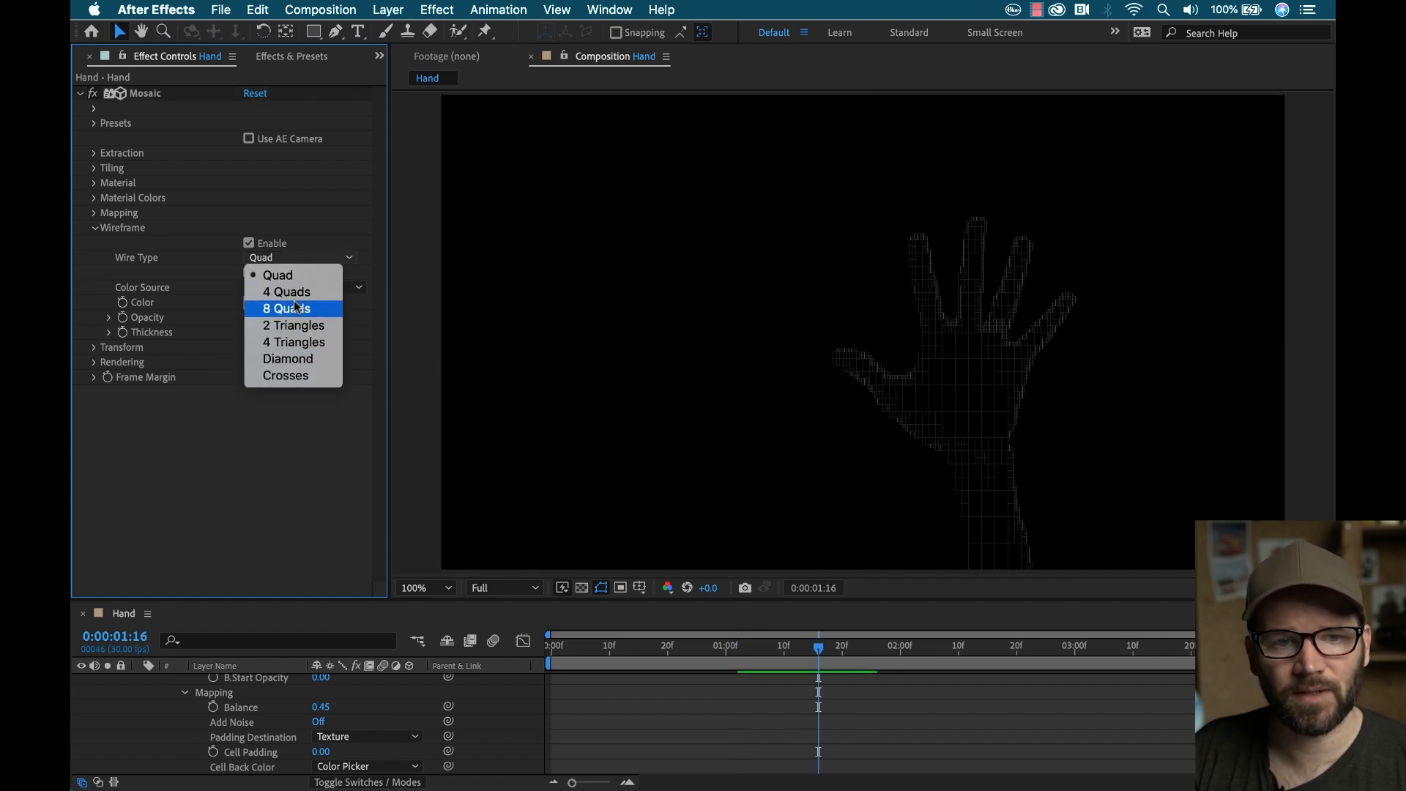
Step: Try 4 Quads then Crosses wire types, disable the wireframe, and reveal Transform settings
click(287, 291)
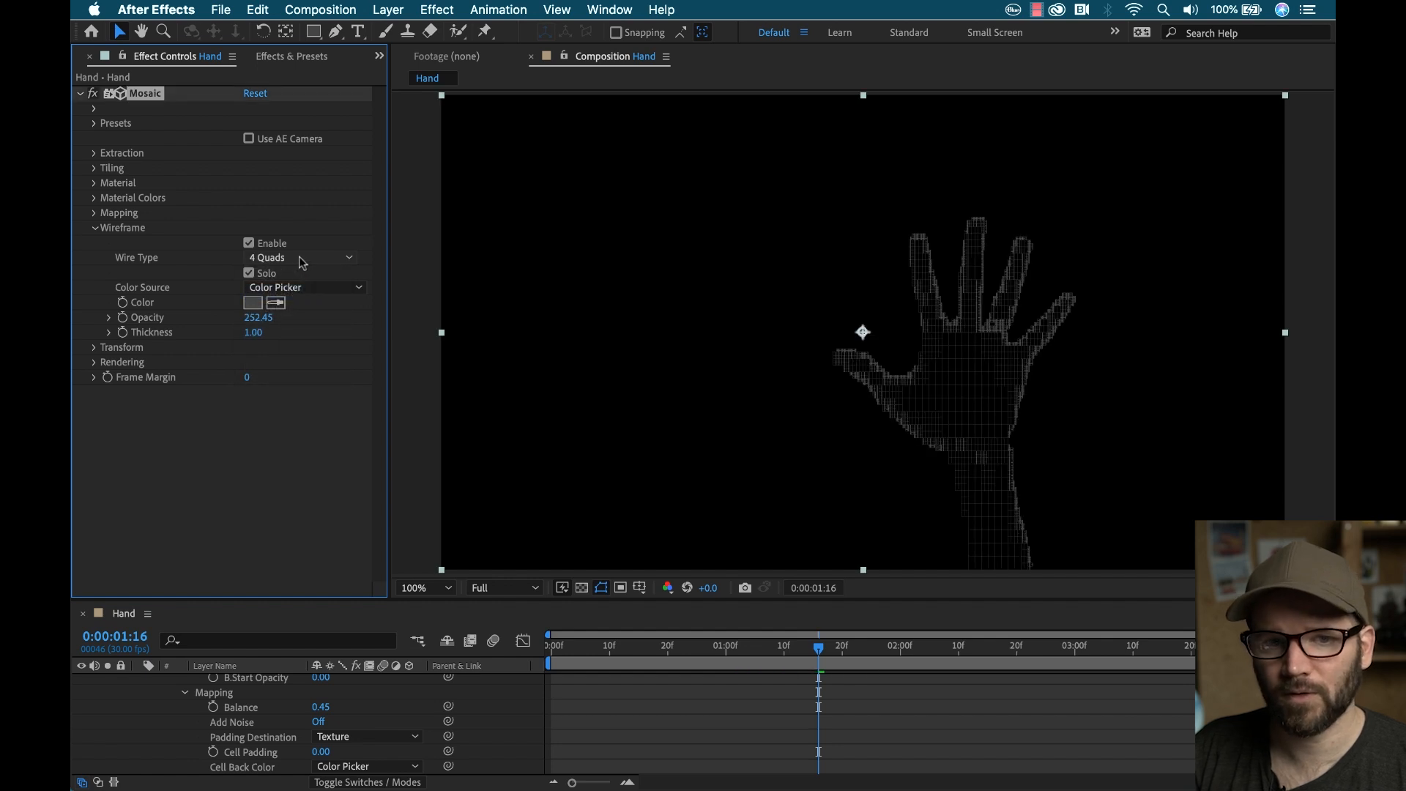
click(300, 257)
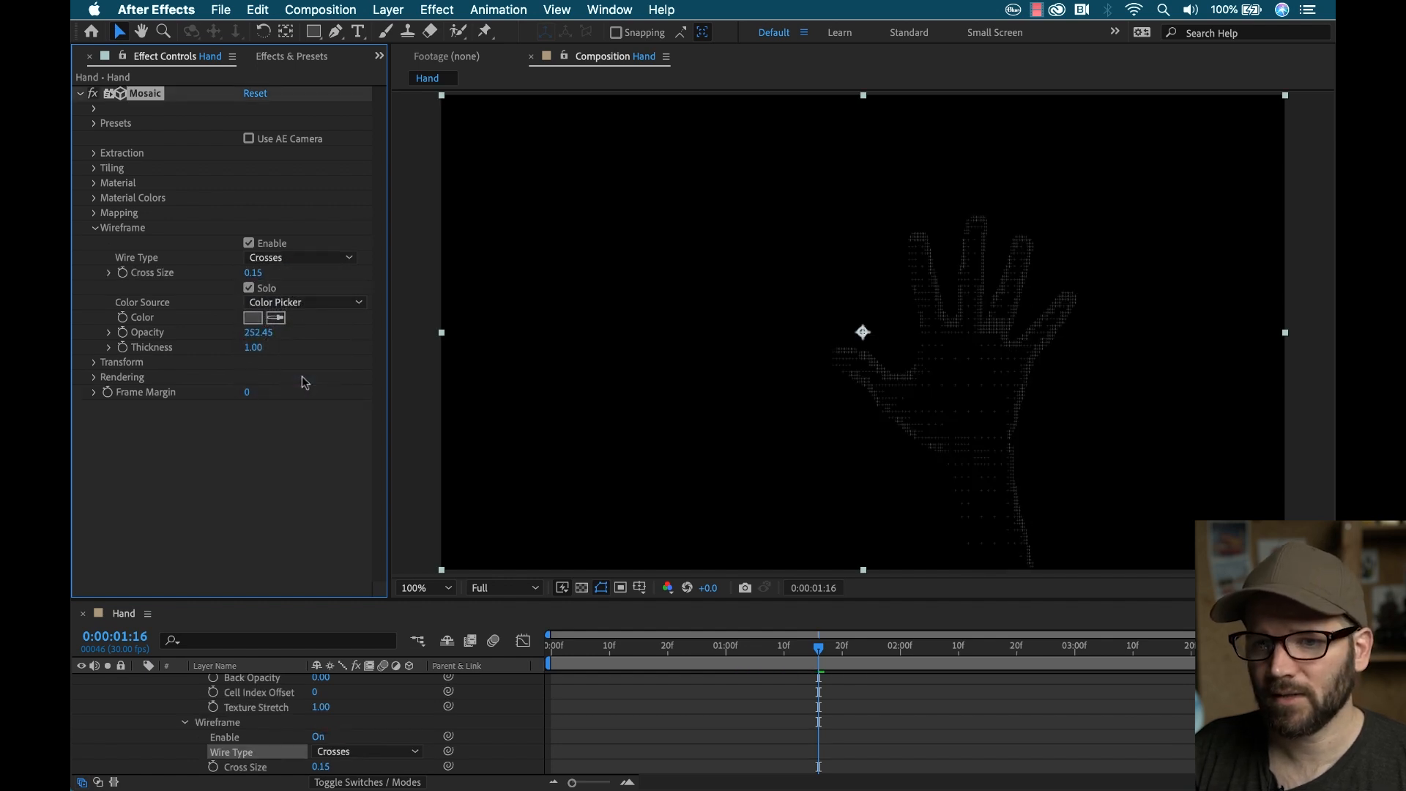
click(248, 243)
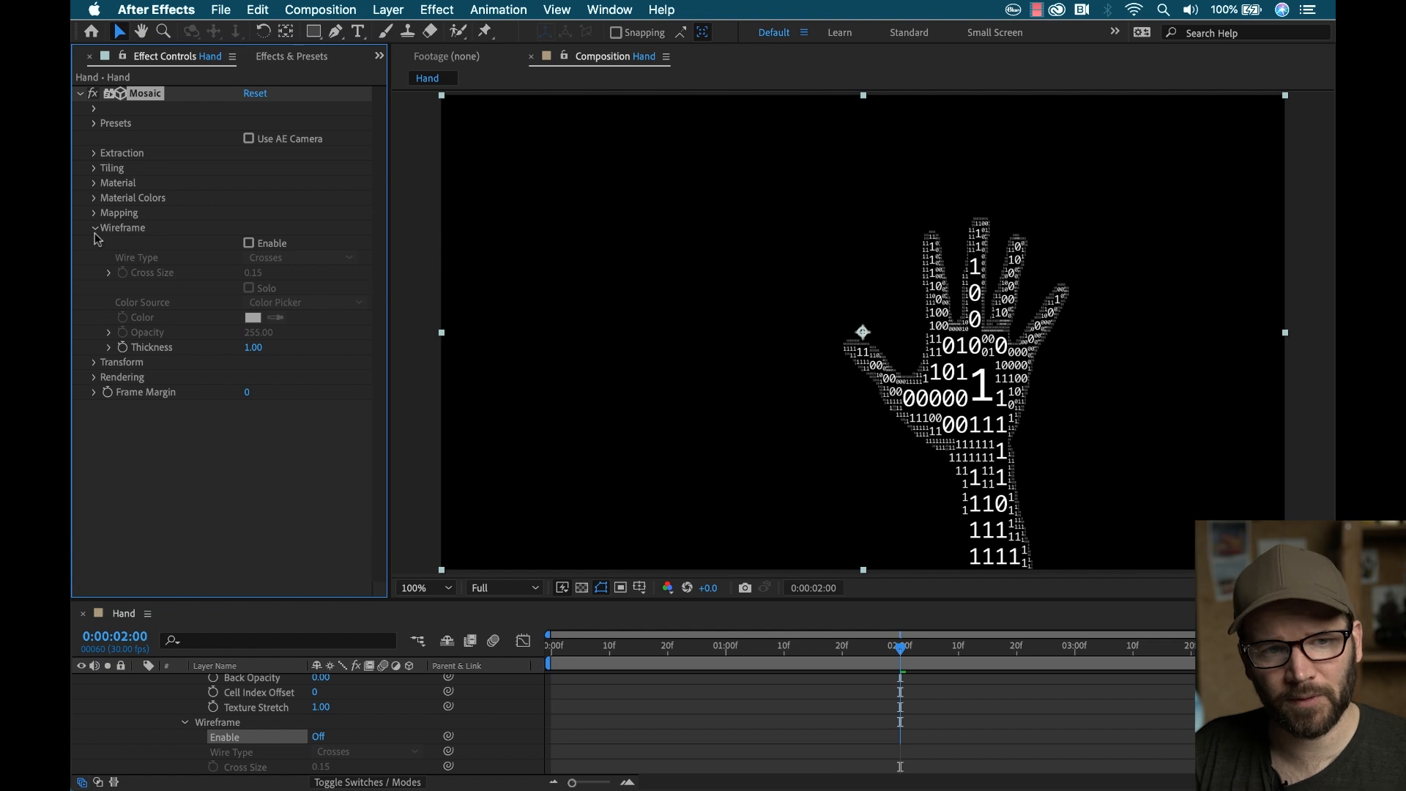
click(95, 228)
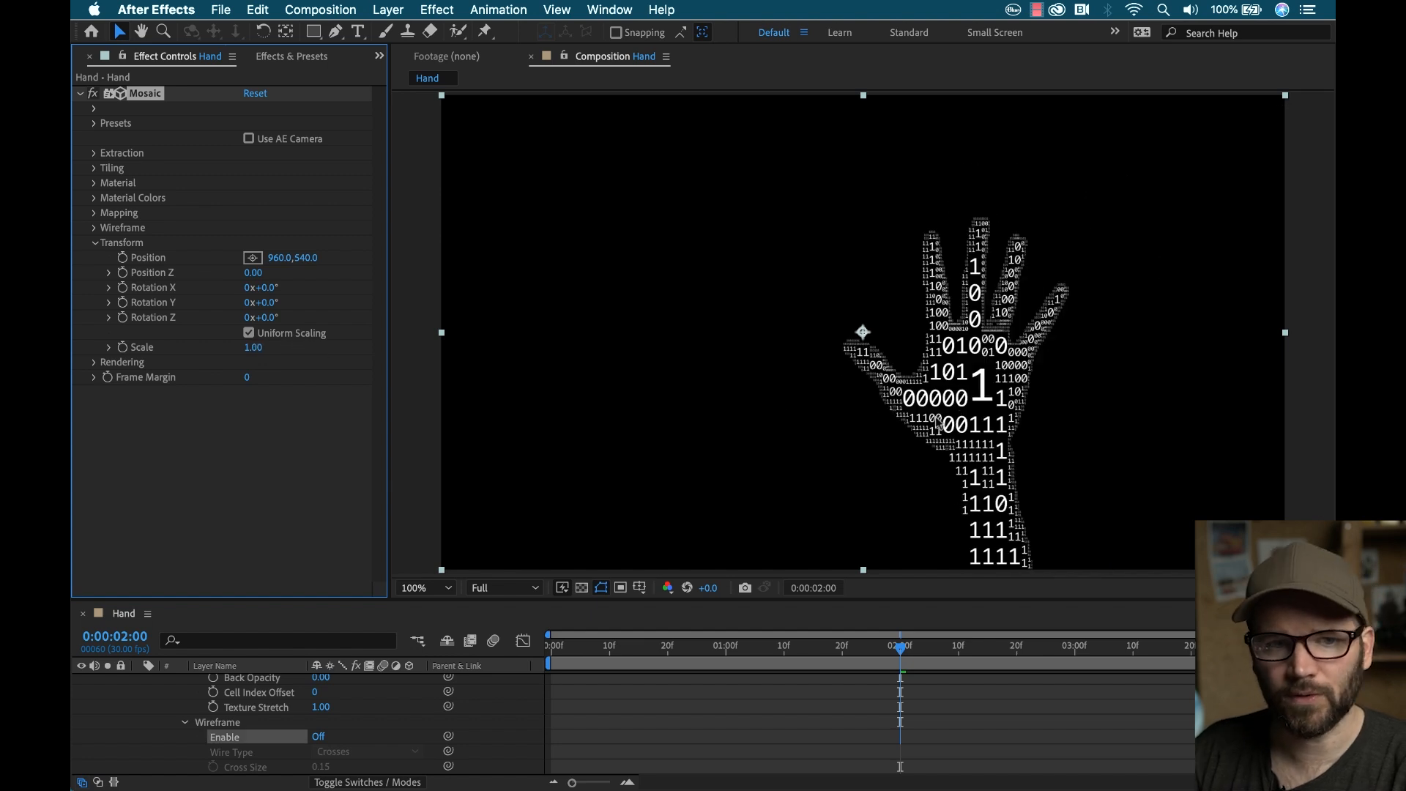
Step: Keep Mosaic's Rendering at Anti-aliasing None and Mapping Accuracy Normal
click(300, 272)
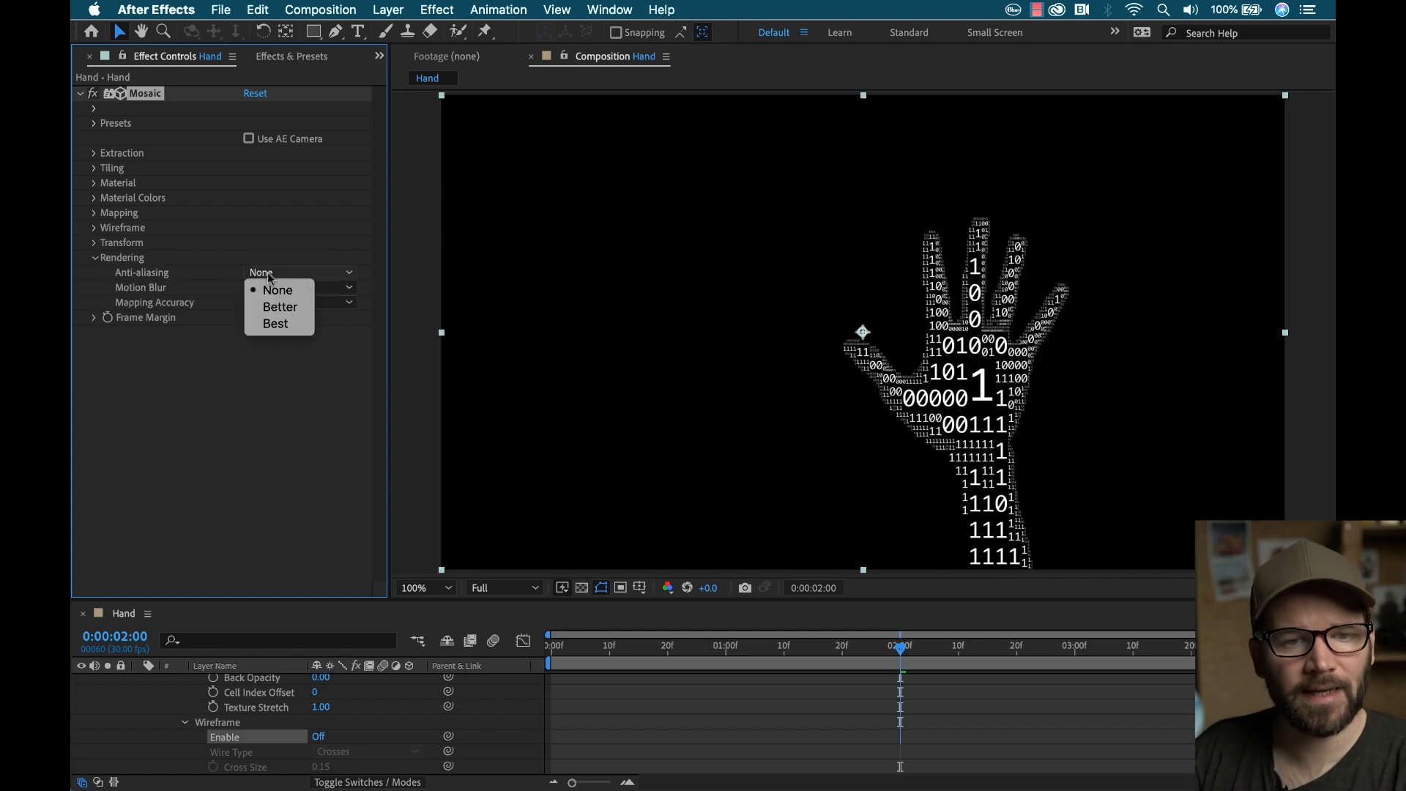
click(277, 290)
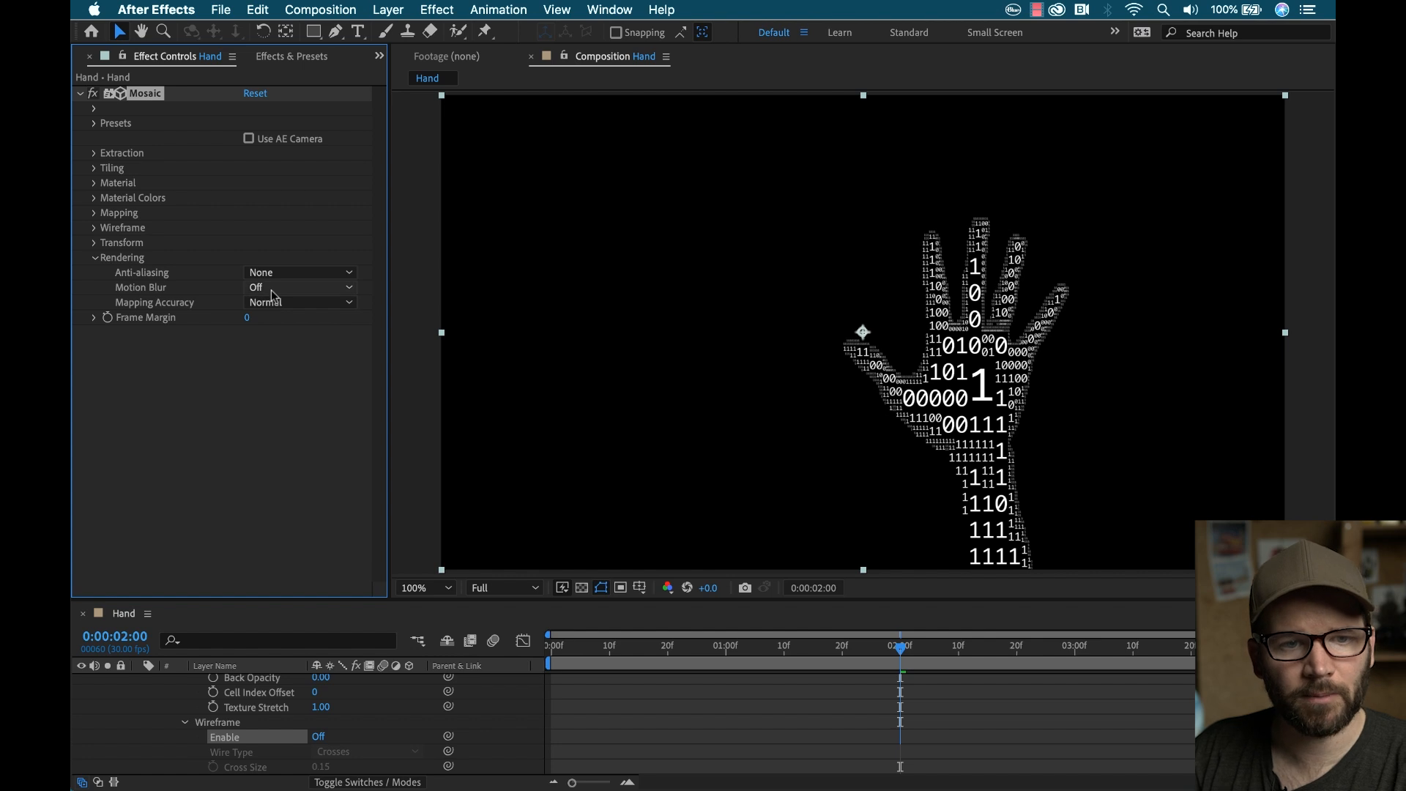
click(300, 302)
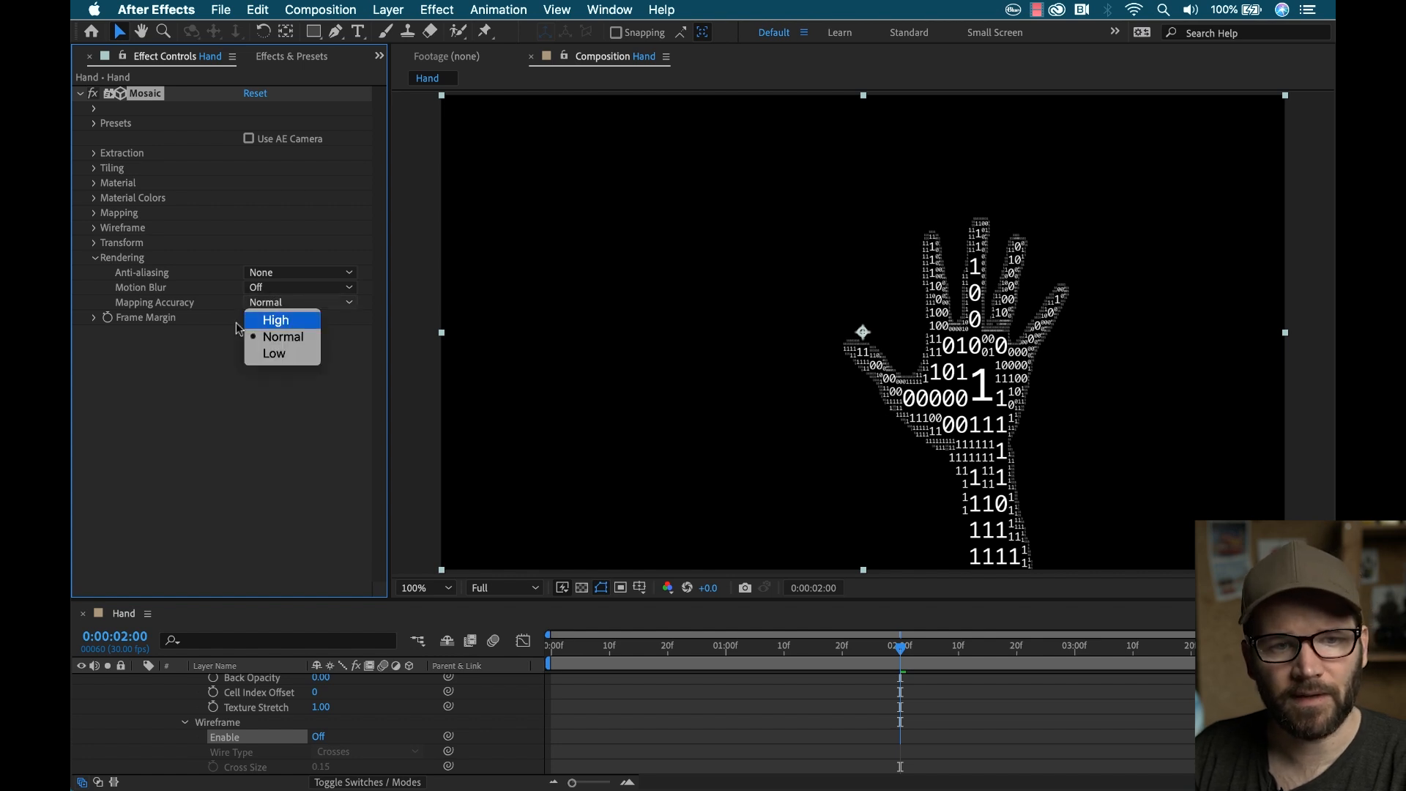
click(275, 352)
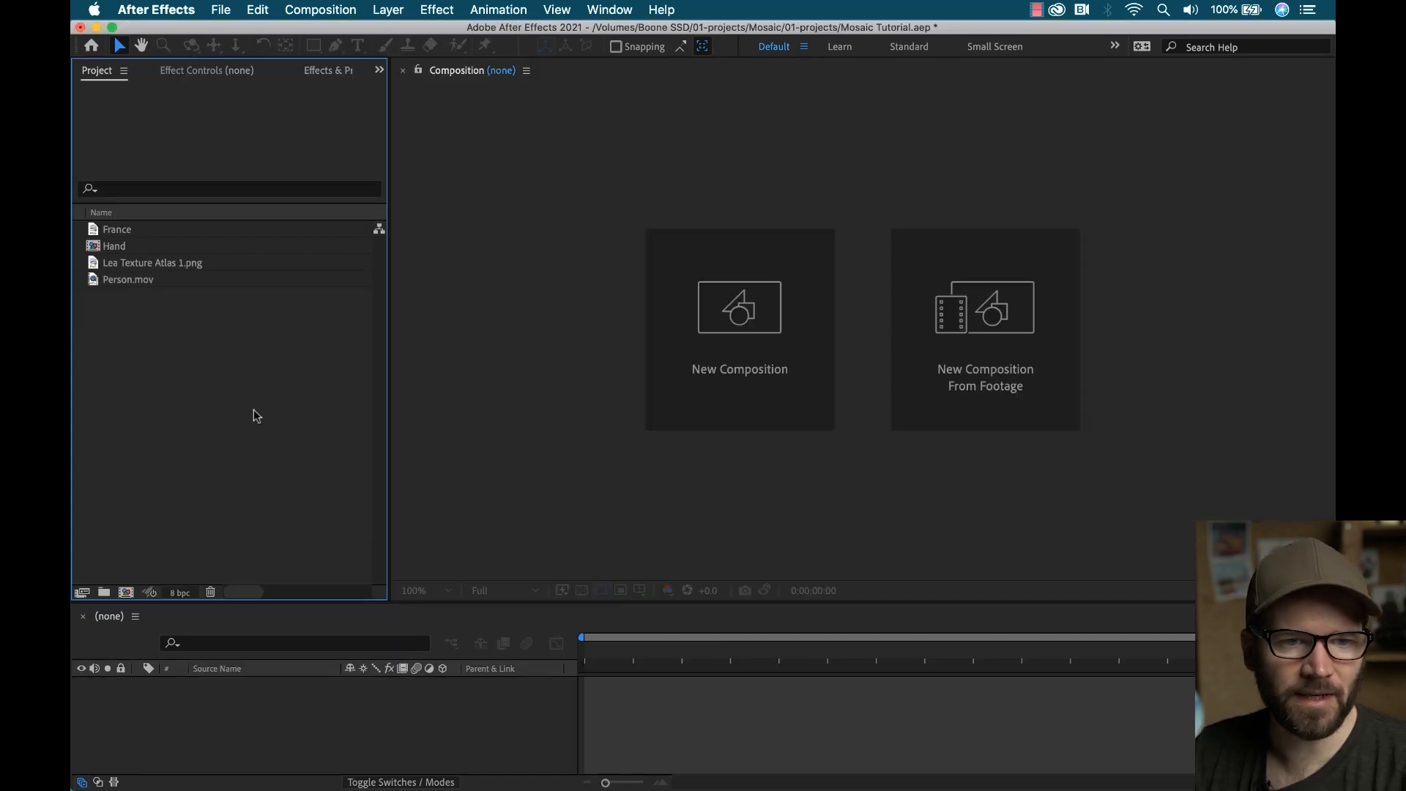
Step: Open the France 2 composition from the Project panel
click(116, 229)
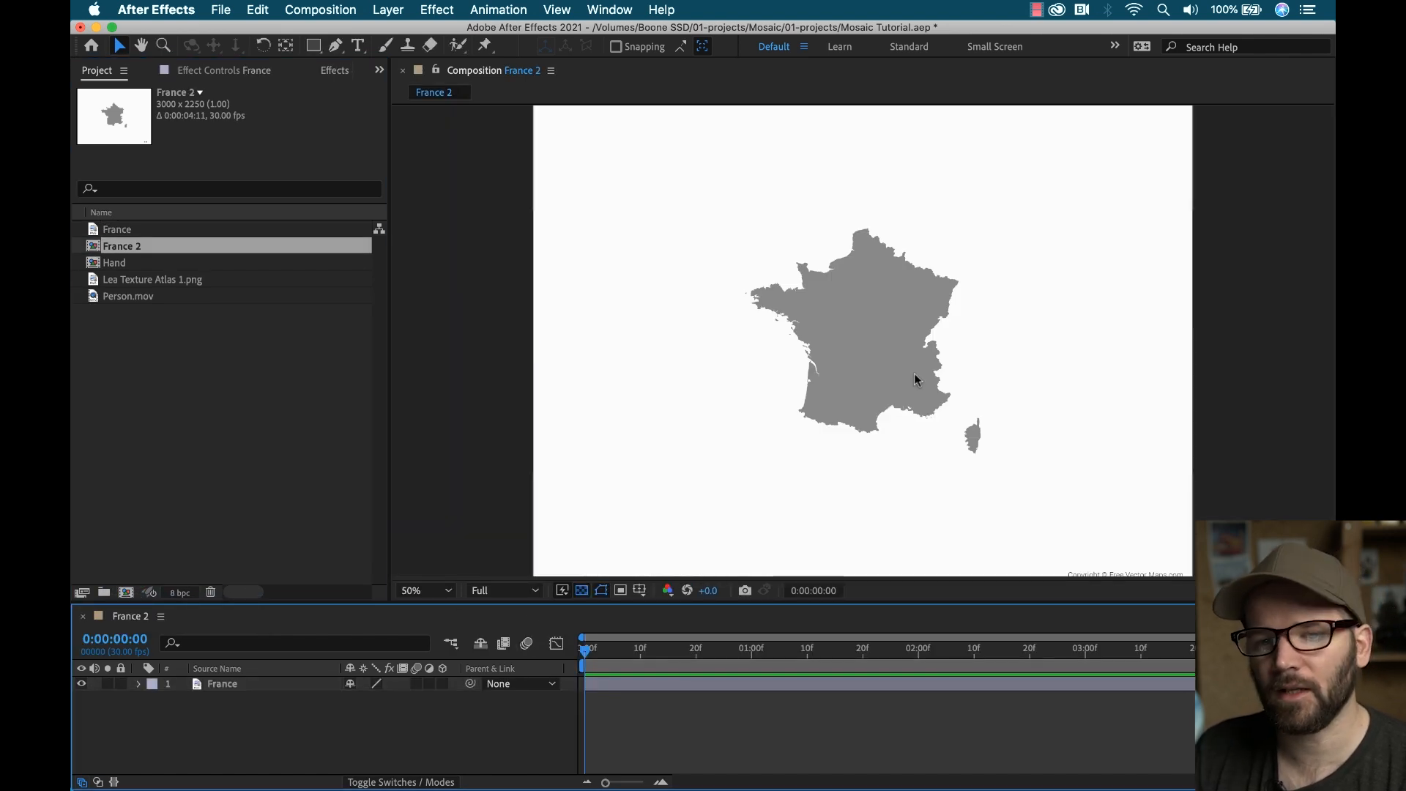
mouse_move(403, 344)
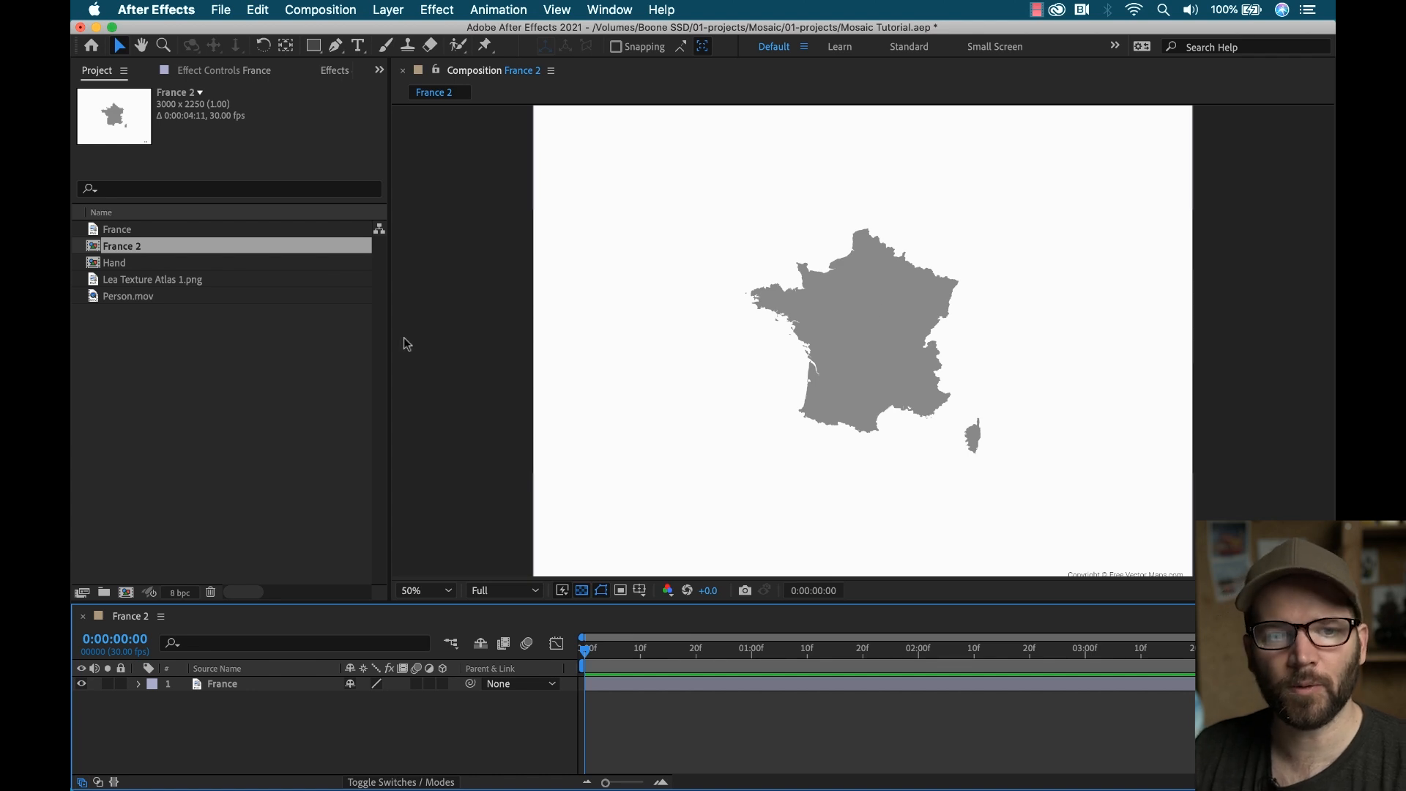
mouse_move(306, 404)
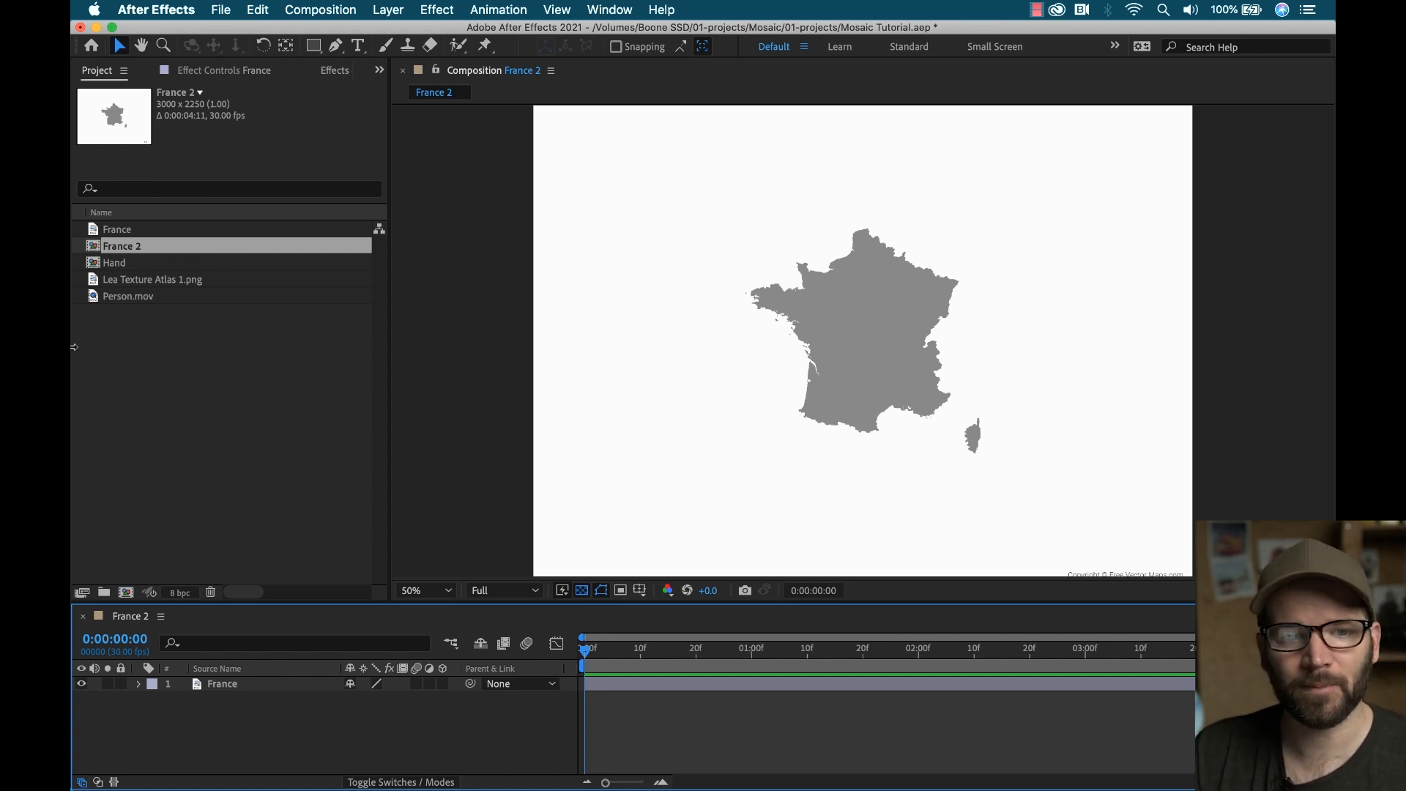
mouse_move(191, 422)
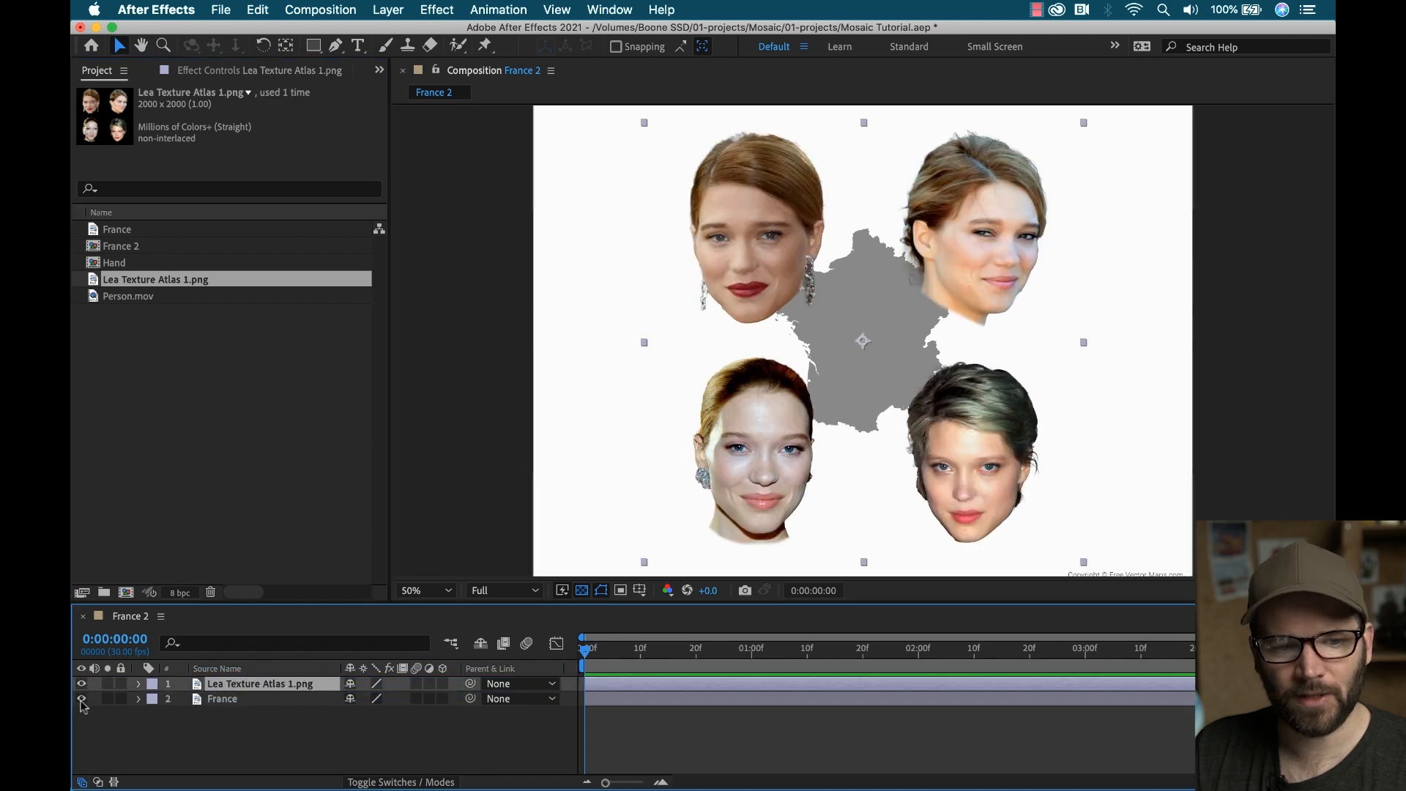
Step: Hide both the France map layer and the Lea Texture Atlas 1.png layer
click(81, 698)
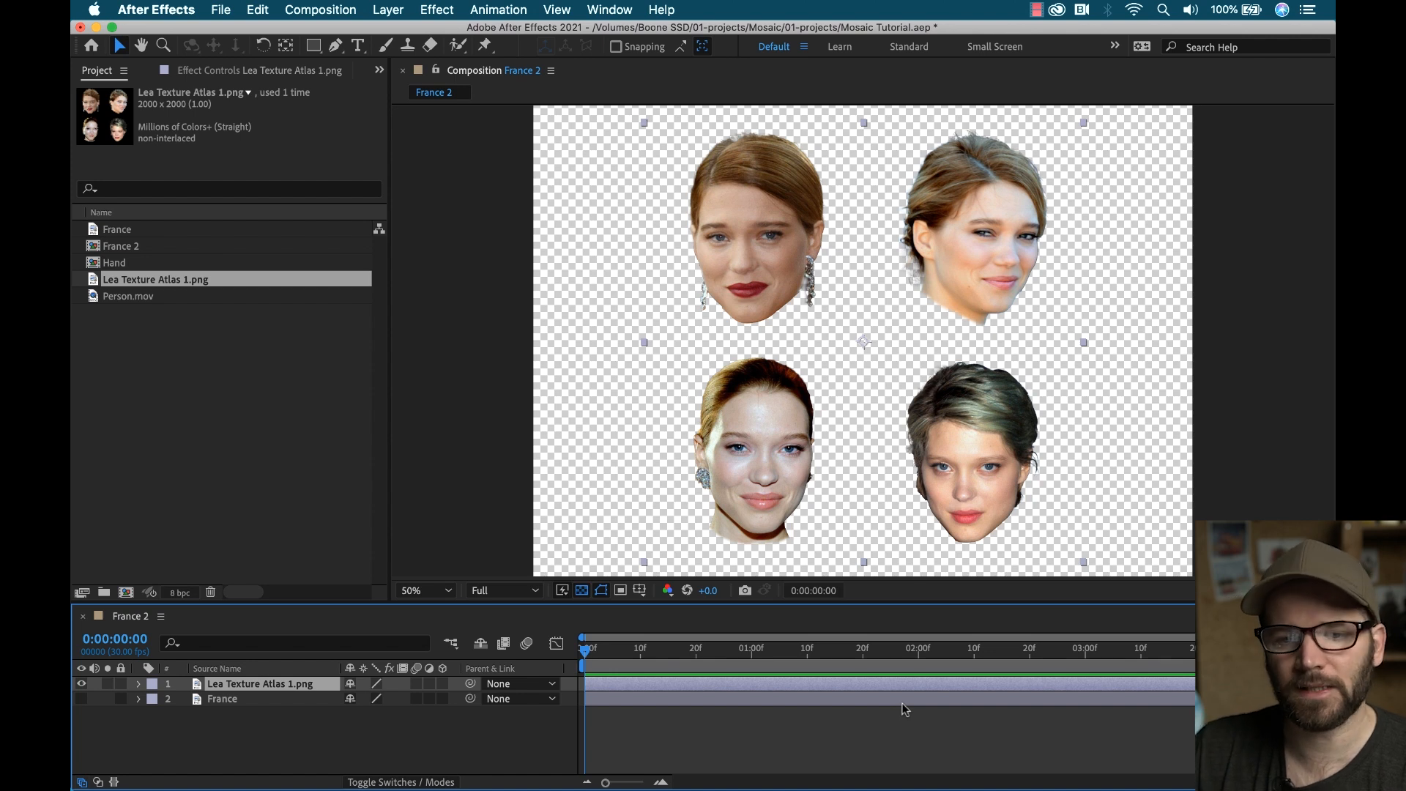
mouse_move(405, 759)
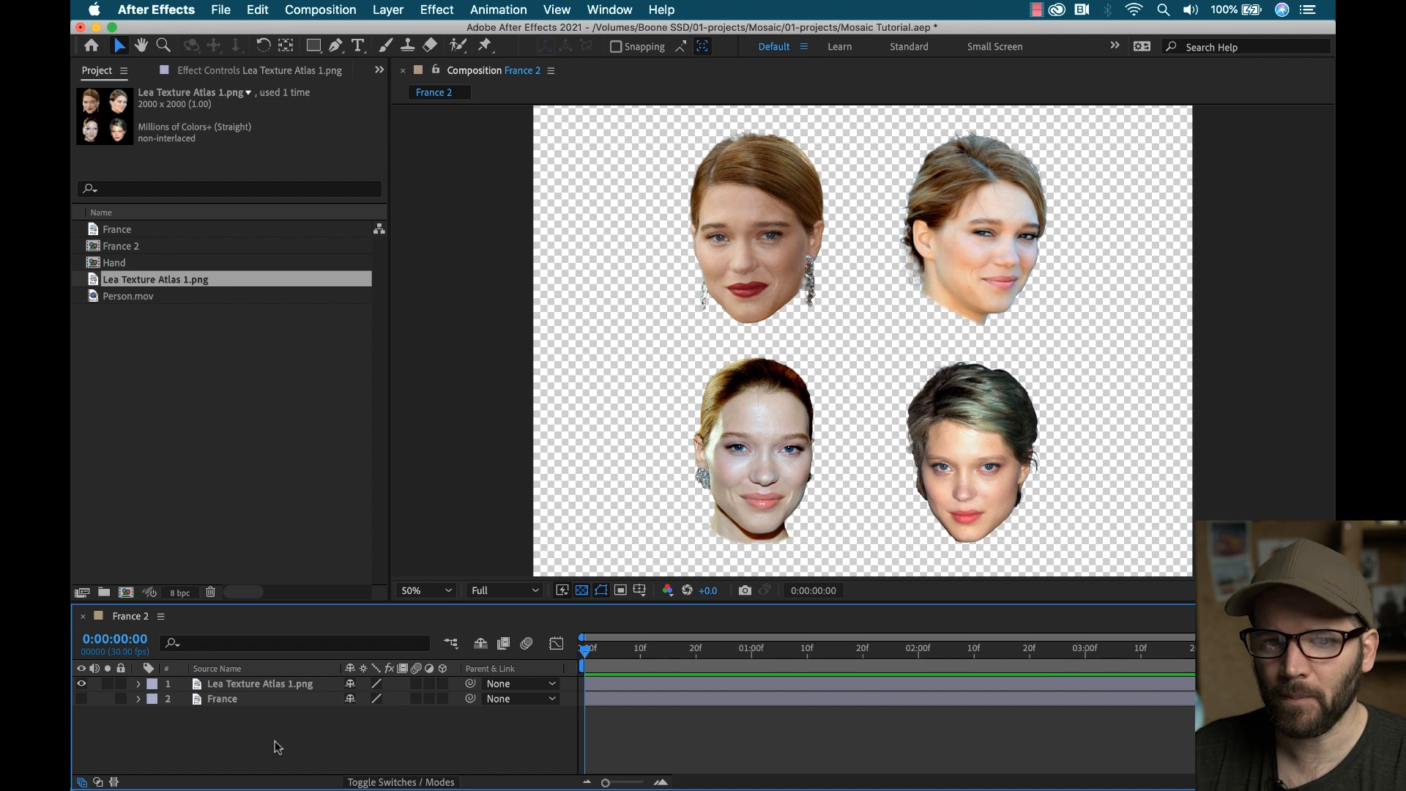
mouse_move(670, 538)
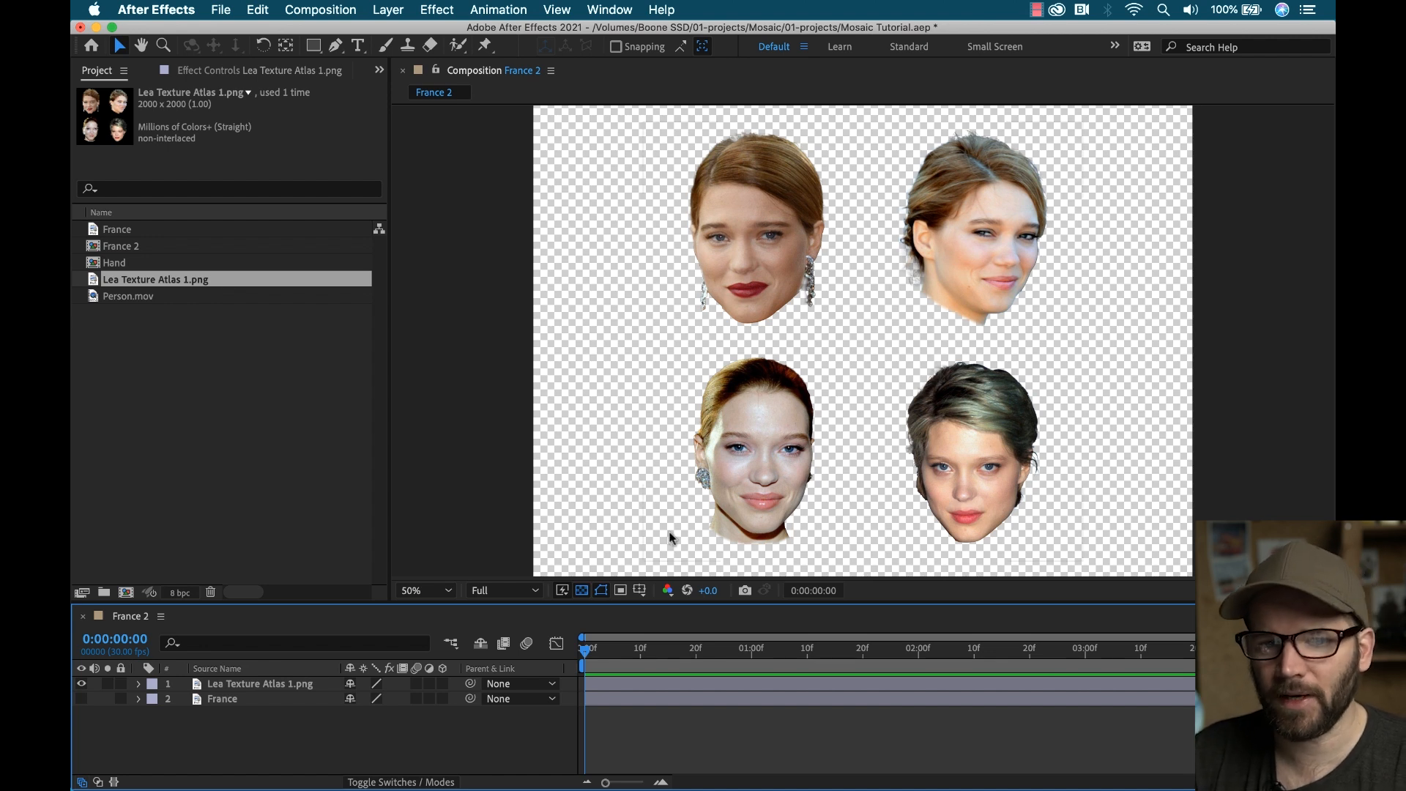
mouse_move(1043, 290)
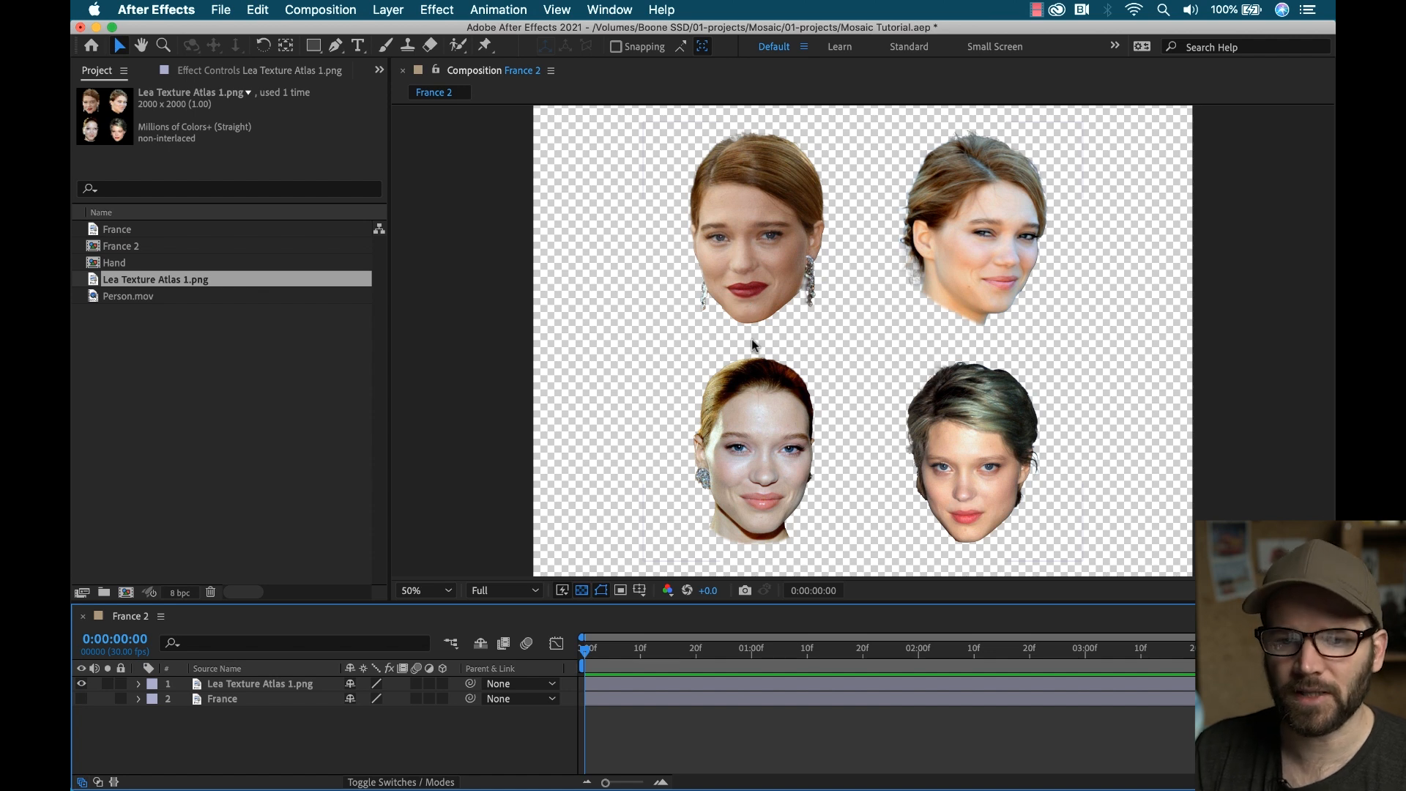
mouse_move(766, 439)
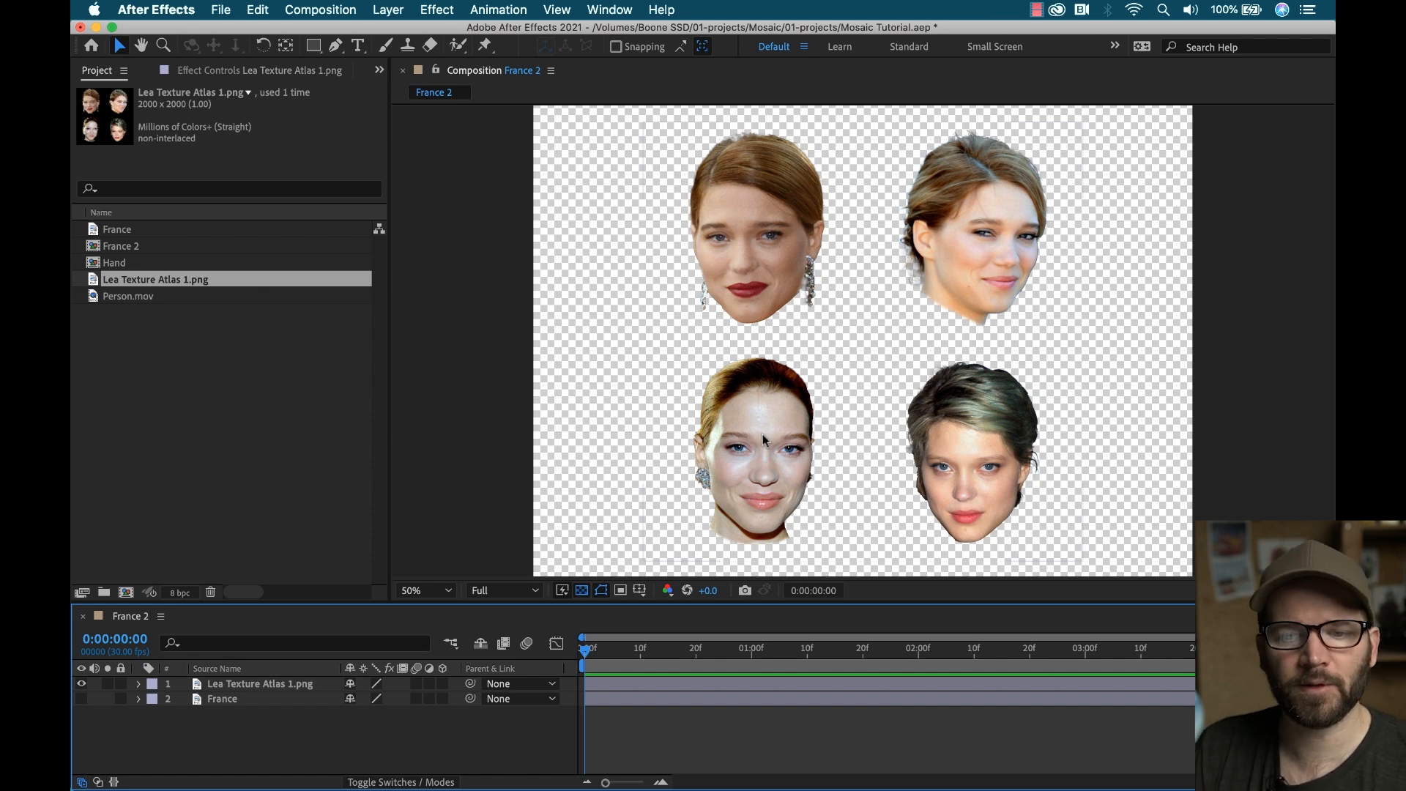
mouse_move(1018, 456)
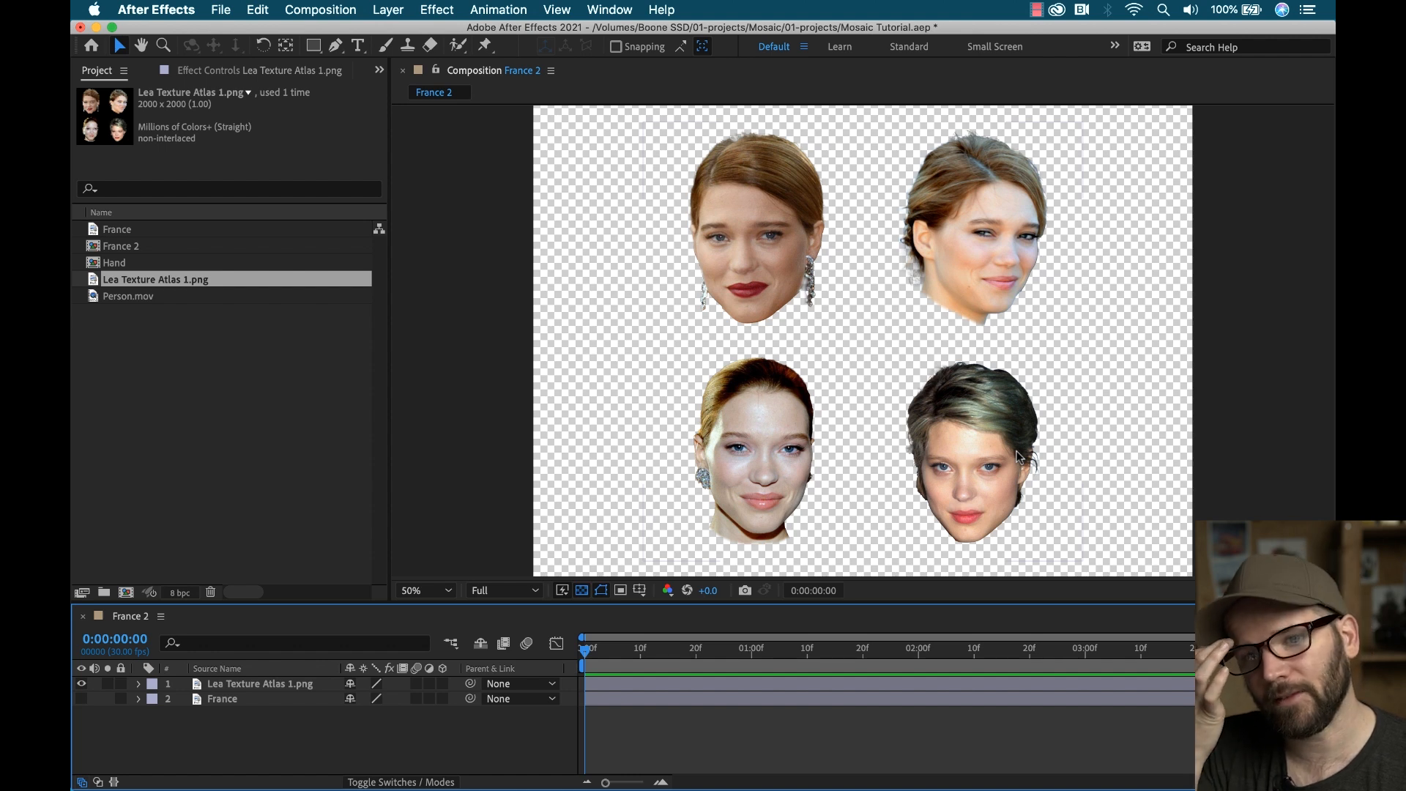
mouse_move(800, 212)
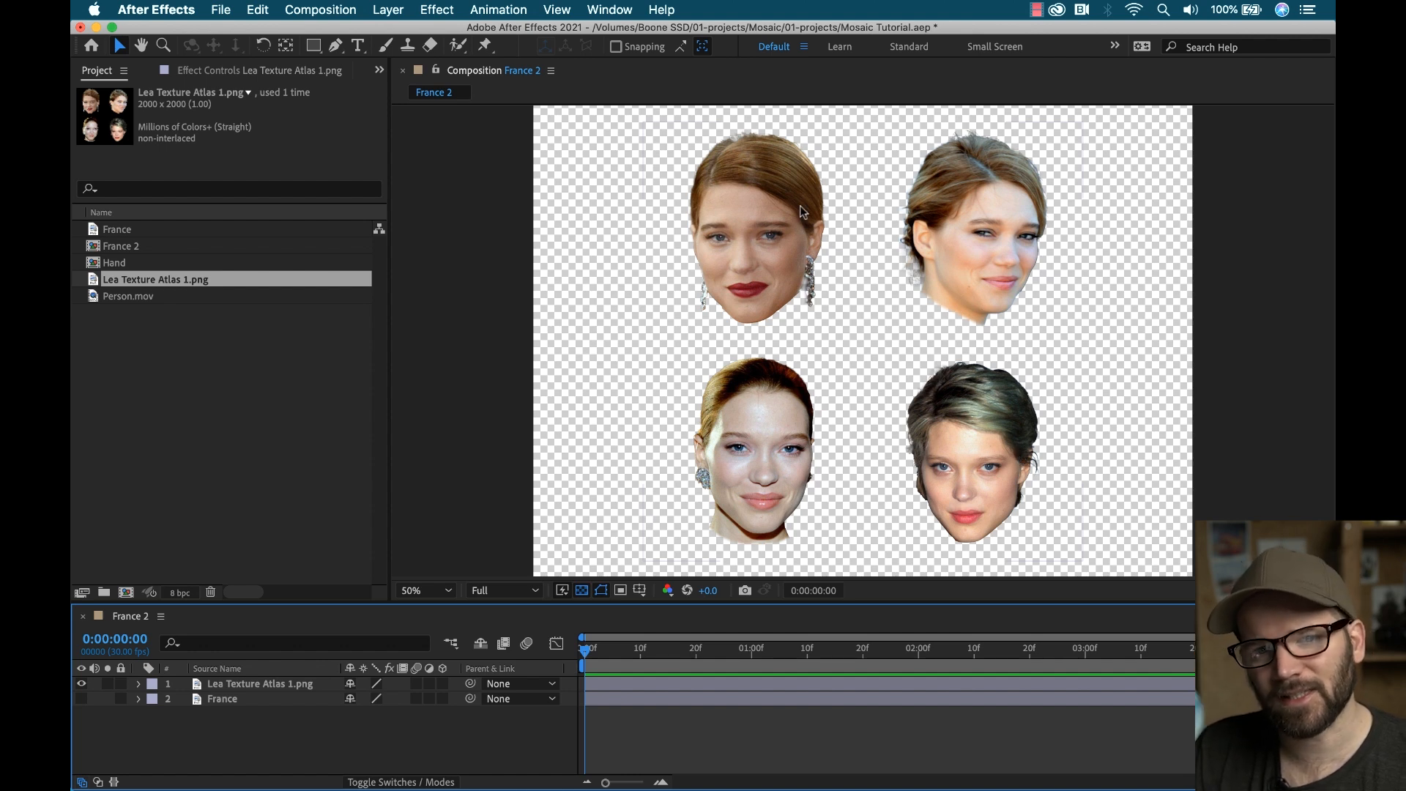
mouse_move(870, 342)
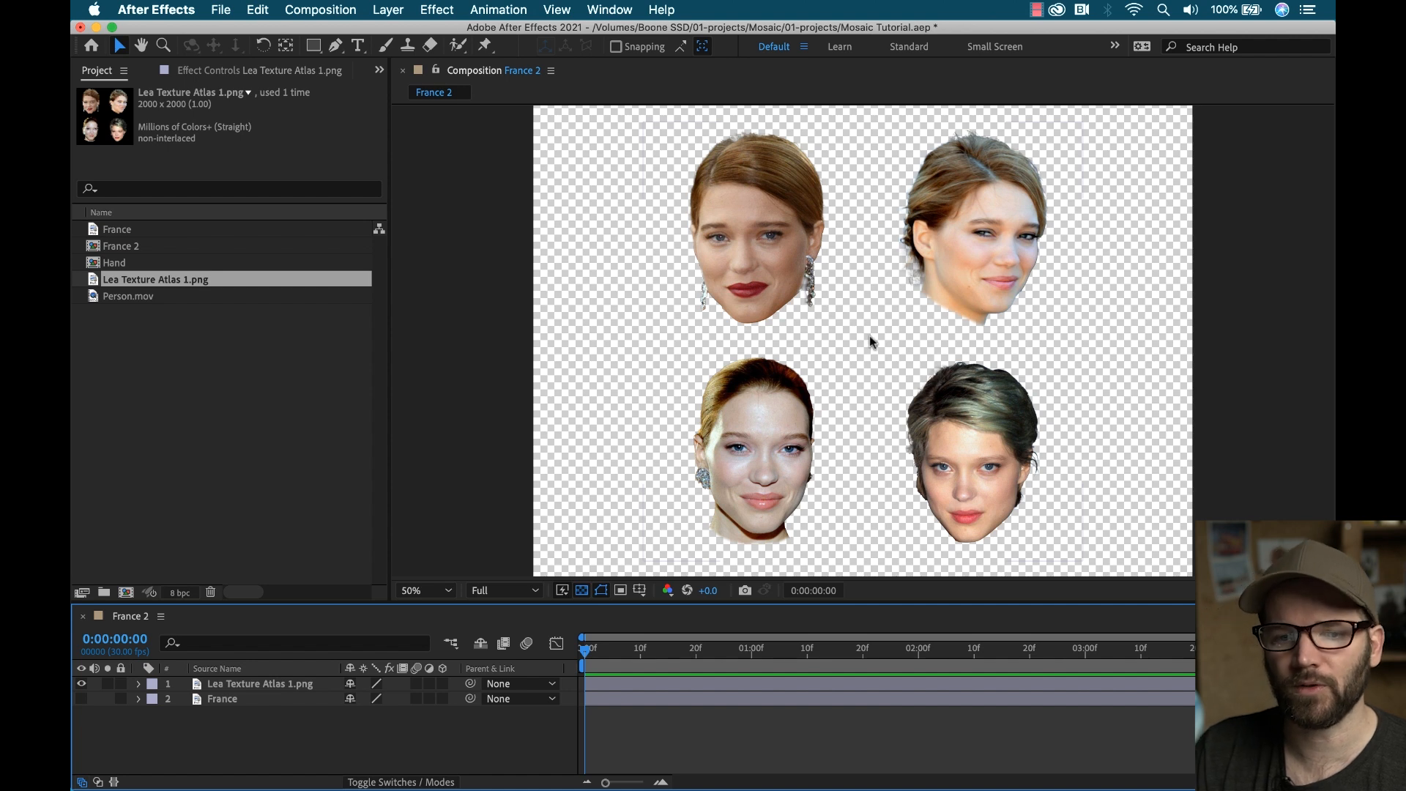
mouse_move(255, 748)
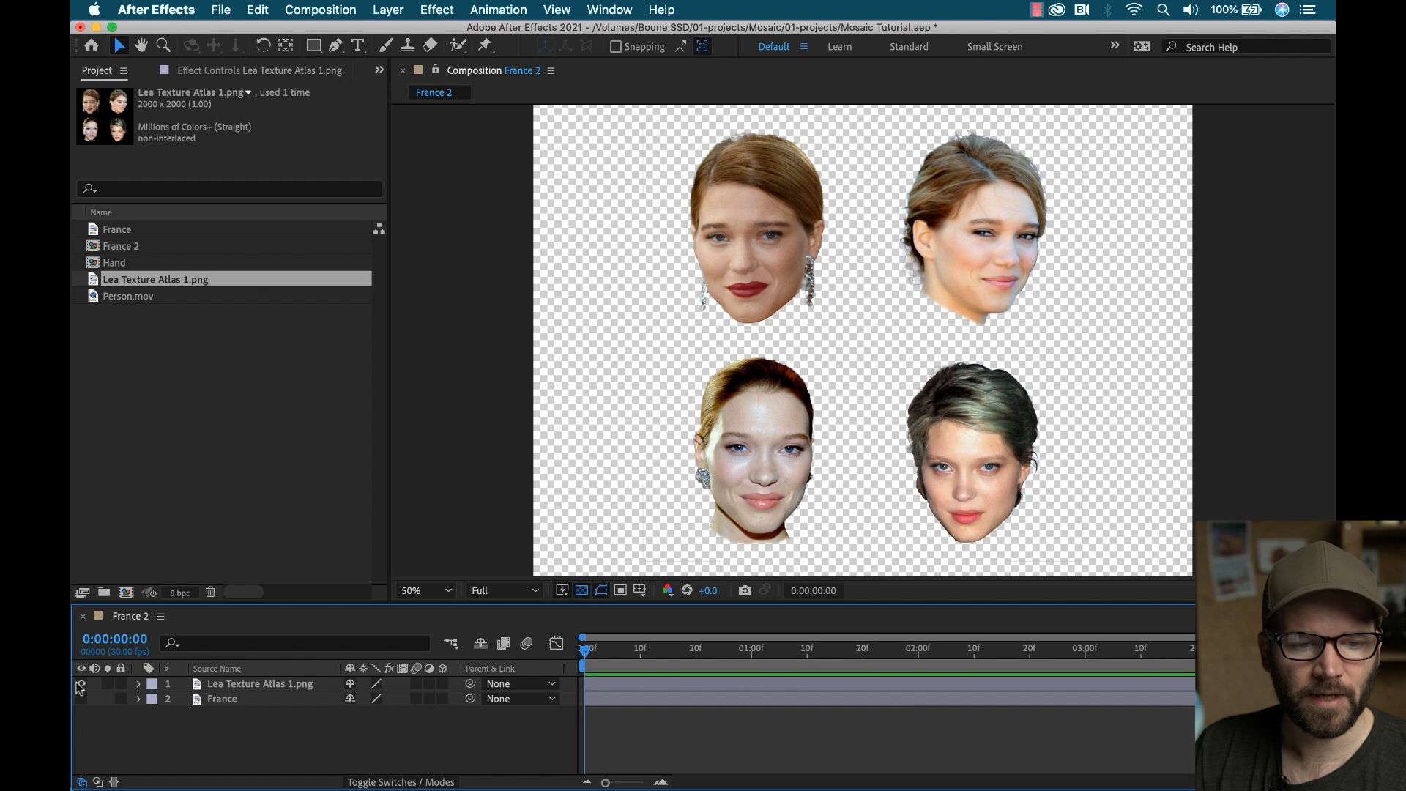
click(80, 683)
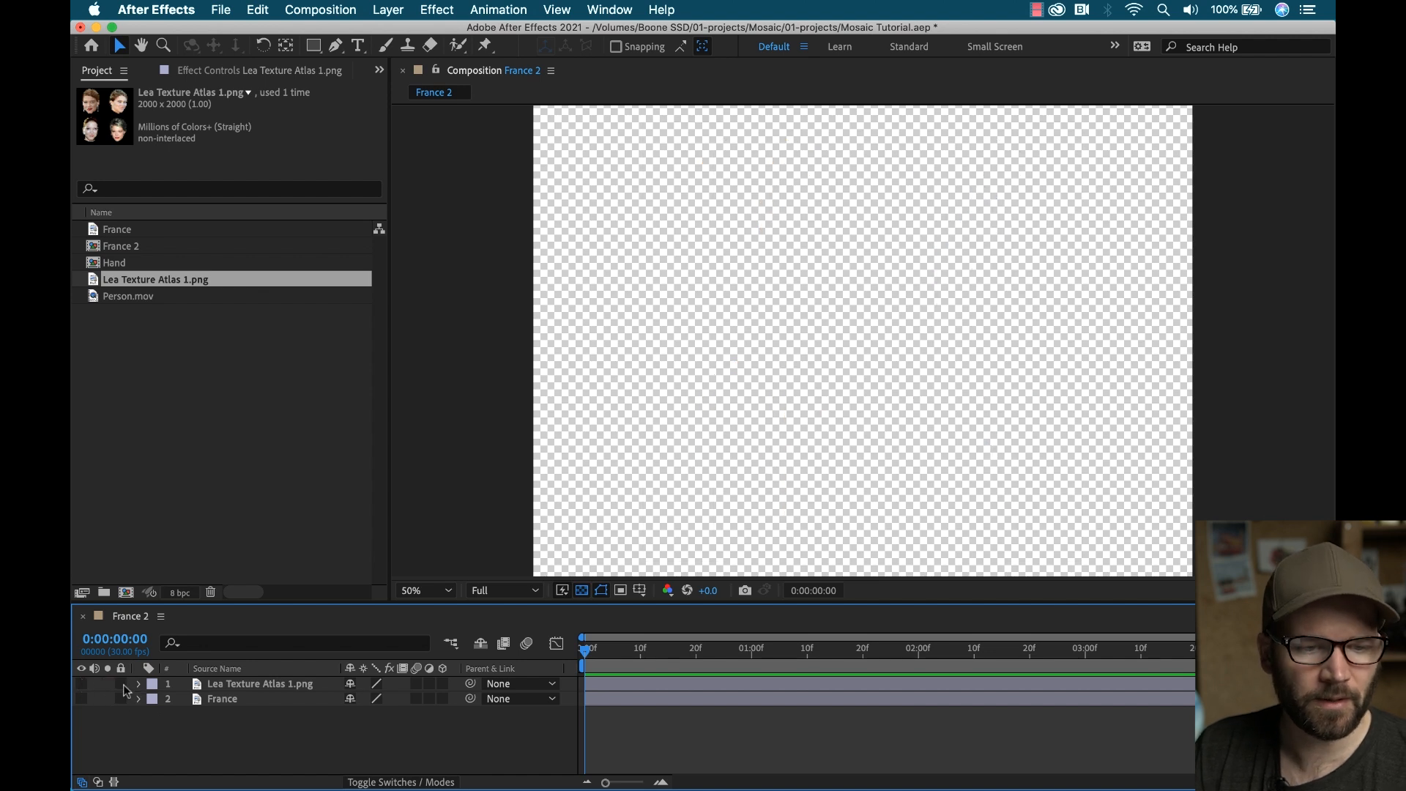
Step: Show and select the France layer, then apply Keying > Extract to it
click(121, 684)
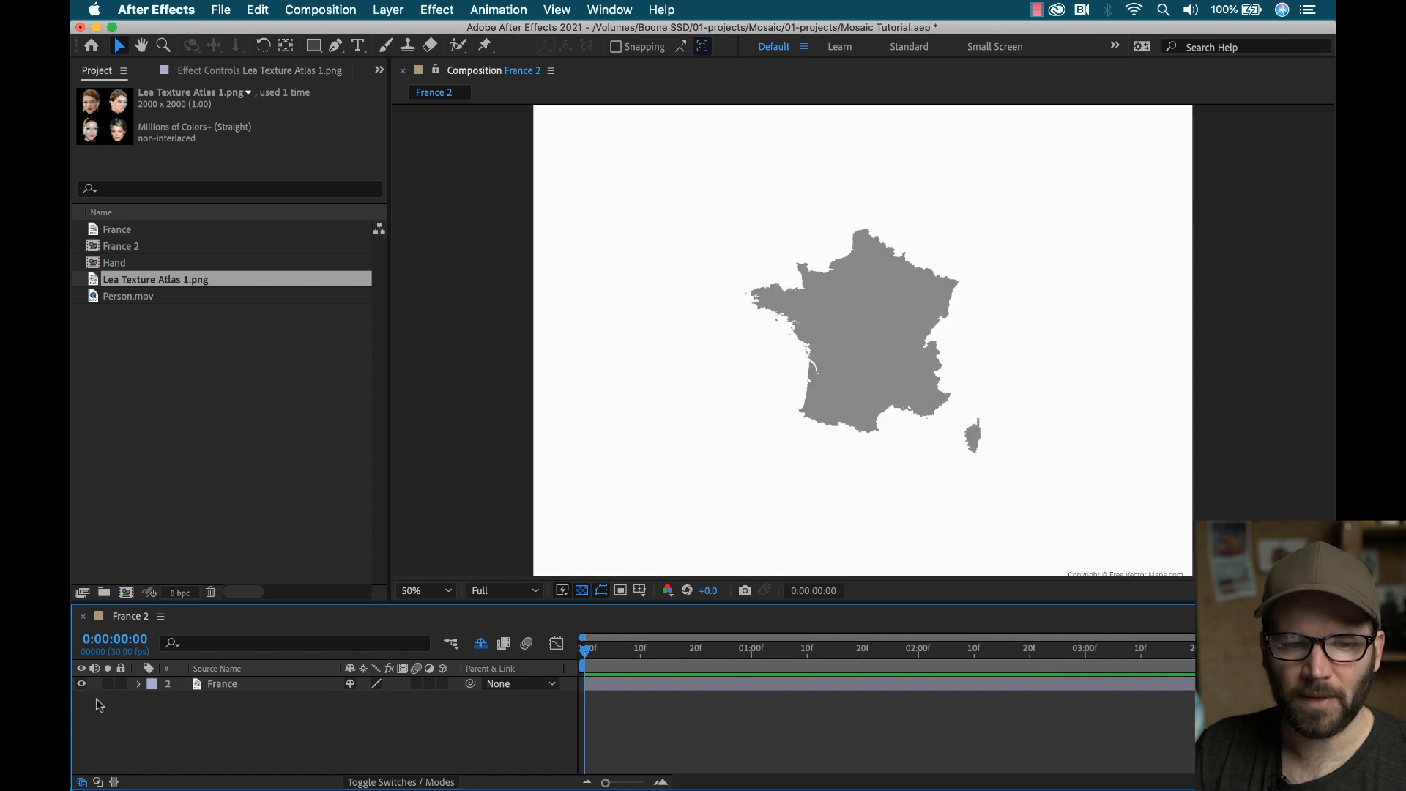
click(221, 683)
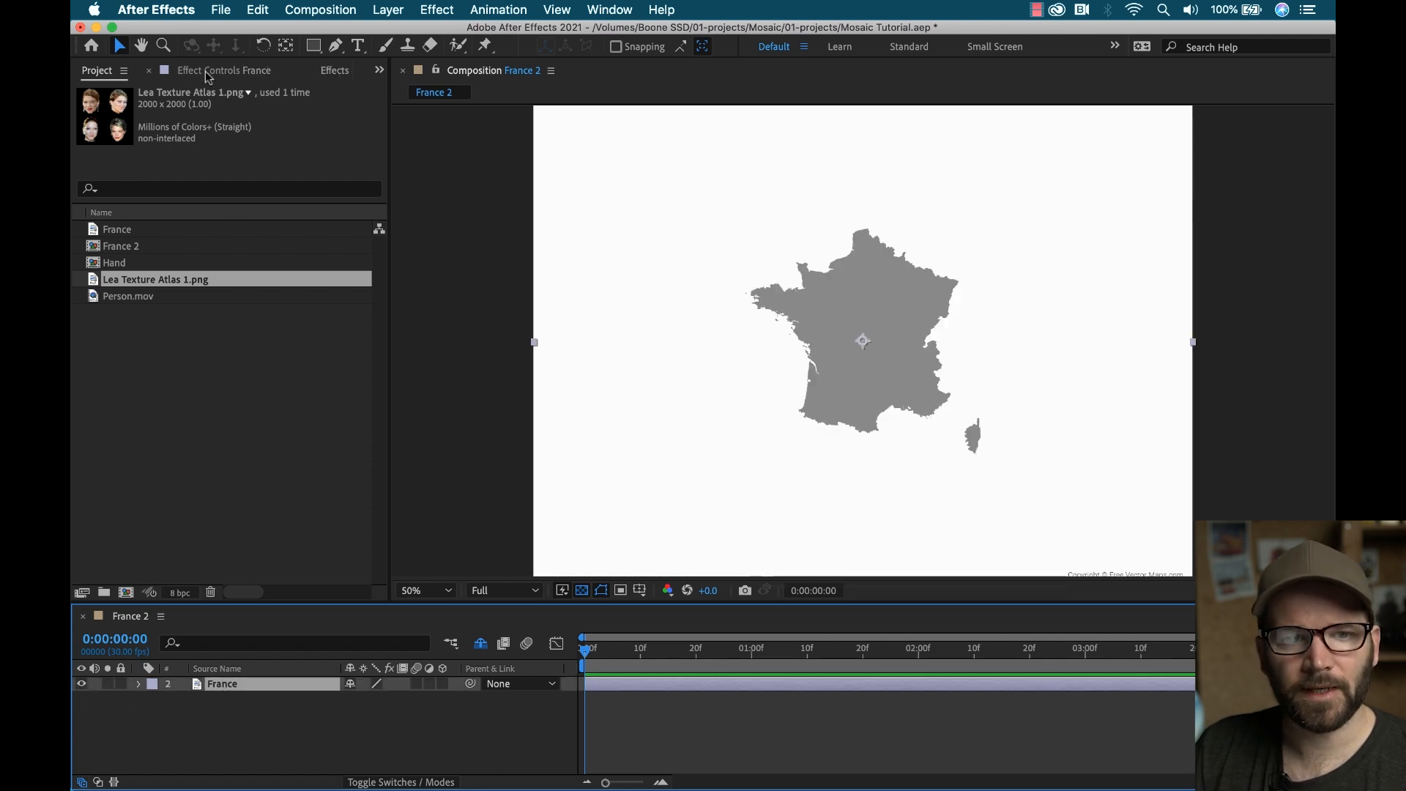
click(225, 70)
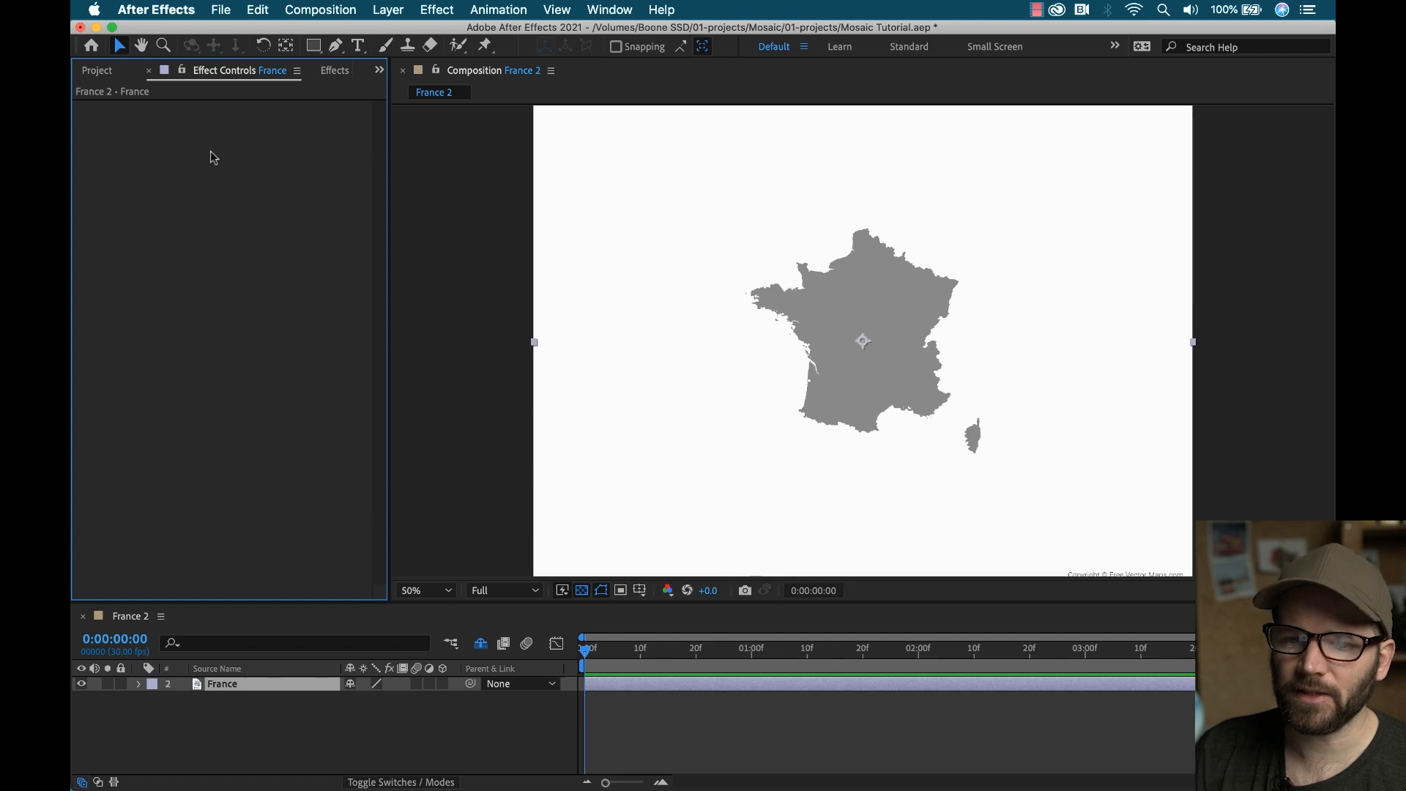
mouse_move(1004, 345)
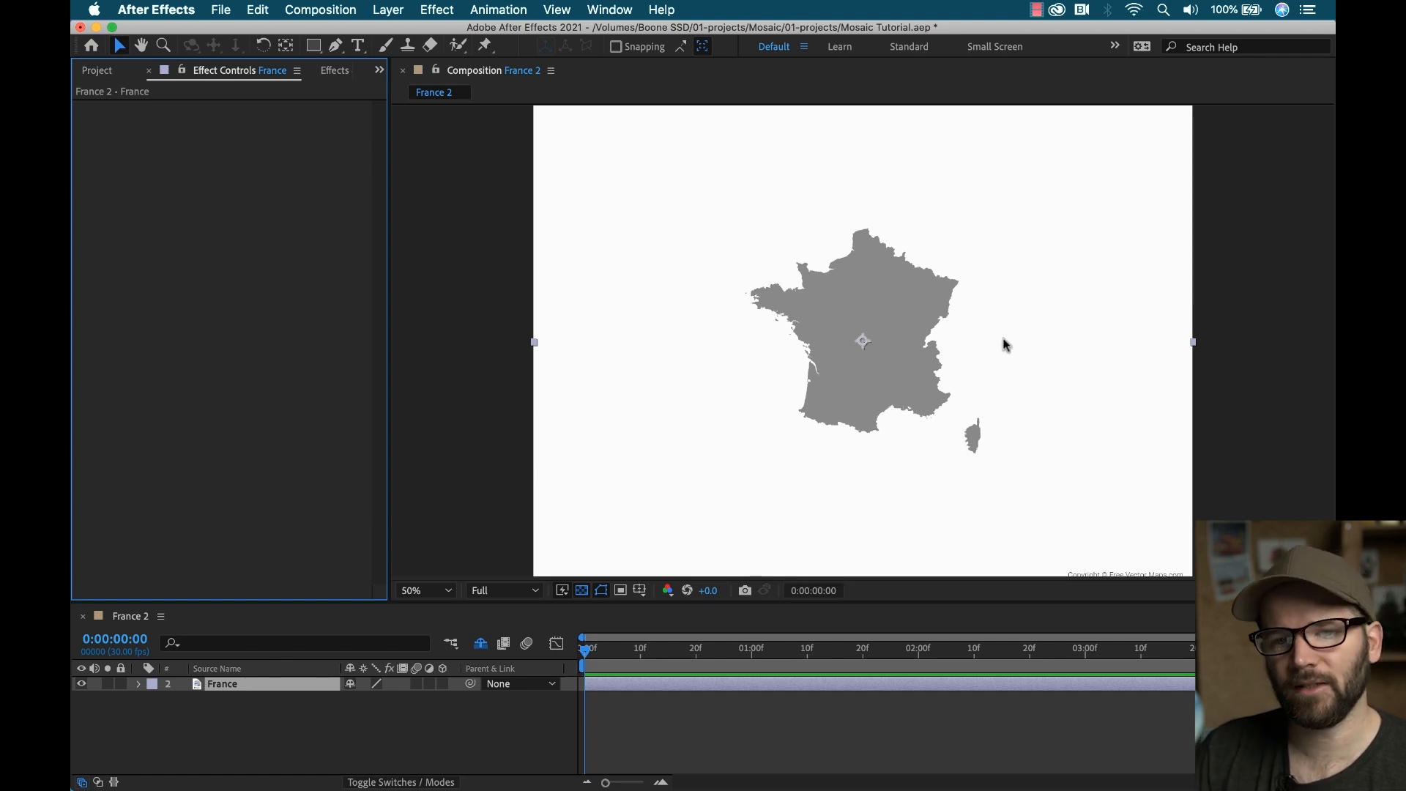
mouse_move(1039, 390)
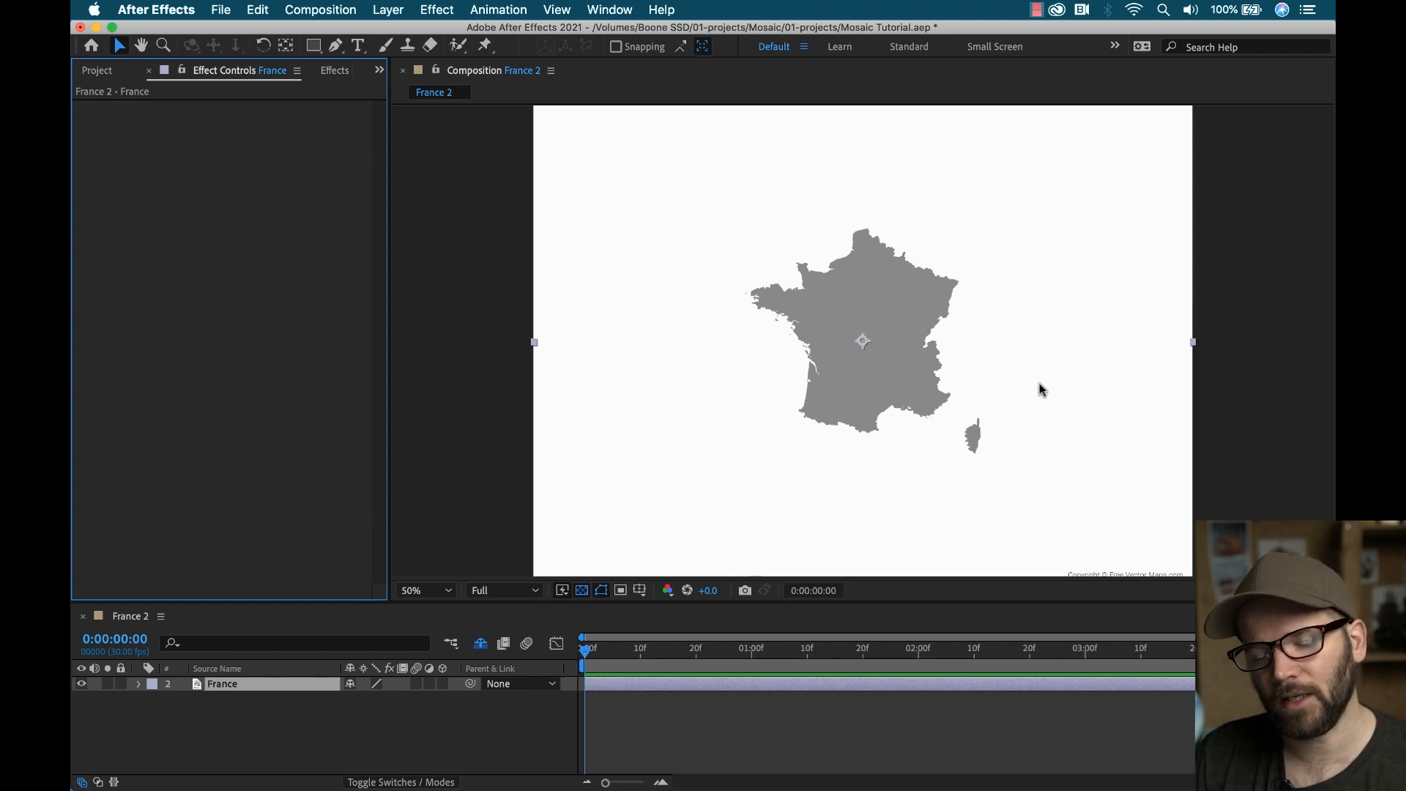
mouse_move(853, 347)
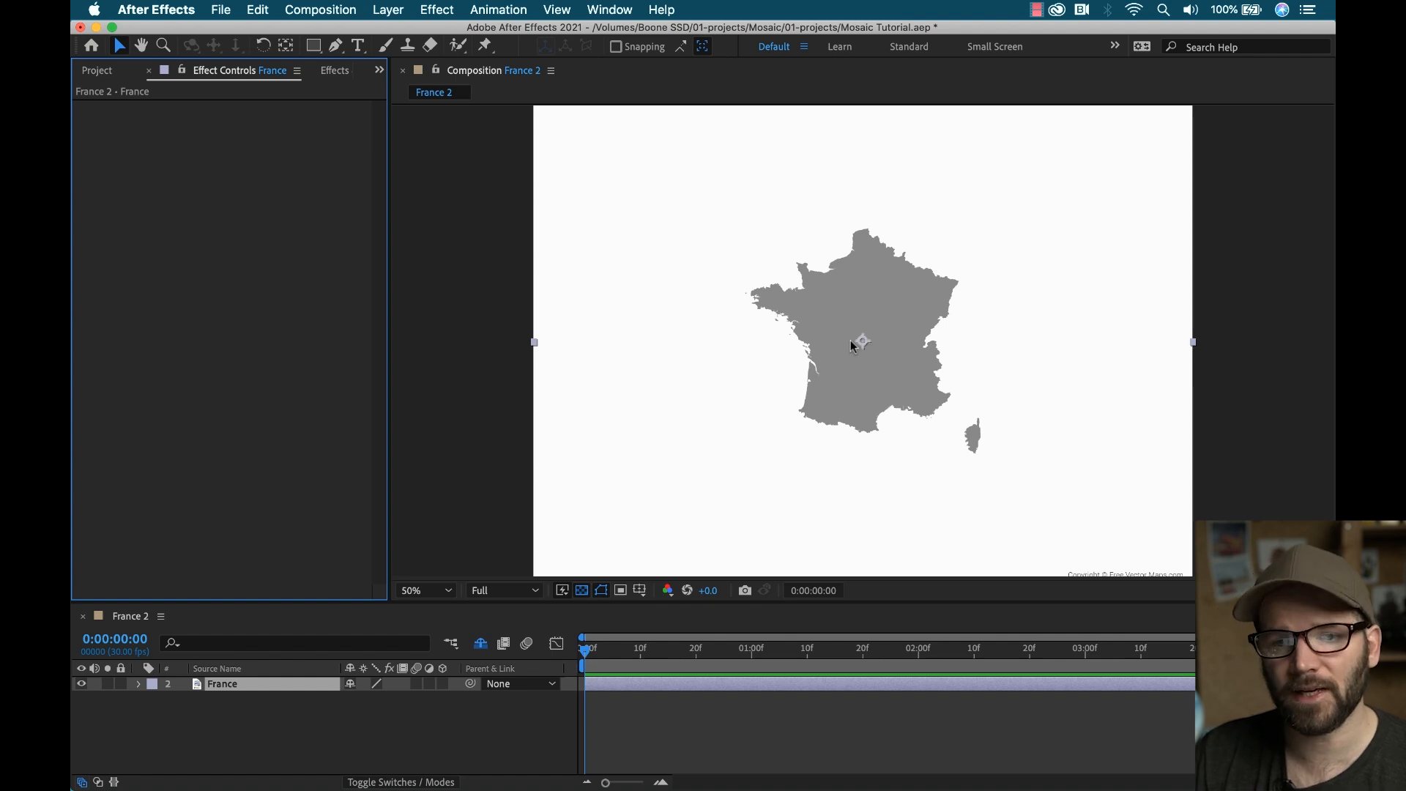
click(435, 9)
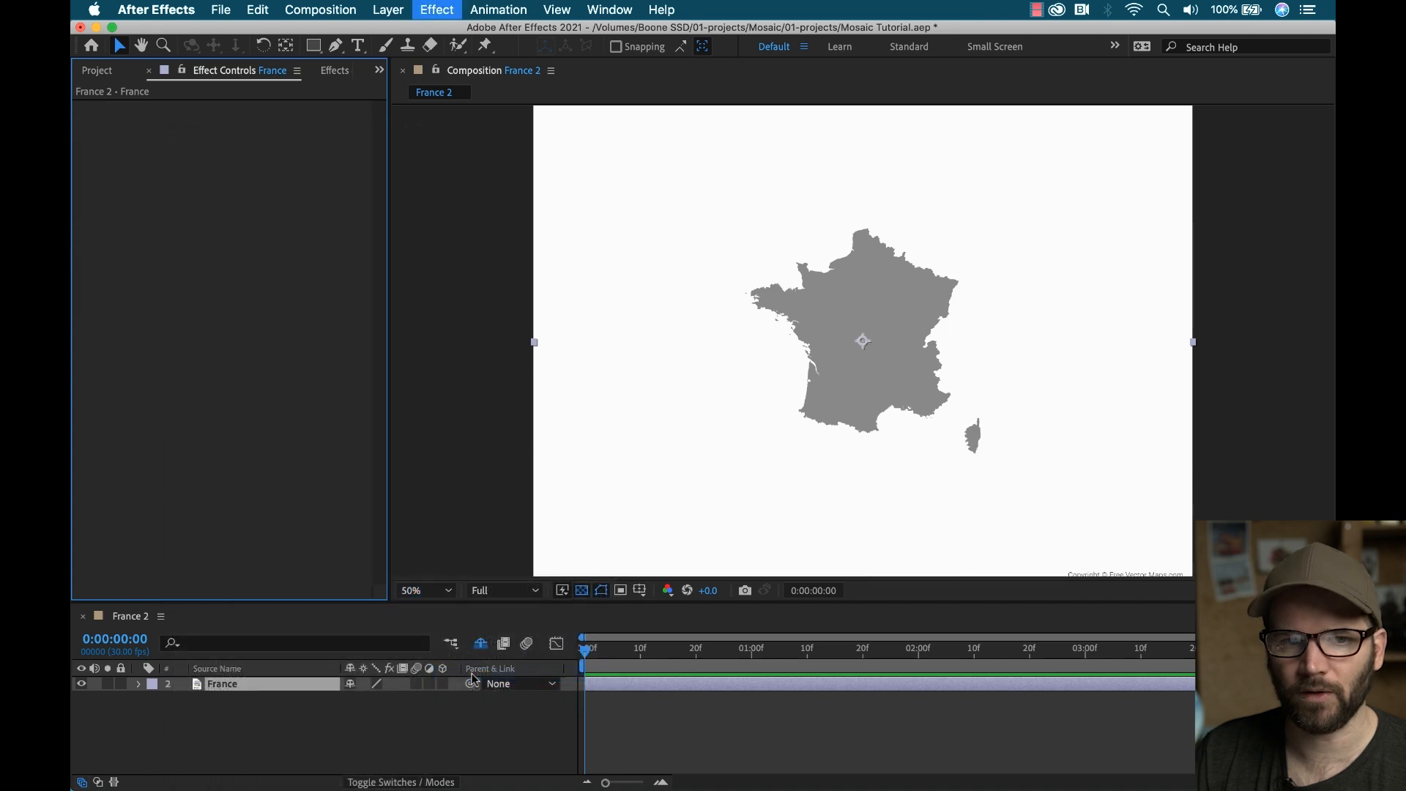
click(436, 10)
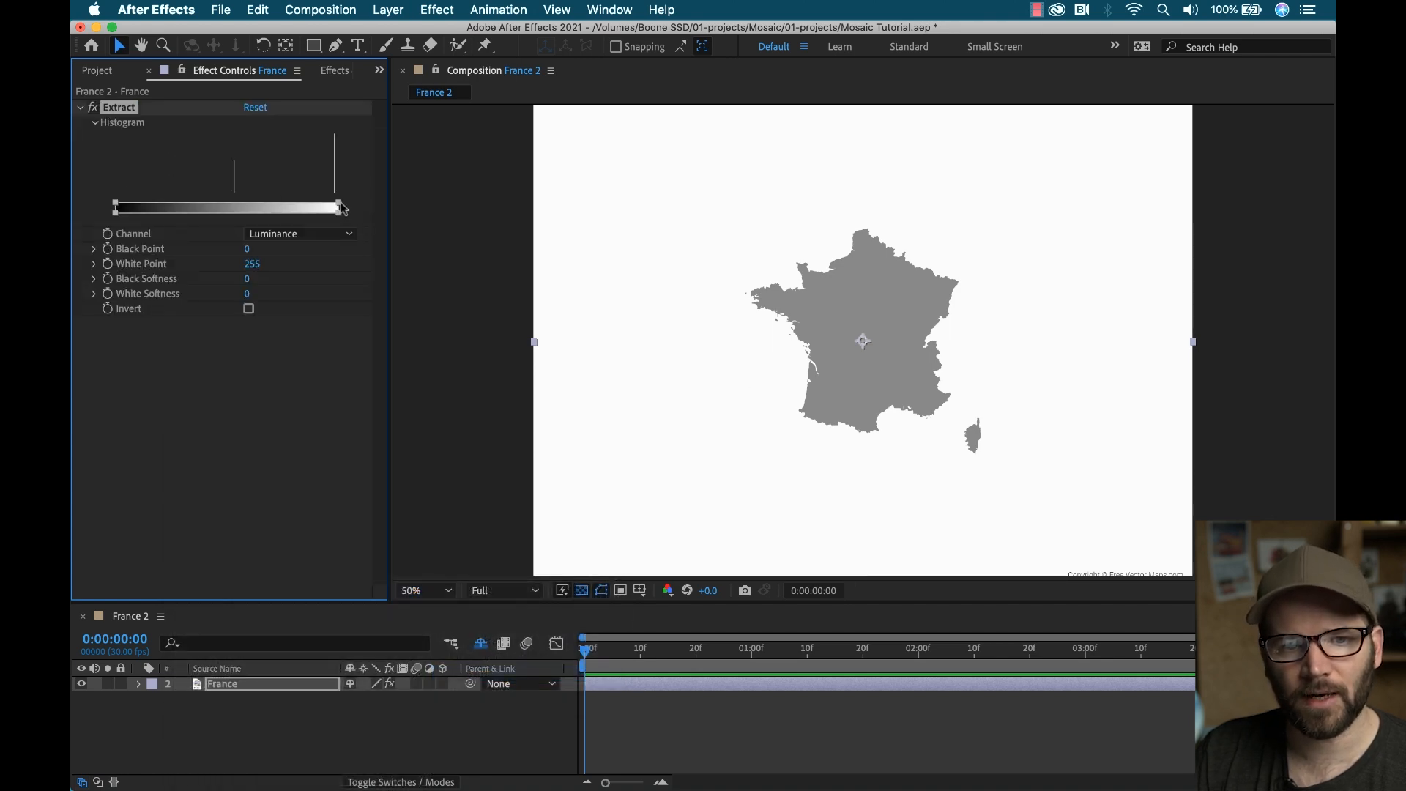
Step: Lower Extract's white point and raise the black point to key out the white background
drag(339, 207, 271, 208)
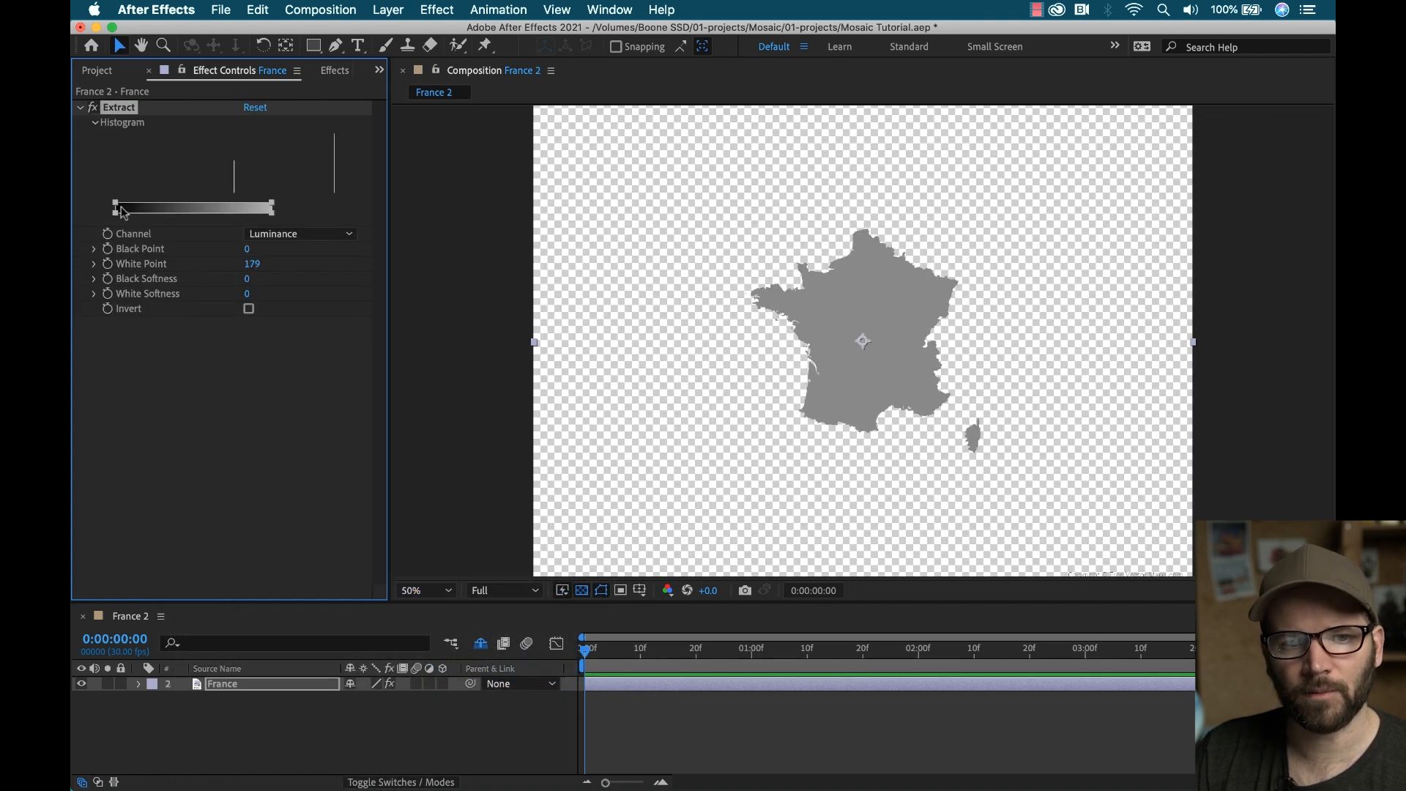
drag(115, 207, 212, 208)
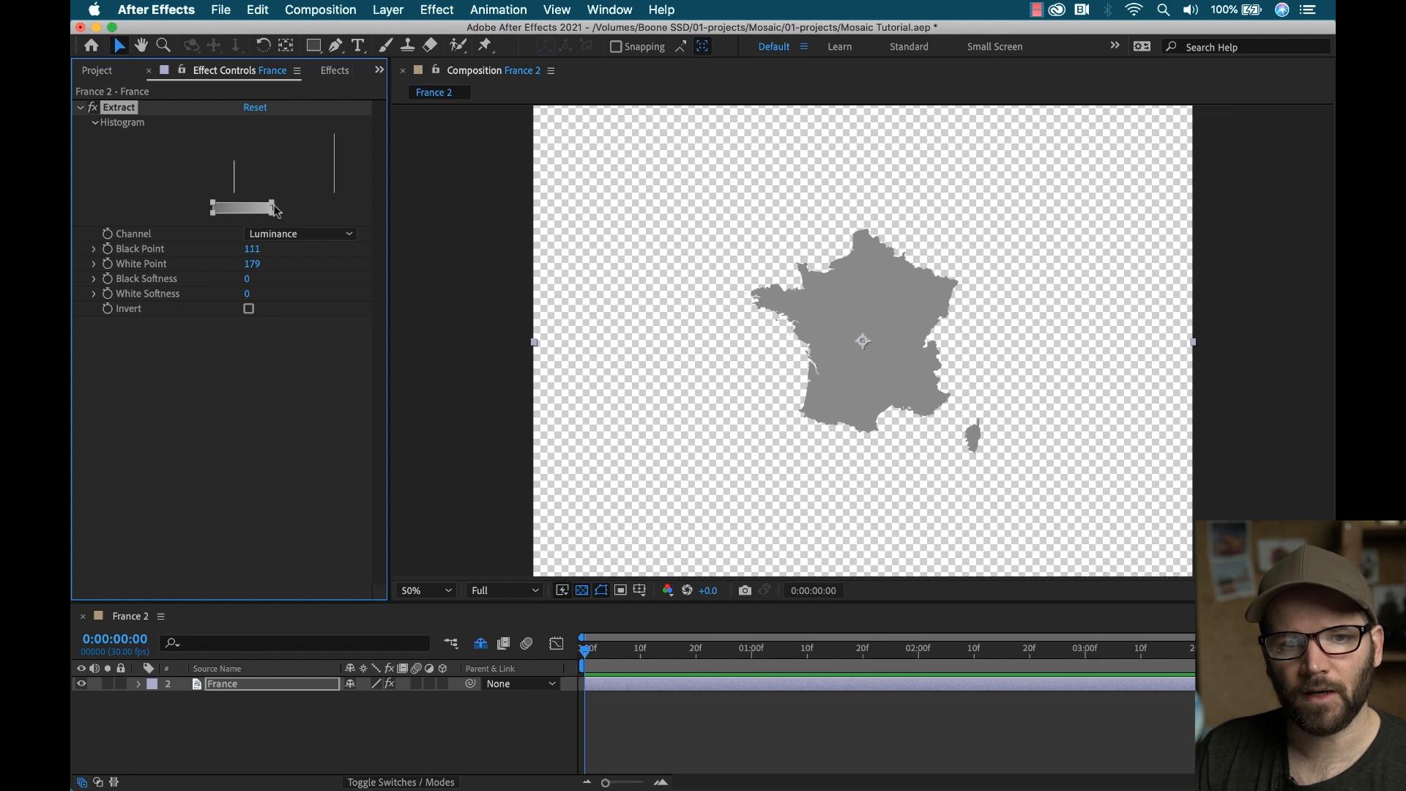
drag(273, 208, 238, 207)
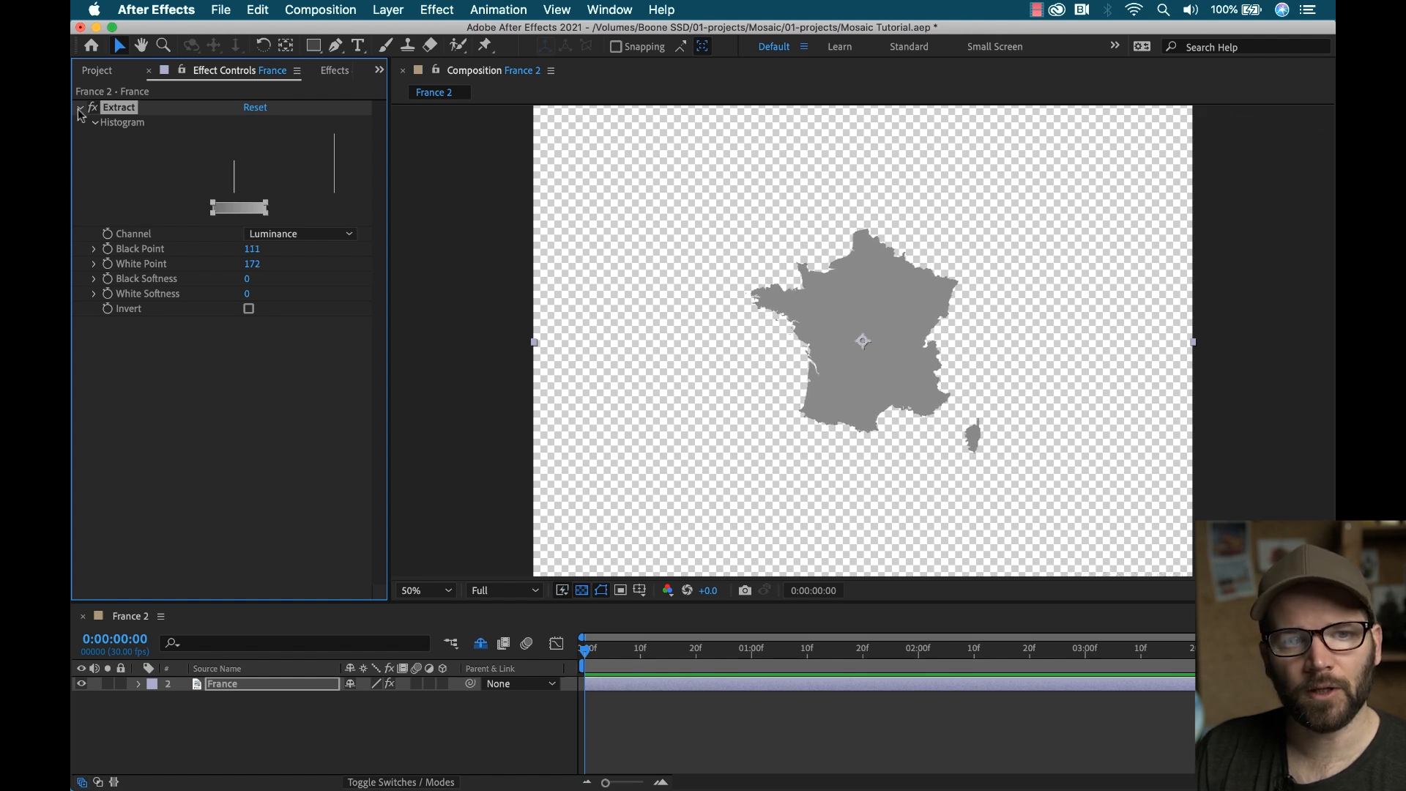
click(79, 107)
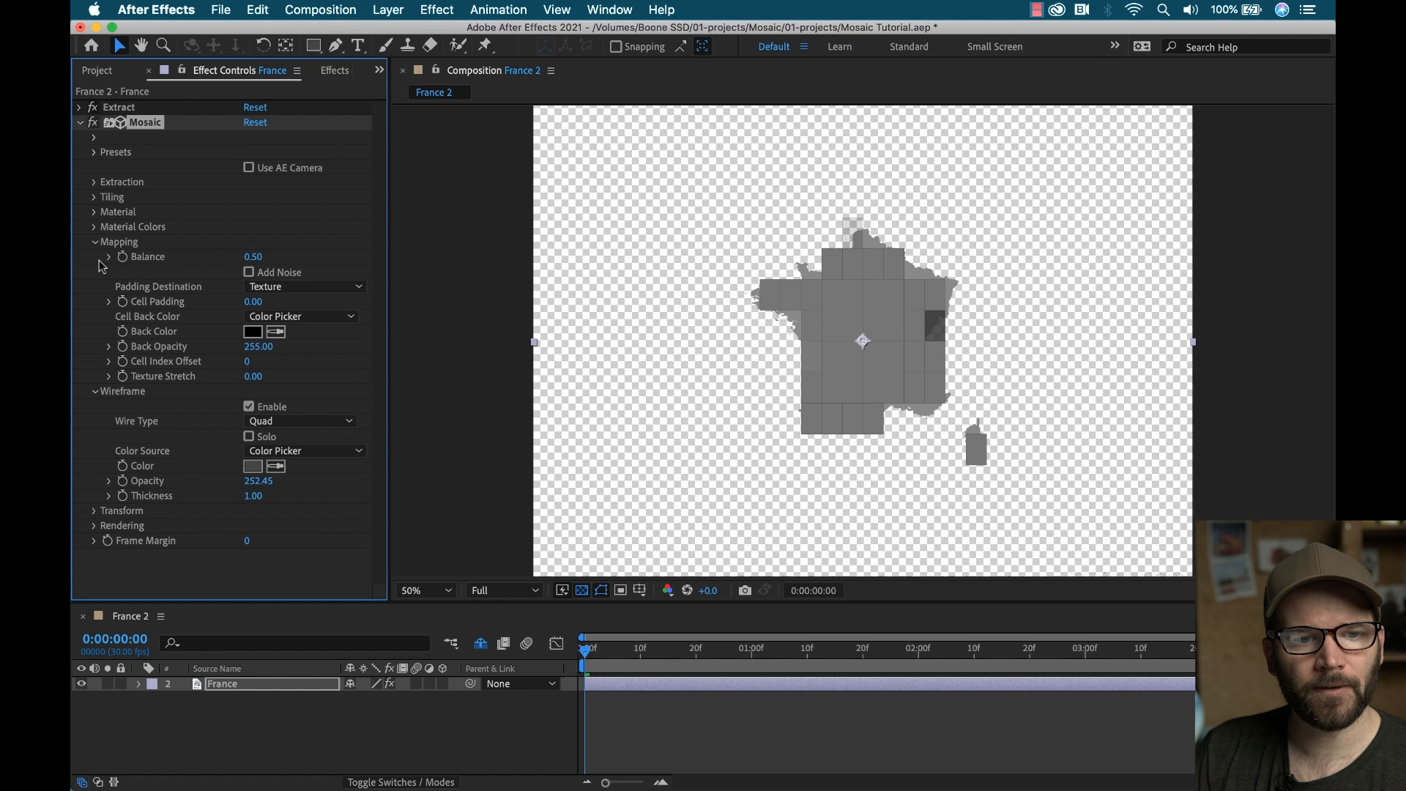
Step: Collapse Mosaic's Mapping and Wireframe groups and expand its Material settings
click(95, 241)
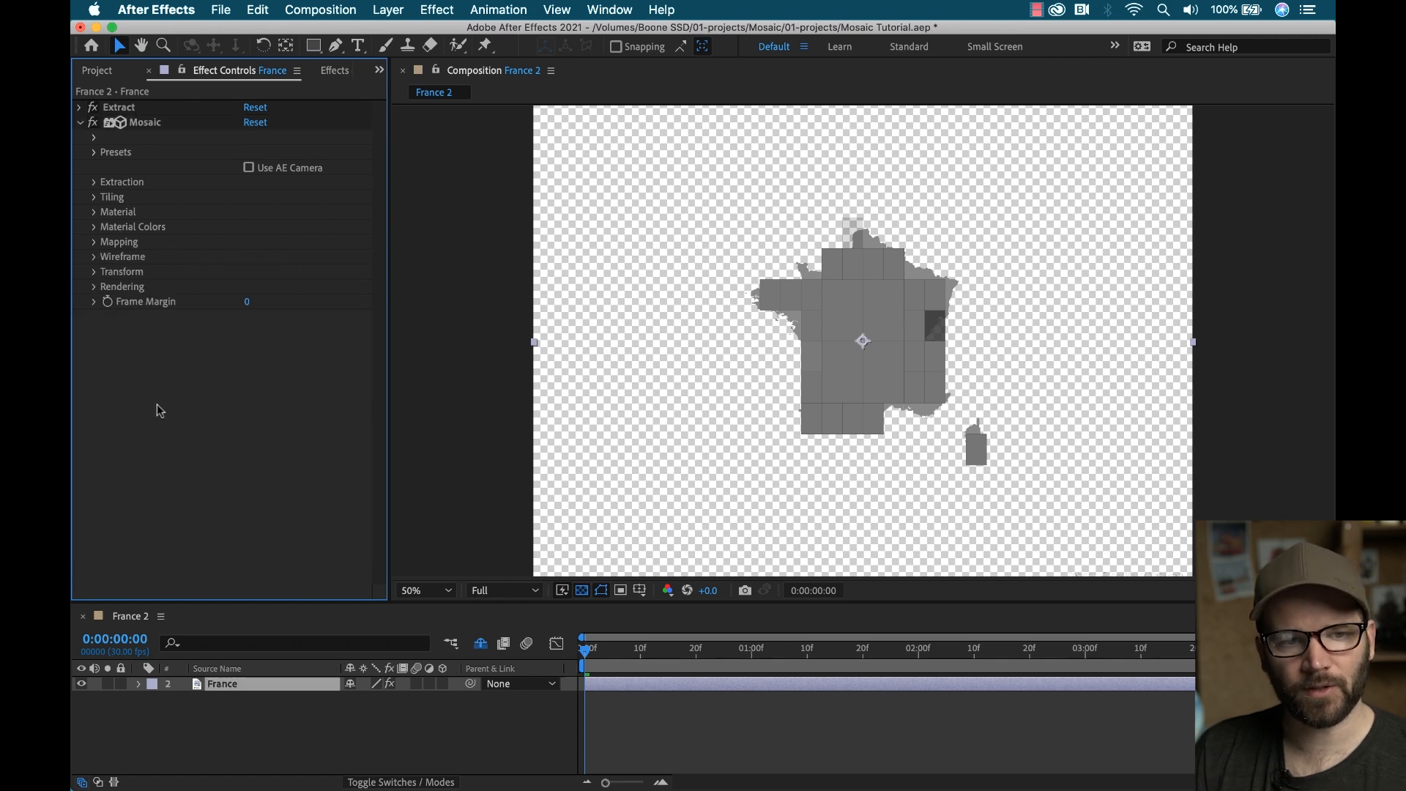
mouse_move(154, 318)
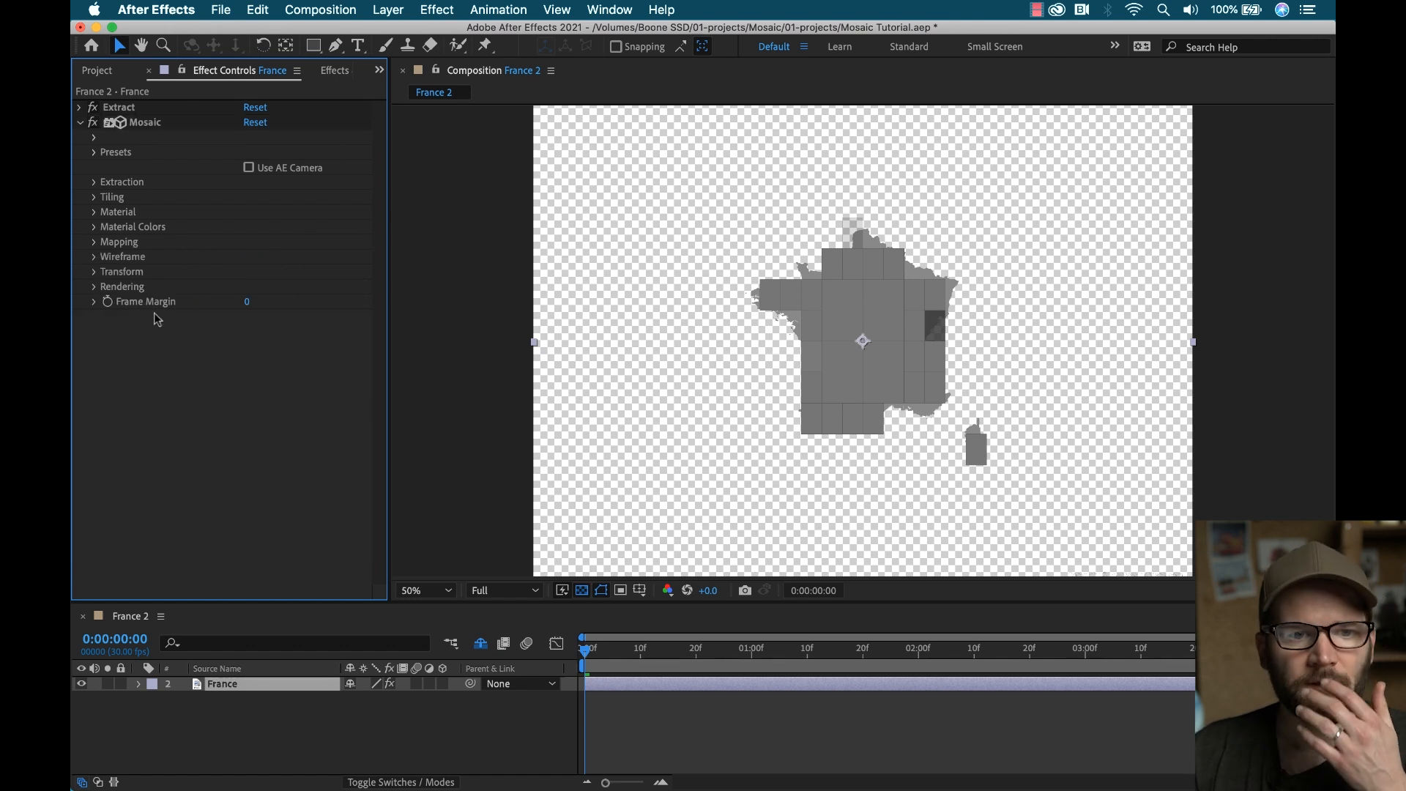
mouse_move(724, 301)
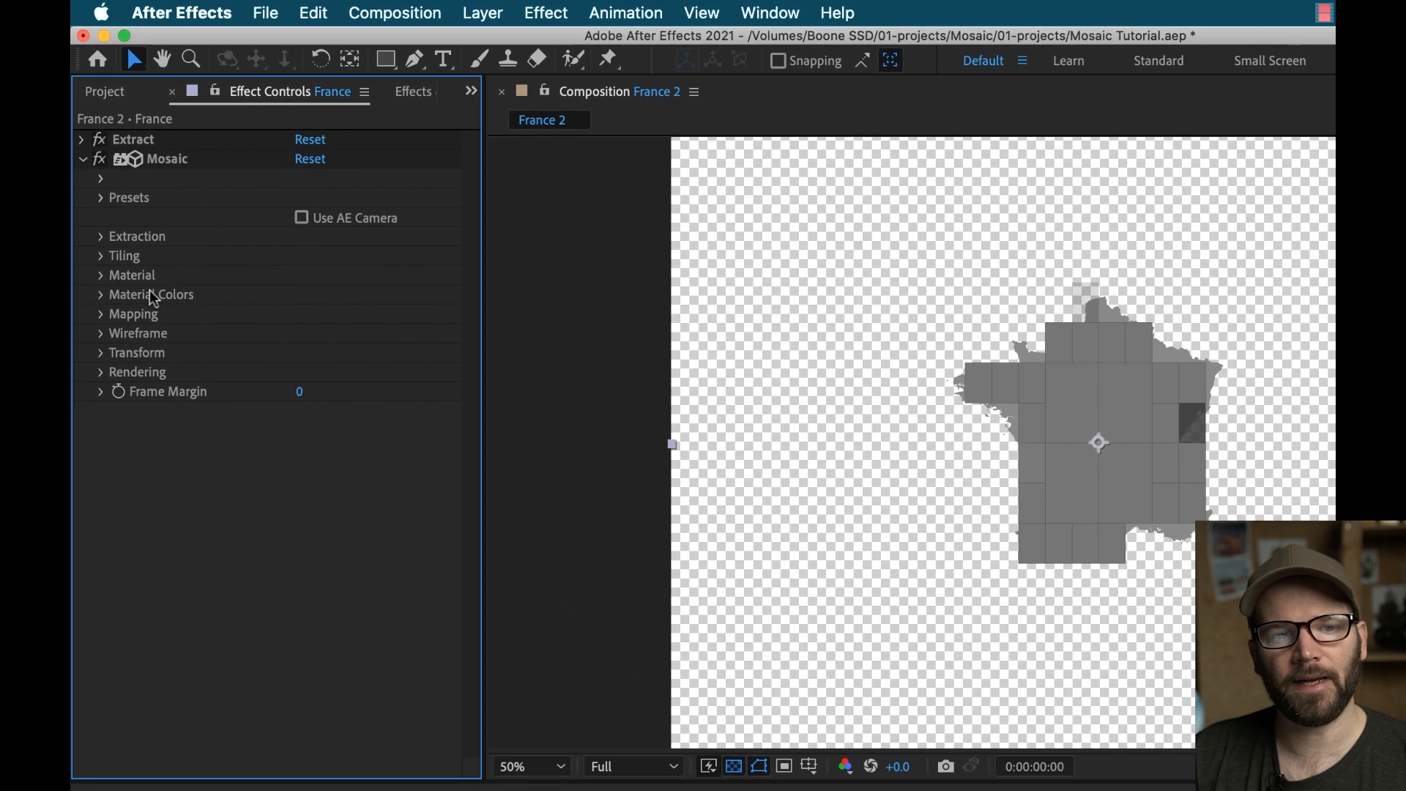
click(100, 275)
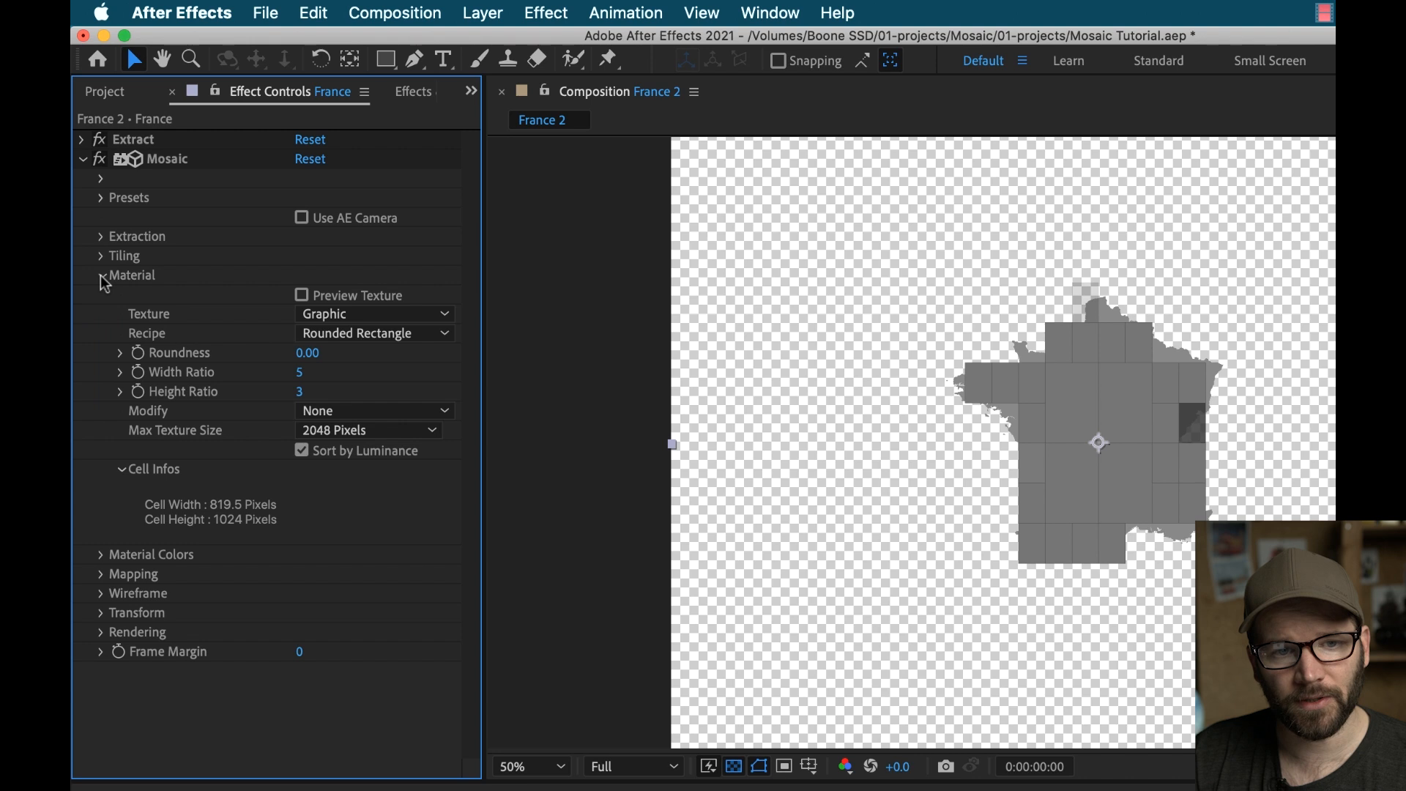
Step: Set the Mosaic material texture to Custom Texture using Lea Texture Atlas 1.png
click(373, 314)
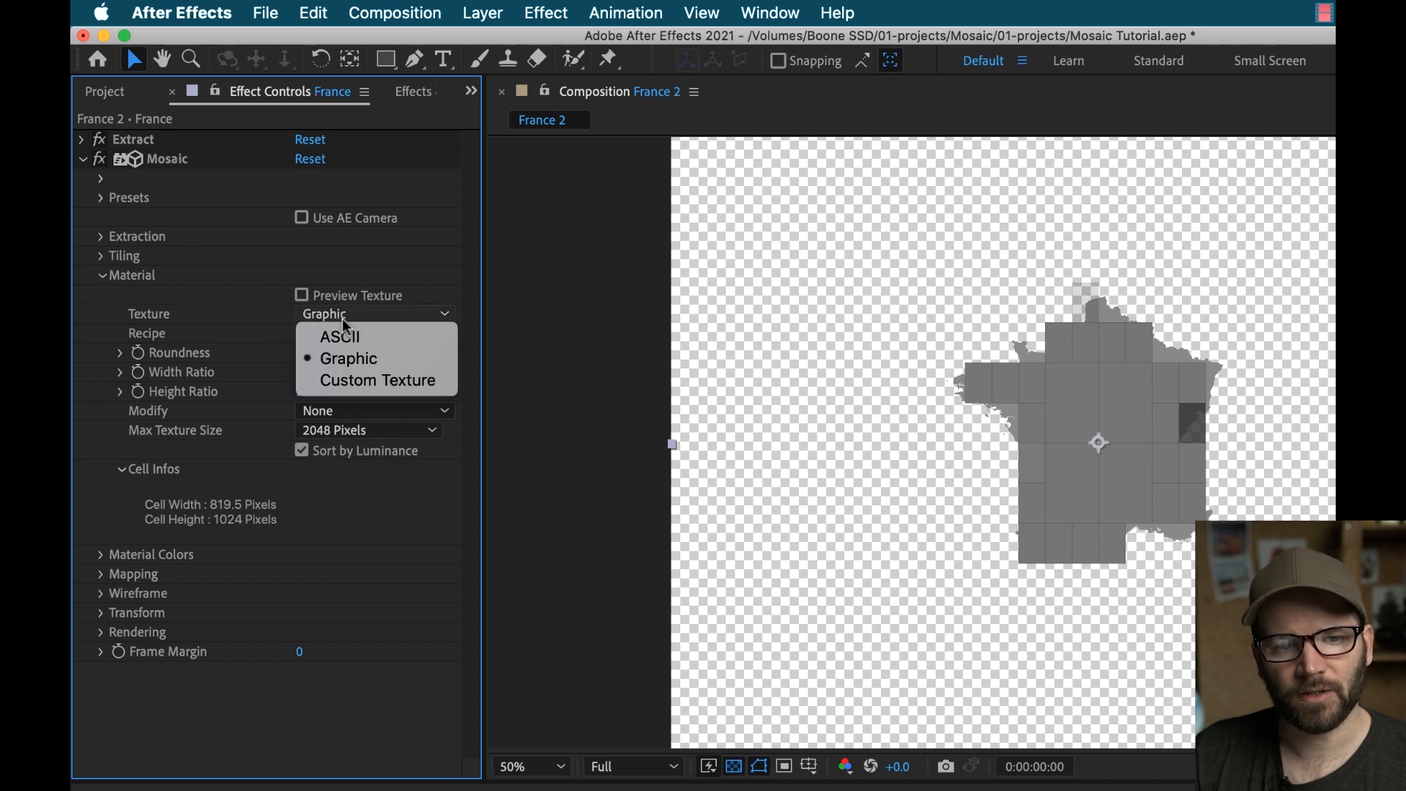
click(392, 379)
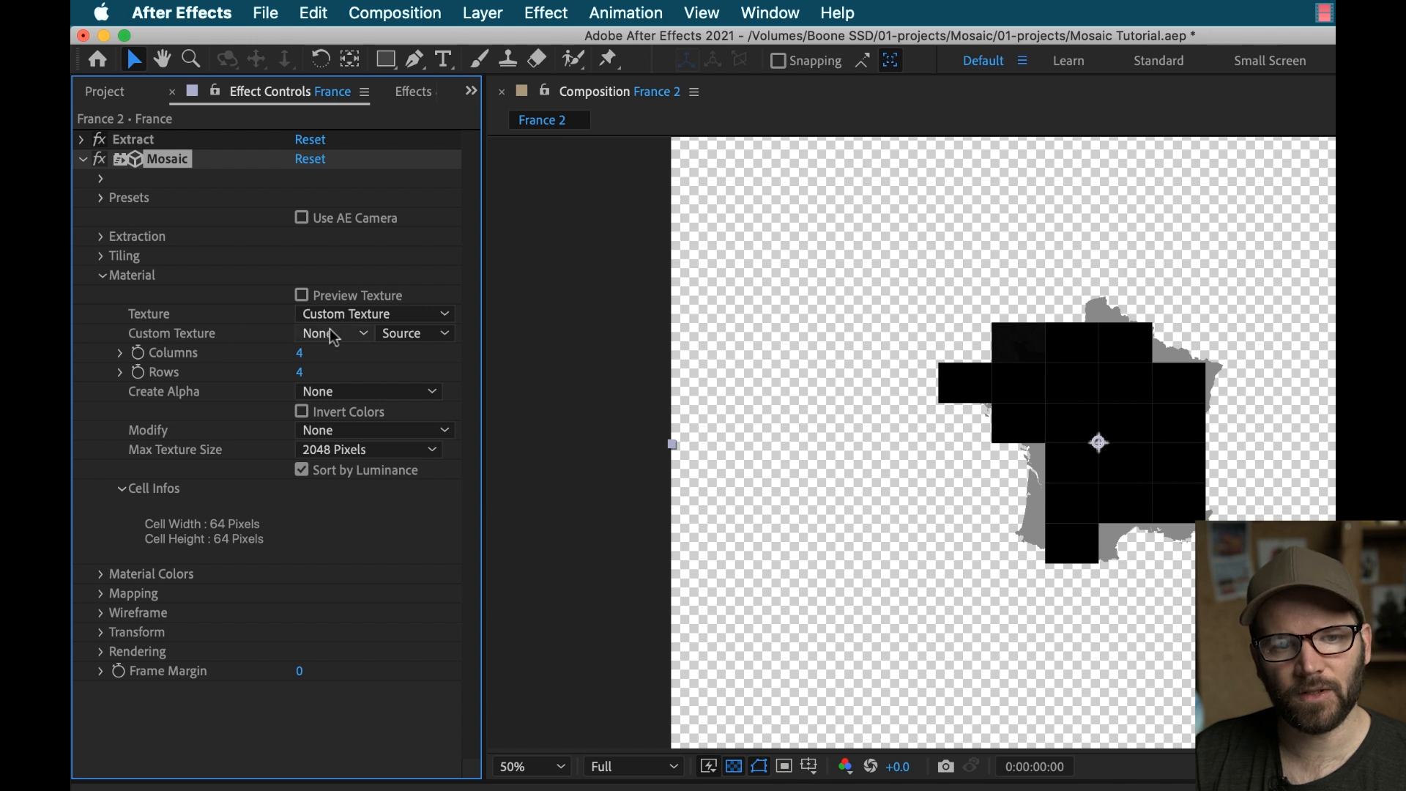
click(335, 333)
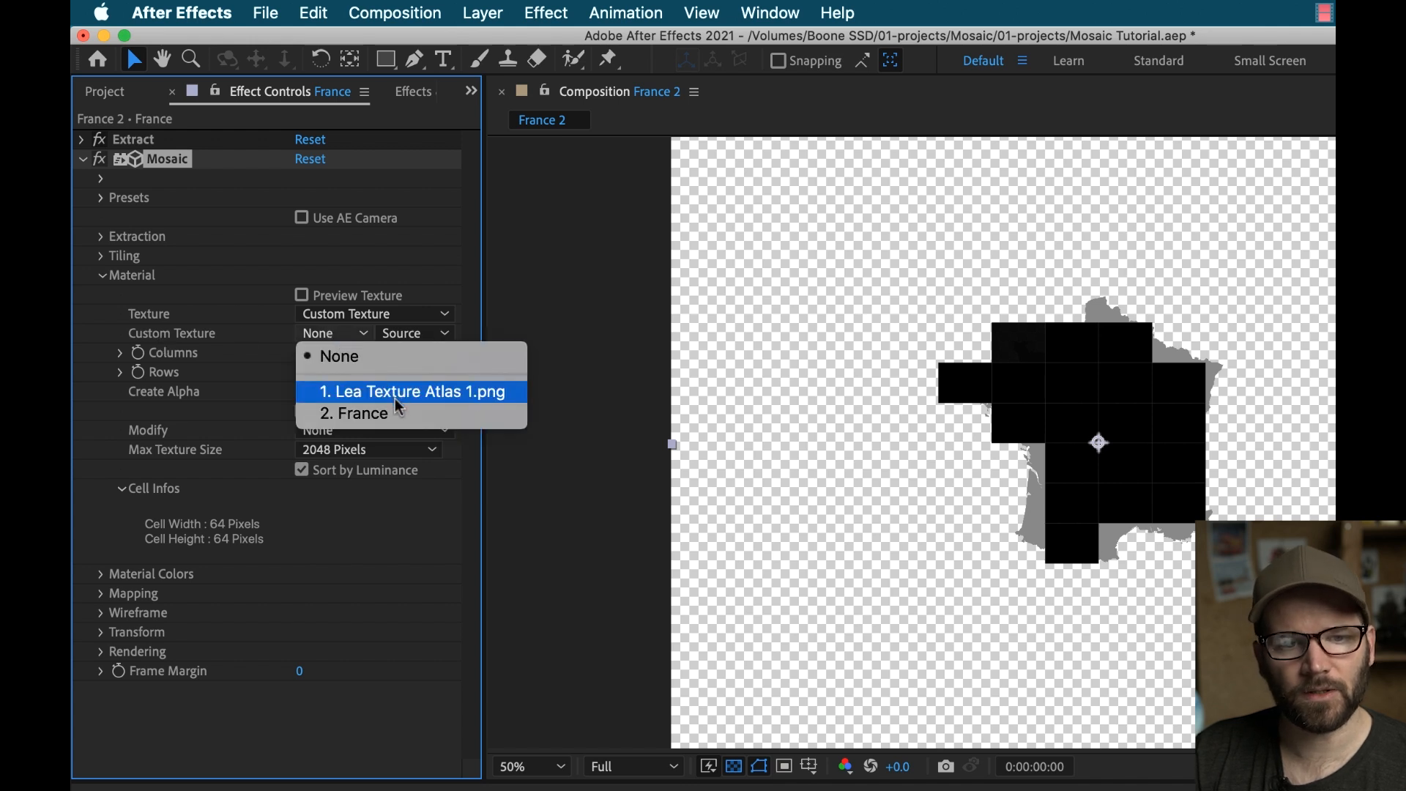
mouse_move(408, 399)
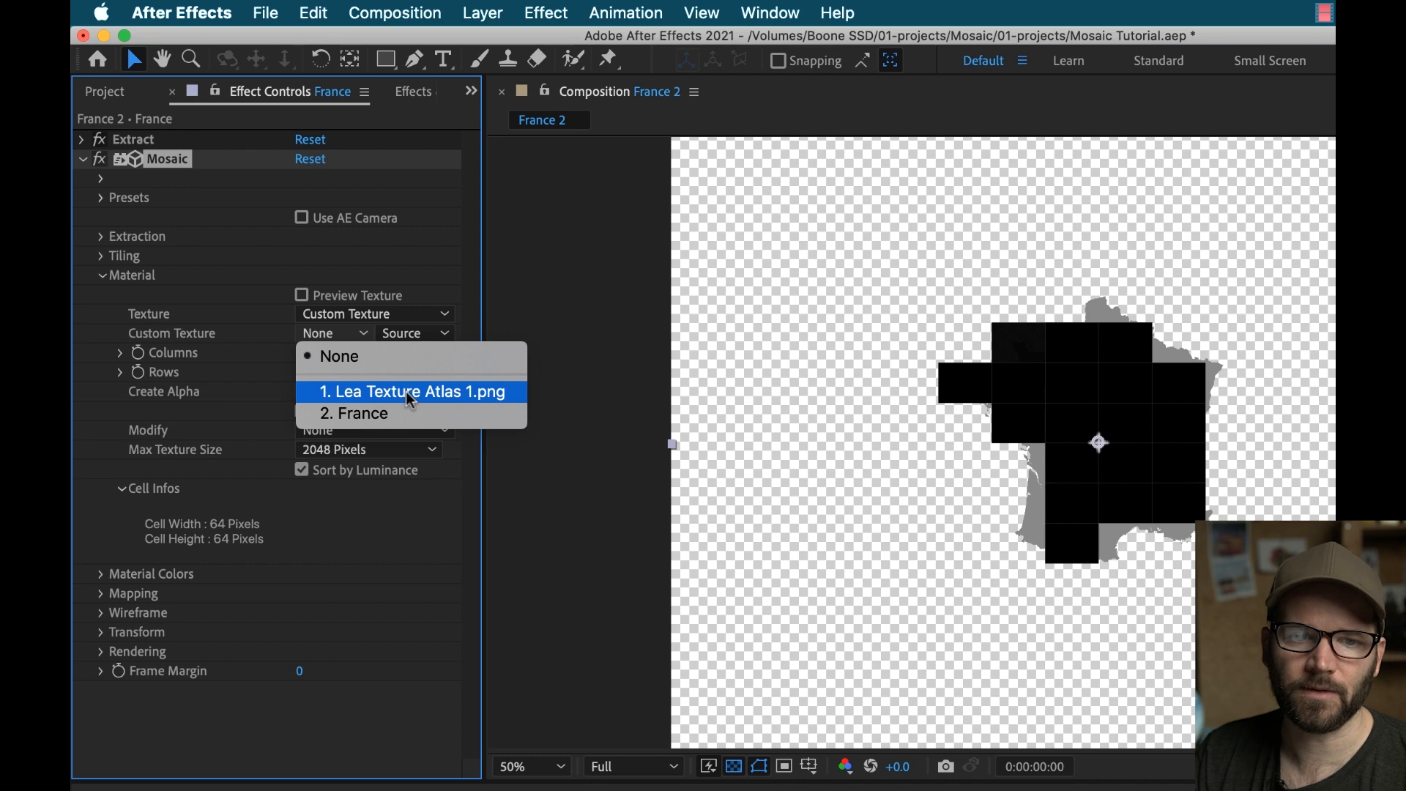
click(411, 391)
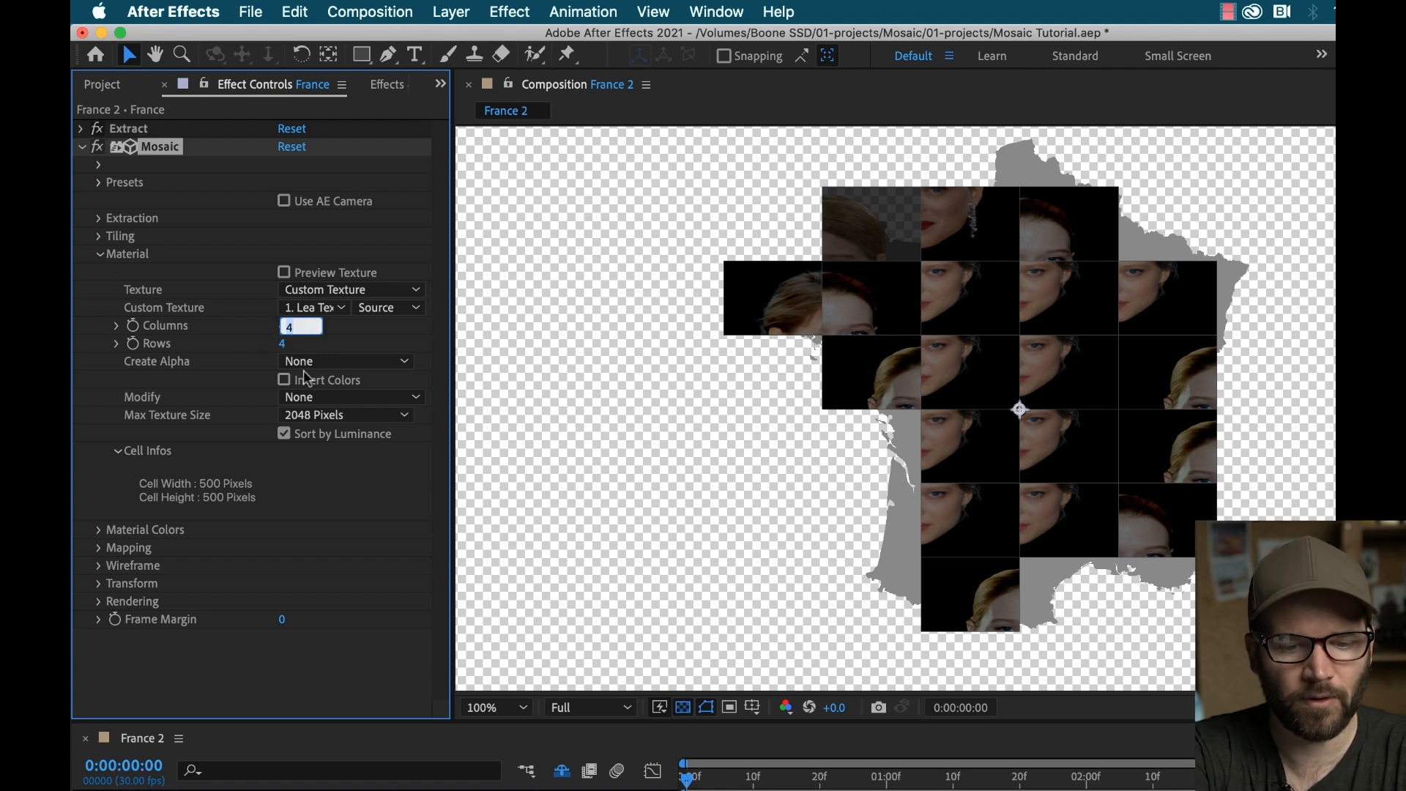
Step: Set the atlas Columns and Rows to 2 and fold the Material group
text(2)
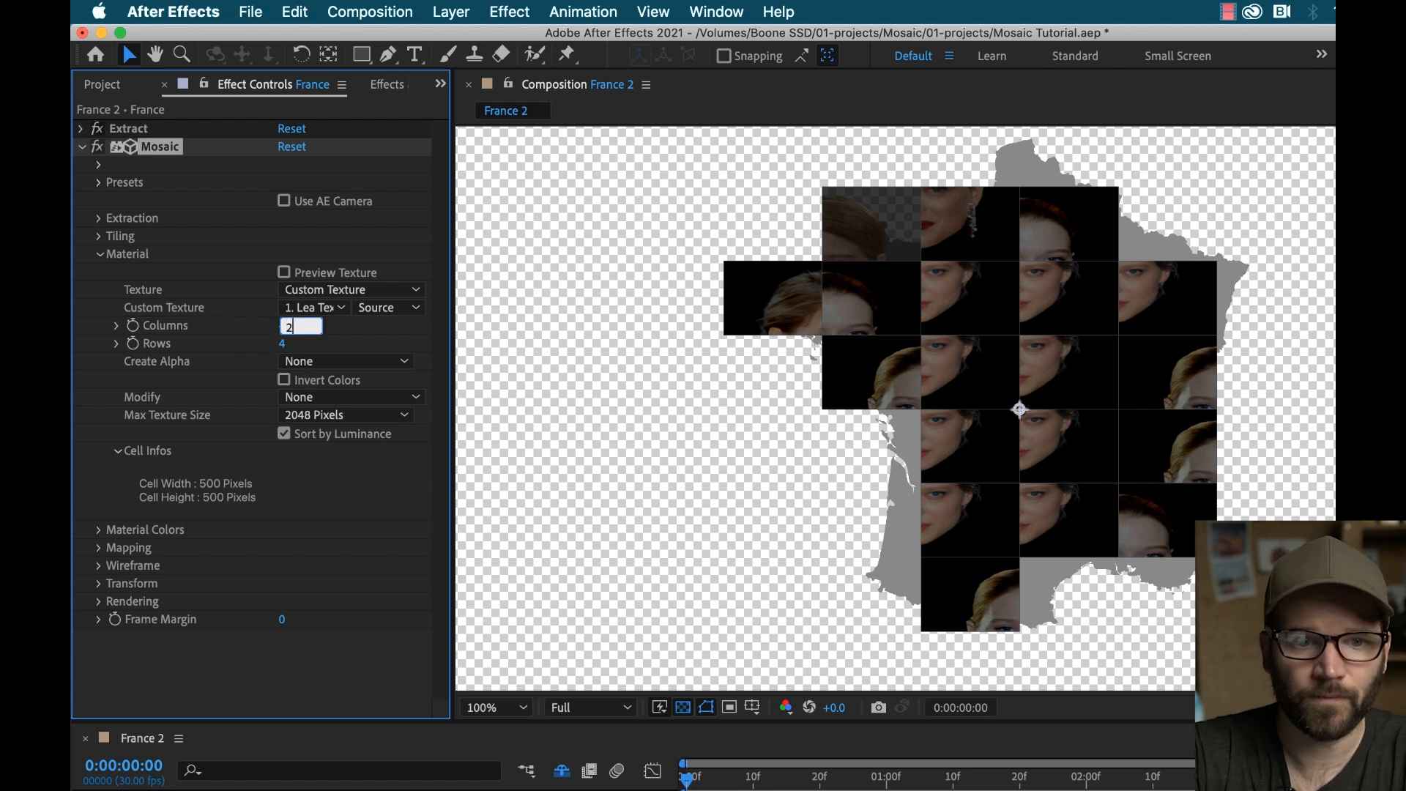
click(301, 344)
text(2)
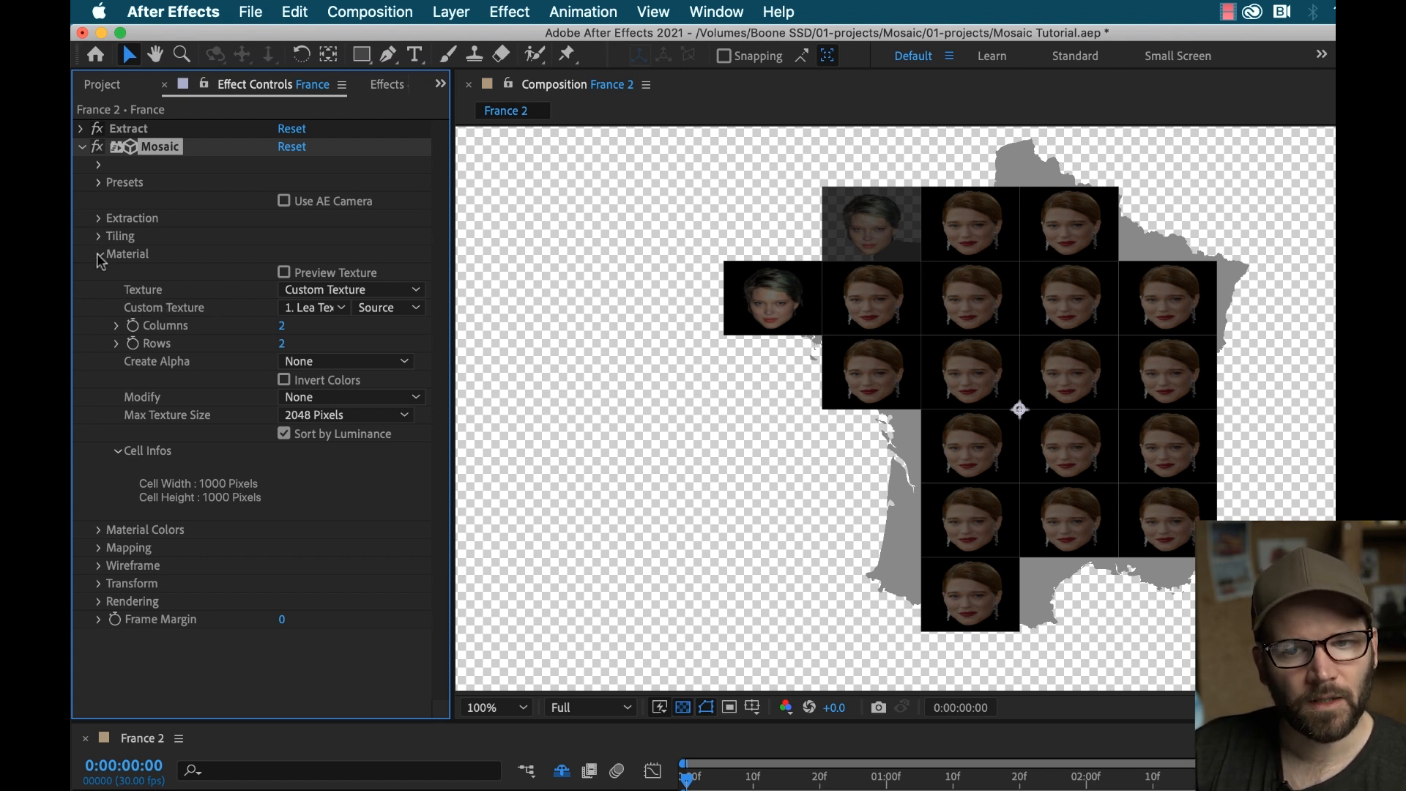
click(97, 255)
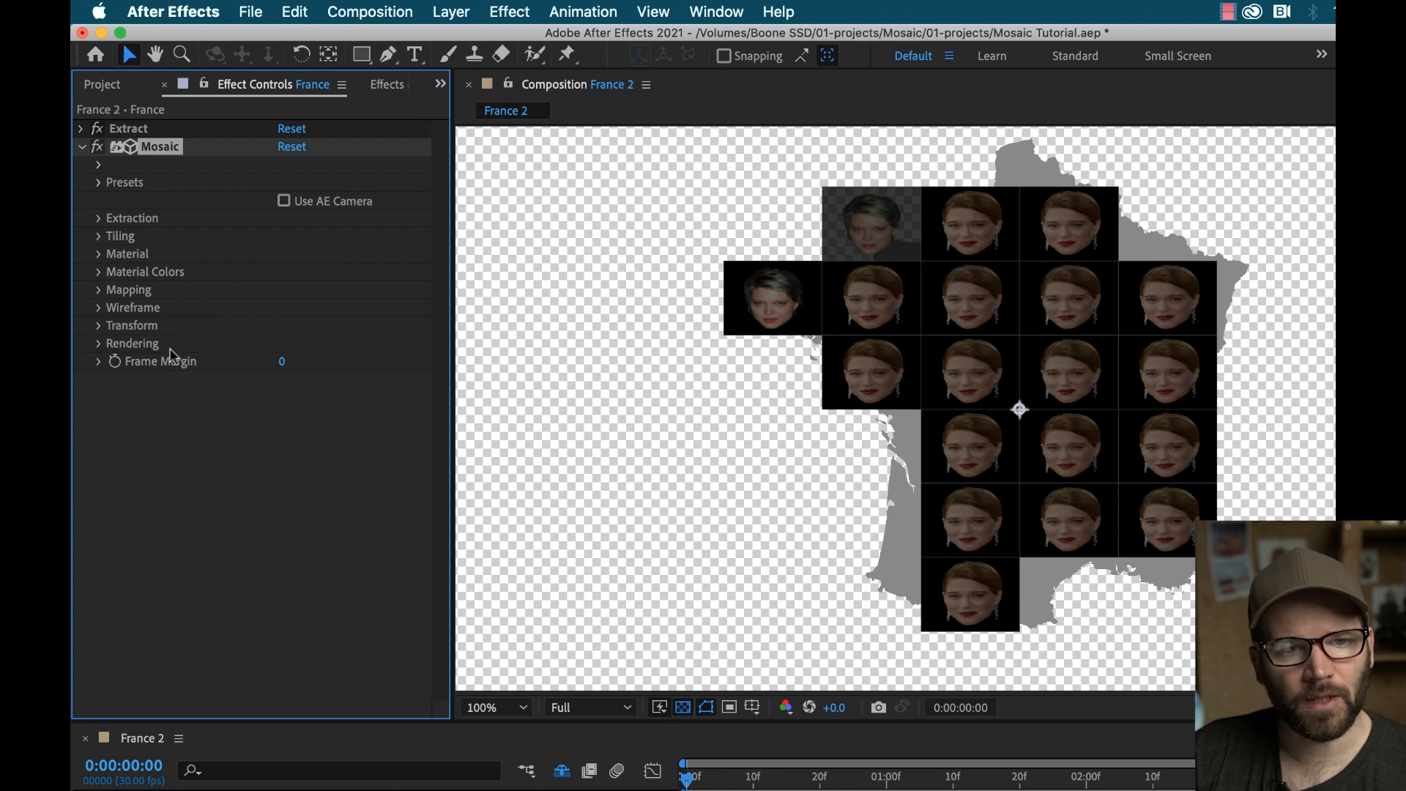
Step: Turn off Uniform in Mosaic Tiling so tile sizes vary, then fold Tiling
click(97, 235)
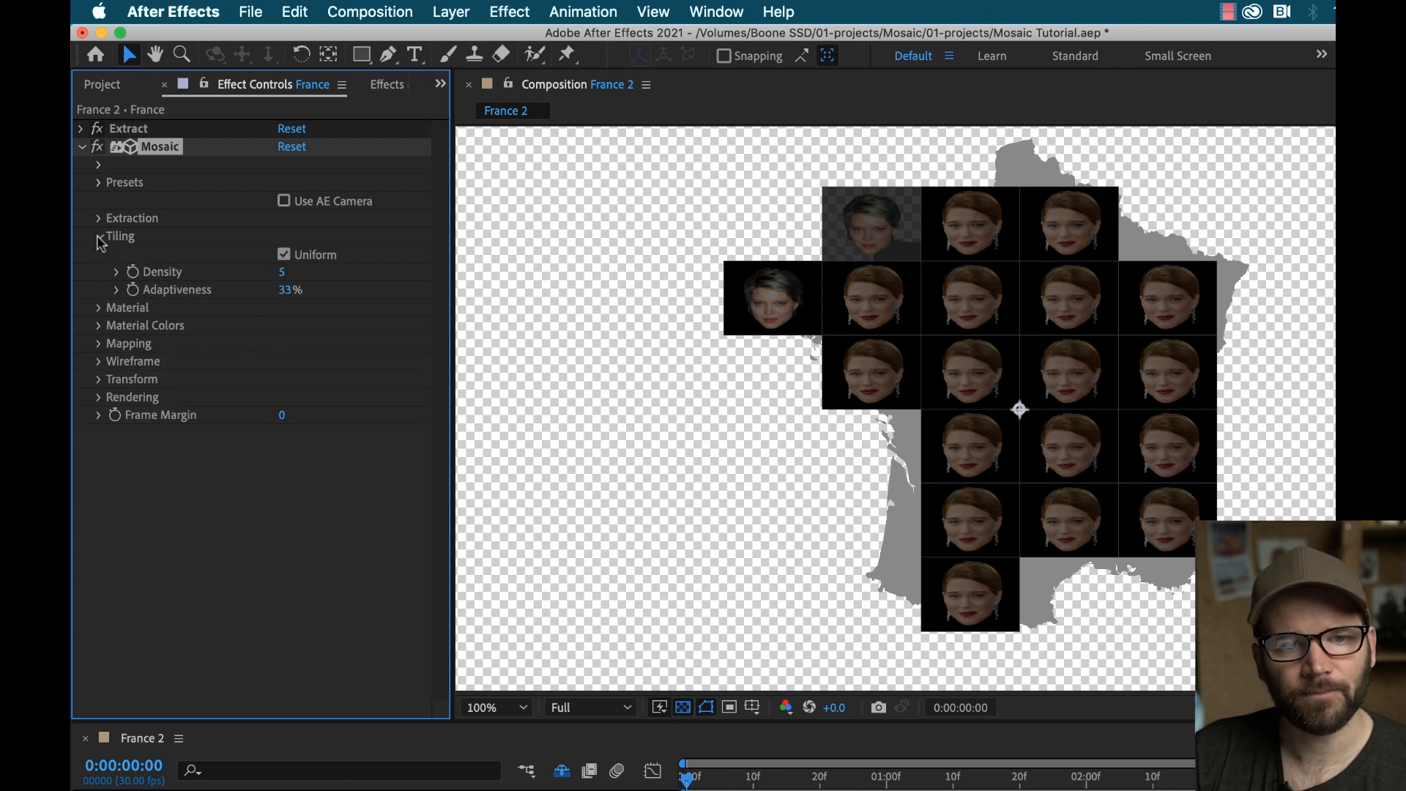
click(284, 255)
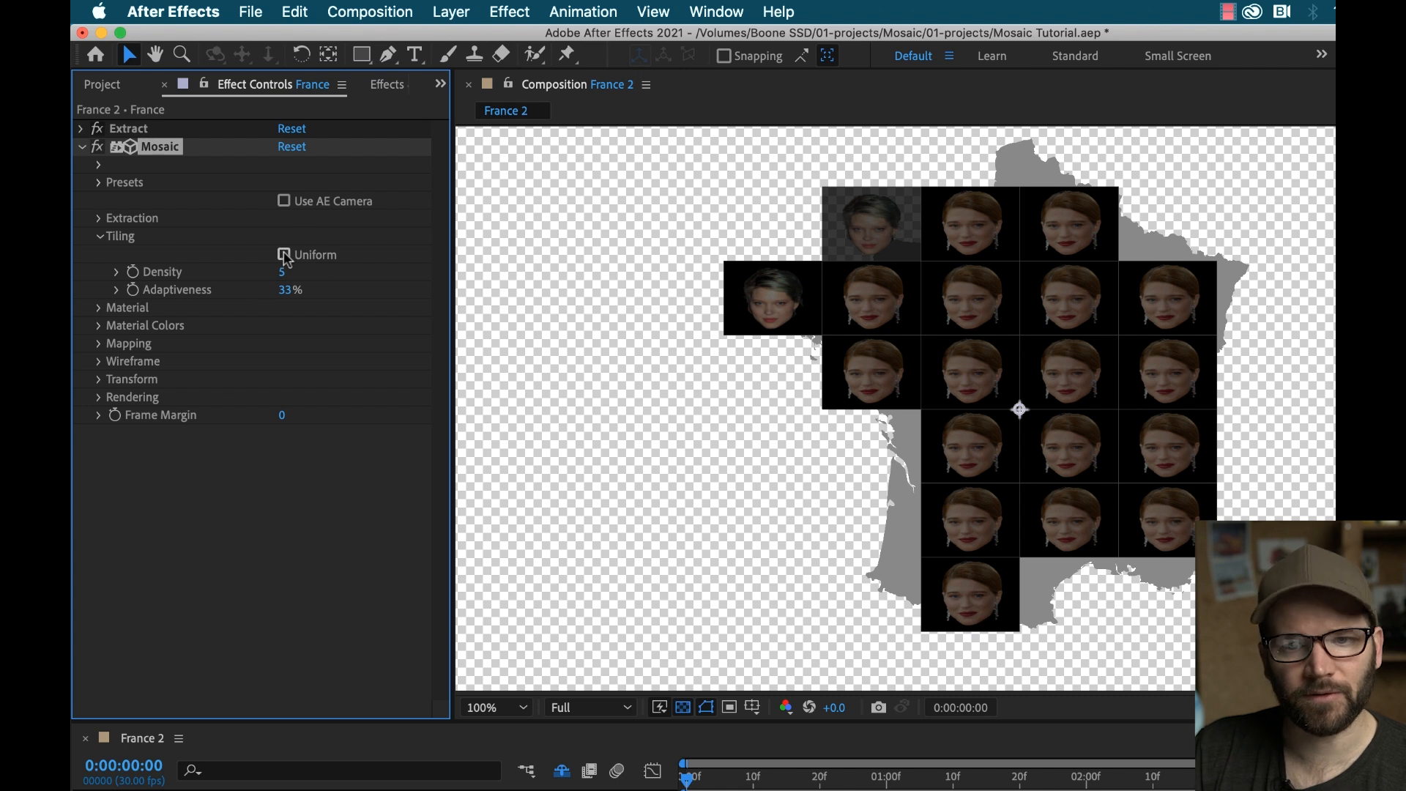
click(285, 255)
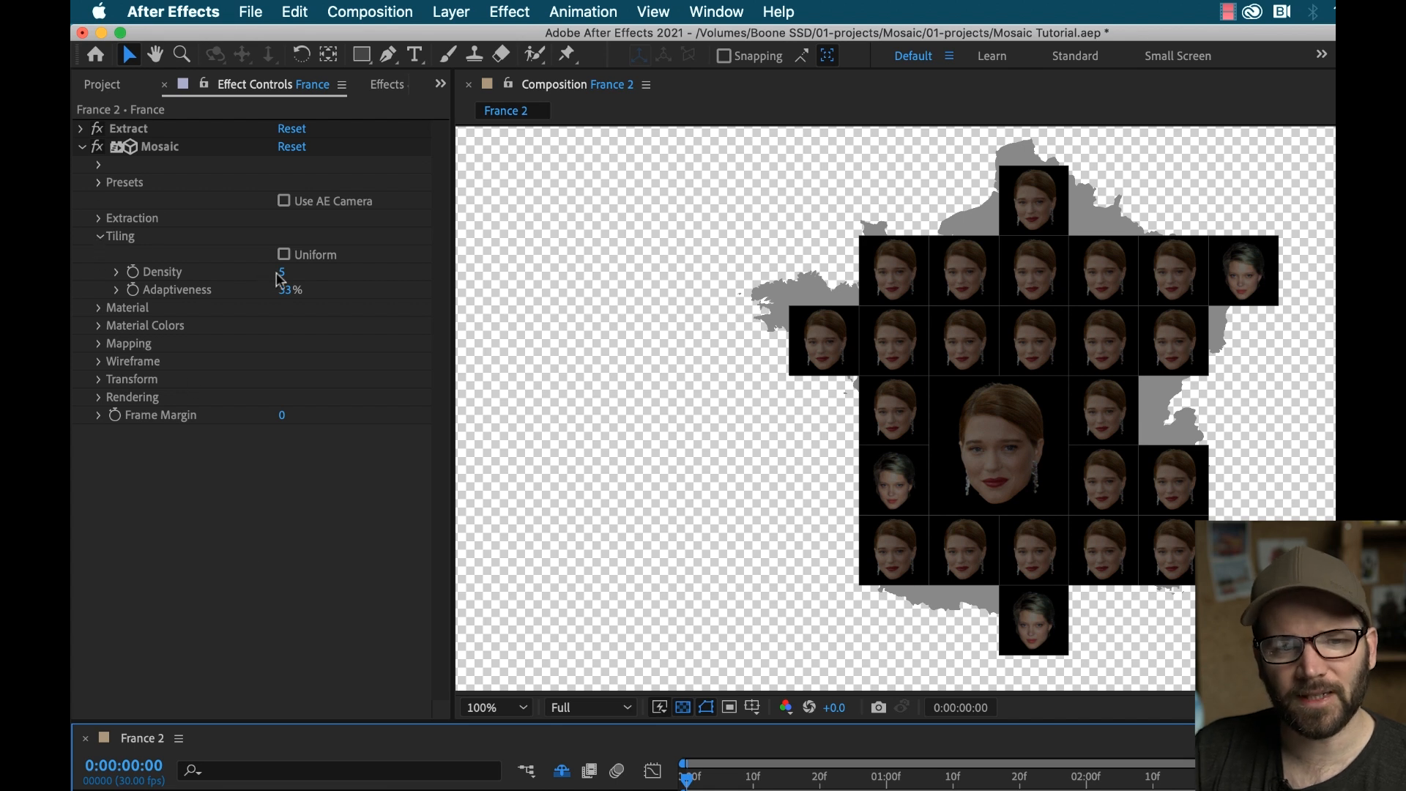
click(101, 235)
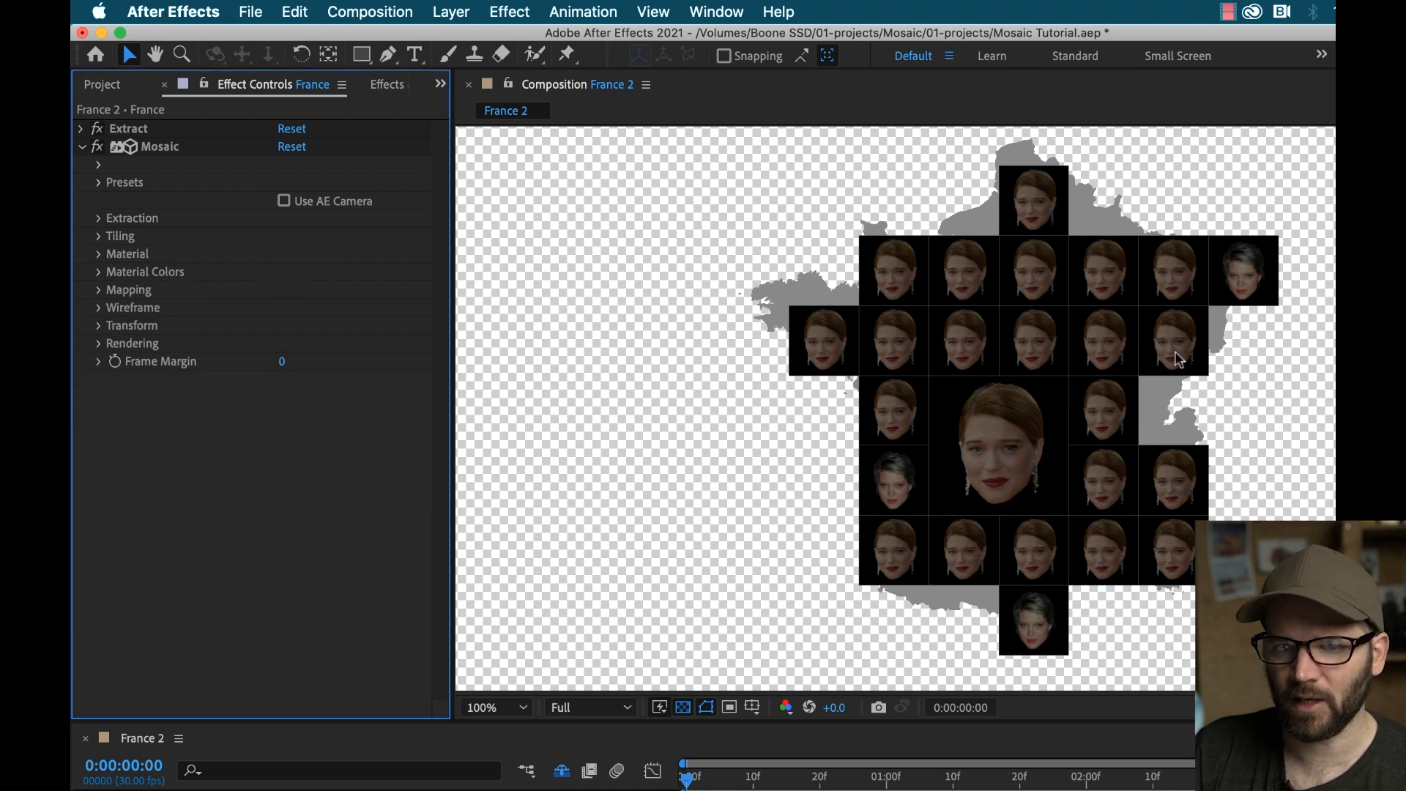
mouse_move(959, 474)
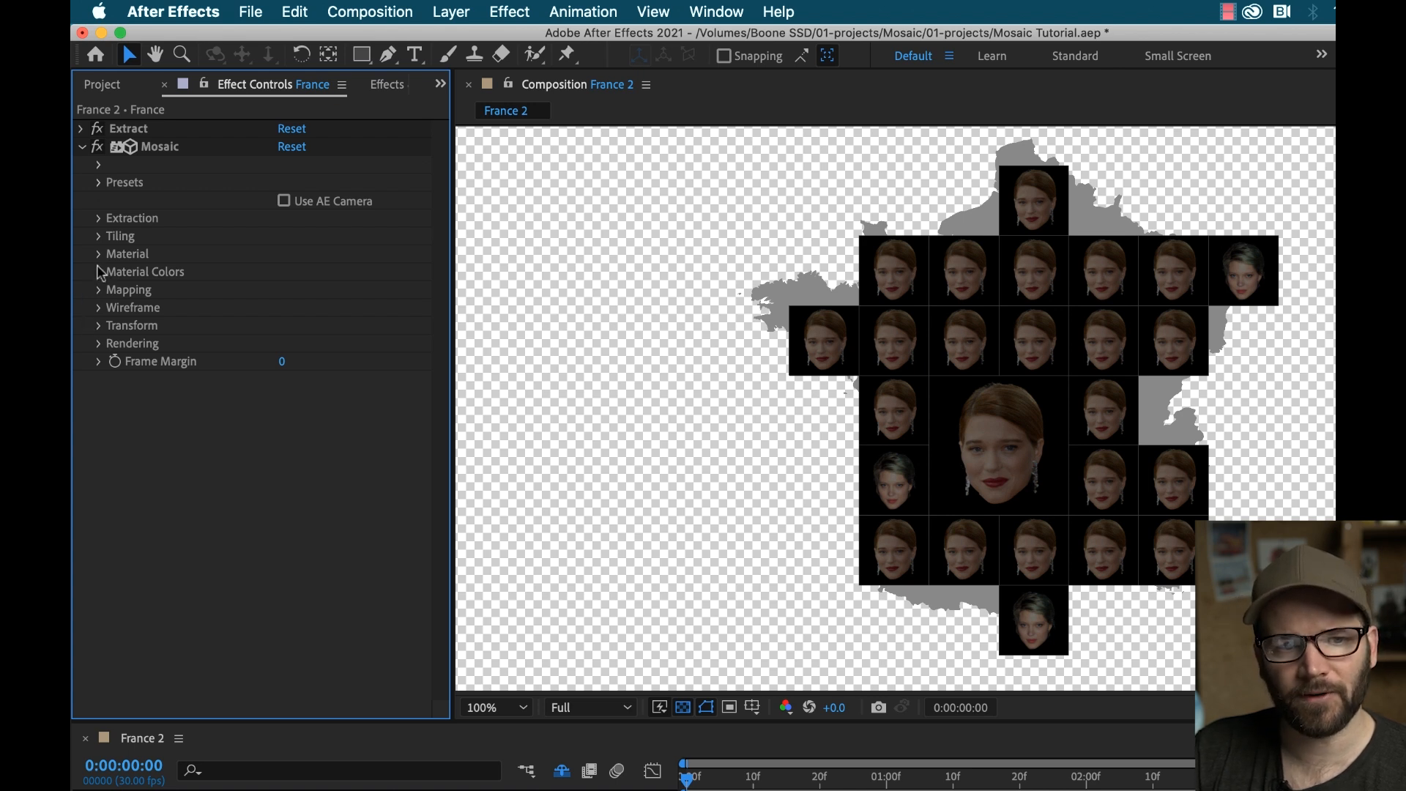
click(97, 271)
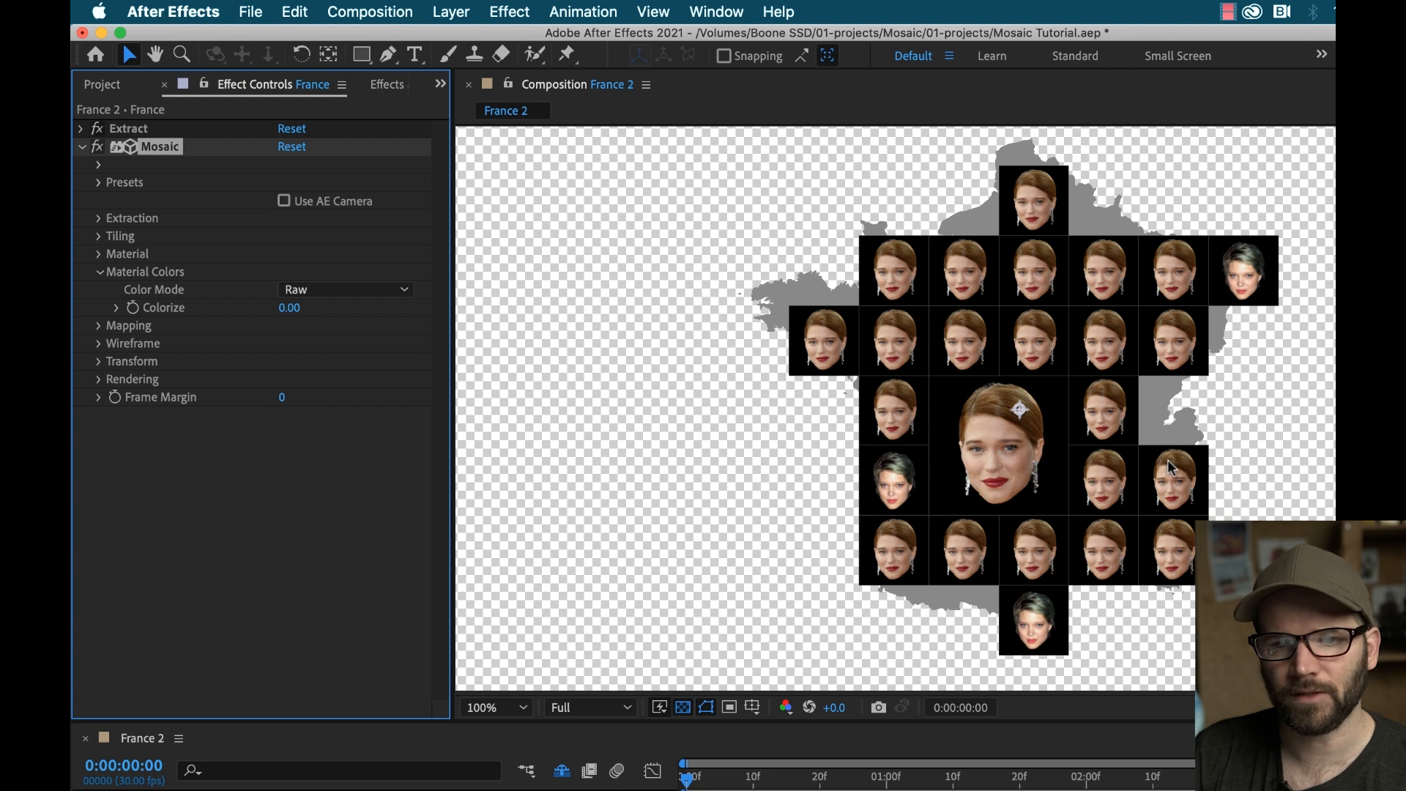
mouse_move(101, 280)
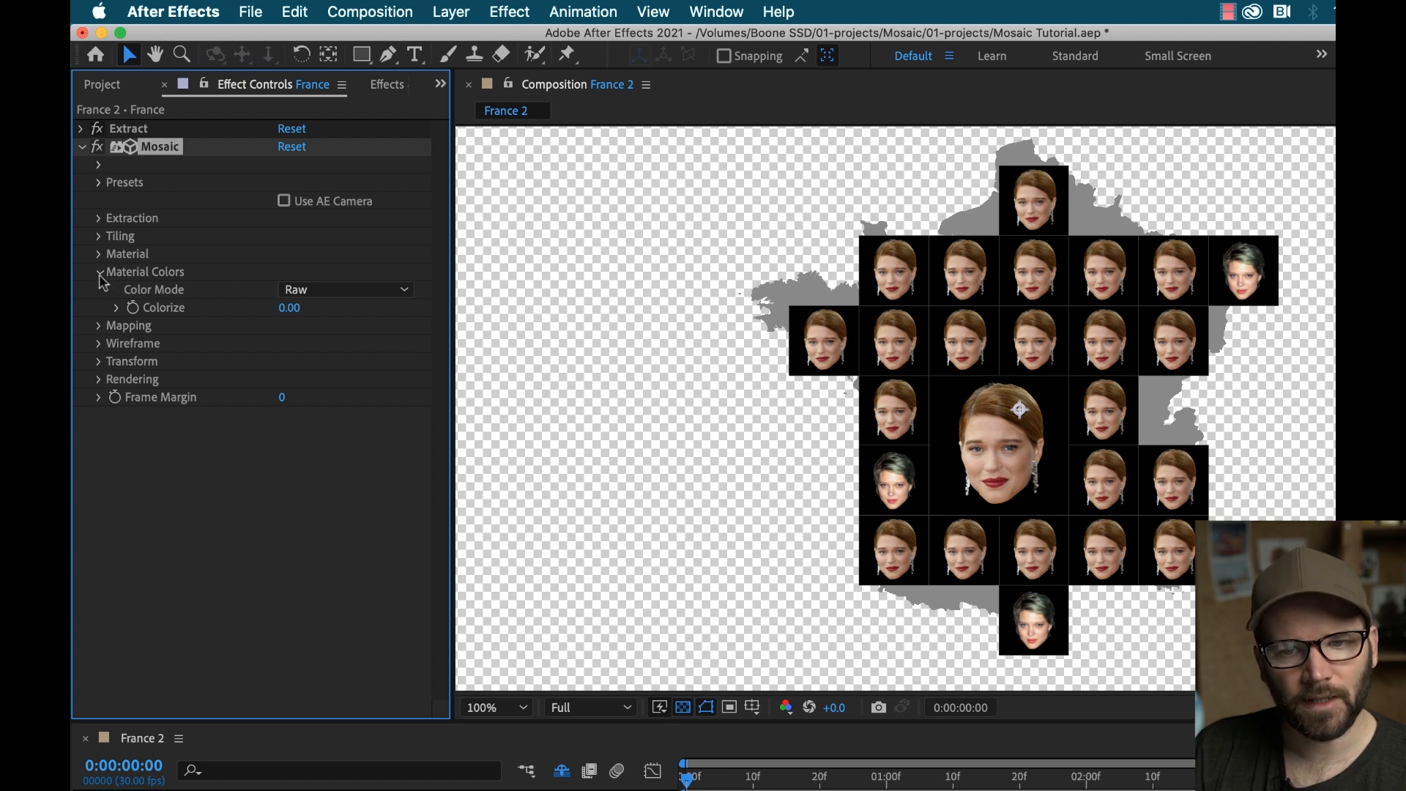
Step: Review Material Colors (Raw), Mapping back opacity and Wireframe groups, leaving wireframe off
click(99, 272)
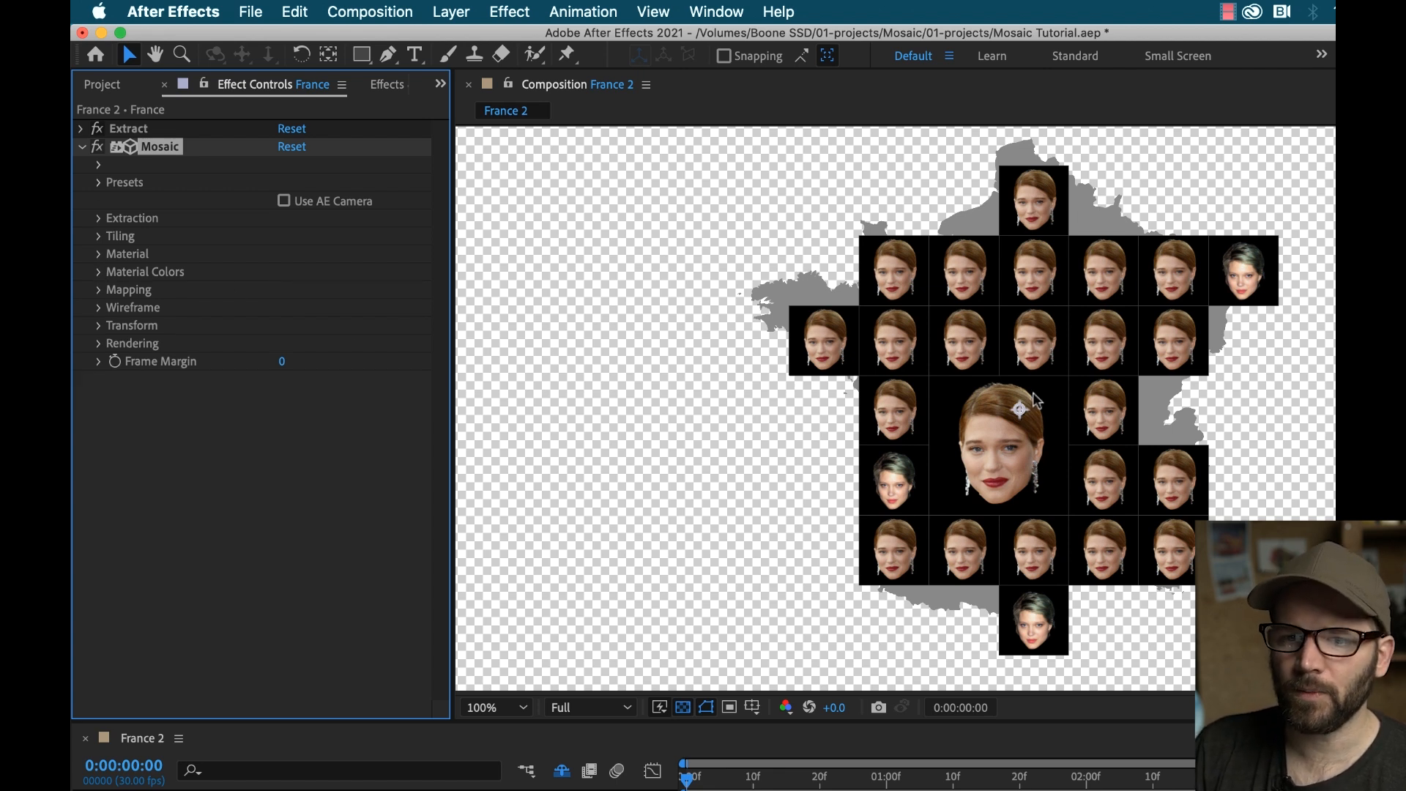
mouse_move(1062, 396)
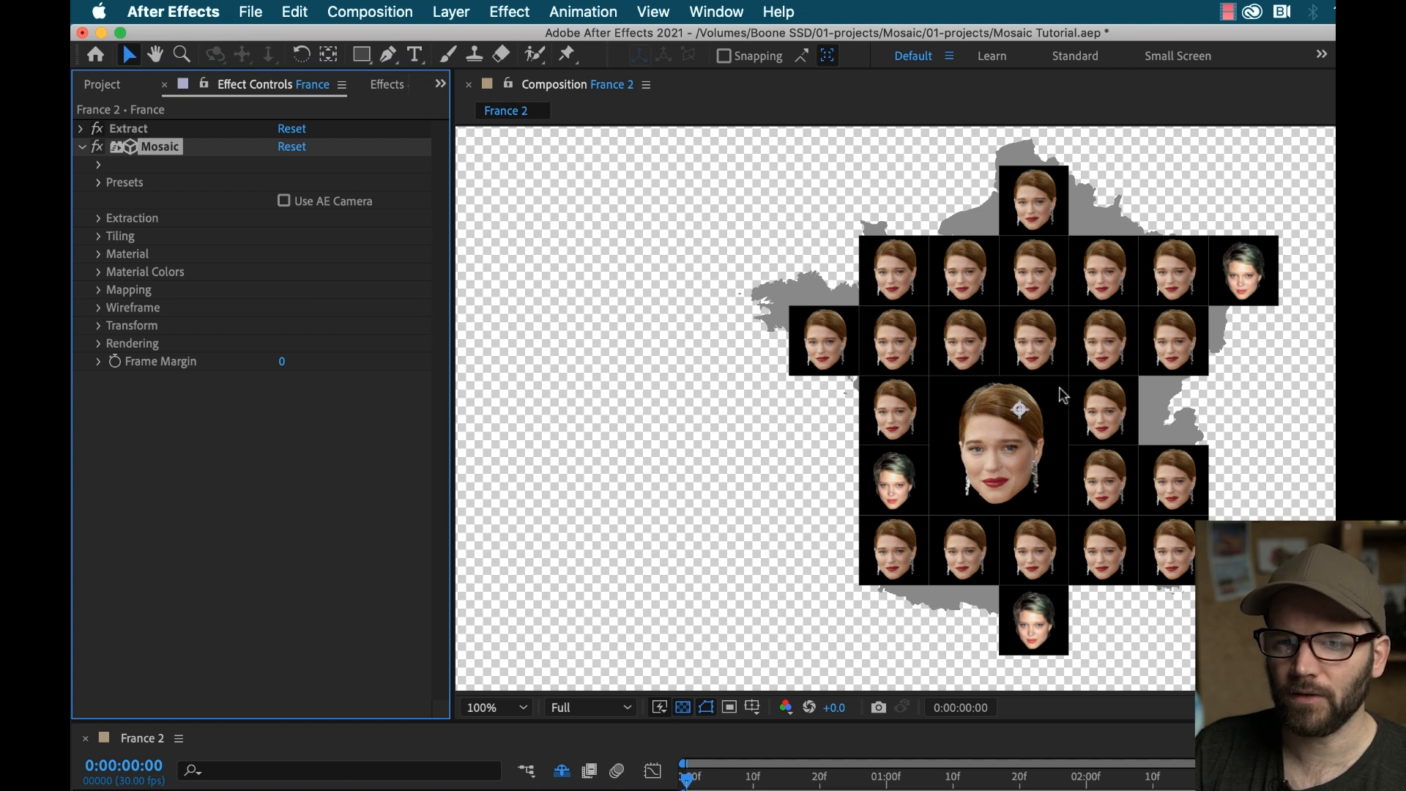
mouse_move(1034, 428)
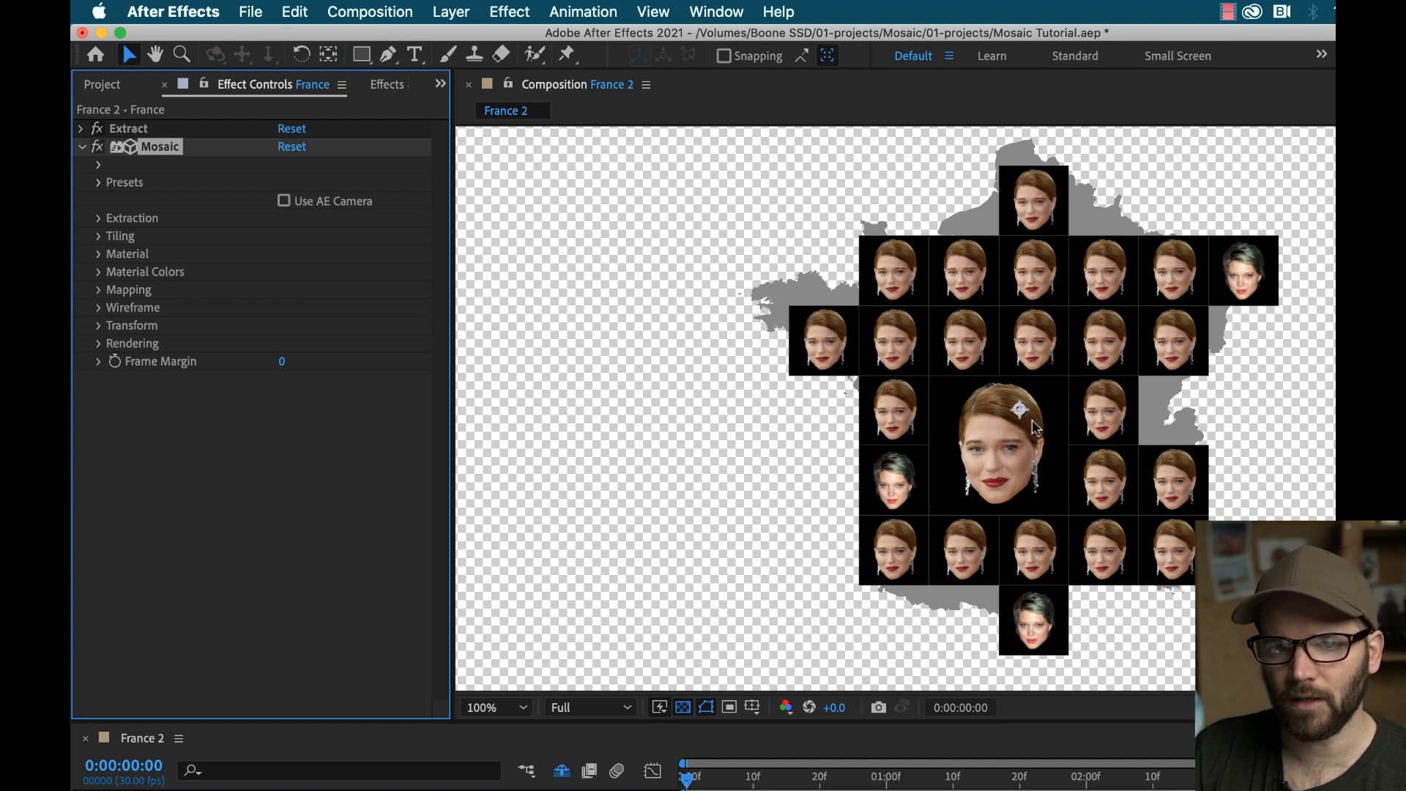
mouse_move(117, 314)
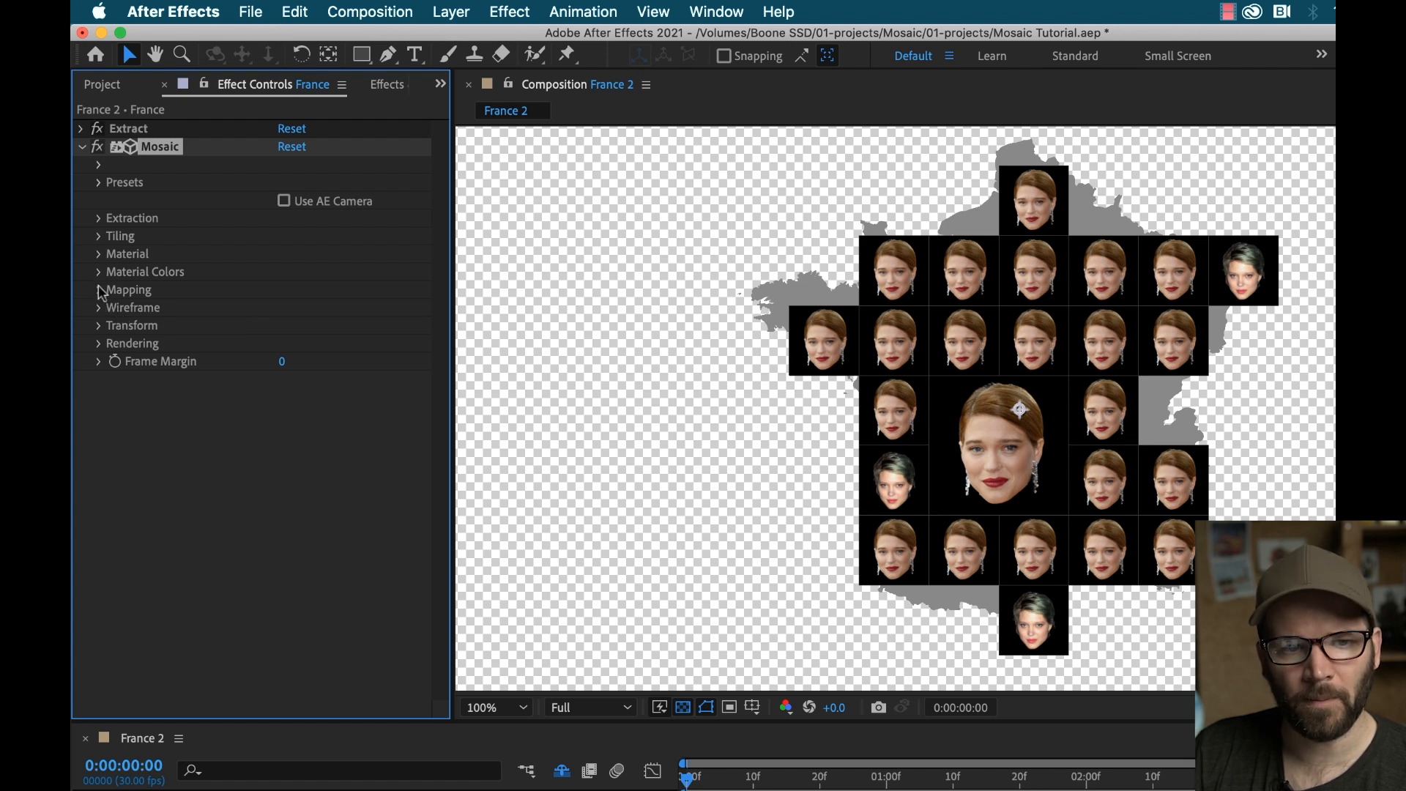
click(127, 290)
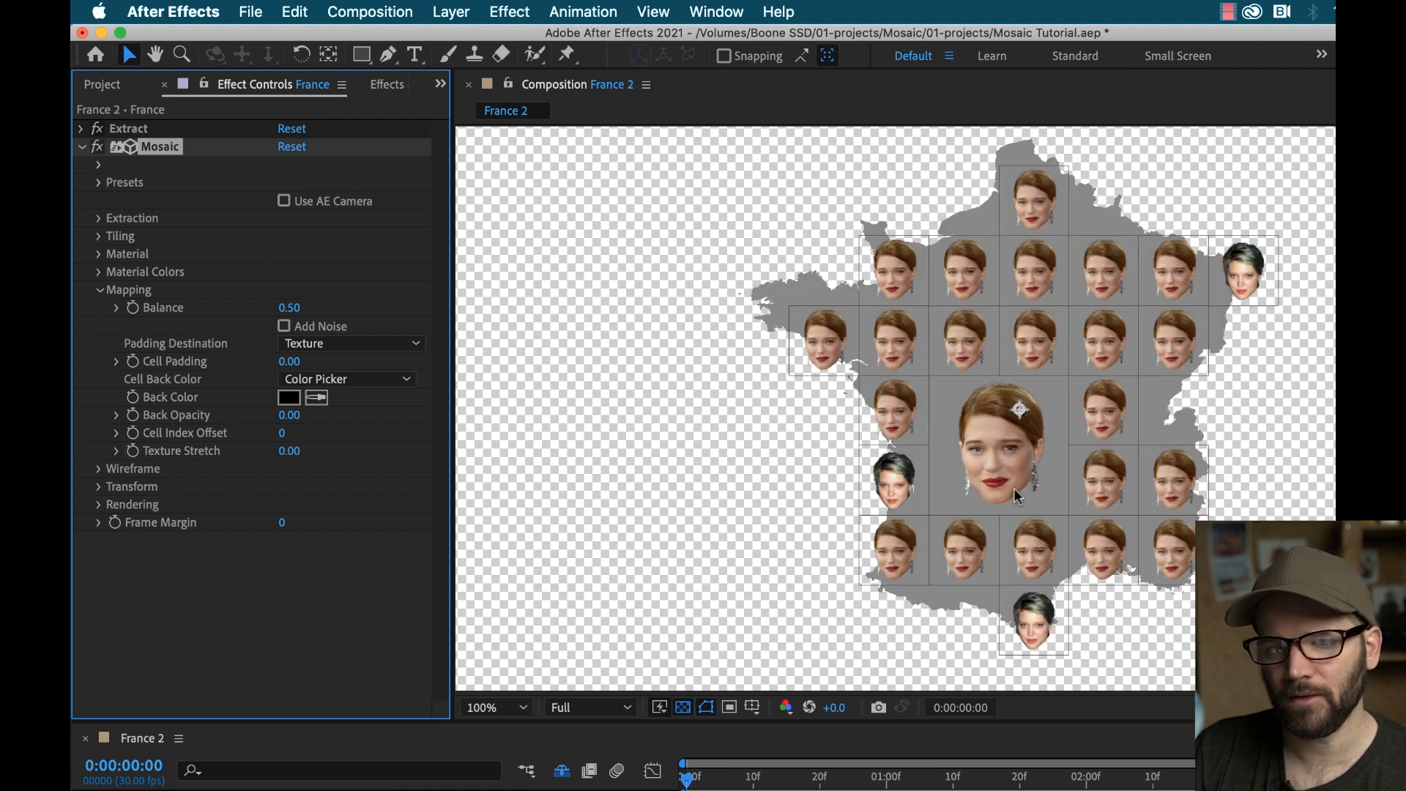
click(99, 289)
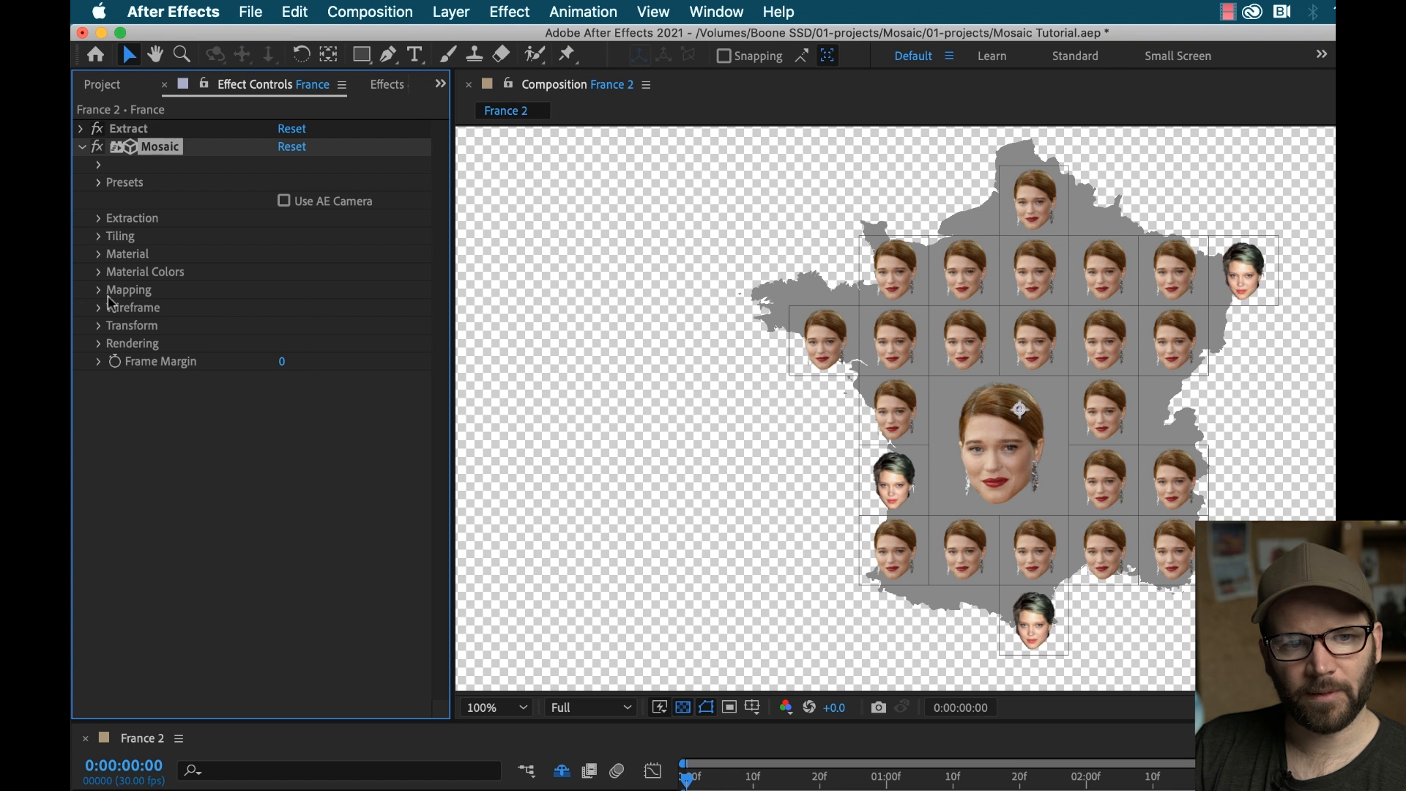
click(98, 308)
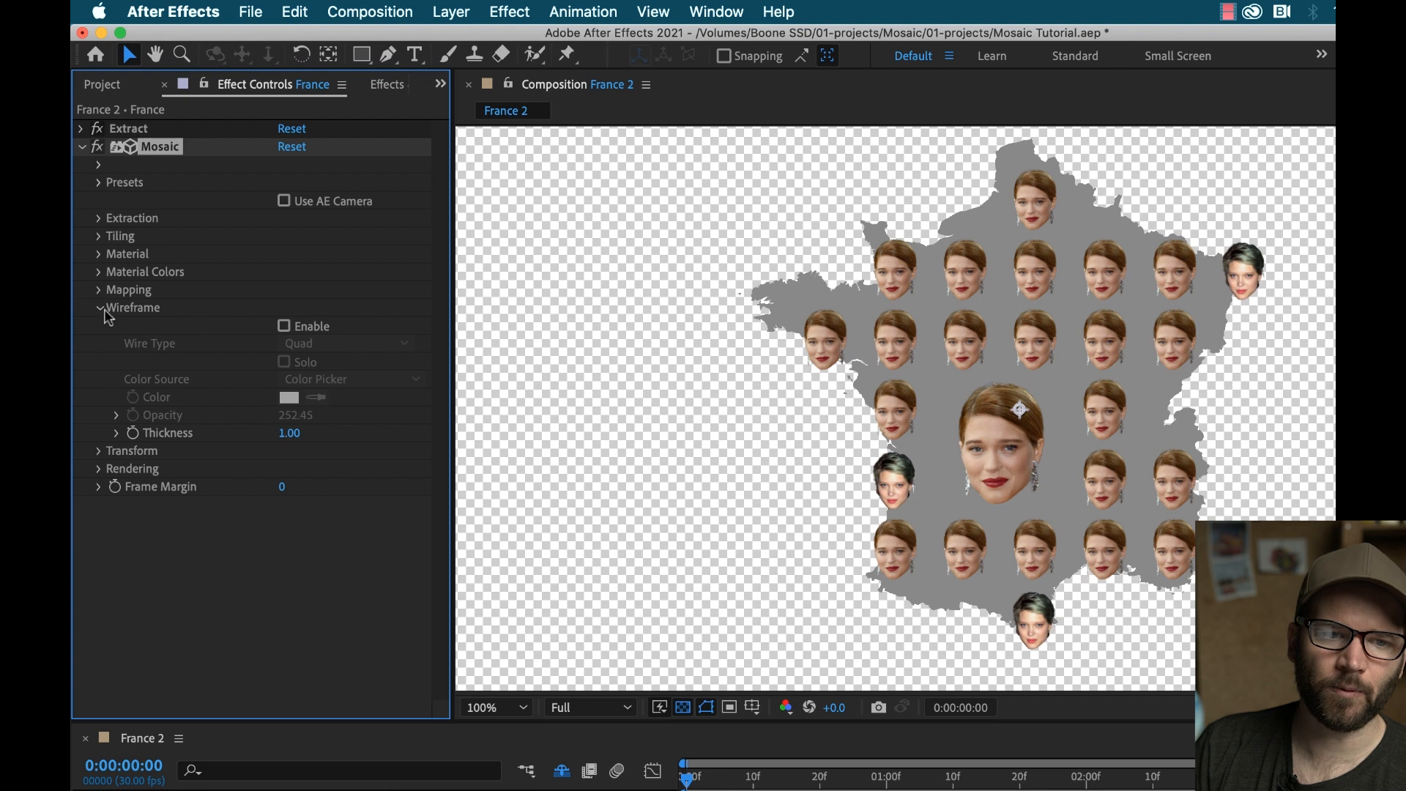
click(97, 307)
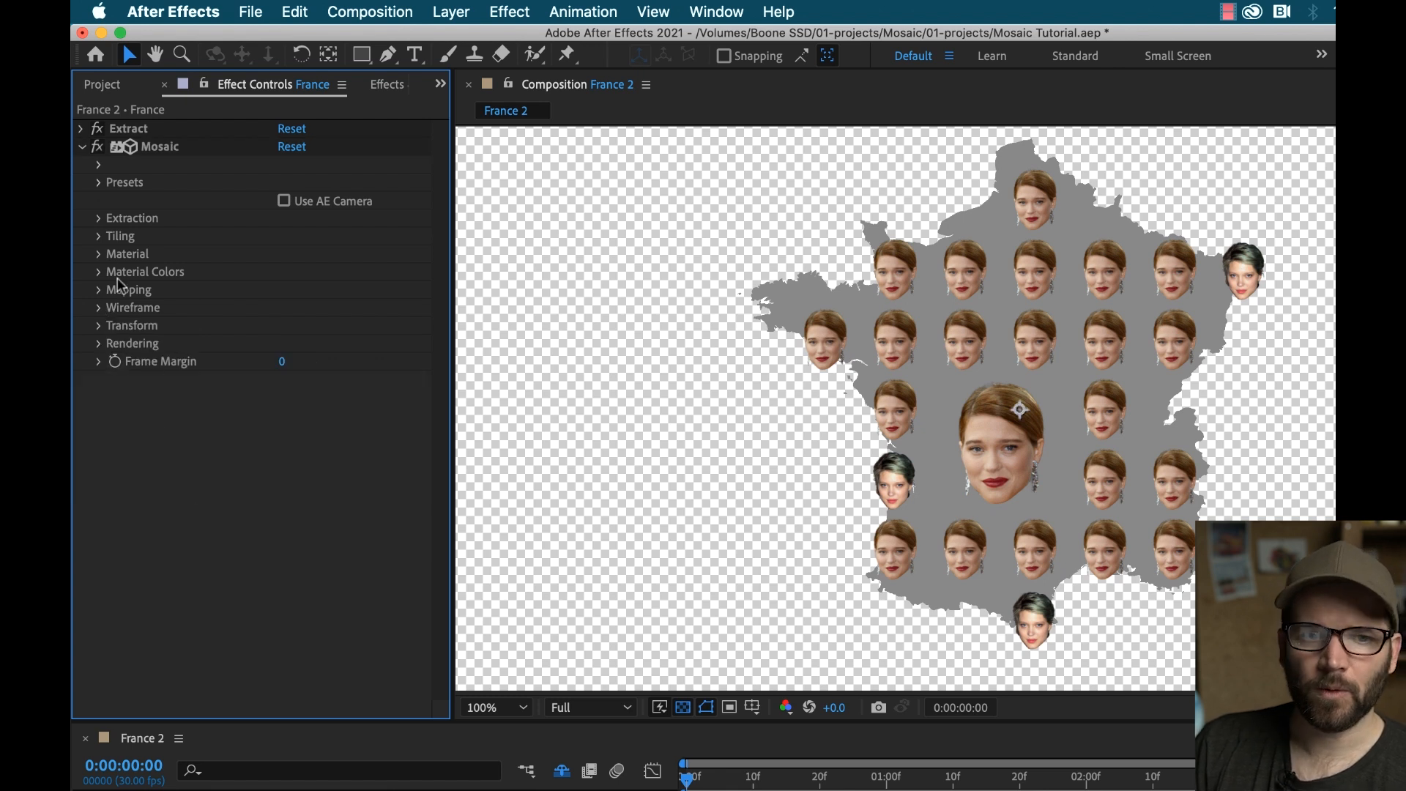
Step: Lower Mosaic tiling Adaptiveness from 33% to 21% with density 8, then fold Tiling
click(99, 236)
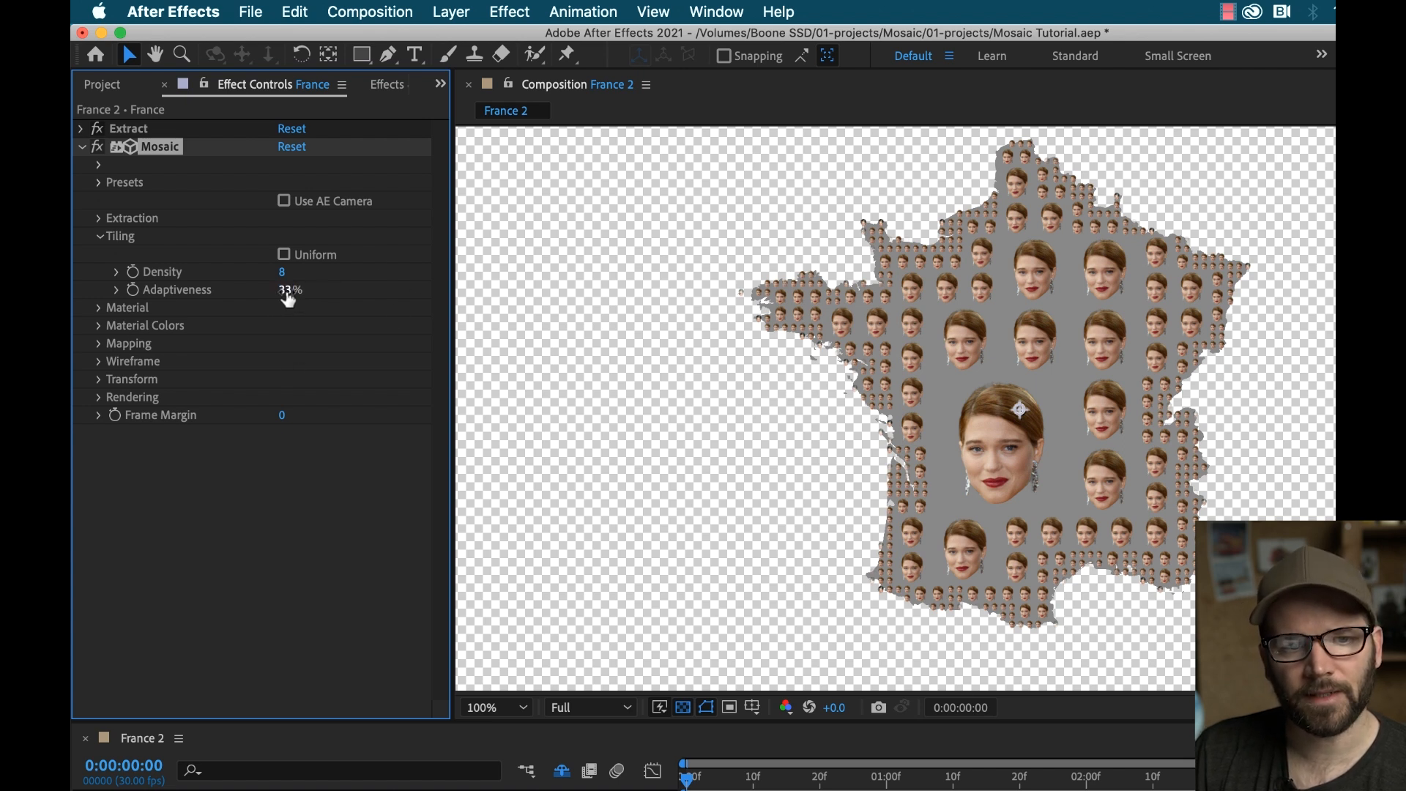
drag(291, 290, 278, 290)
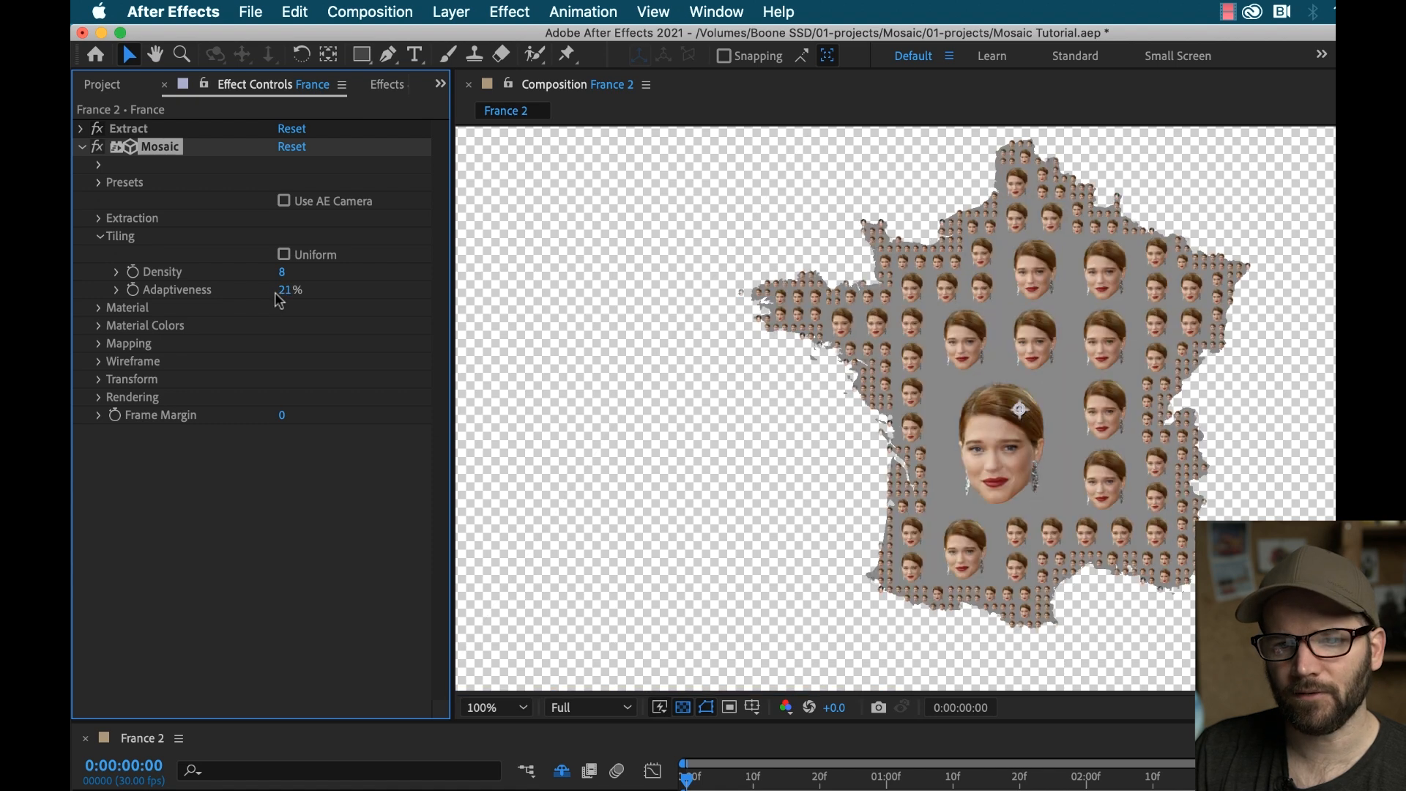
mouse_move(912, 498)
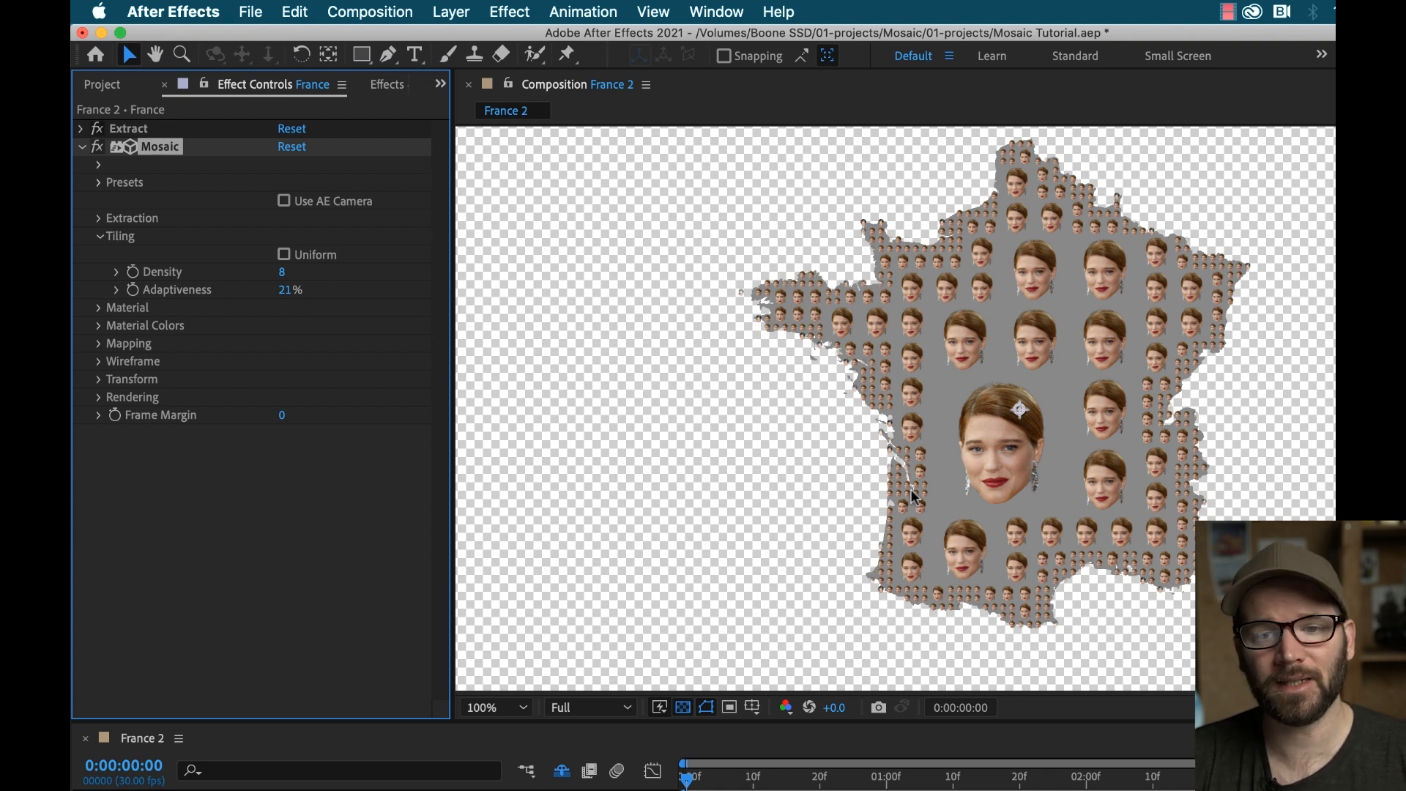
mouse_move(974, 205)
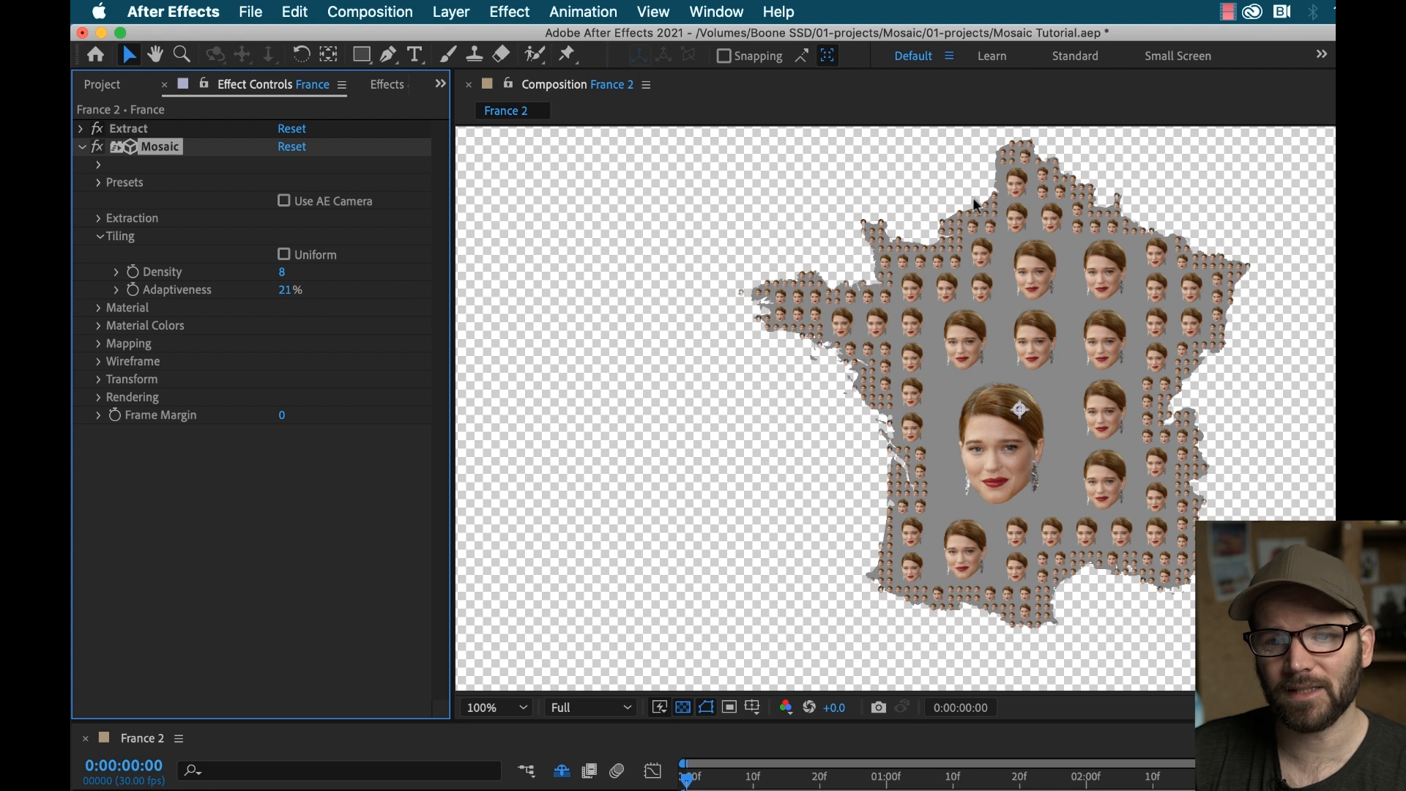
mouse_move(1242, 300)
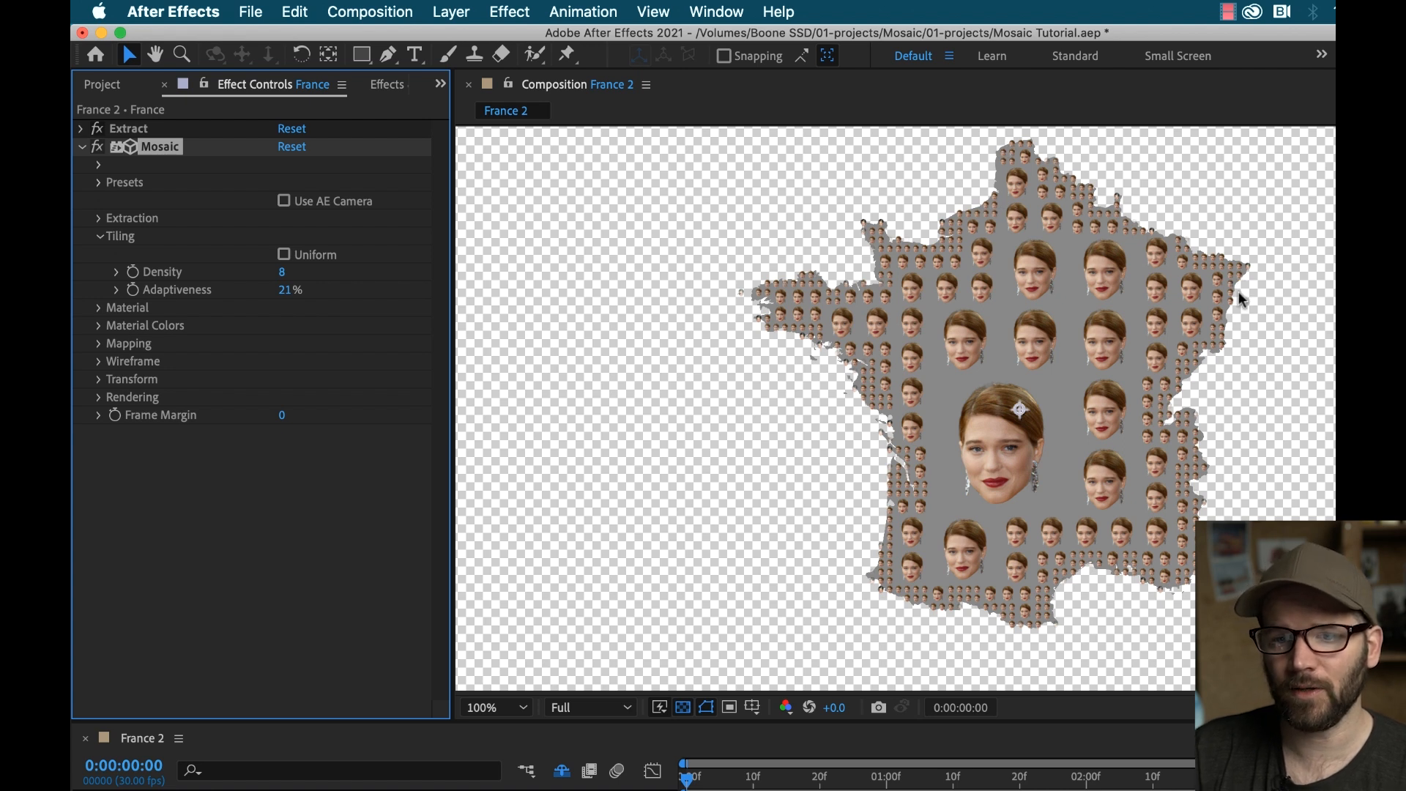
mouse_move(1075, 578)
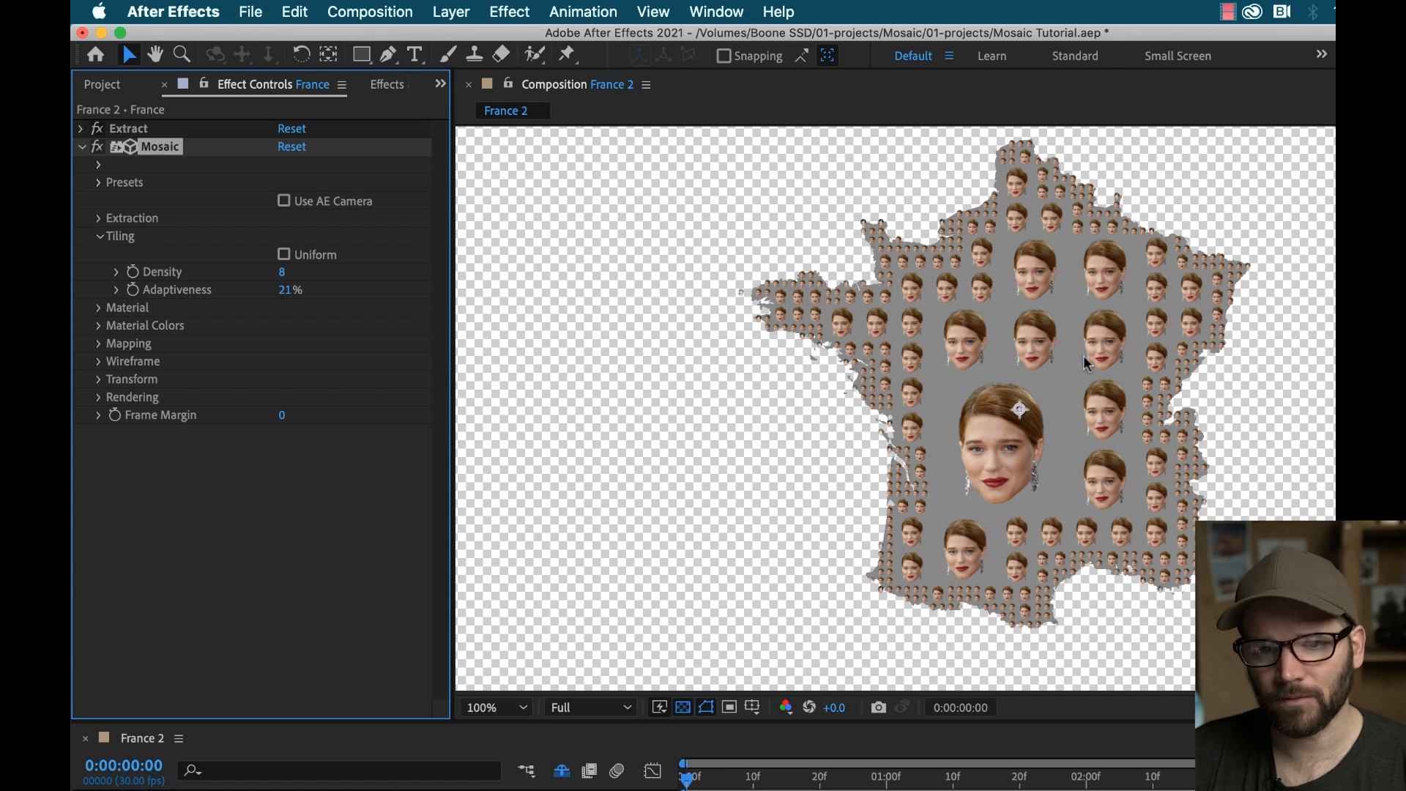
mouse_move(1079, 402)
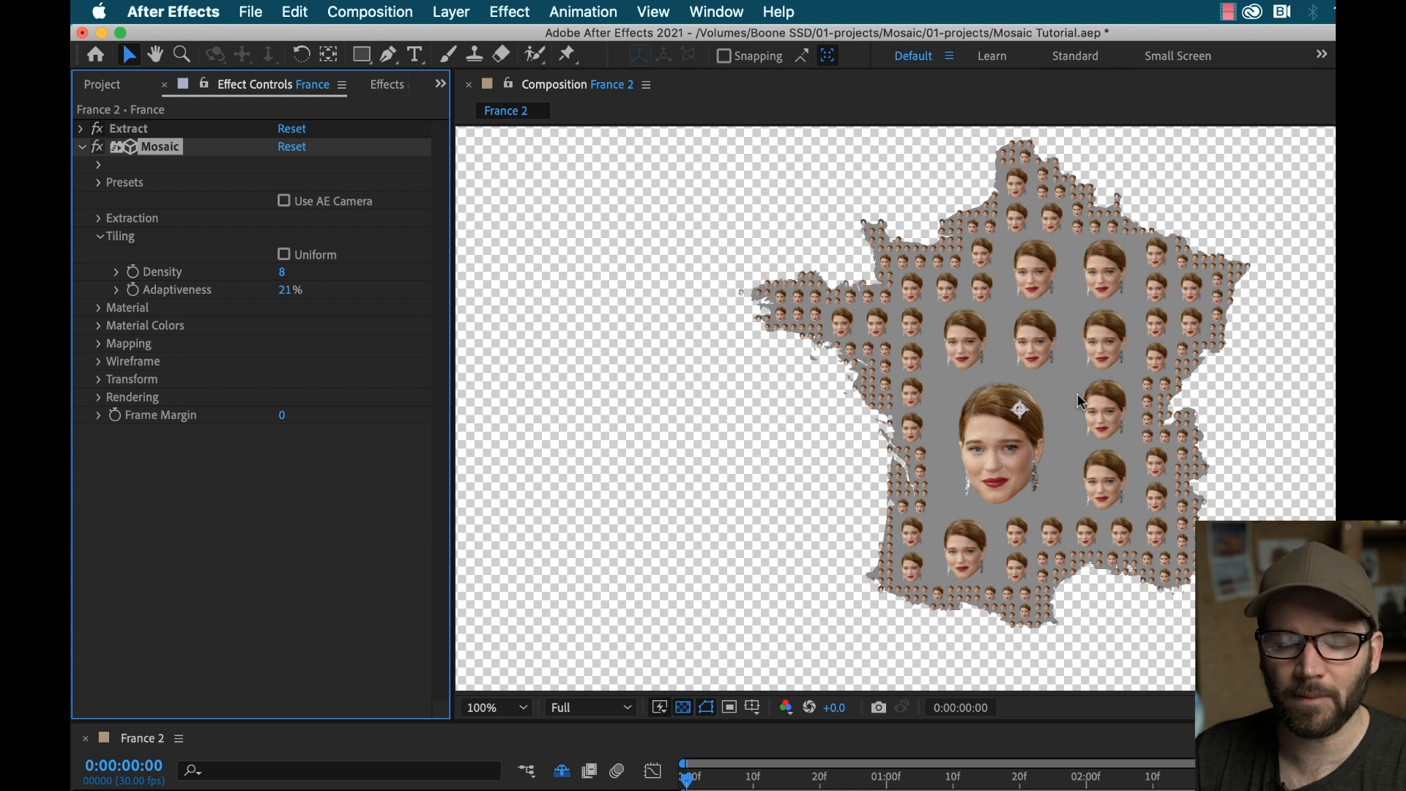
mouse_move(945, 403)
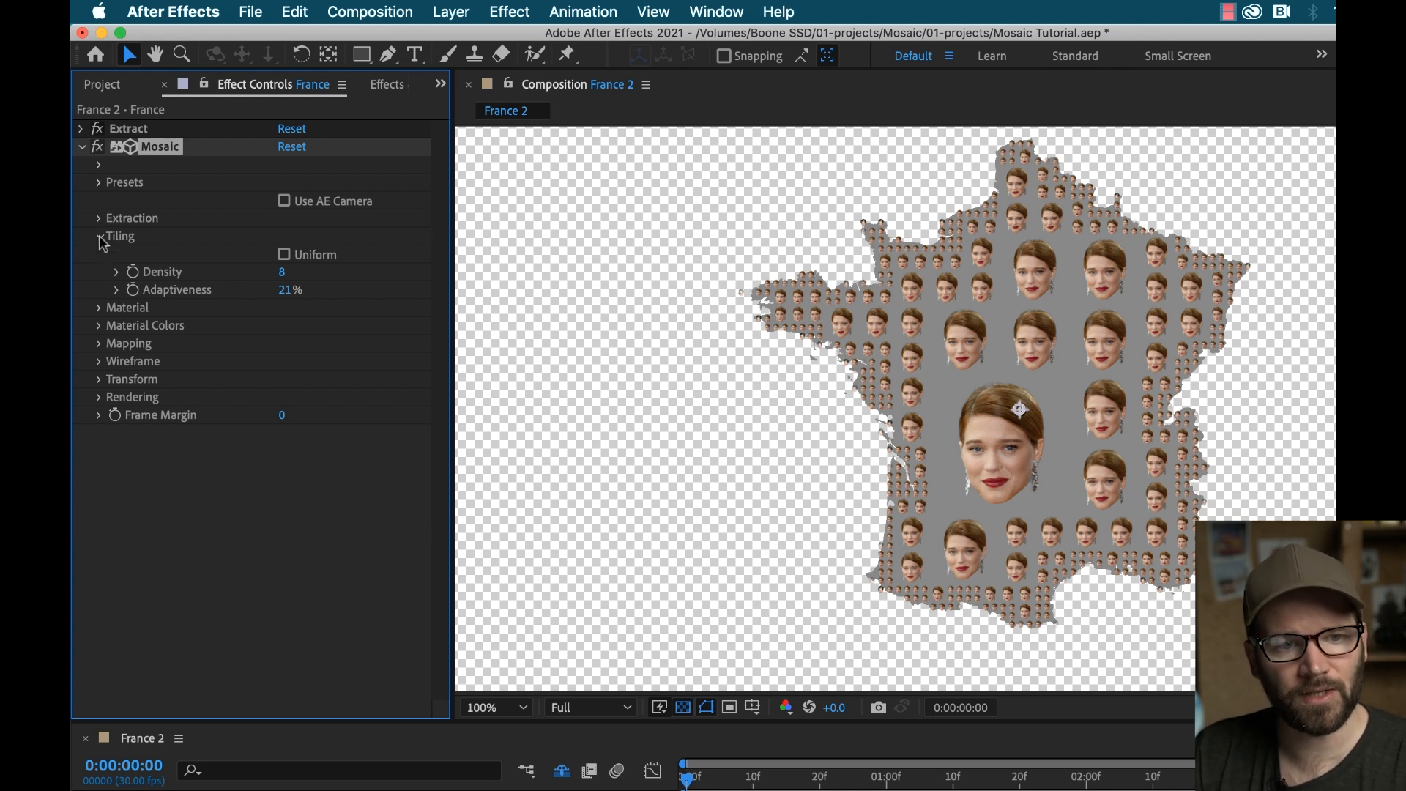
click(97, 236)
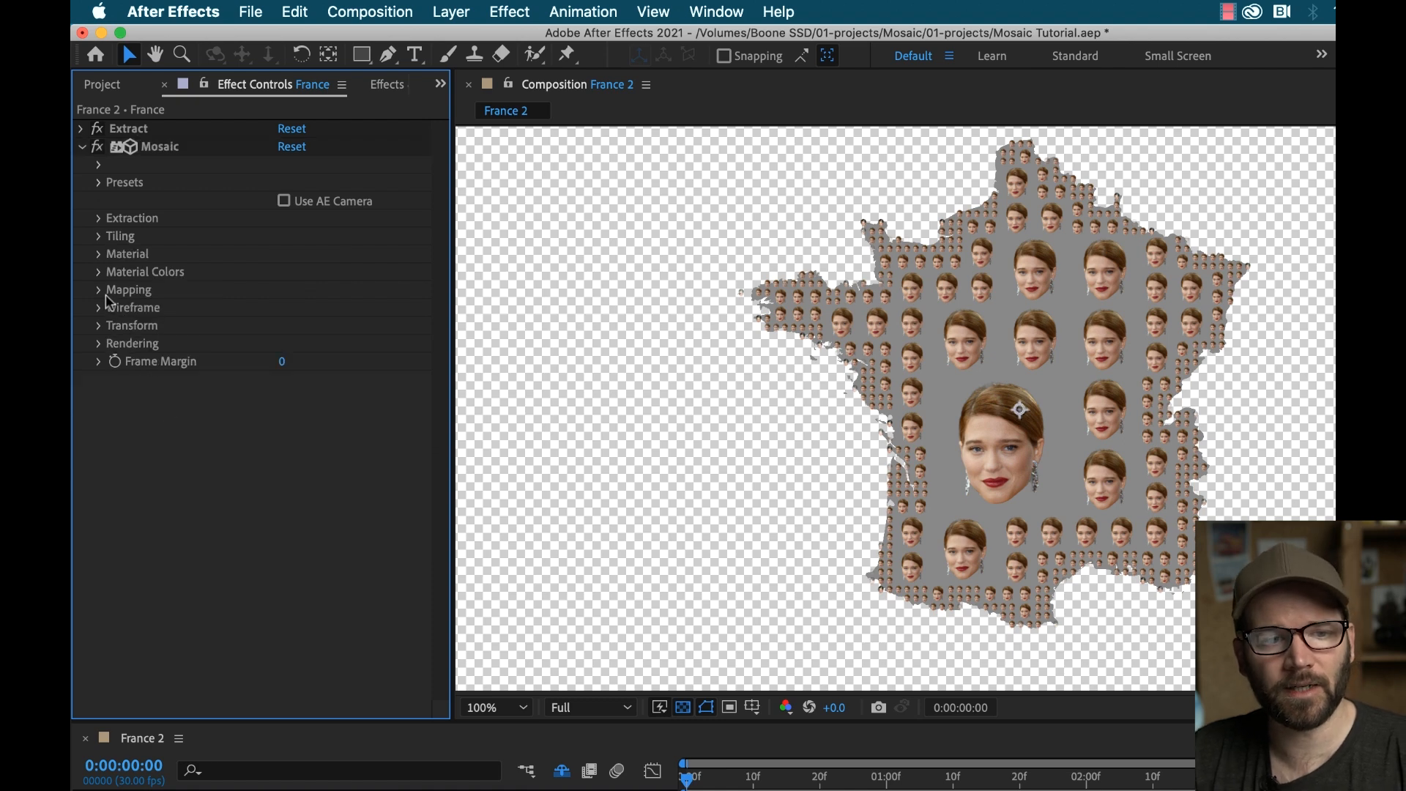
Step: Check the Mapping group and collapse the whole Mosaic effect
click(98, 289)
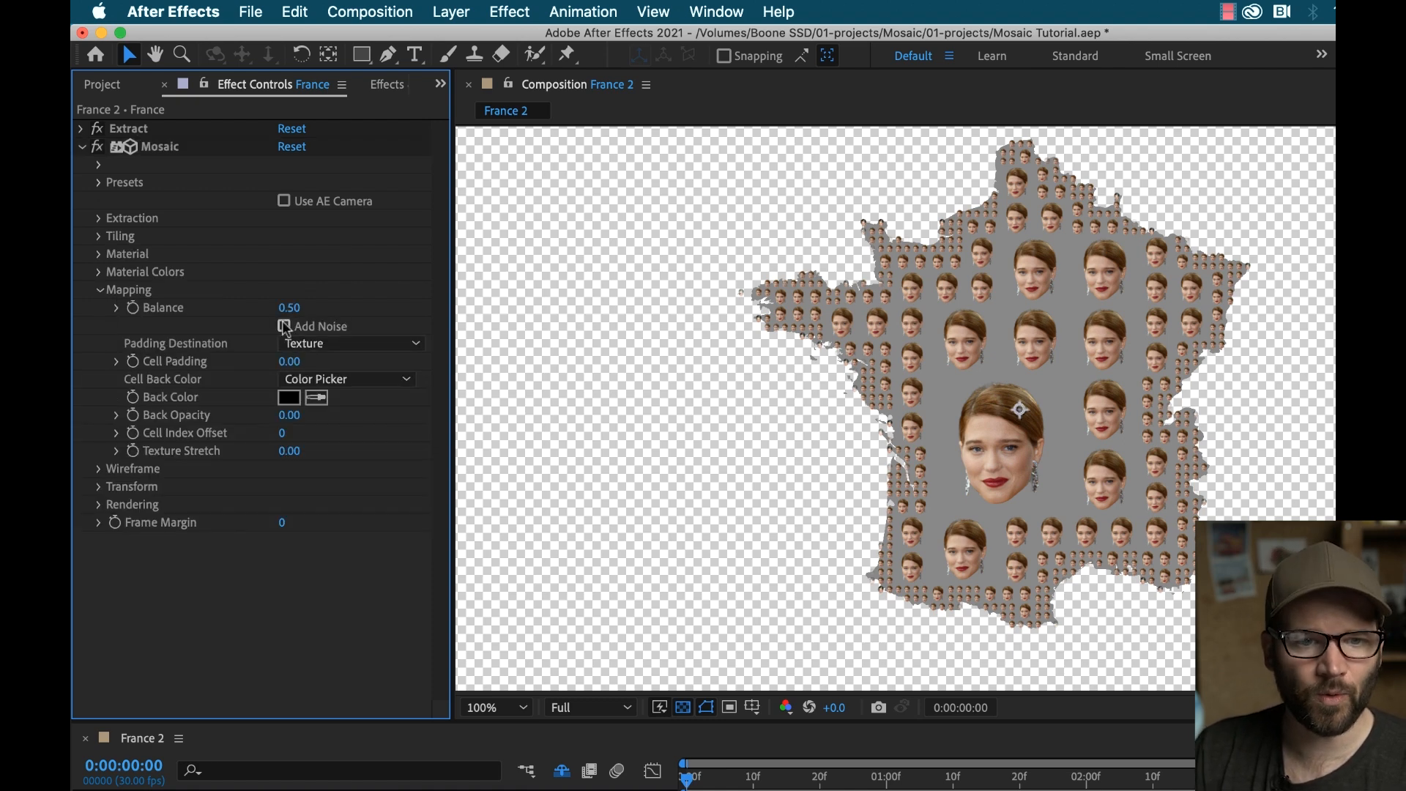
click(97, 290)
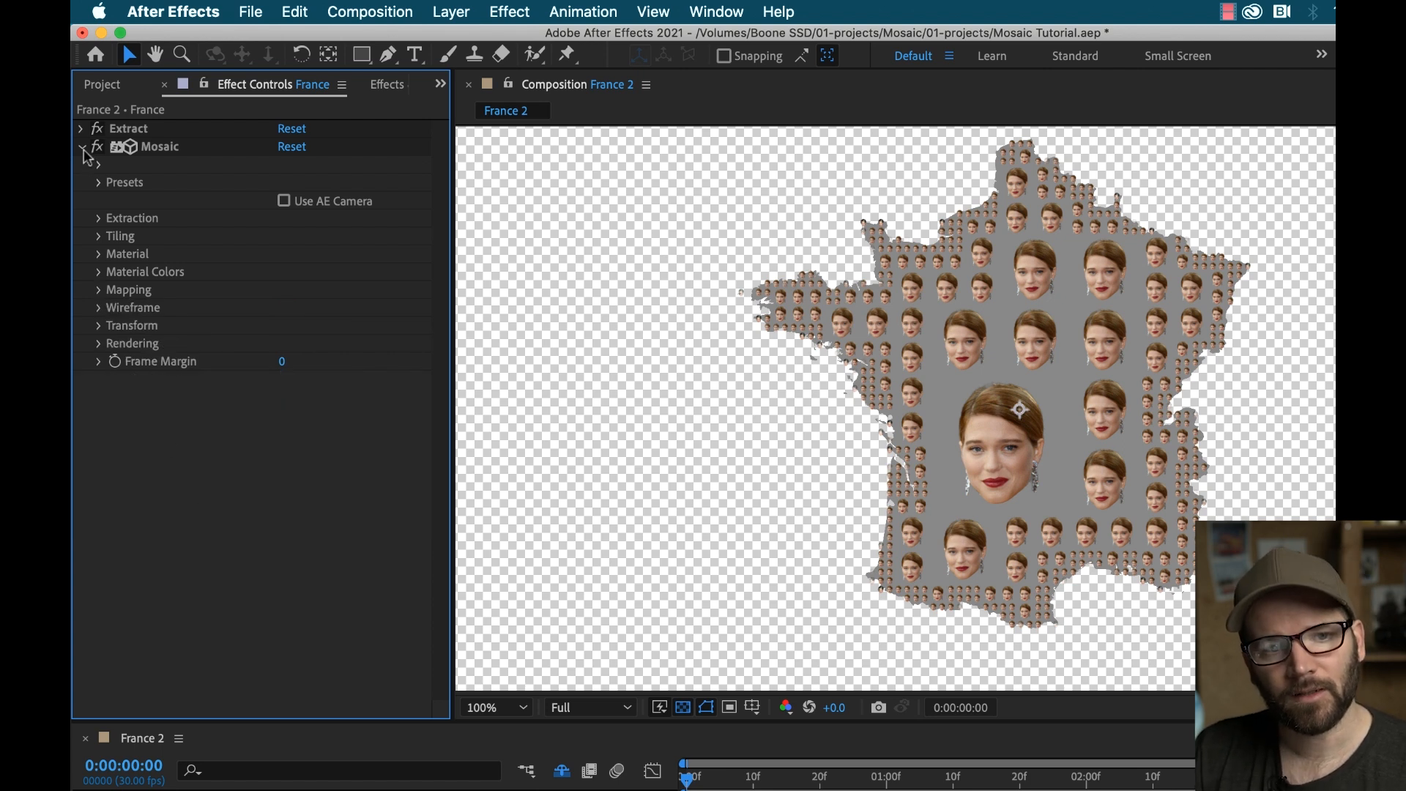
click(81, 147)
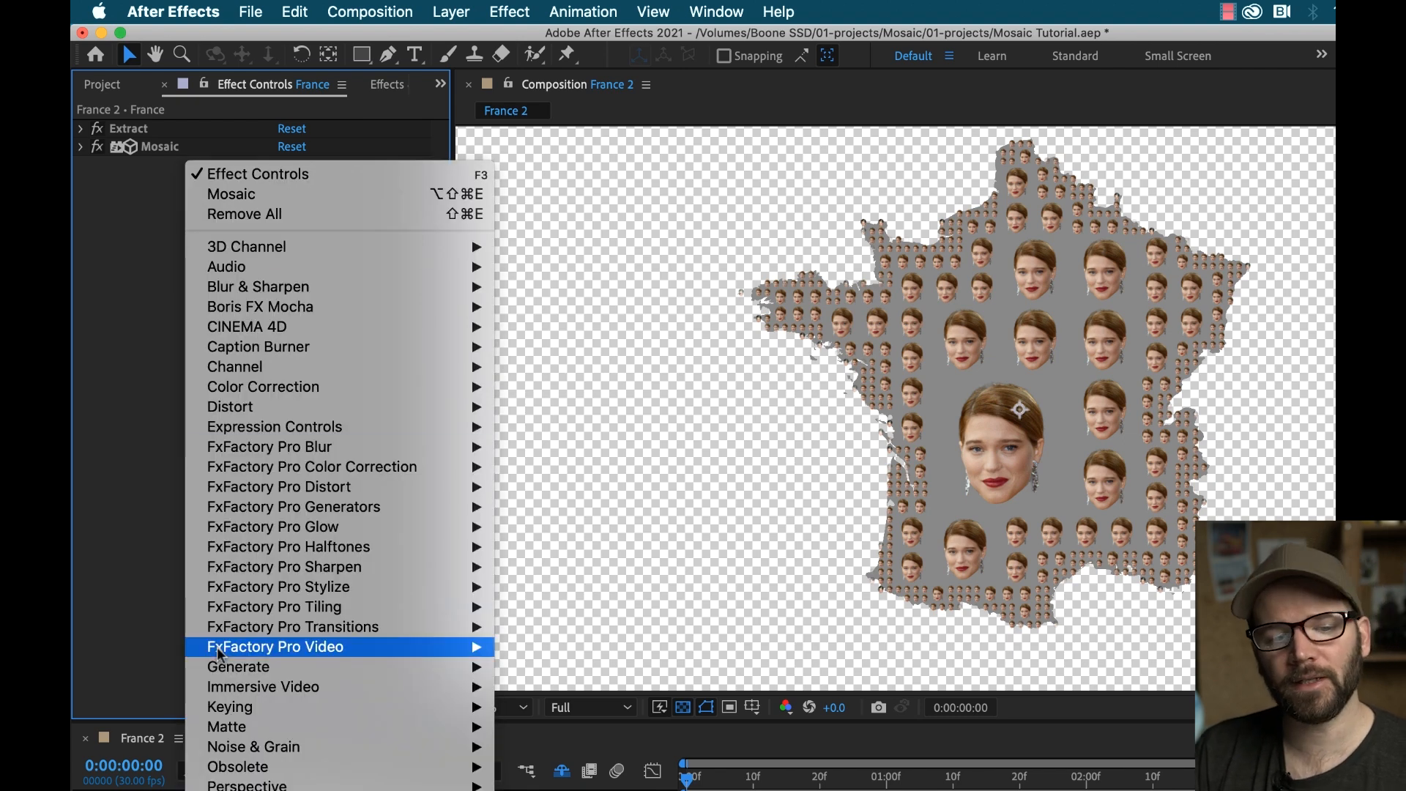
mouse_move(253, 746)
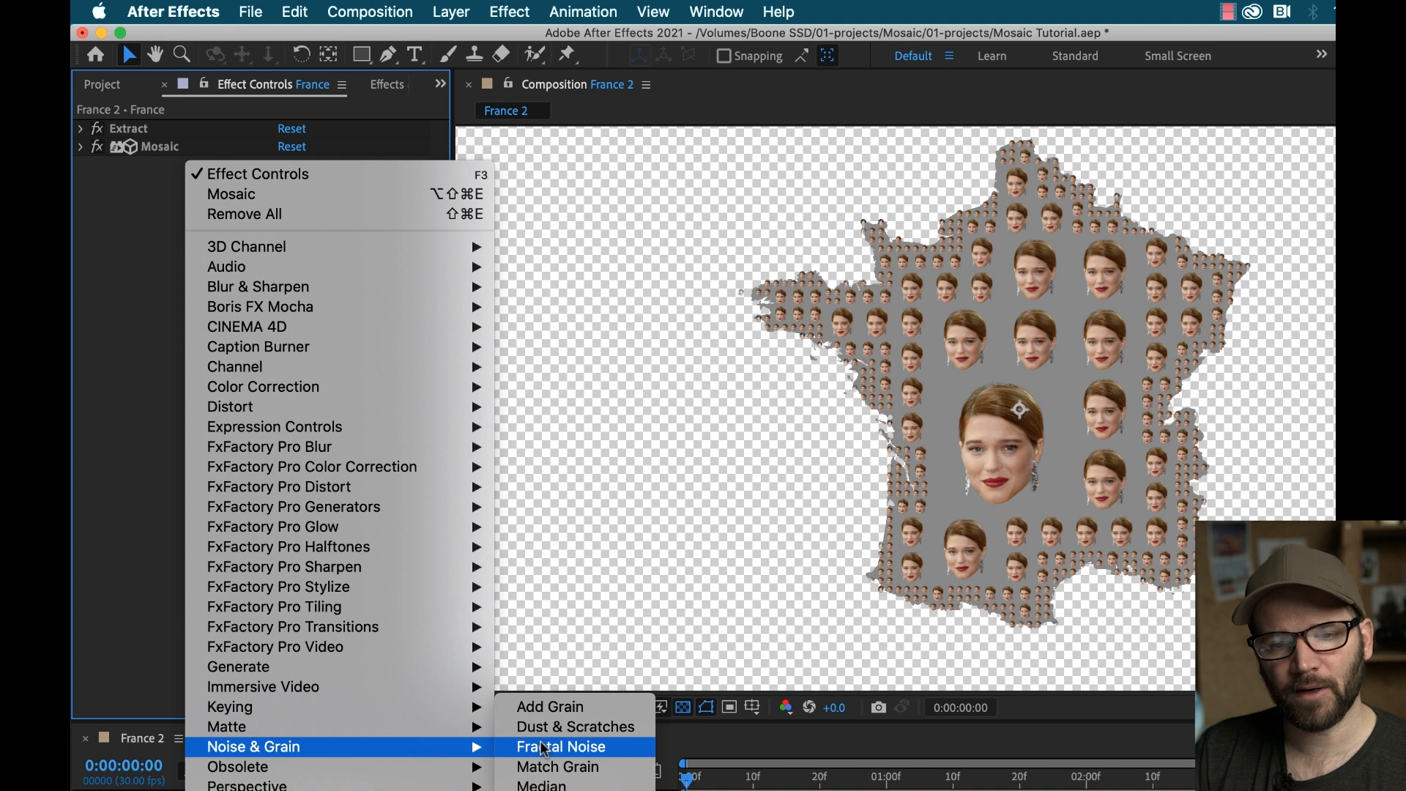
Step: Add Fractal Noise to the France layer and move it above Mosaic in the effect order
click(560, 747)
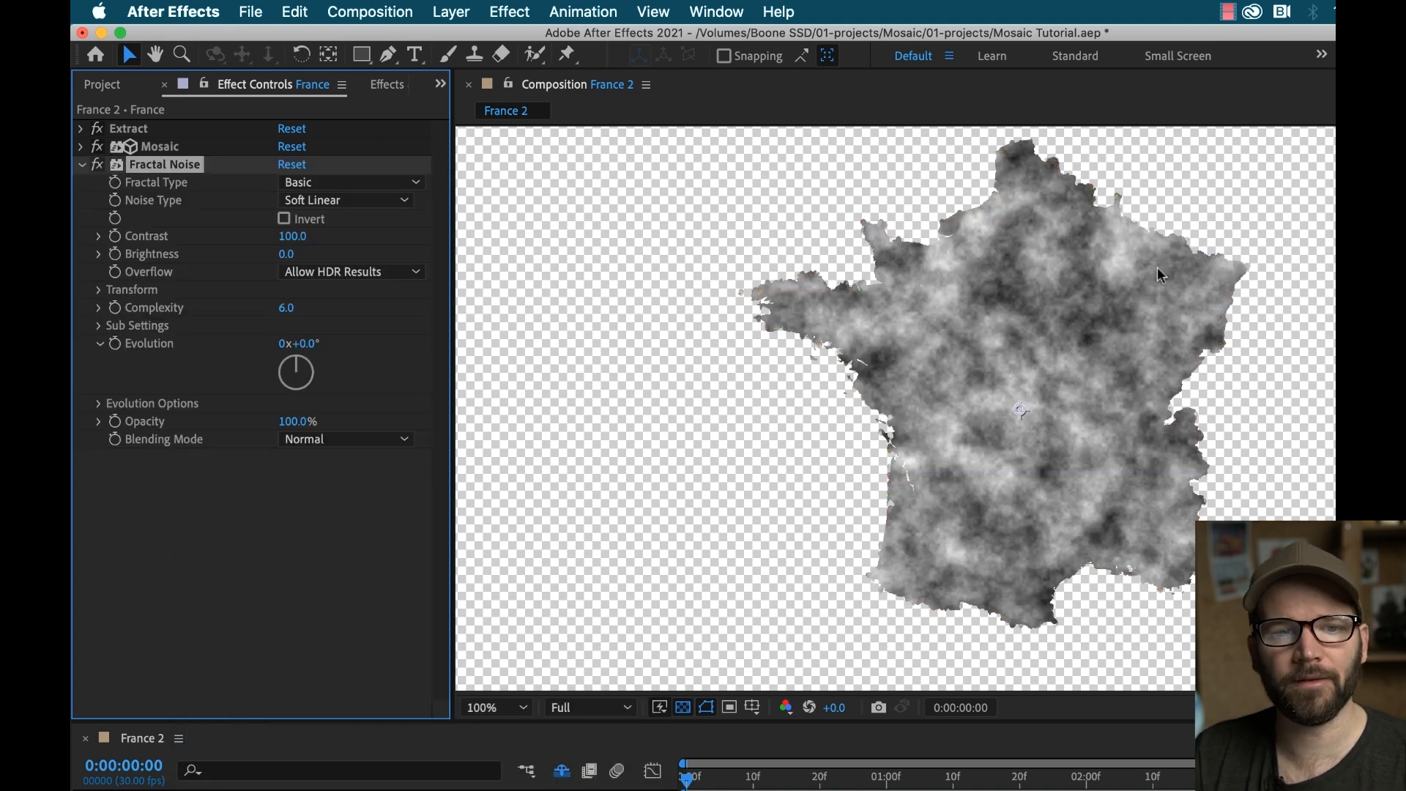
click(82, 164)
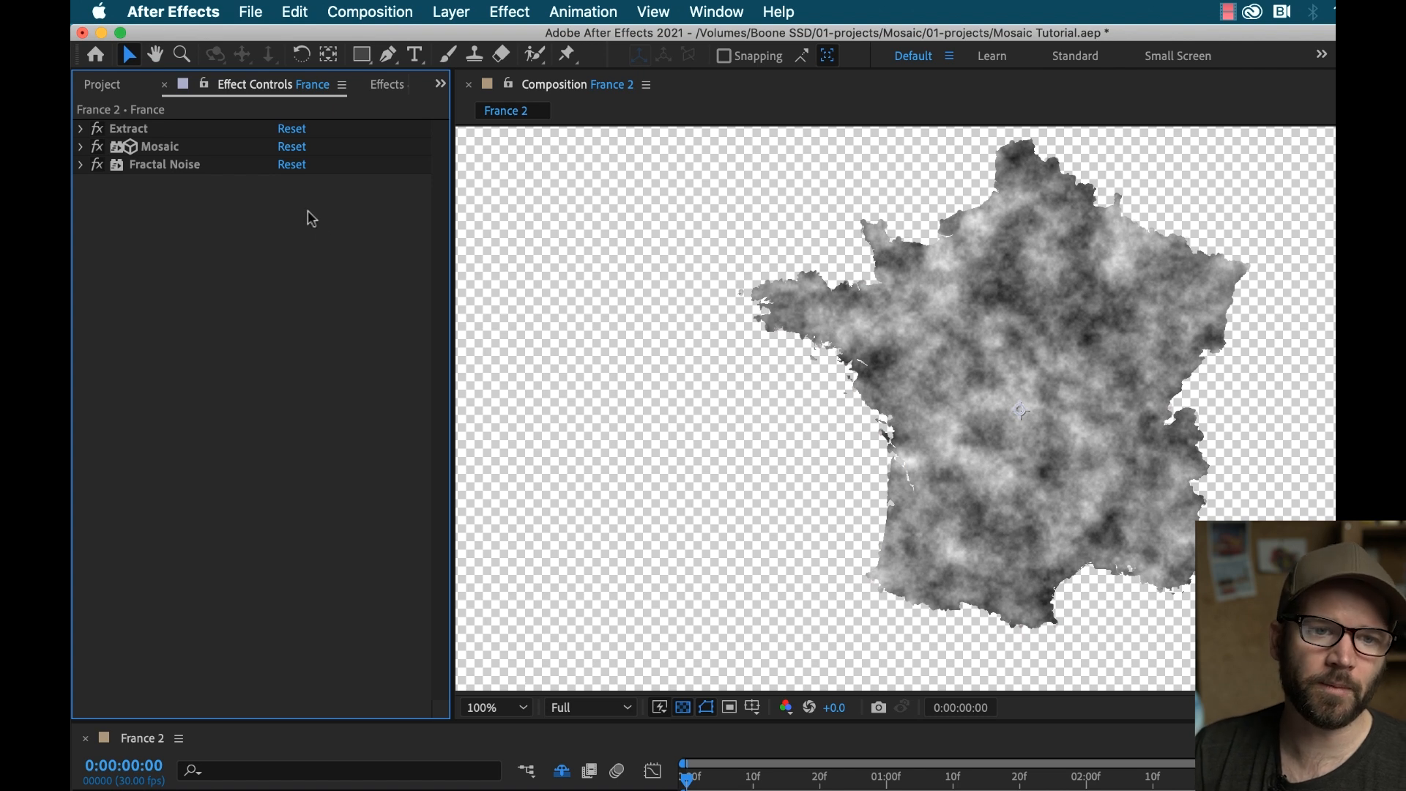
click(164, 164)
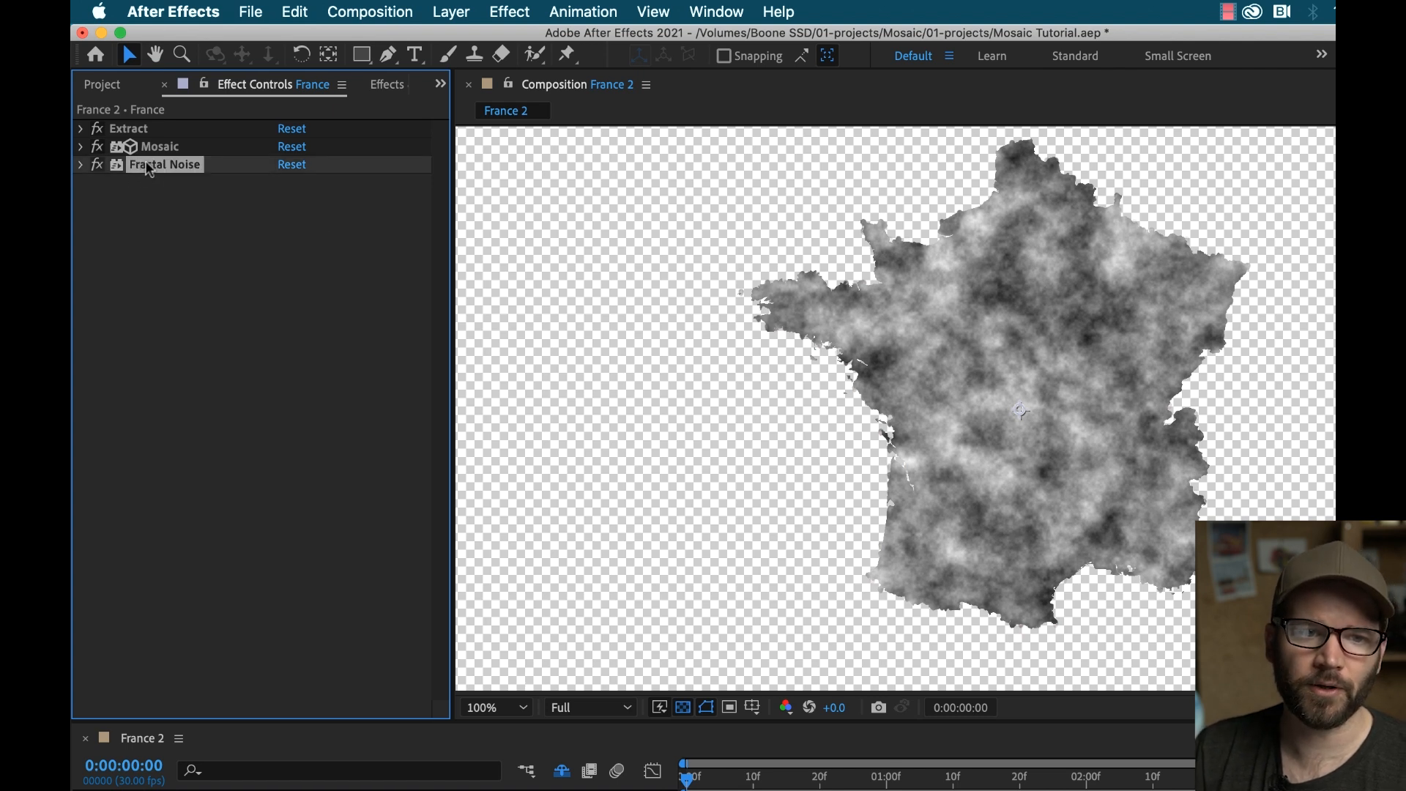
drag(164, 164, 164, 146)
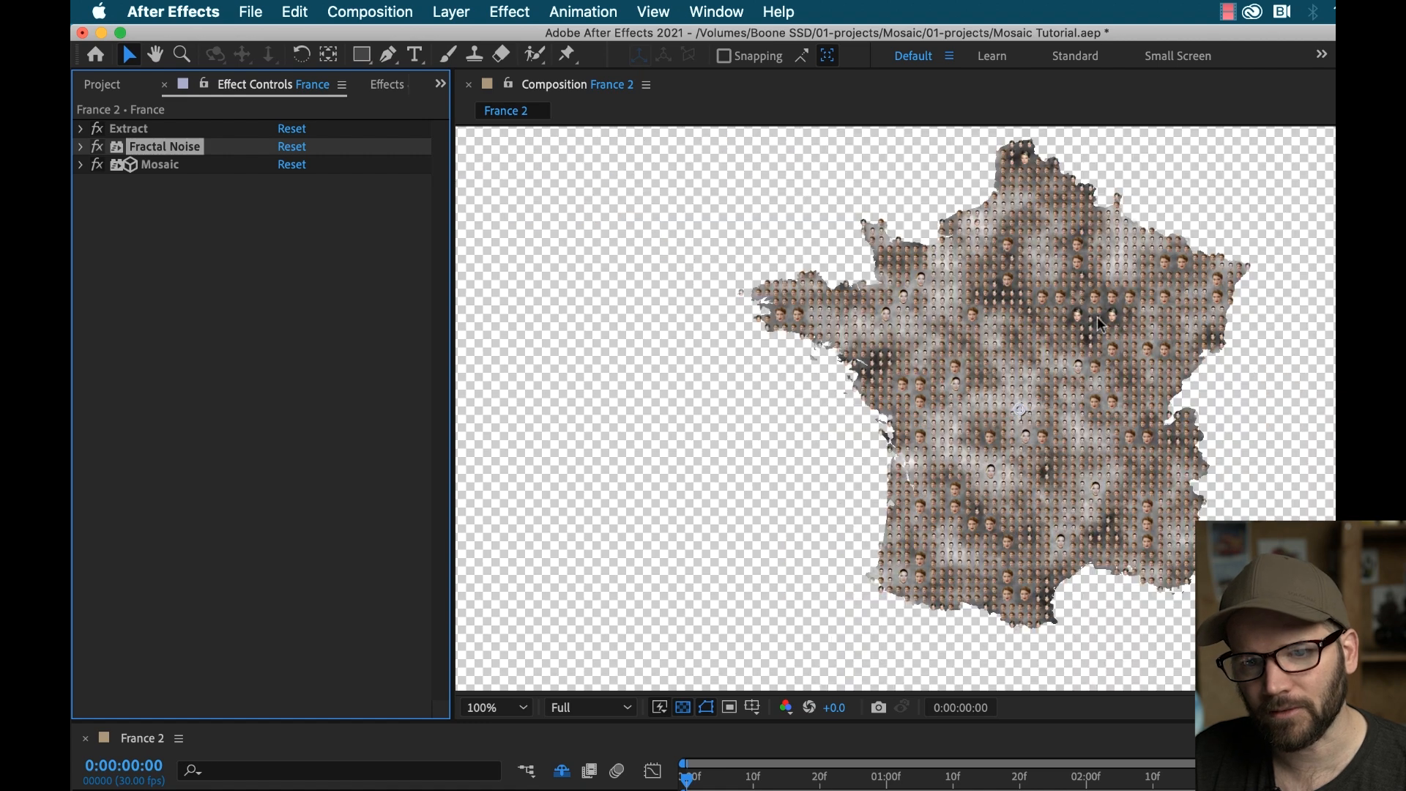
mouse_move(351, 235)
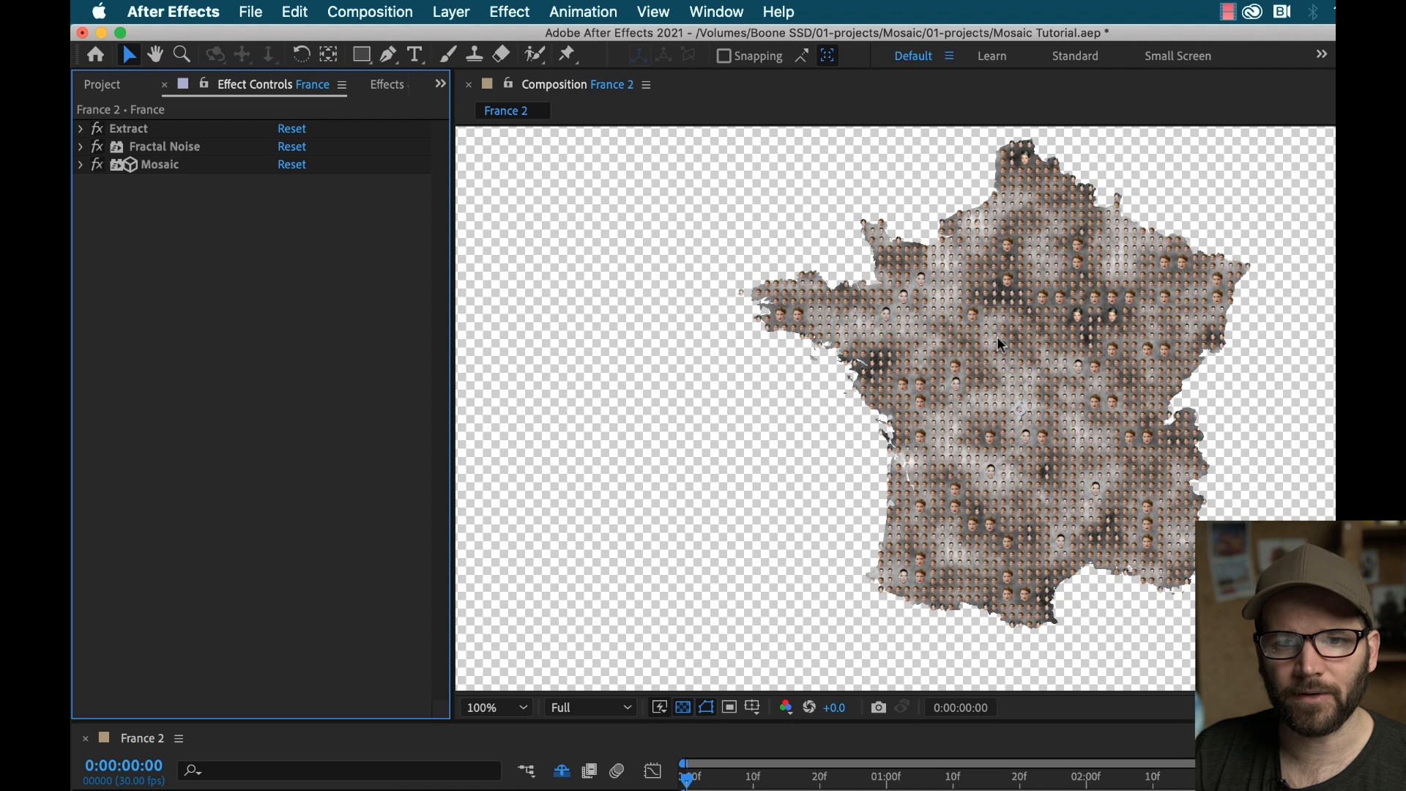
mouse_move(88, 161)
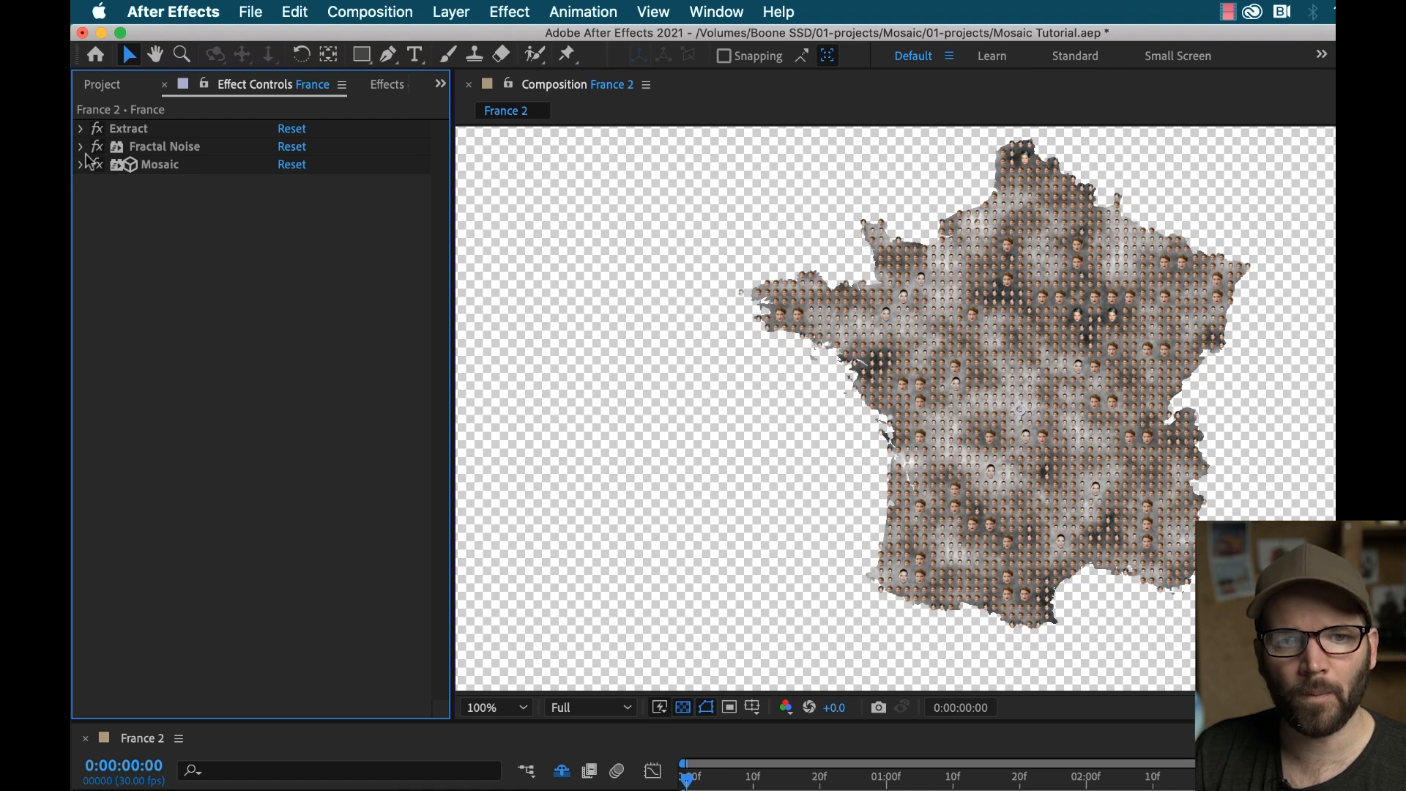
Step: Set Mosaic Extraction > Composite On to Transparent and inspect the face tiles up close
click(81, 164)
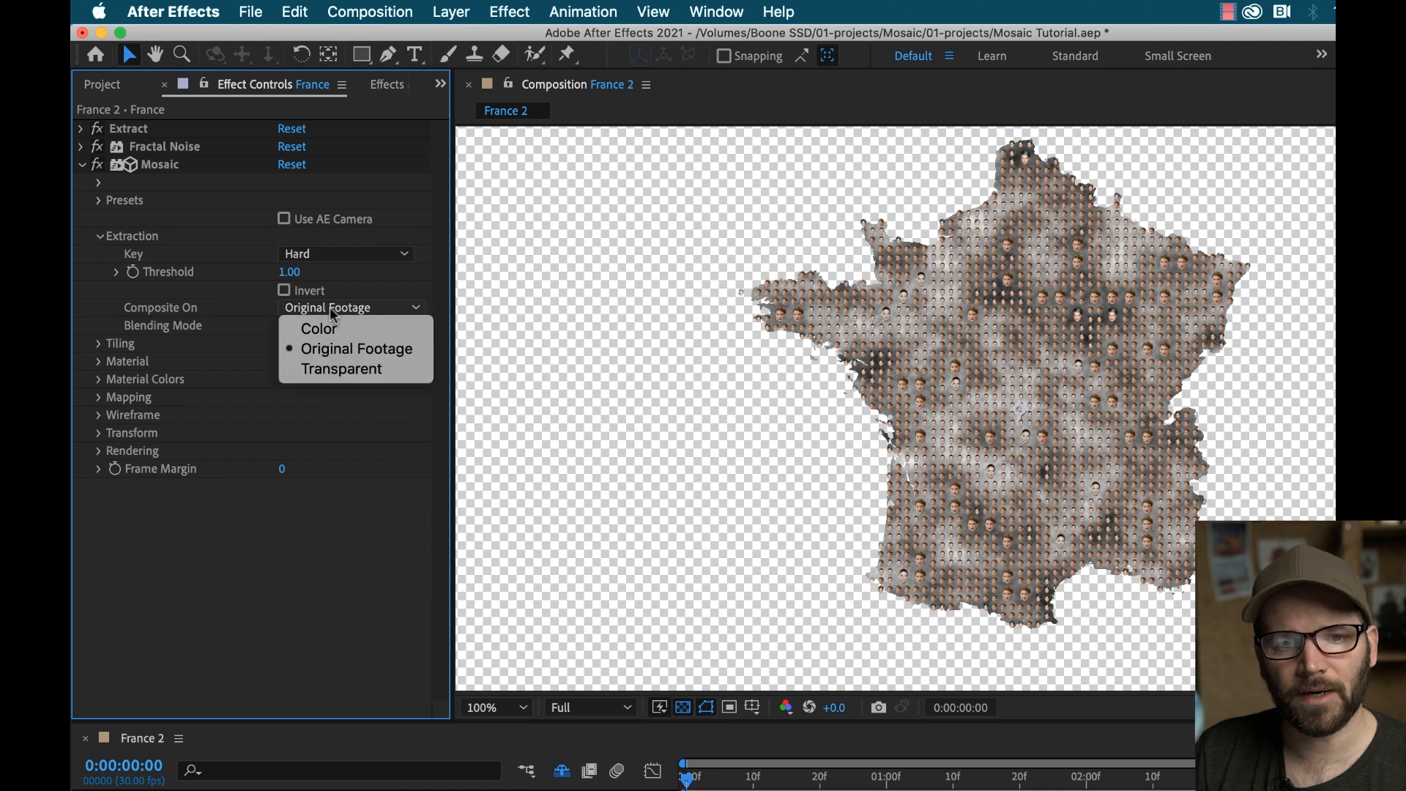
click(342, 368)
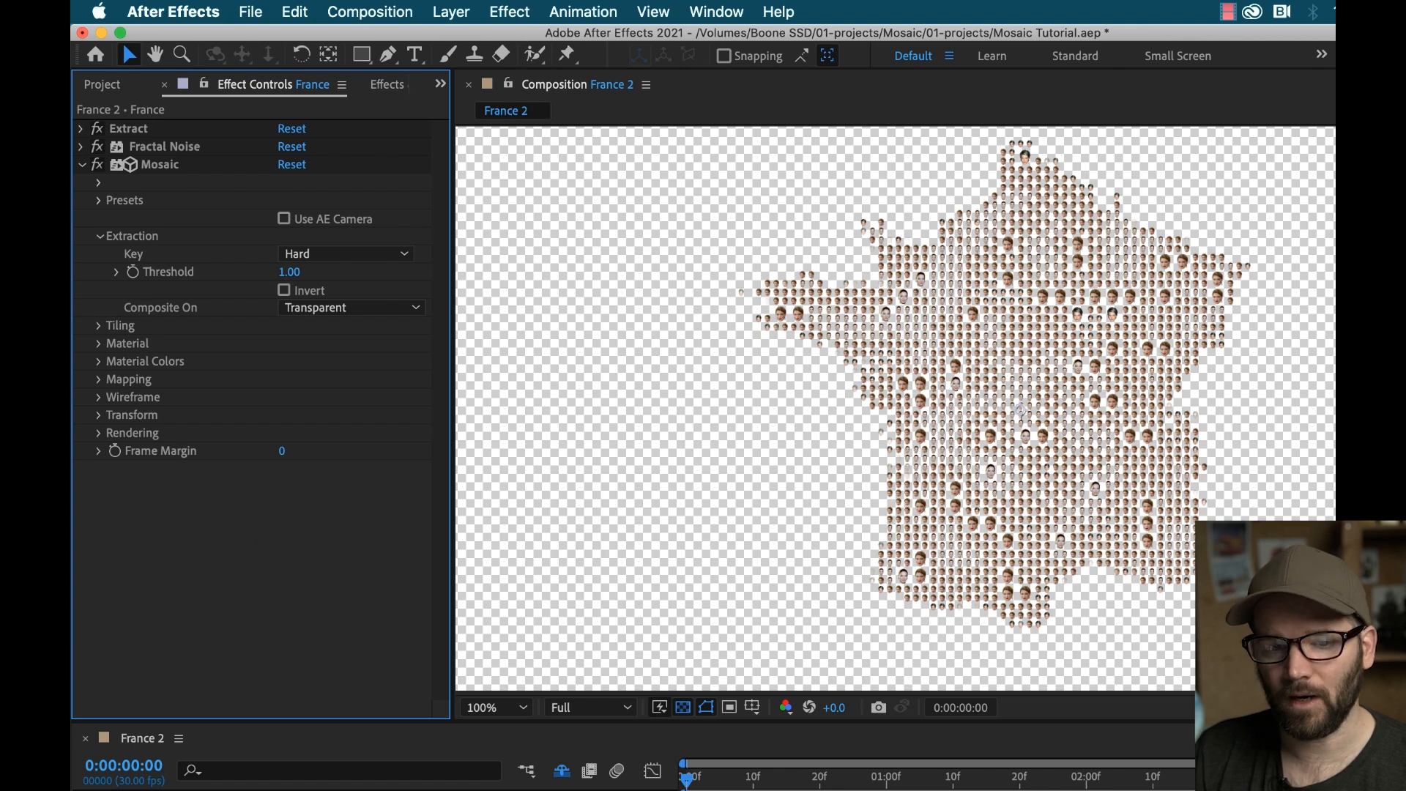
click(491, 707)
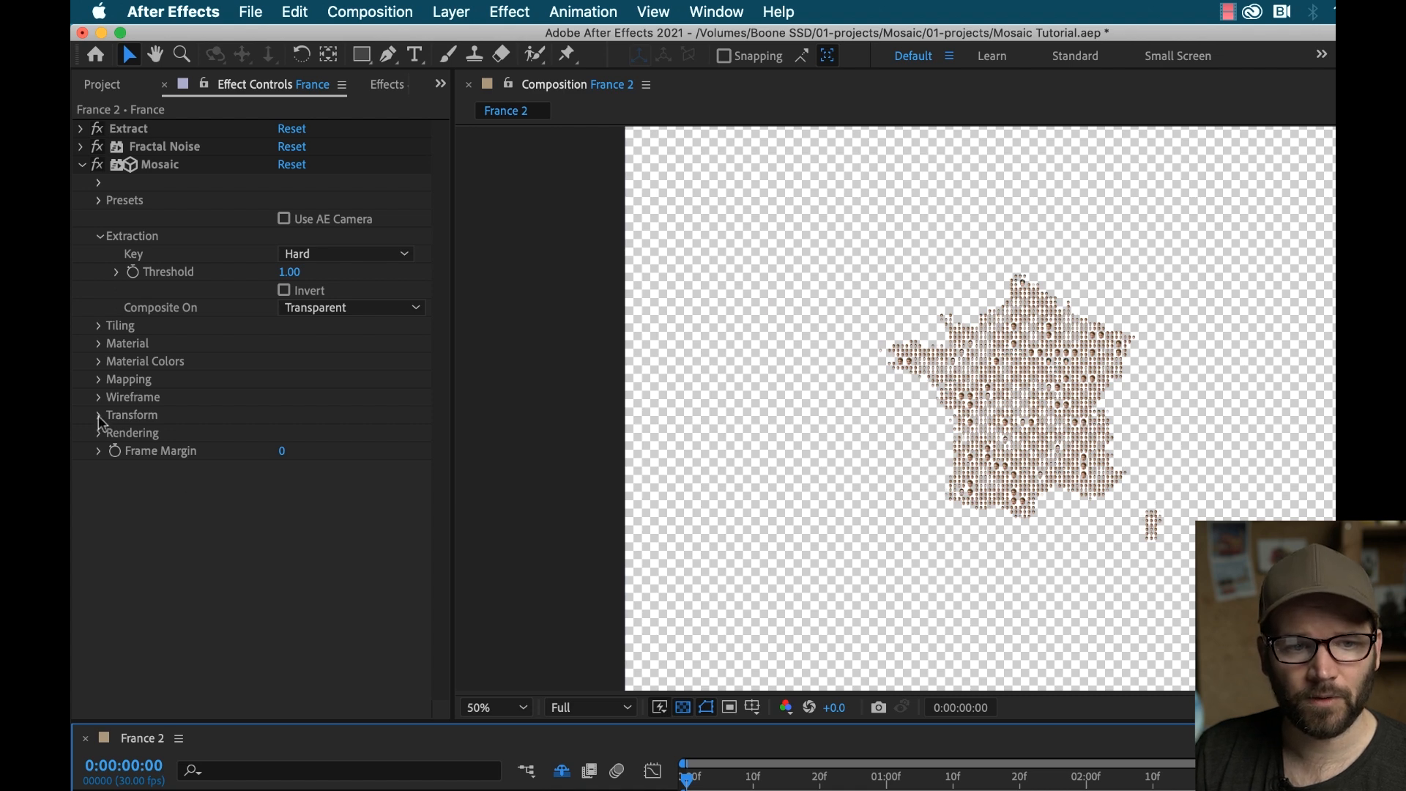
click(99, 414)
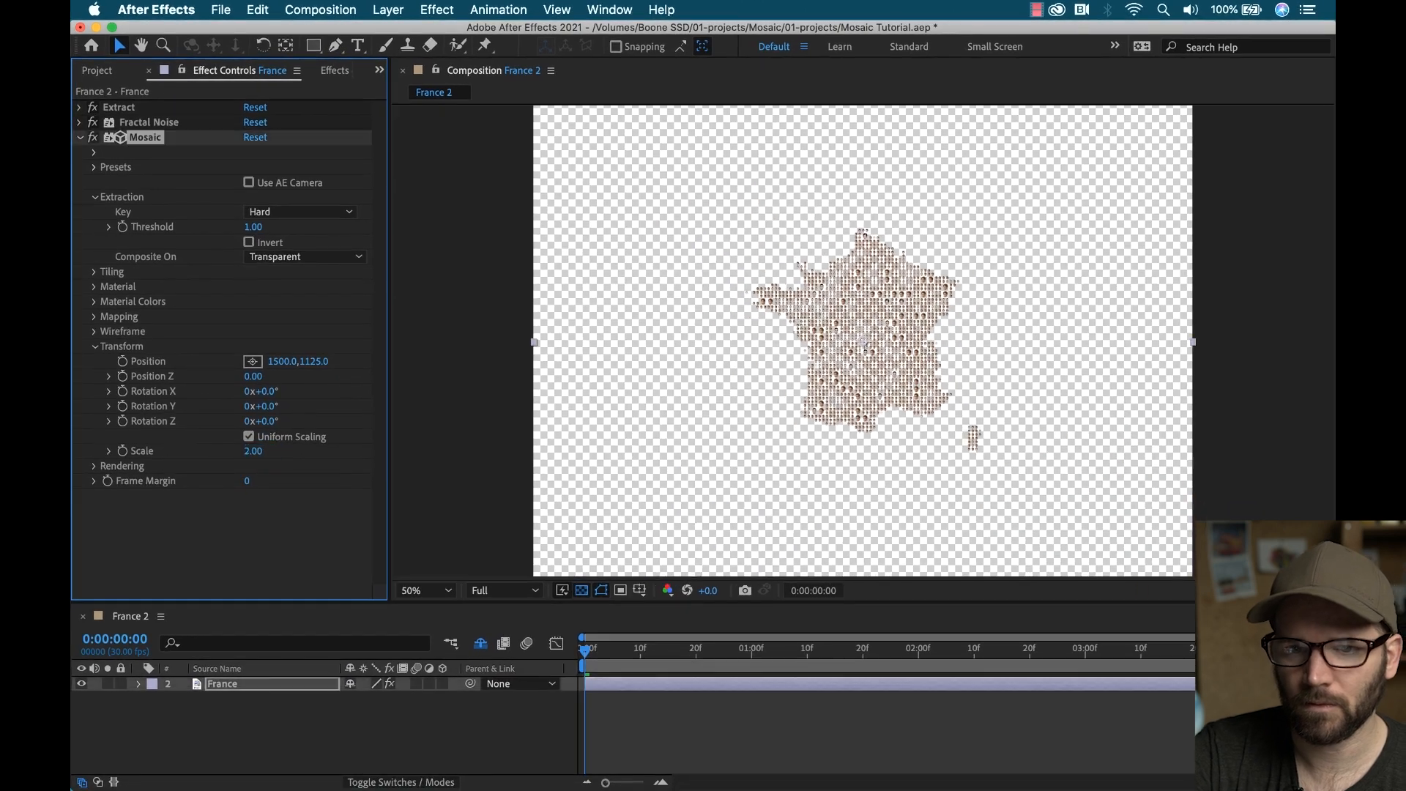
click(422, 591)
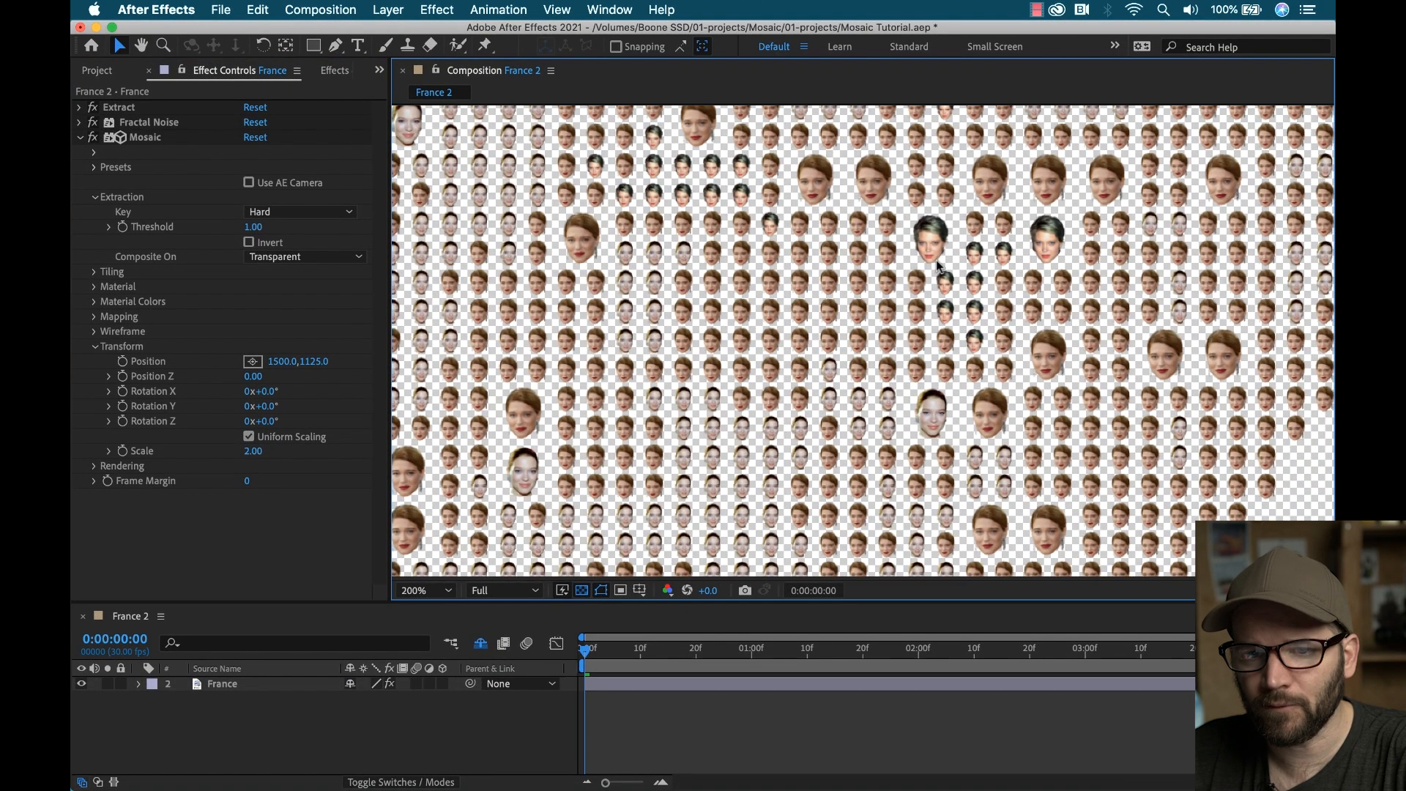
mouse_move(982, 412)
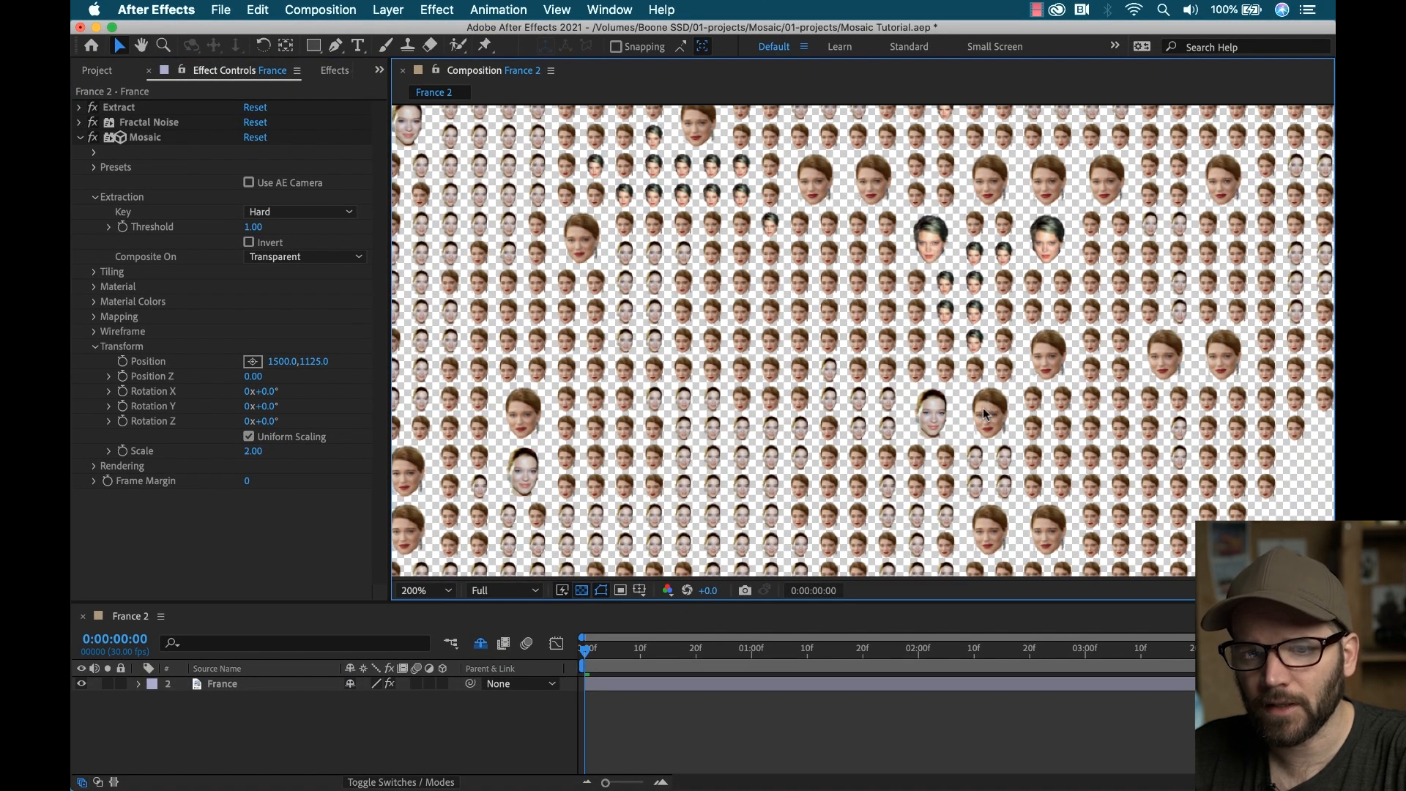
click(421, 590)
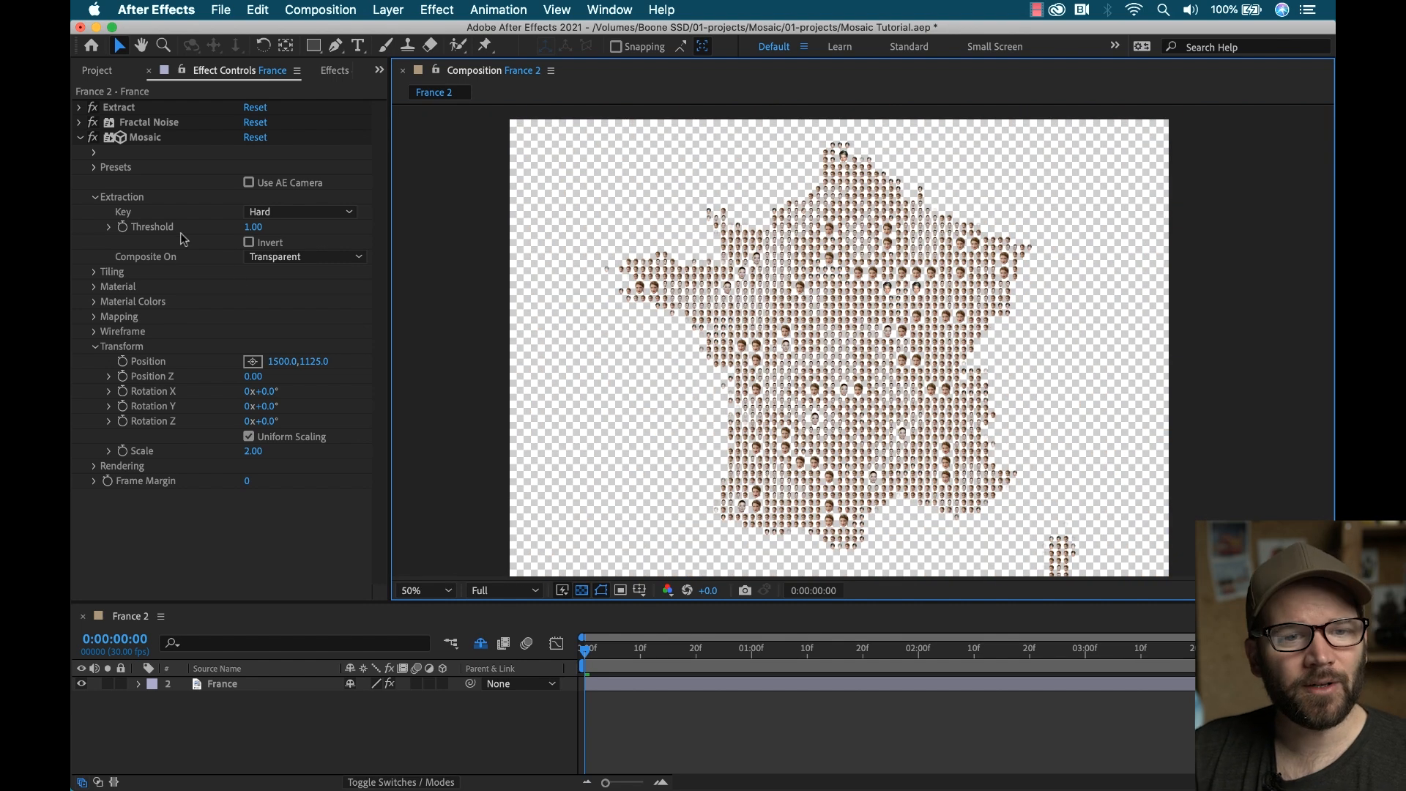
Step: Fold Extraction, reveal Tiling, and raise the Fractal Noise brightness
click(94, 196)
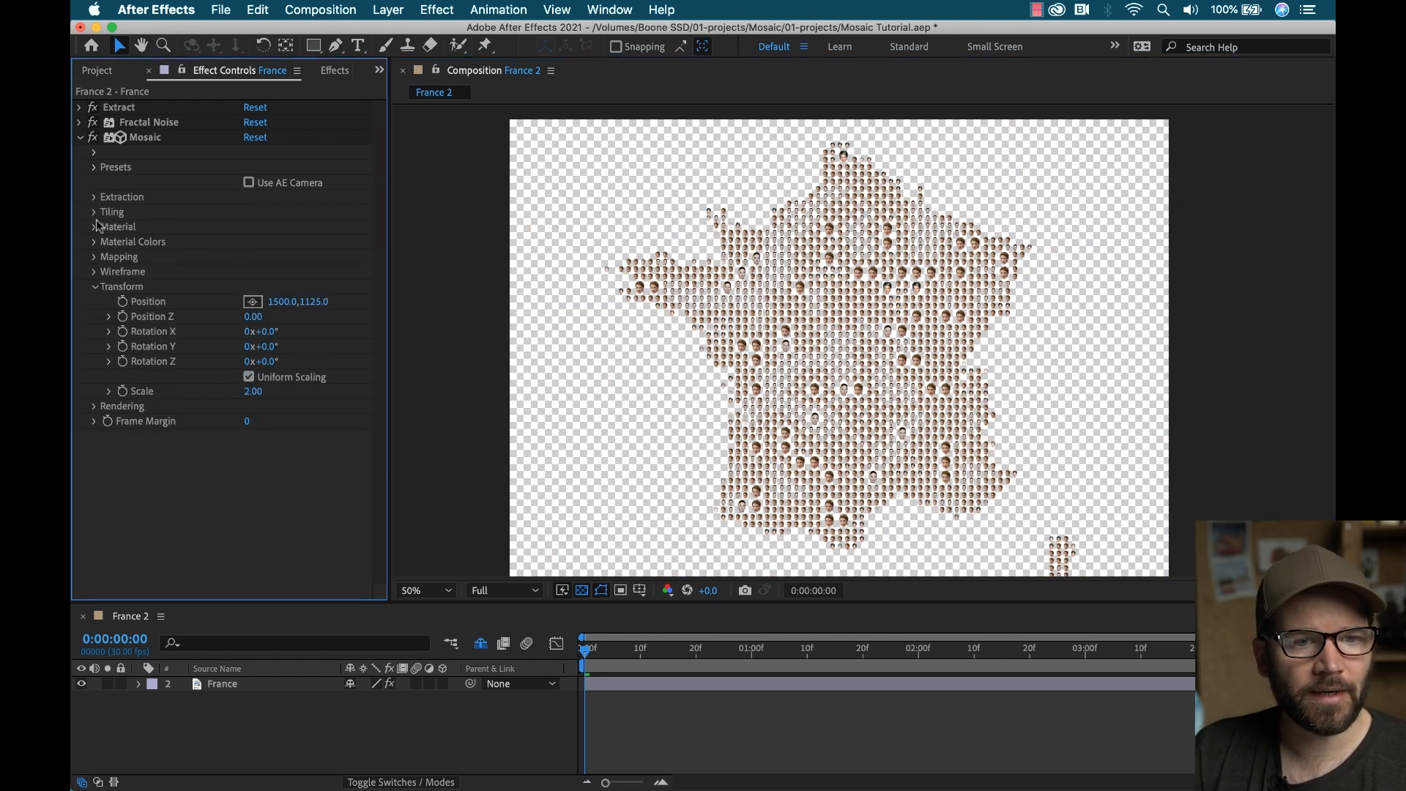
click(93, 211)
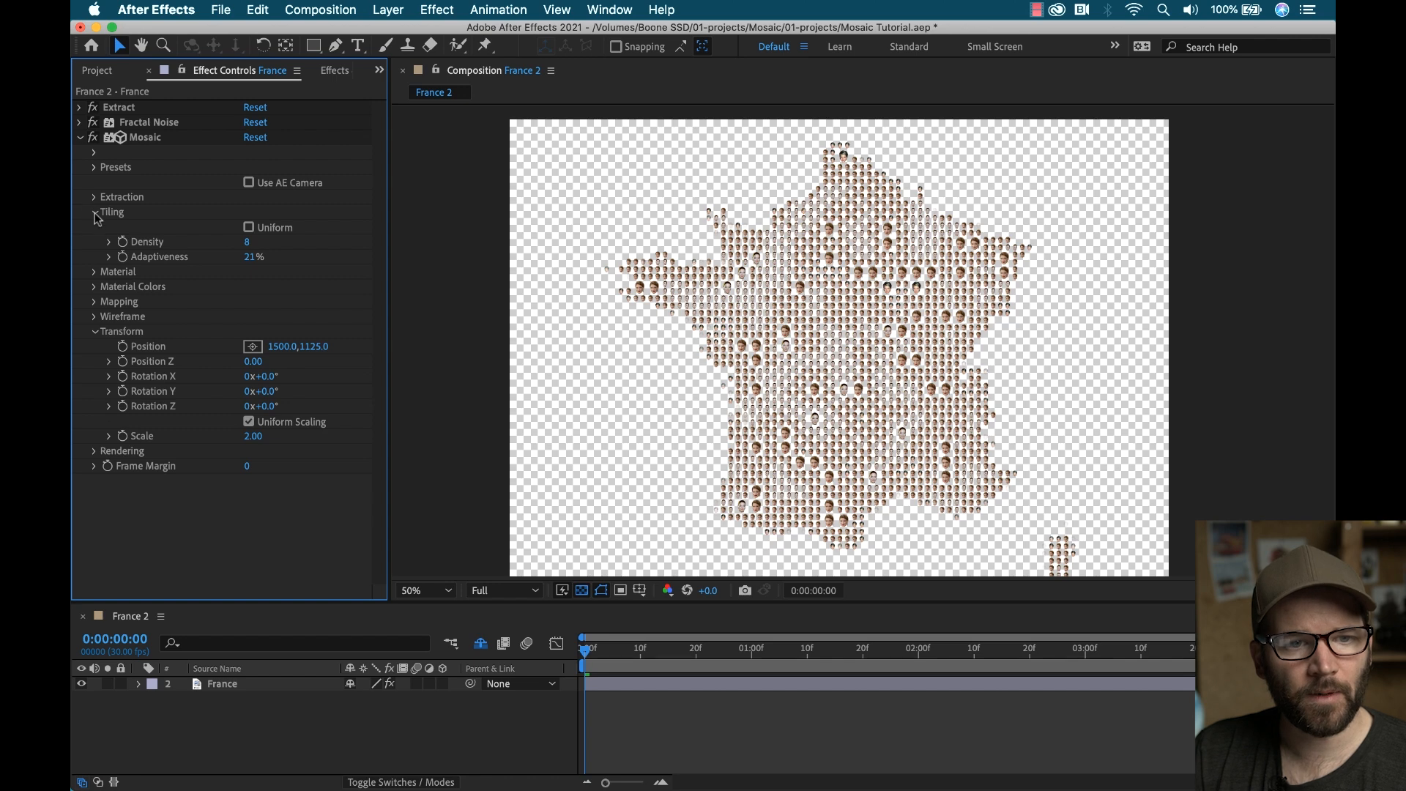
click(80, 137)
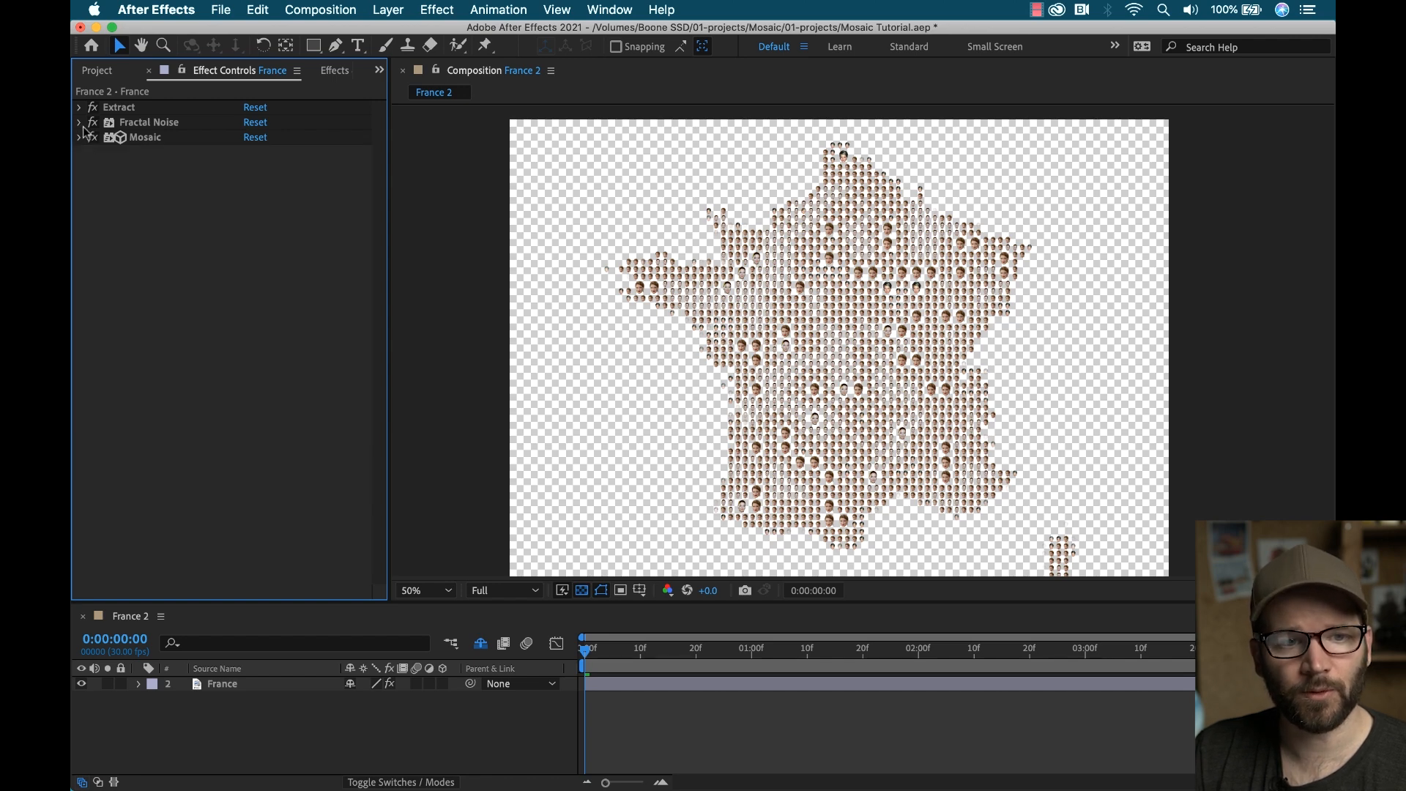
click(79, 123)
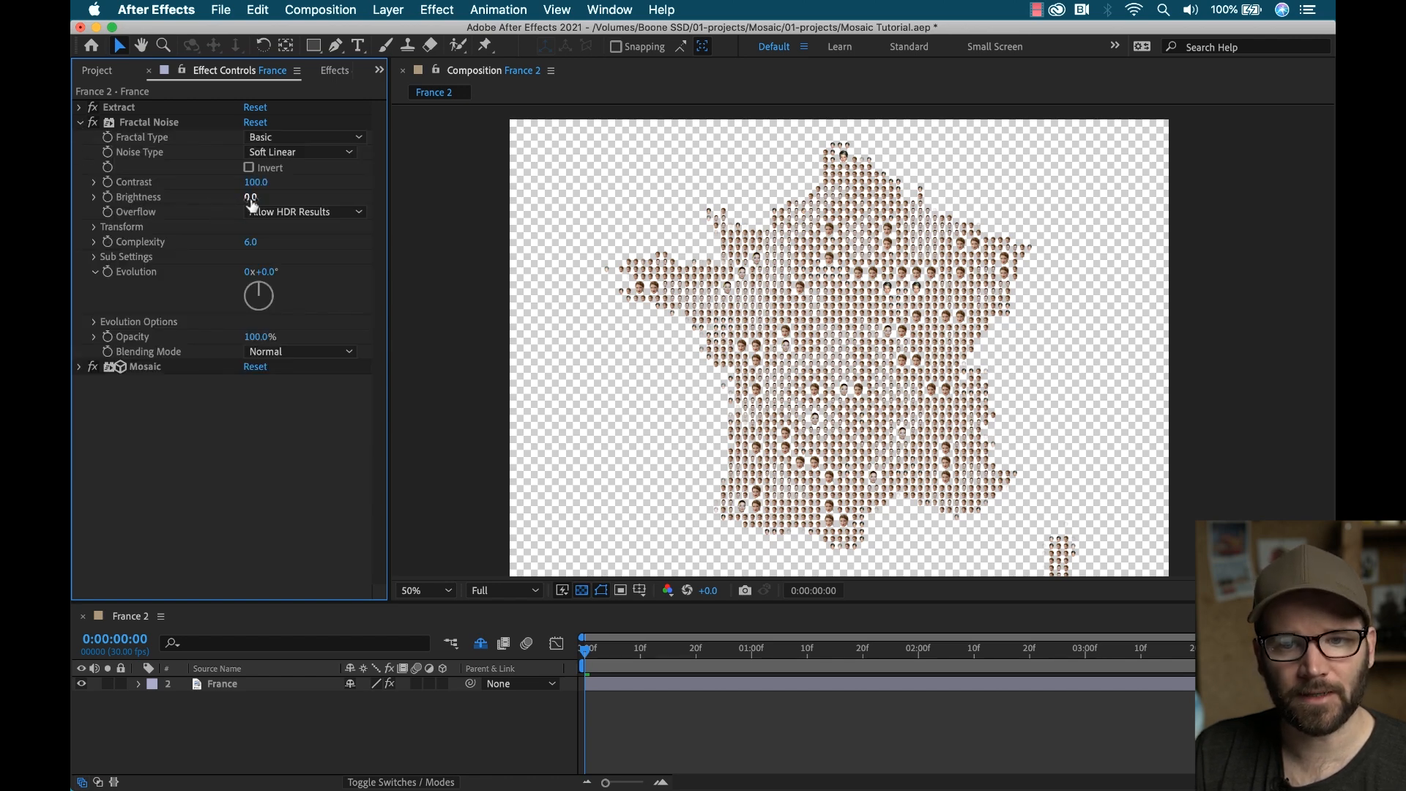
drag(251, 196, 270, 196)
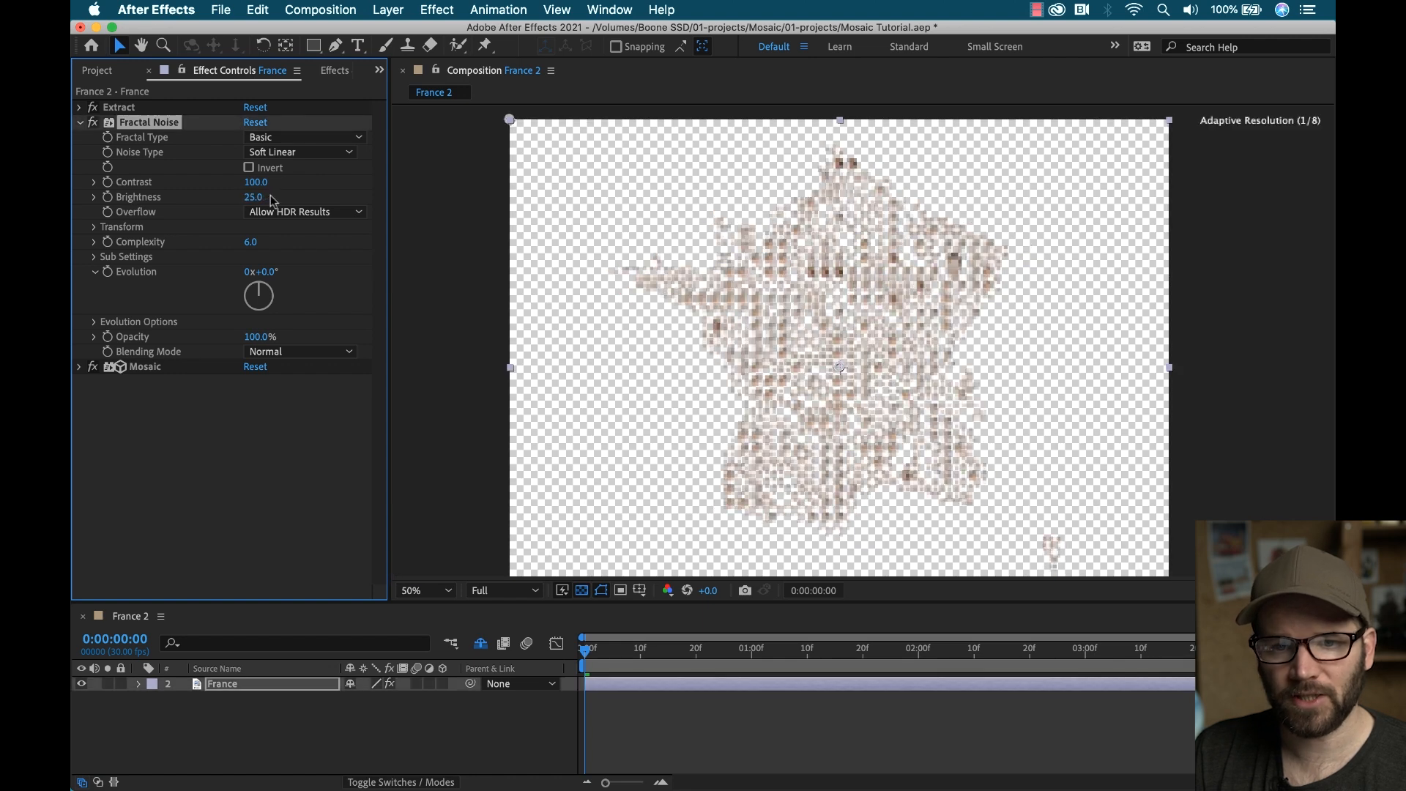
drag(255, 196, 269, 197)
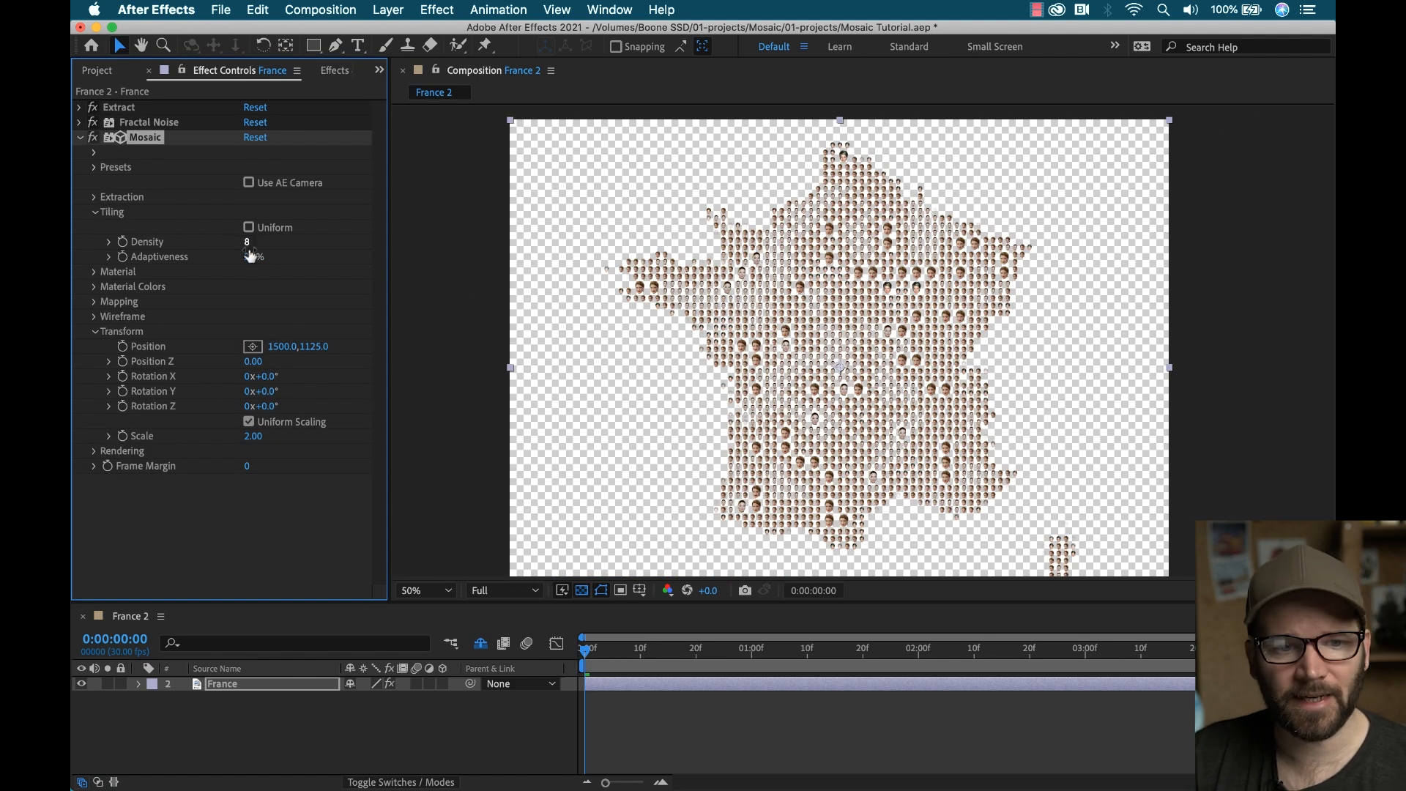
Step: Check Mosaic Mapping, then raise Tiling Adaptiveness to 46% for larger varied faces
click(93, 331)
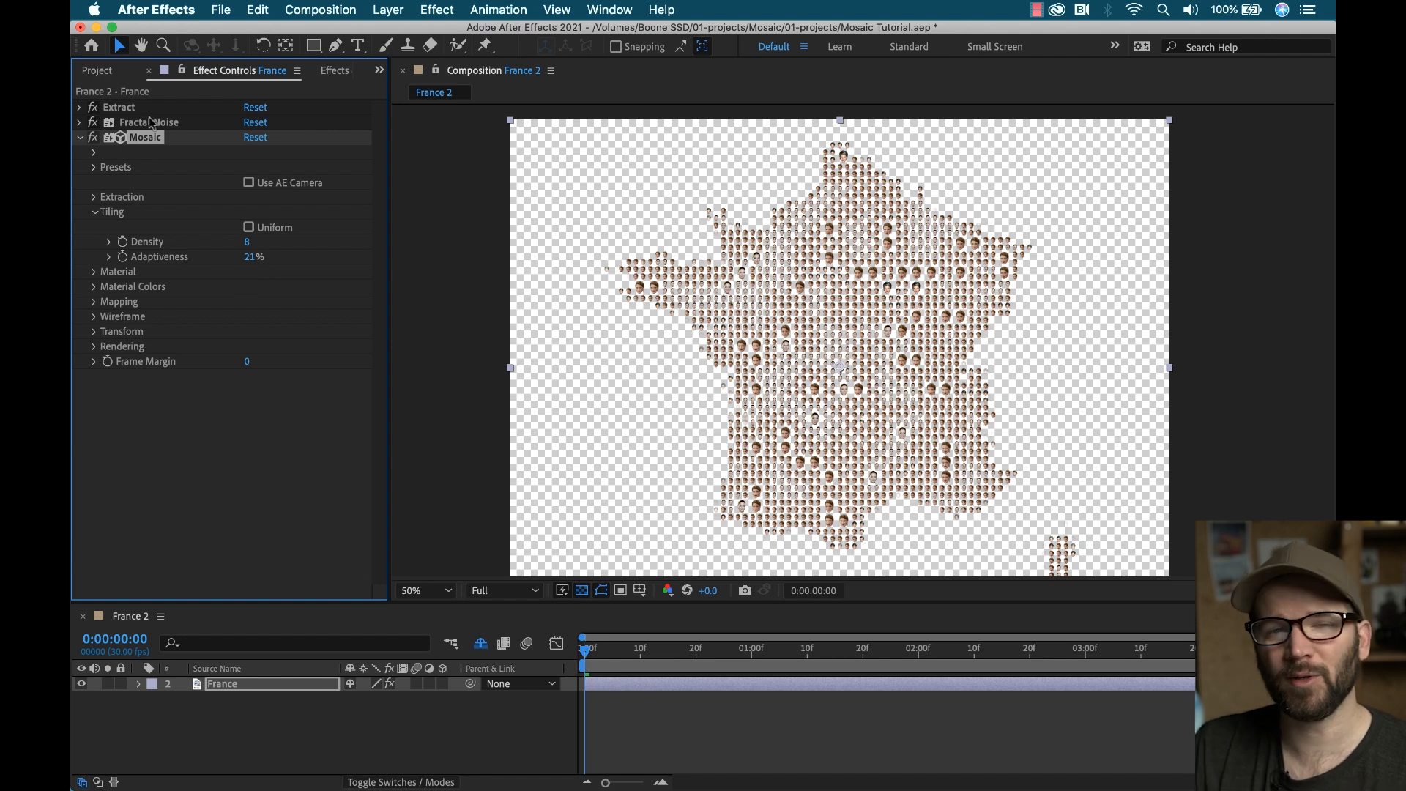
mouse_move(96, 302)
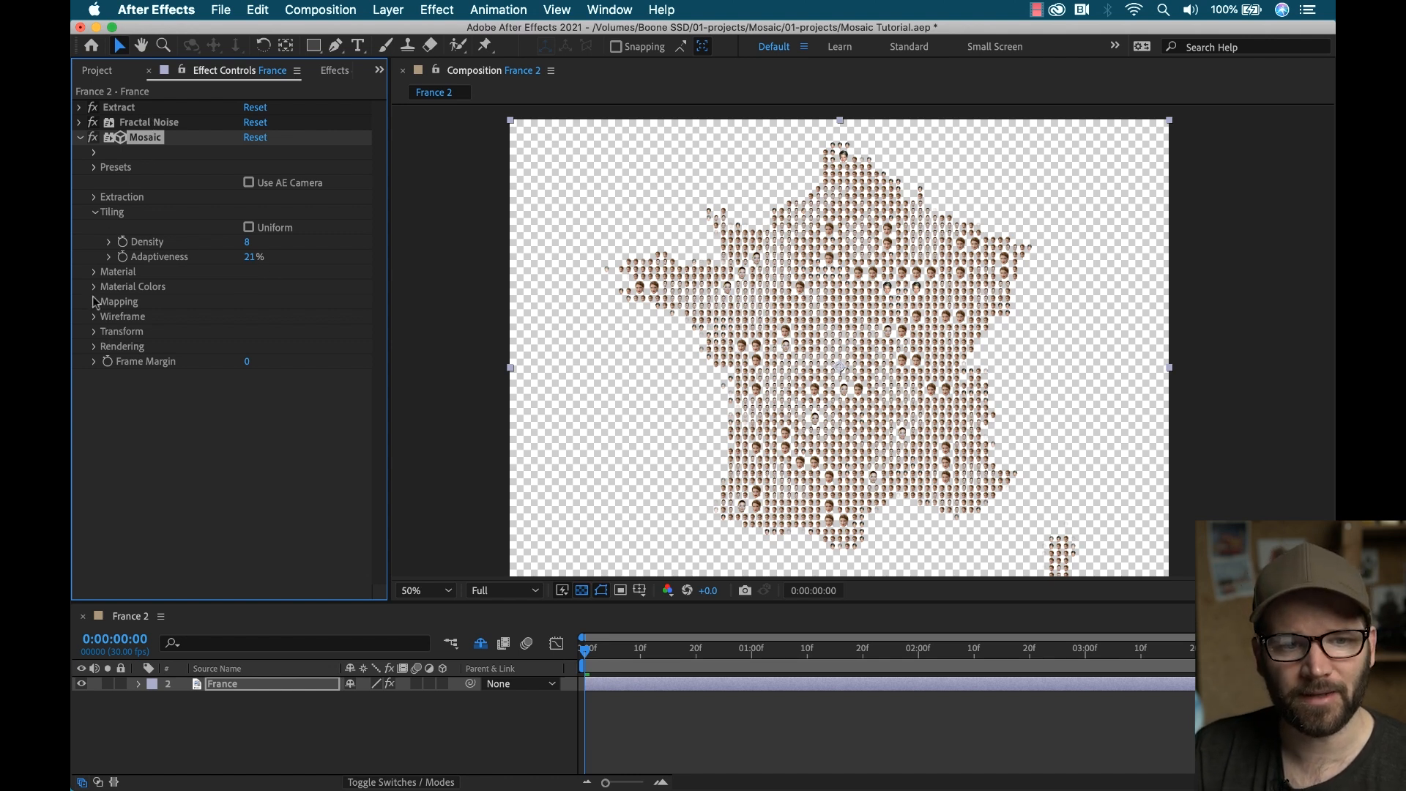
click(94, 301)
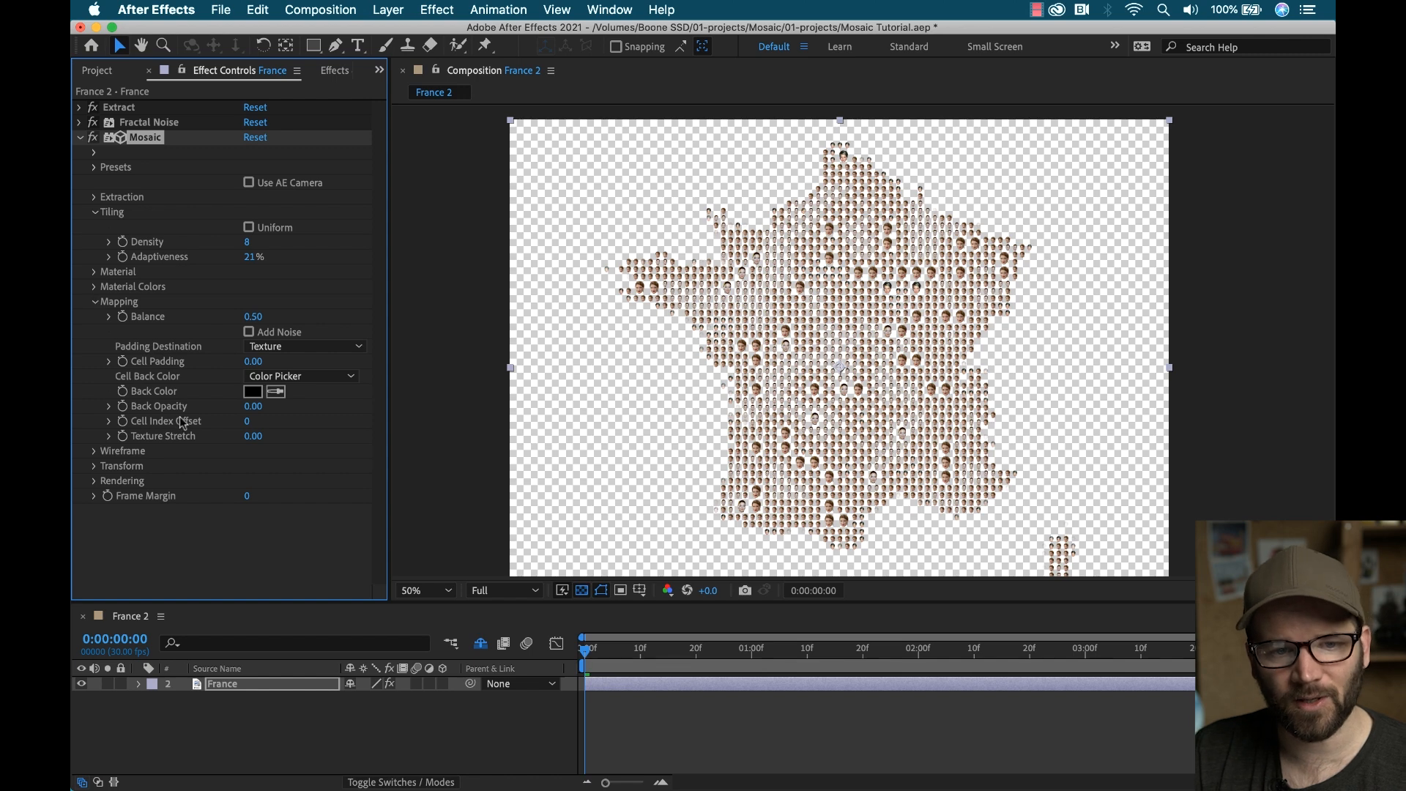
click(95, 301)
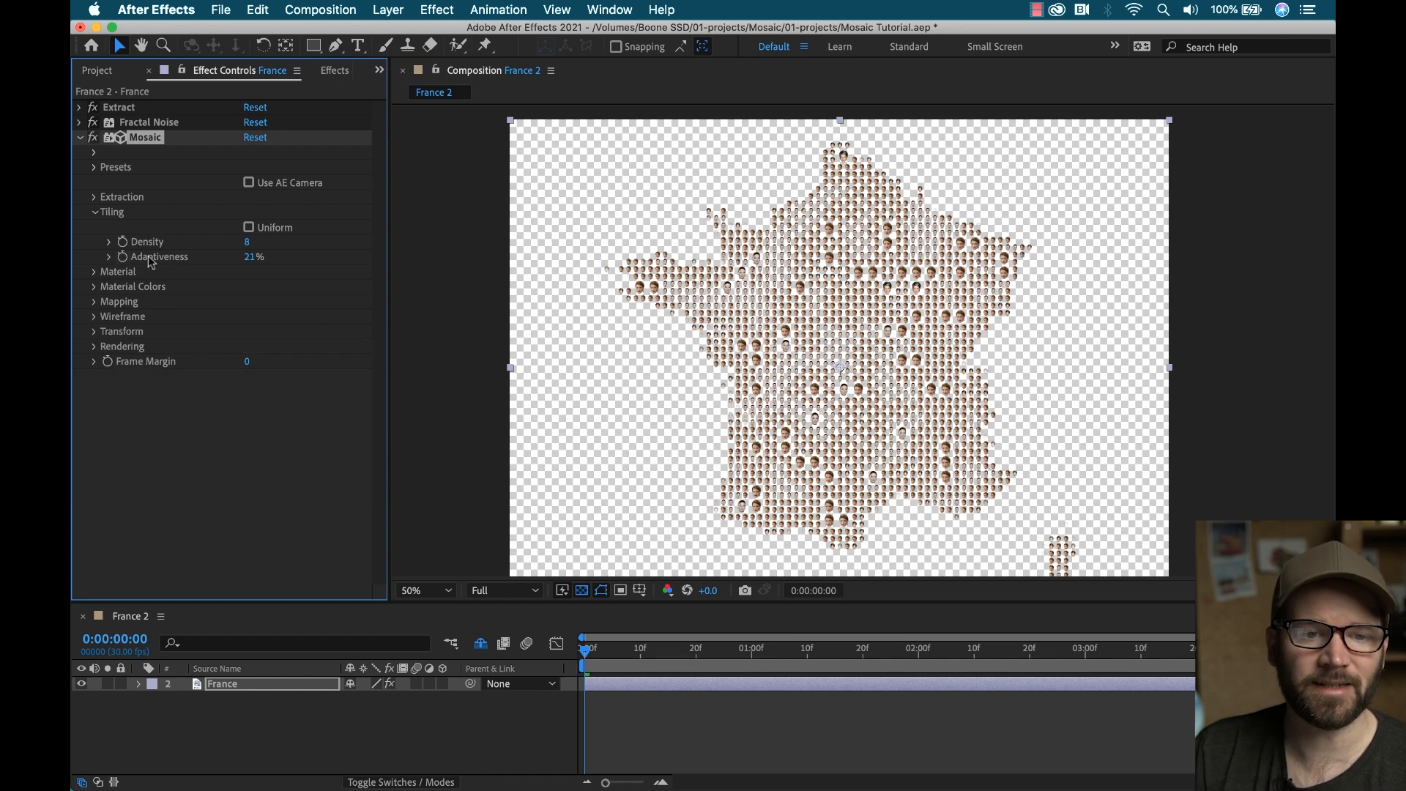
drag(254, 256, 287, 256)
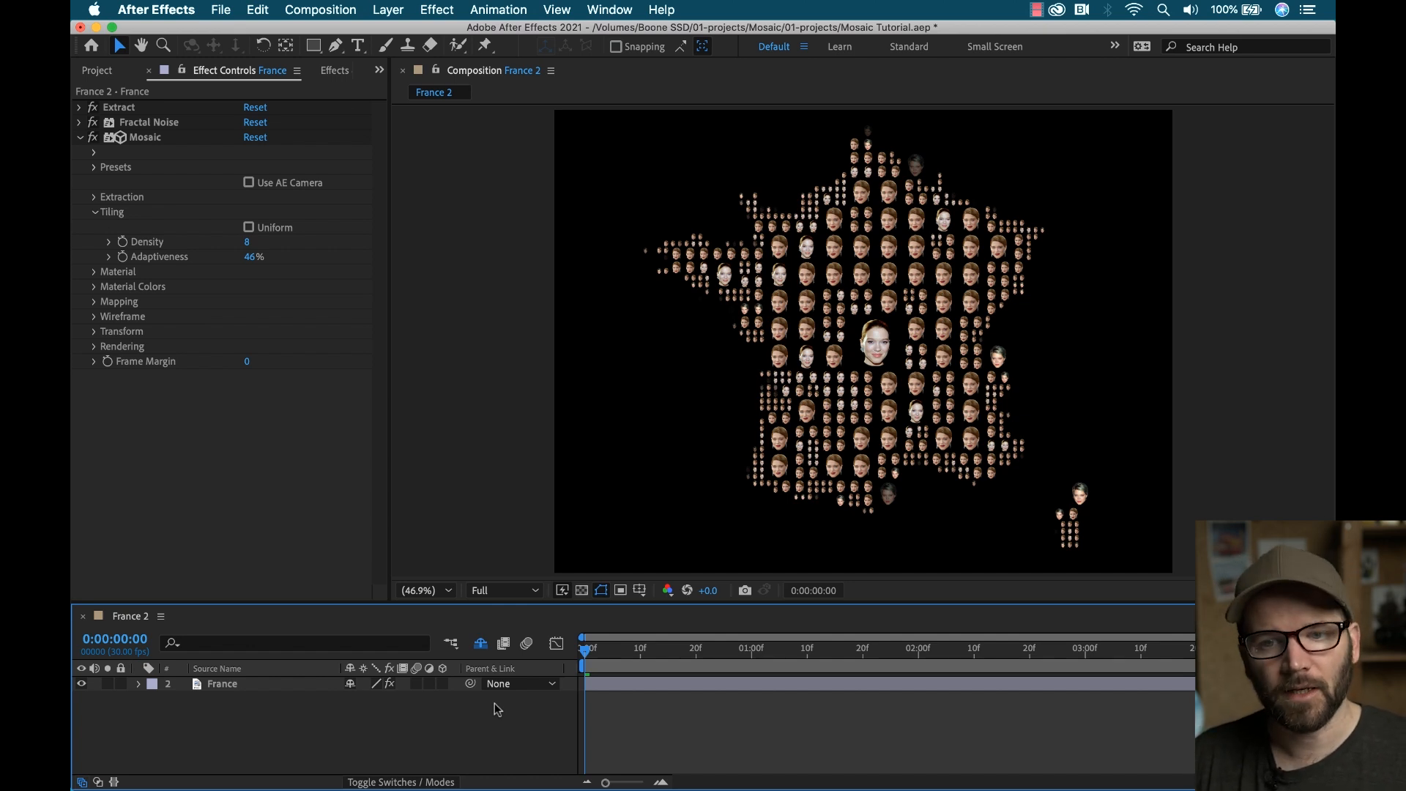
mouse_move(301, 738)
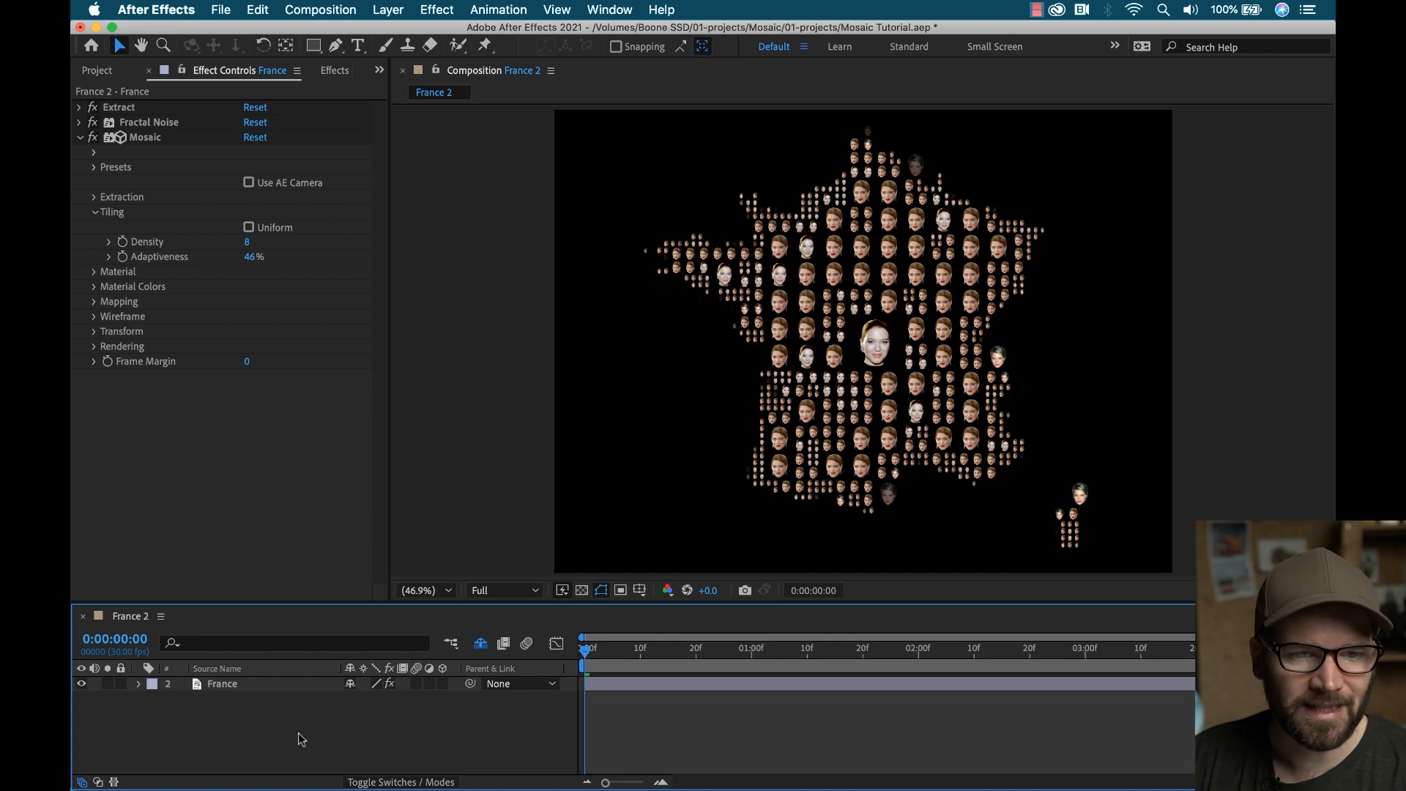
double_click(147, 312)
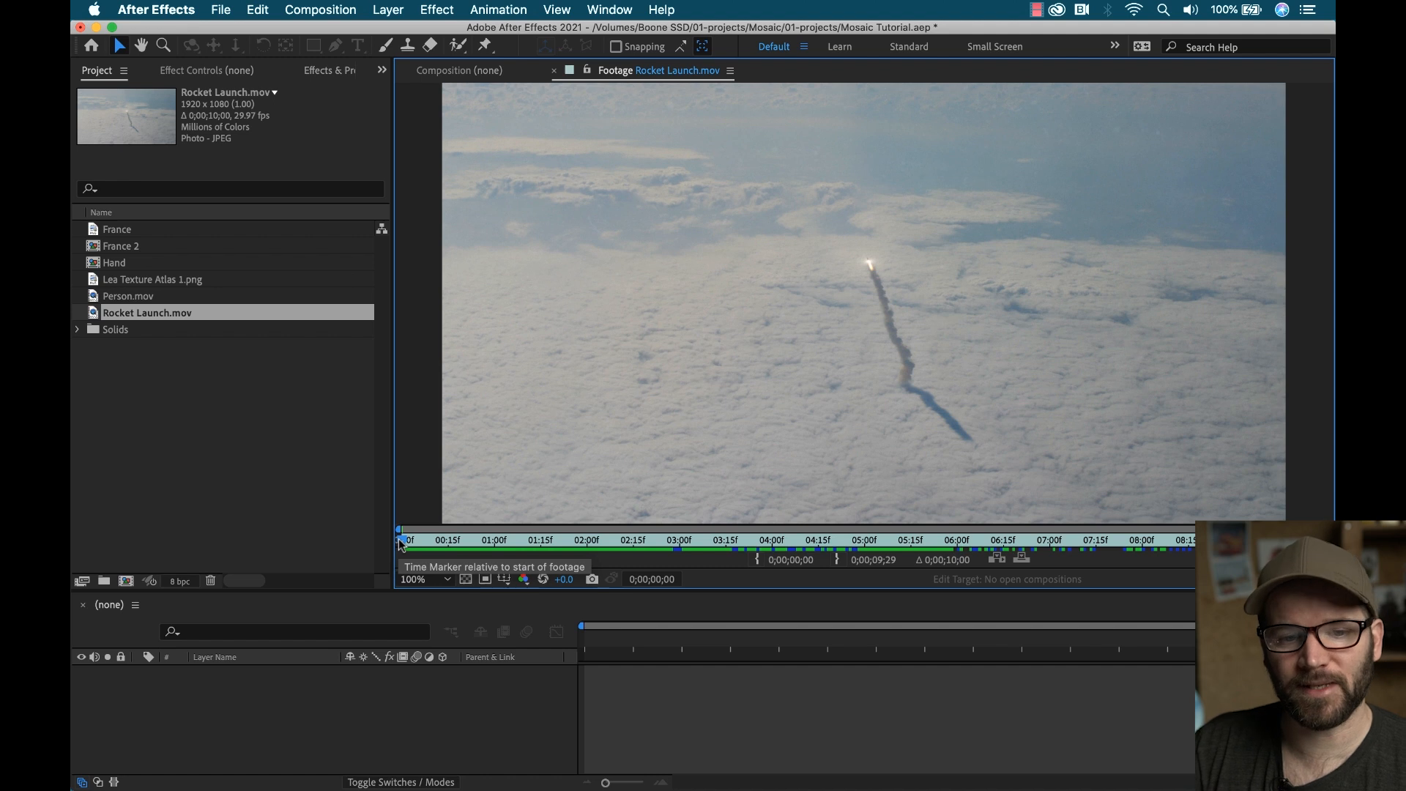
mouse_move(422, 538)
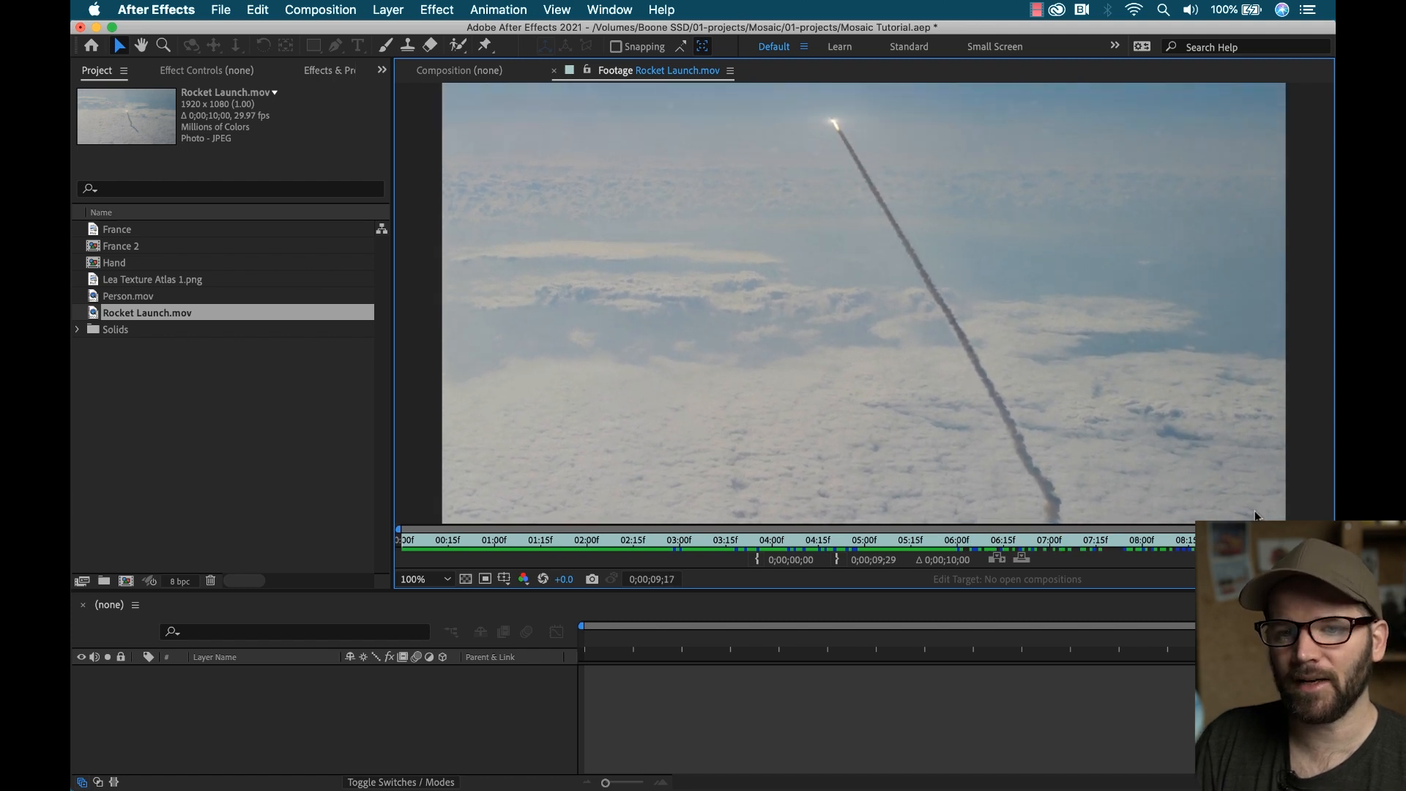
Step: Scrub Rocket Launch.mov to about one second and create a composition from it
click(603, 539)
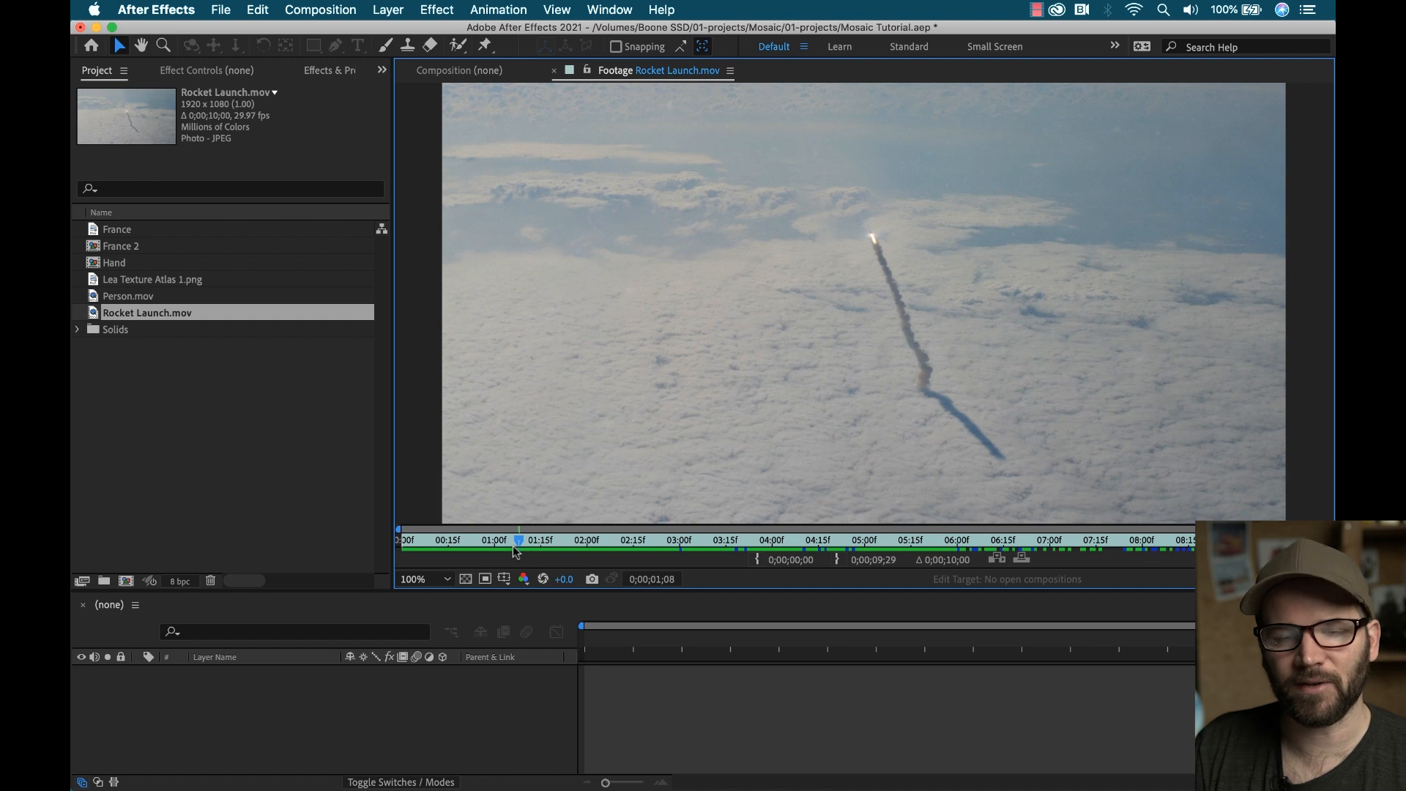
mouse_move(516, 551)
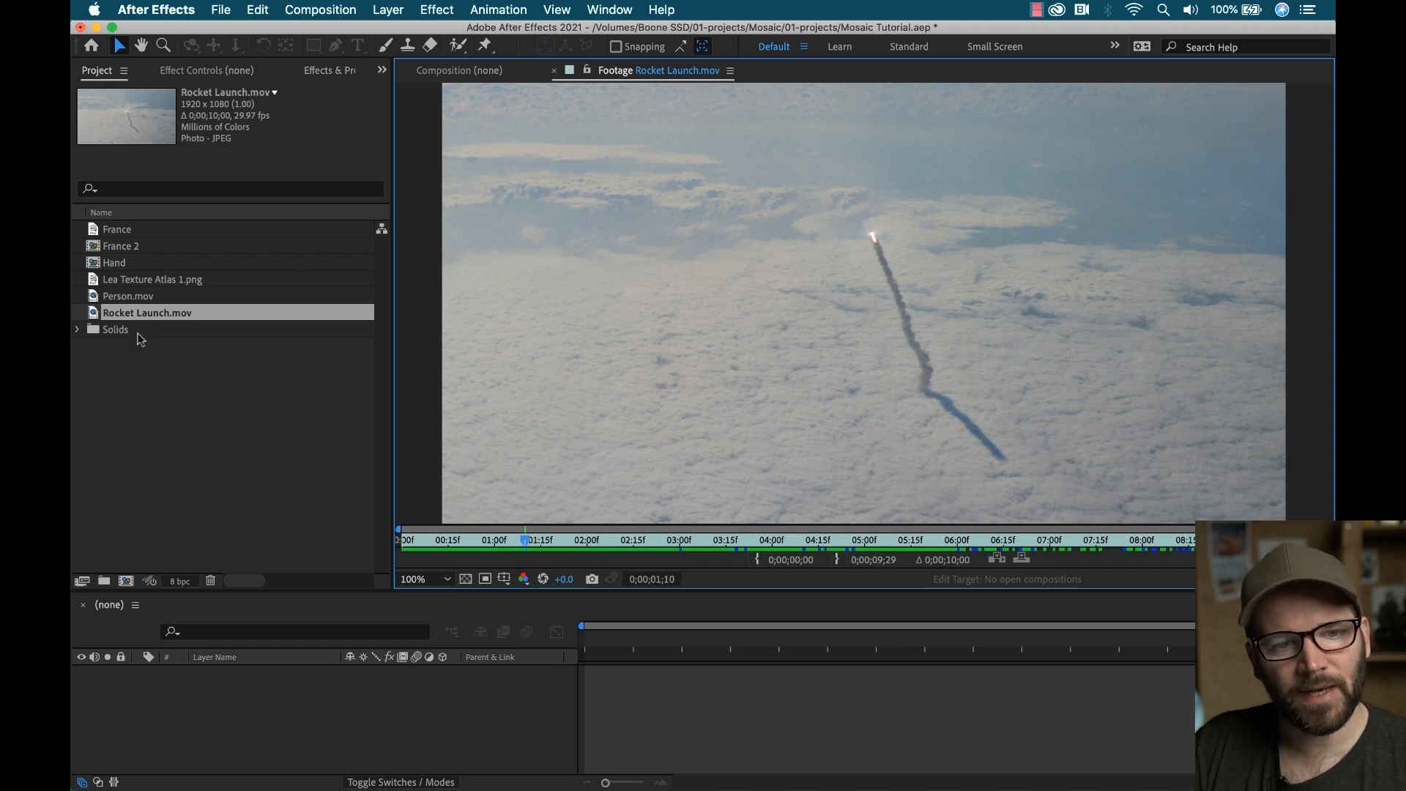
click(126, 580)
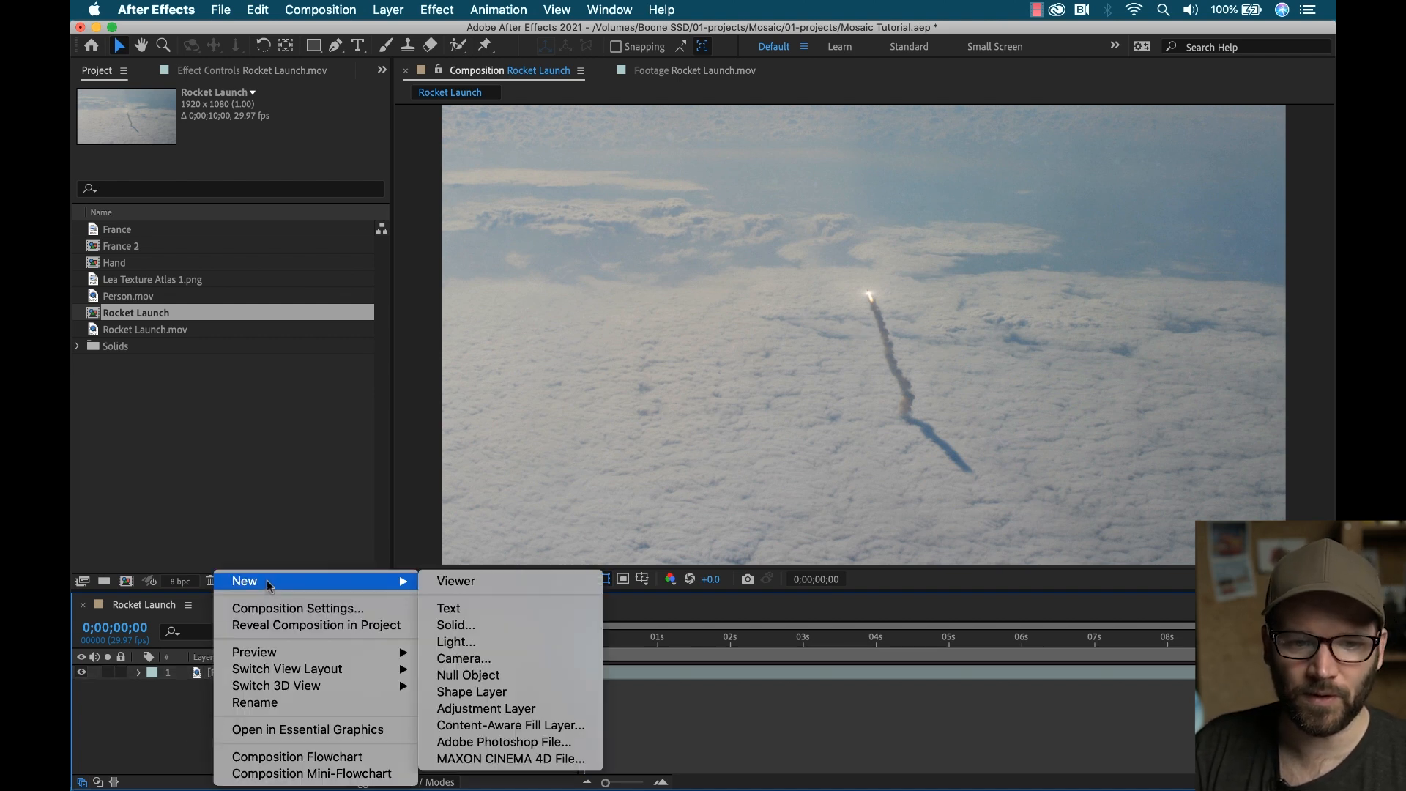
Step: Add an adjustment layer above the rocket footage and apply Yanobox Mosaic to it
click(487, 707)
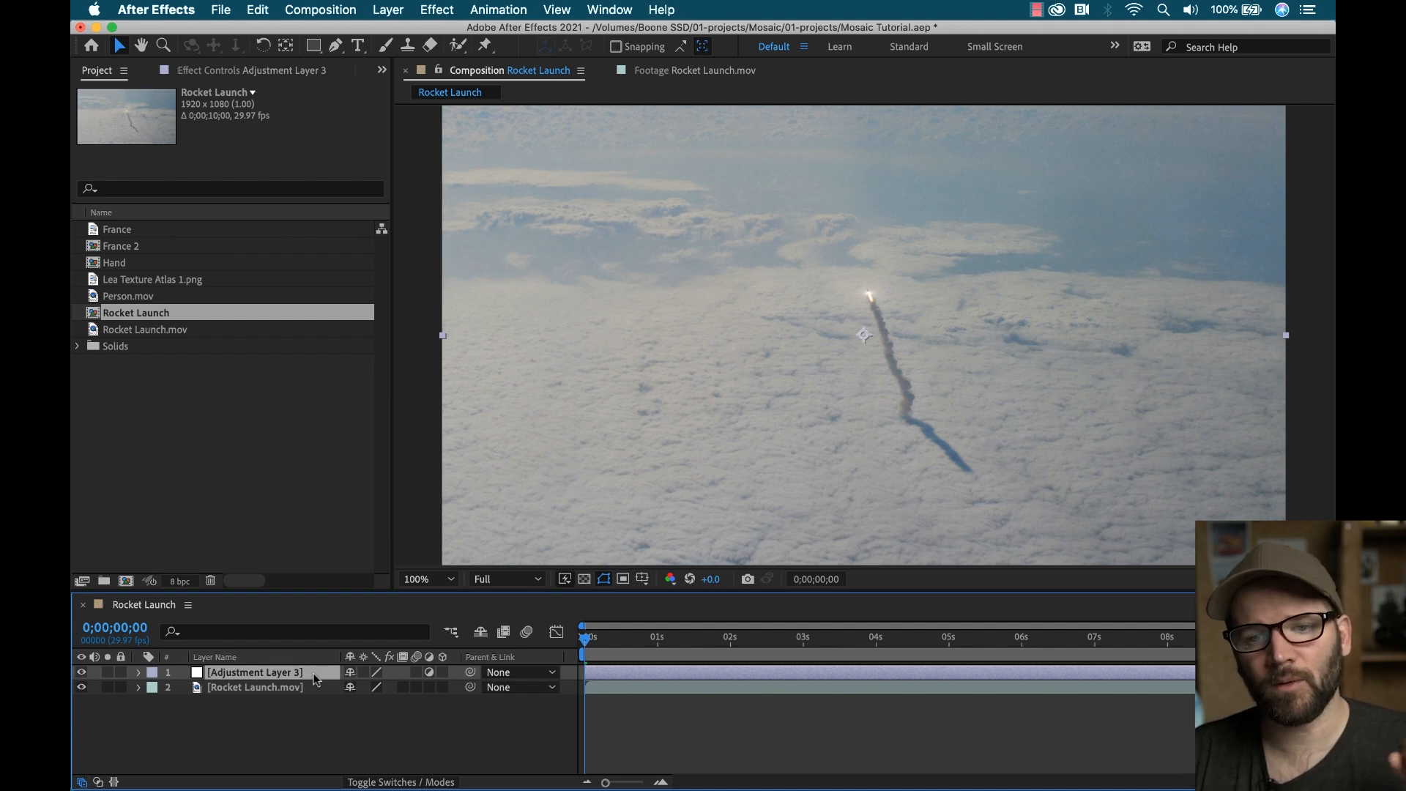
mouse_move(323, 667)
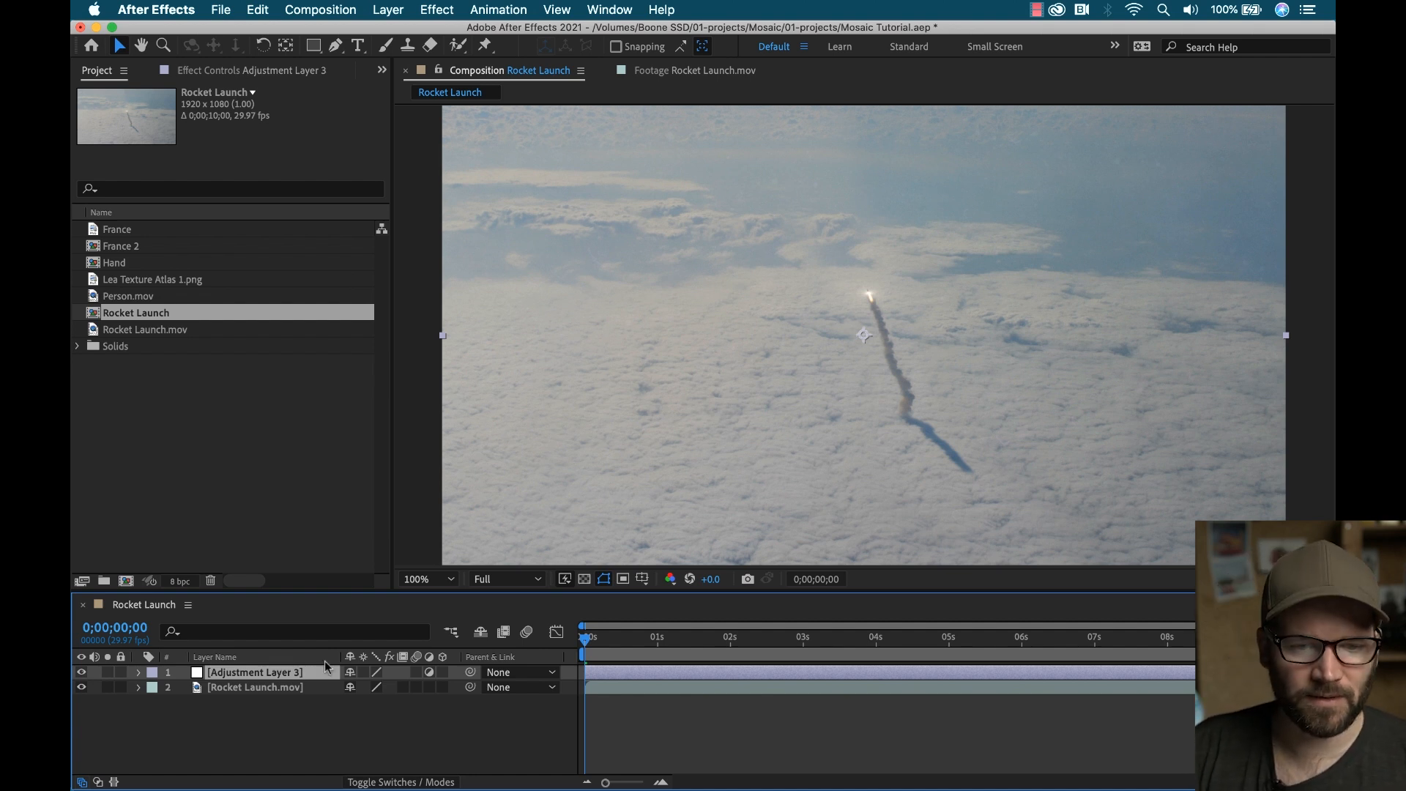
right_click(255, 672)
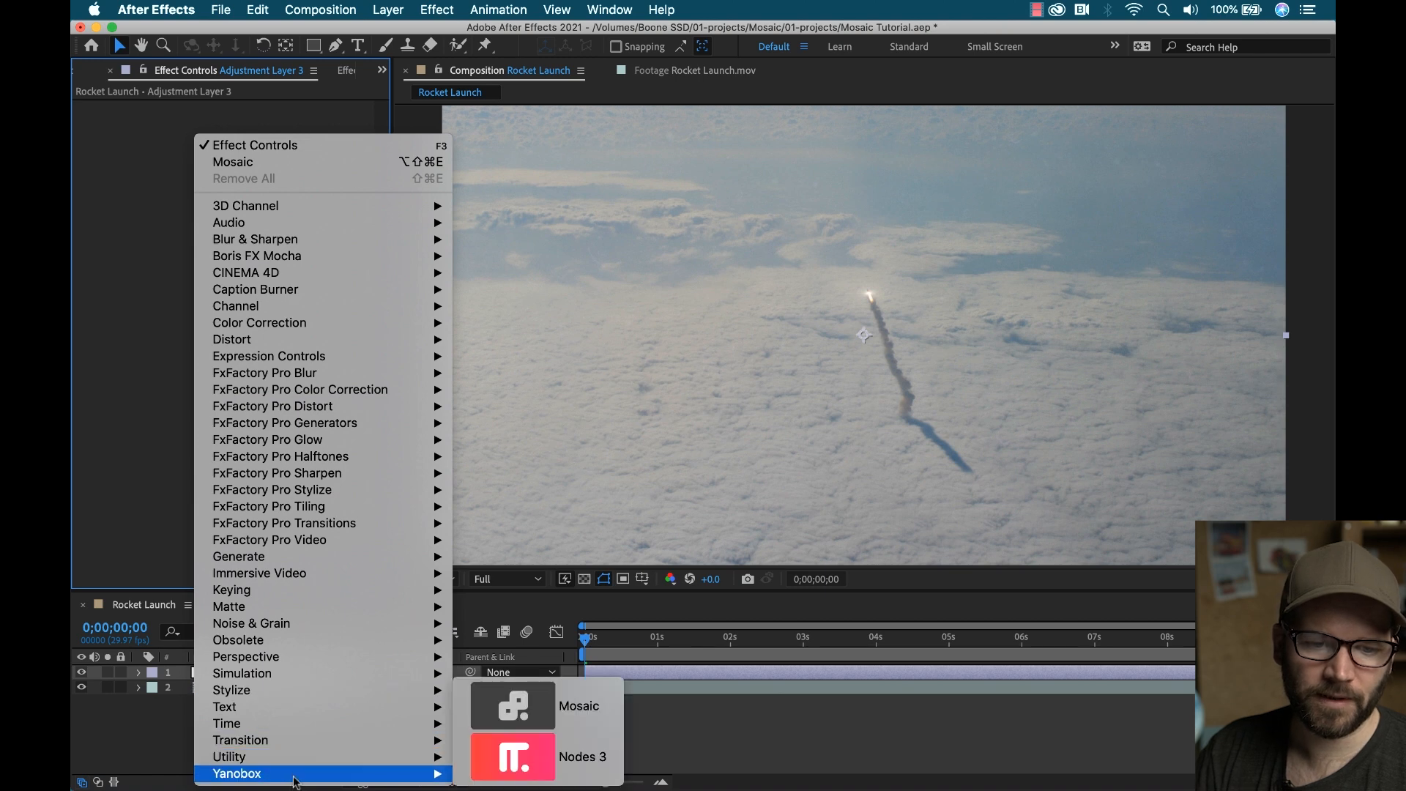
click(579, 705)
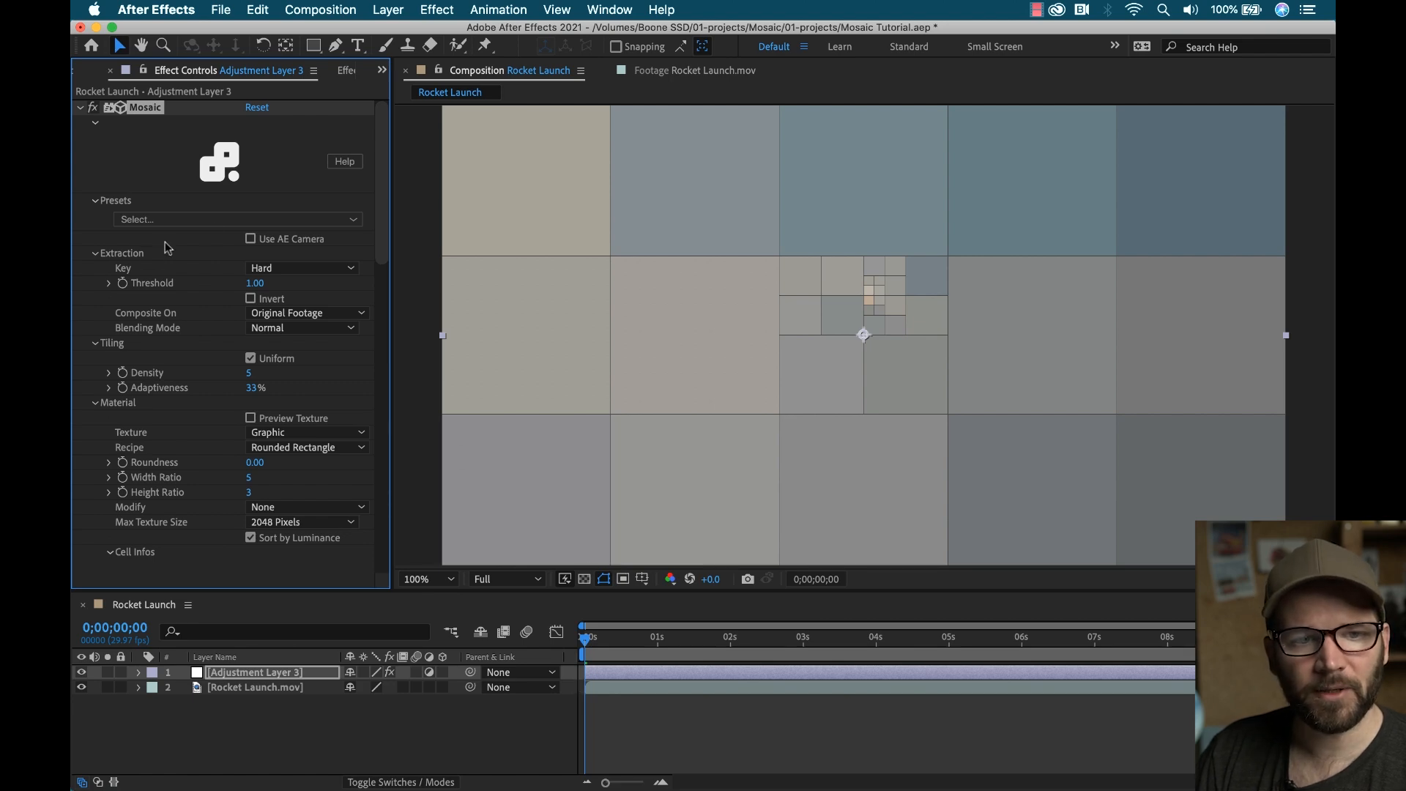
Step: Scroll the Mosaic Presets list toward the Wire Cross White preset
click(229, 219)
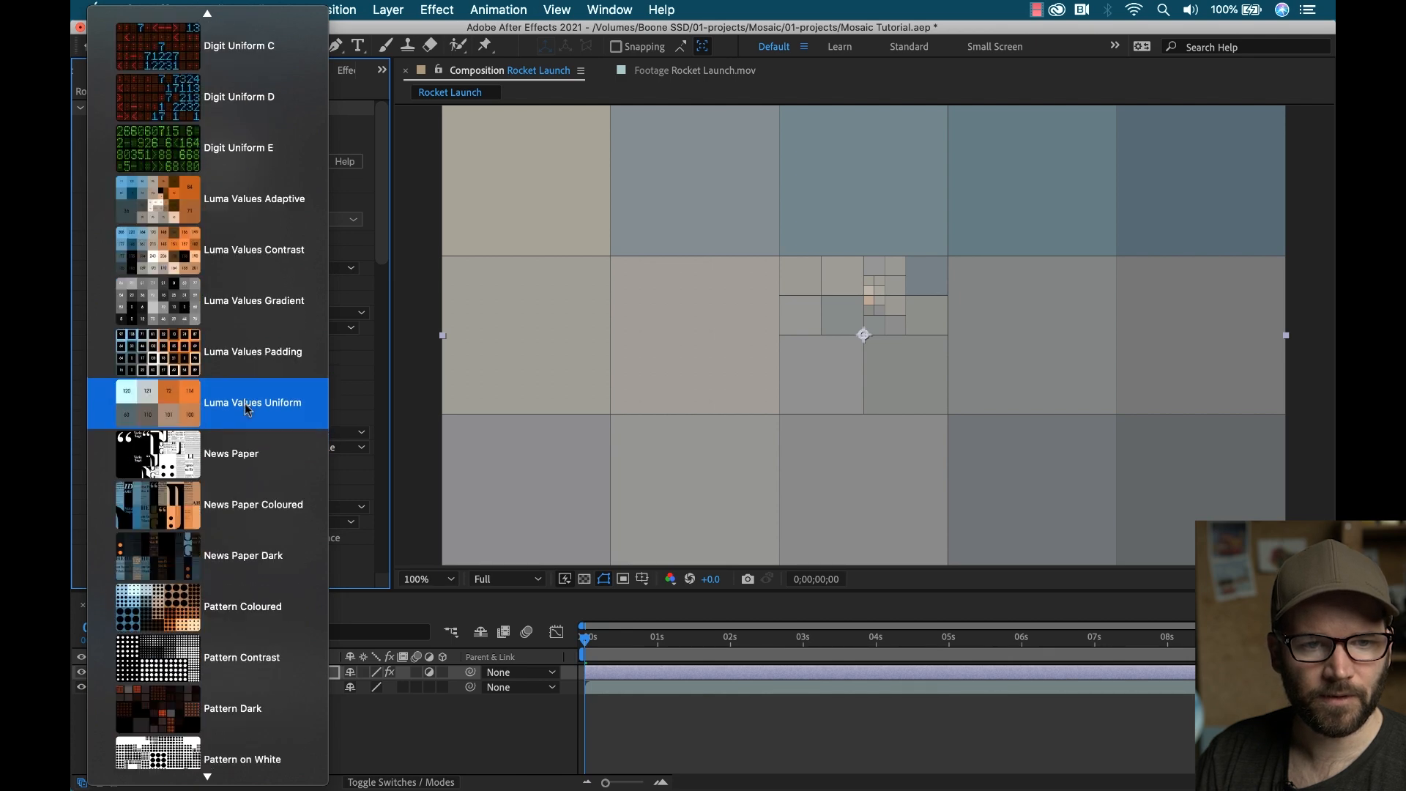
scroll(down, 3)
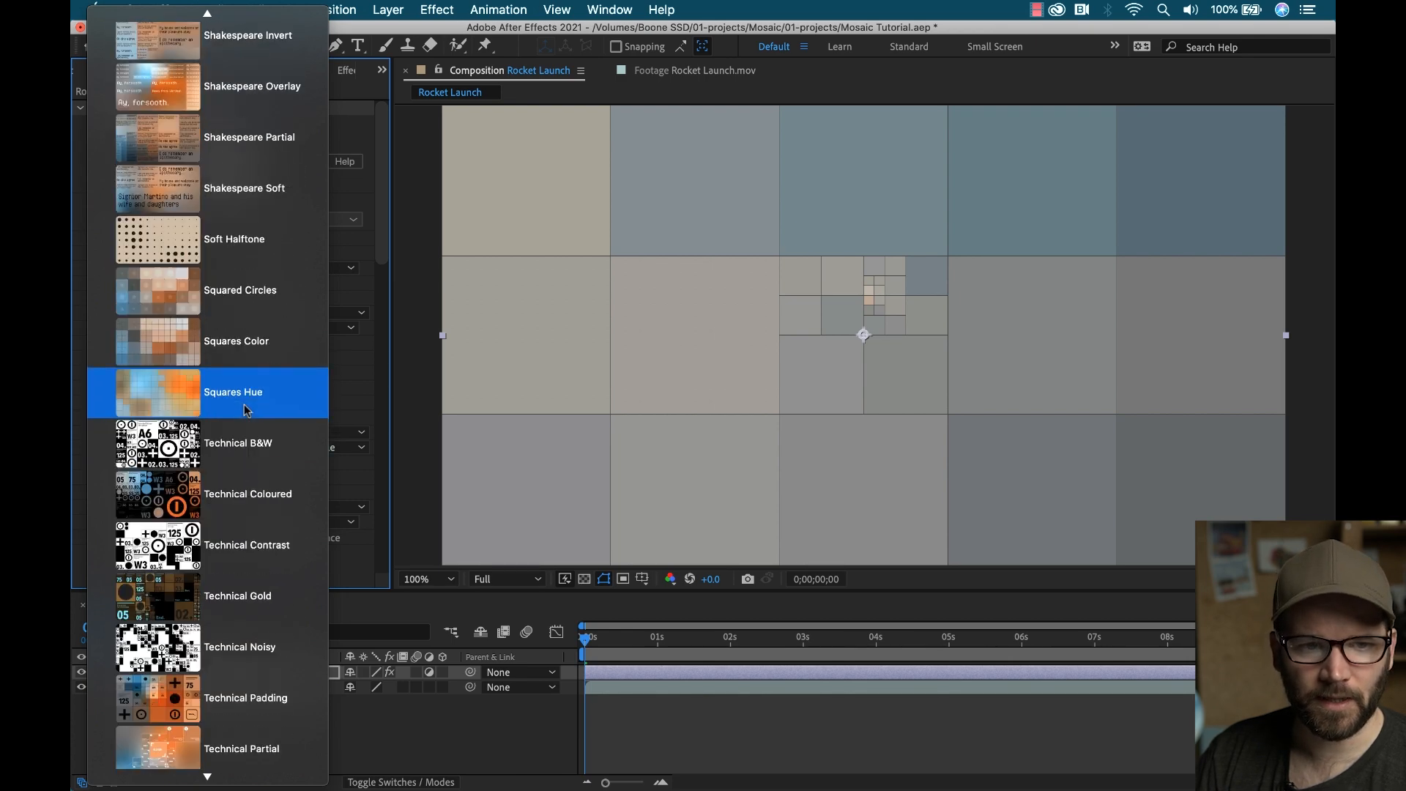
scroll(down, 3)
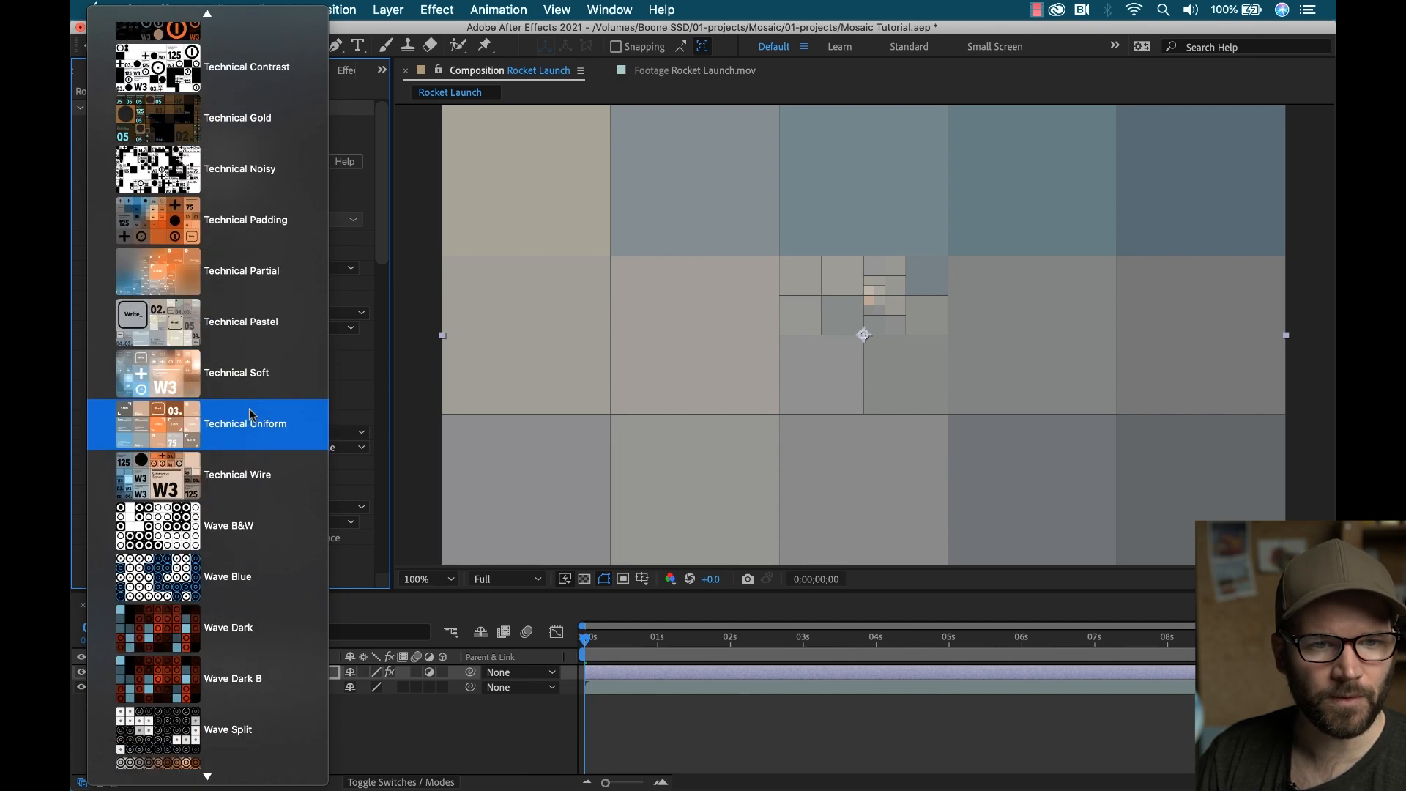
scroll(down, 3)
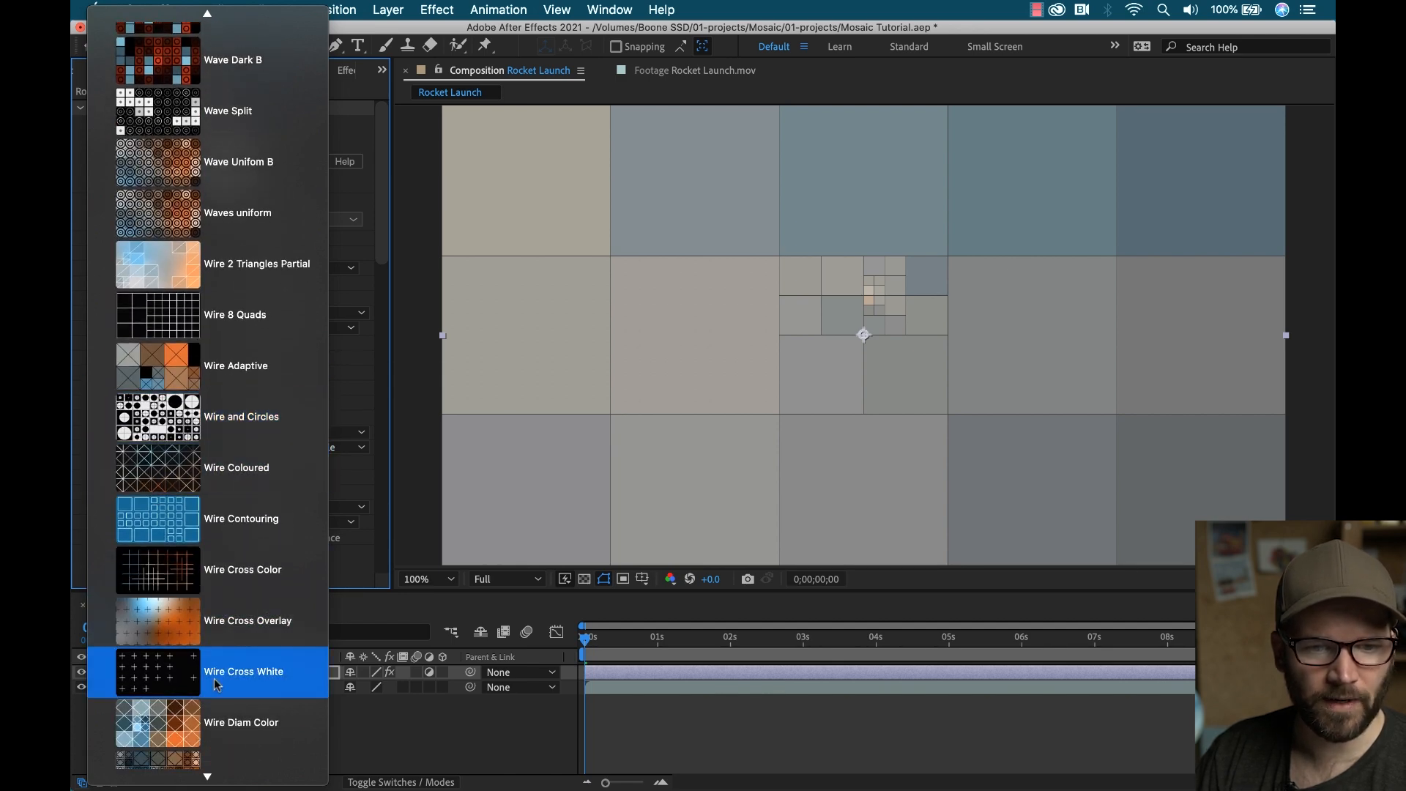
mouse_move(152, 676)
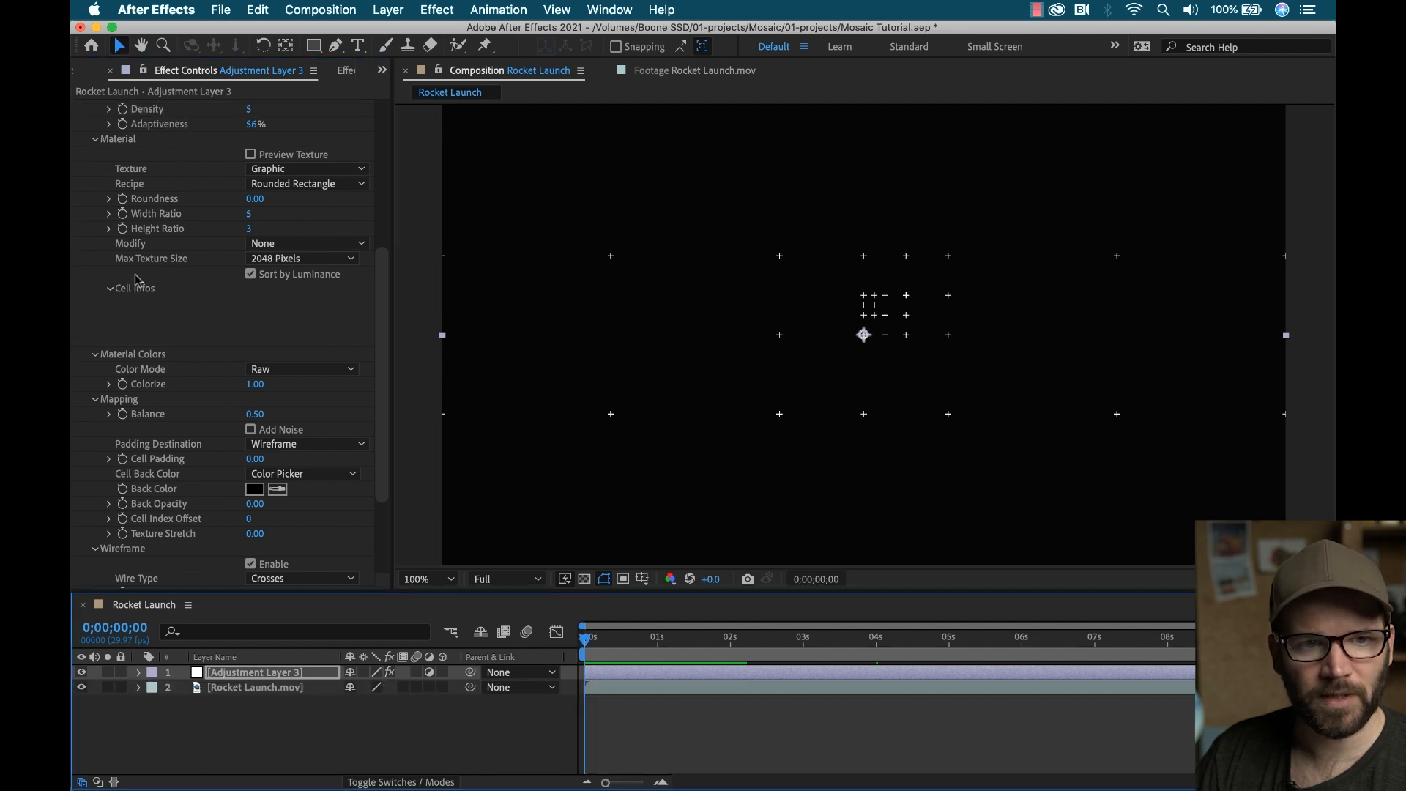
Step: Set Extraction Composite On to Original Footage, then duplicate and rename layers Crosses and Quadrants
scroll(up, 3)
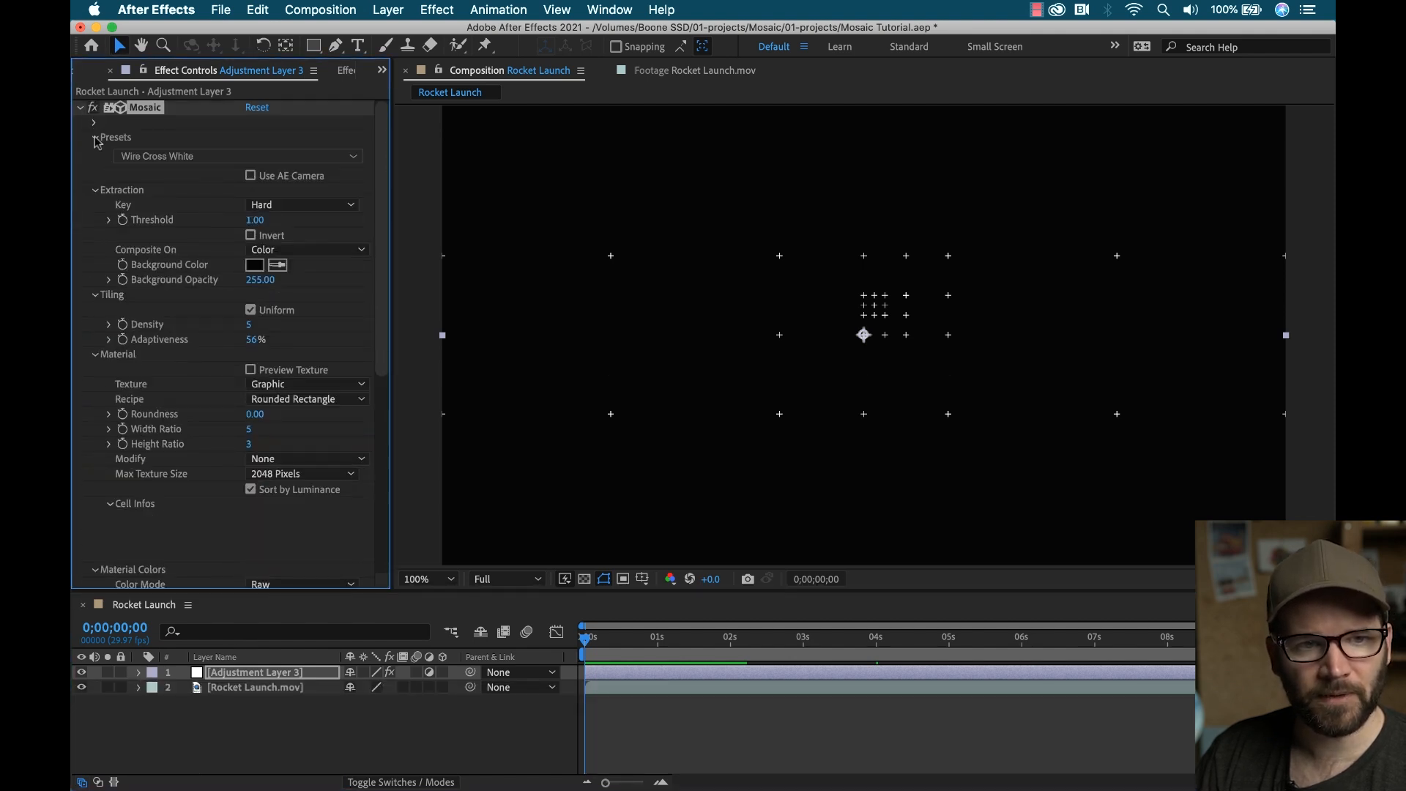
click(95, 189)
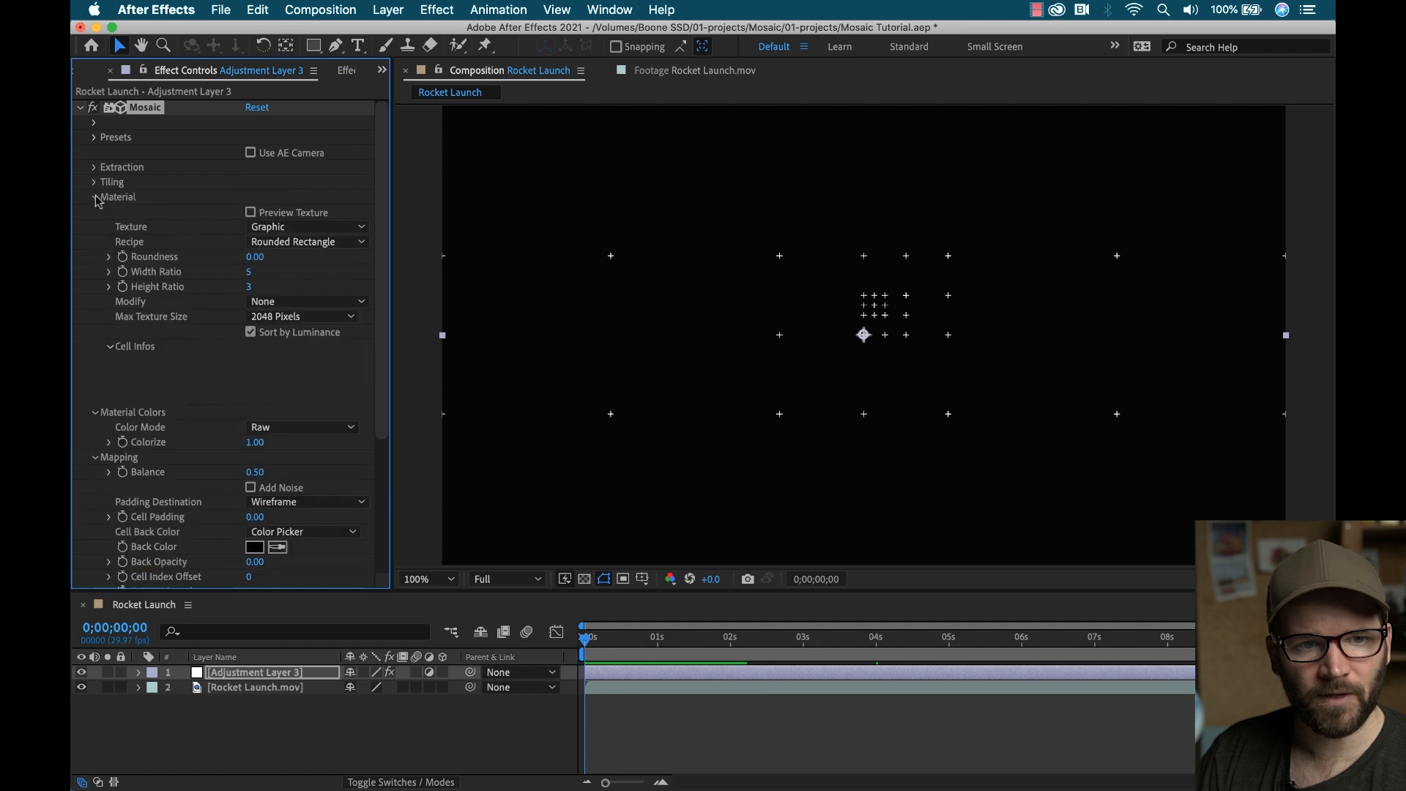
click(93, 197)
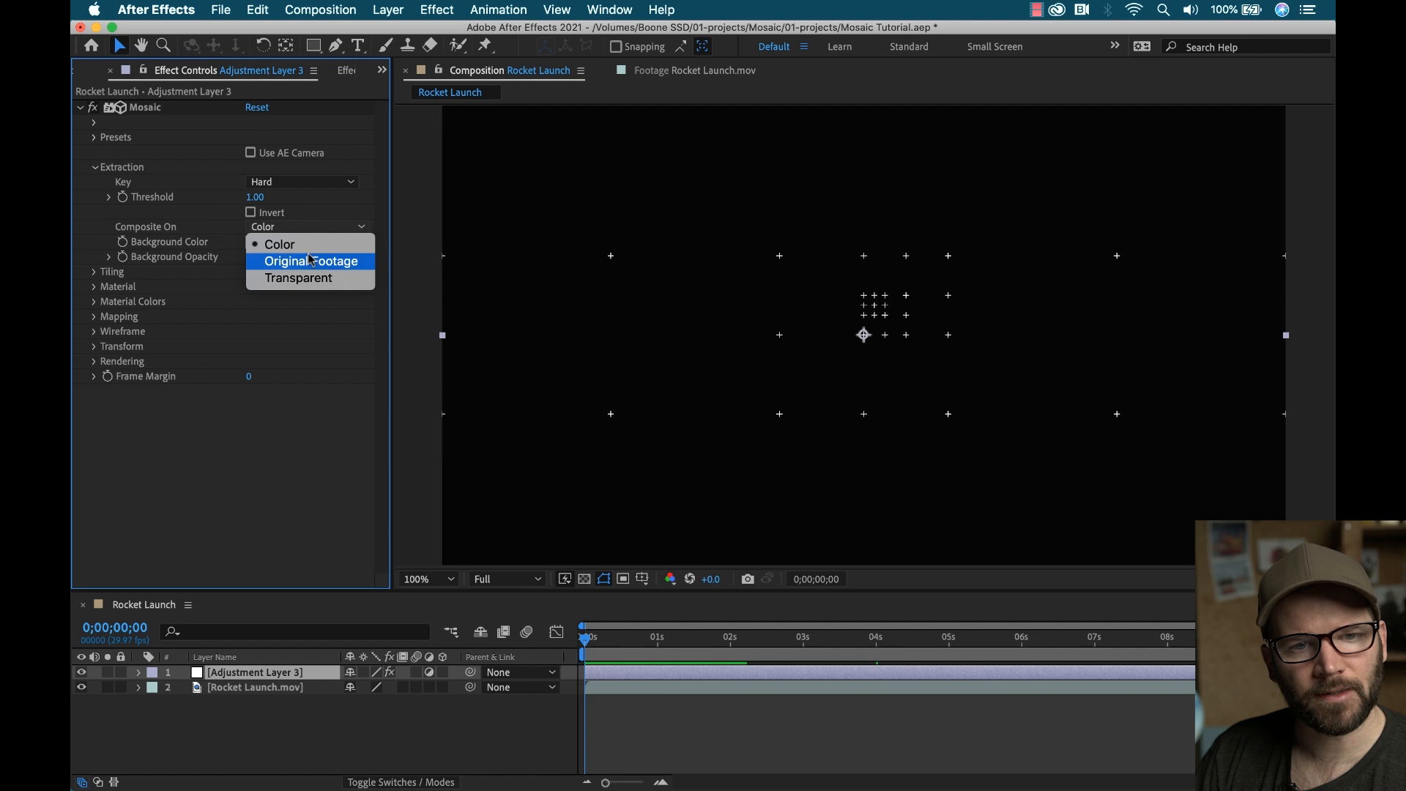
click(311, 260)
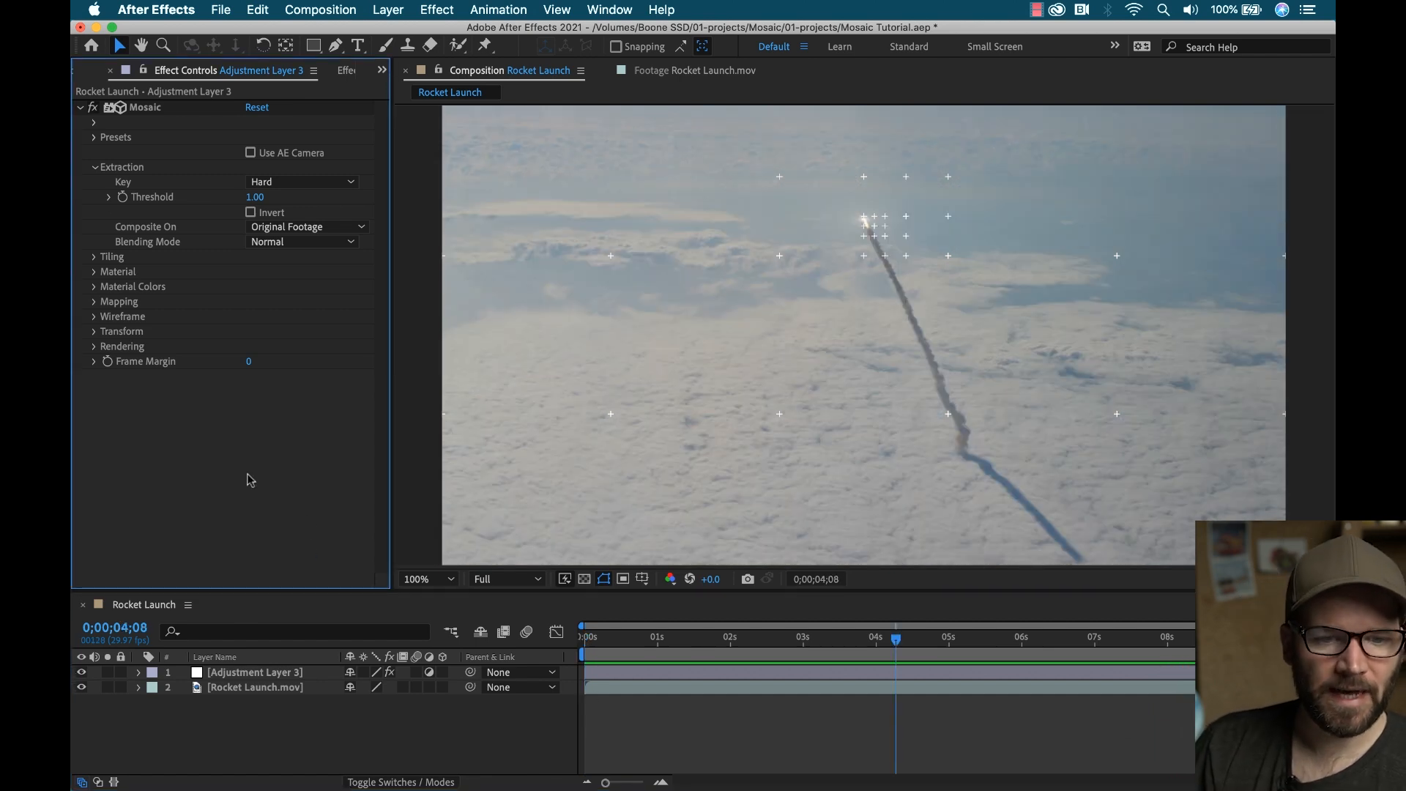
click(255, 671)
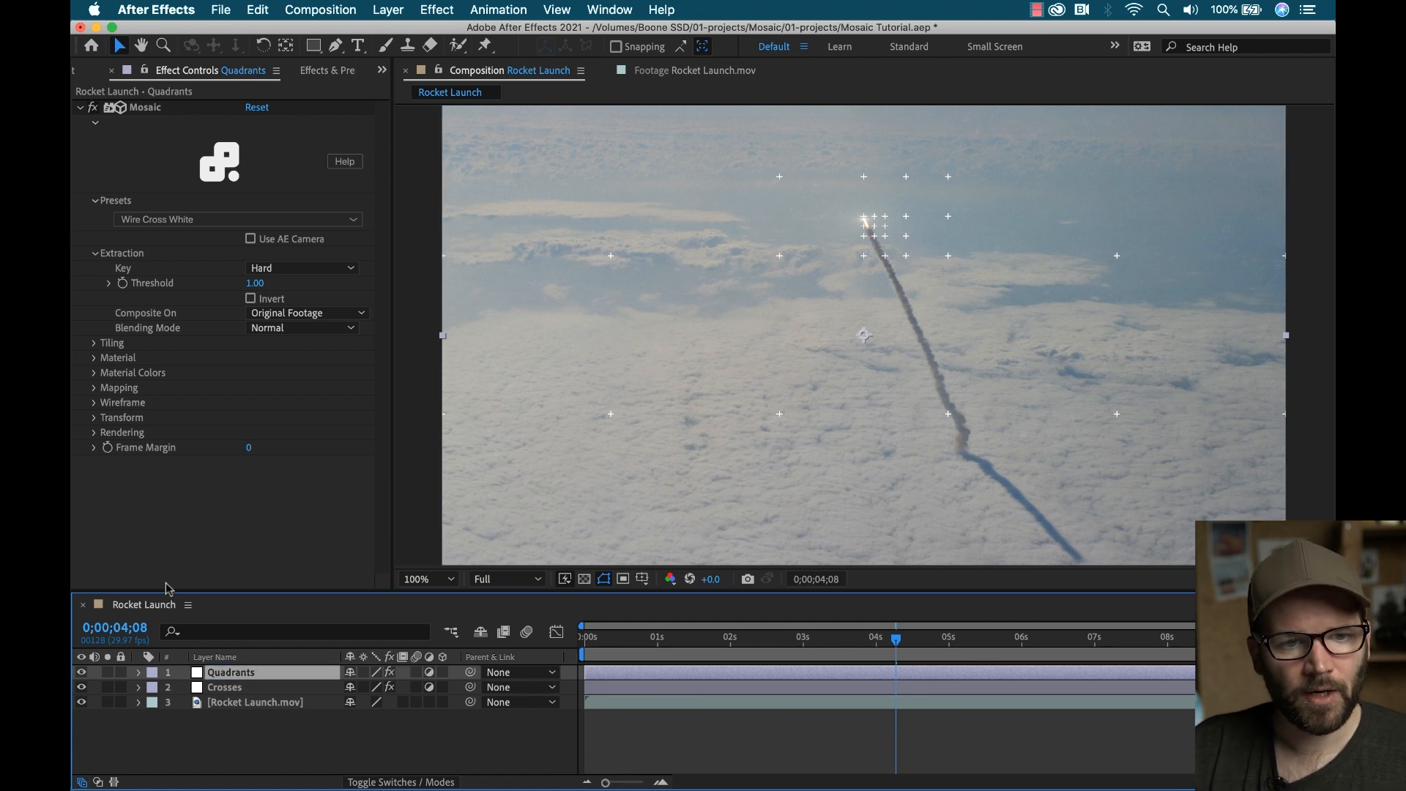
mouse_move(133, 368)
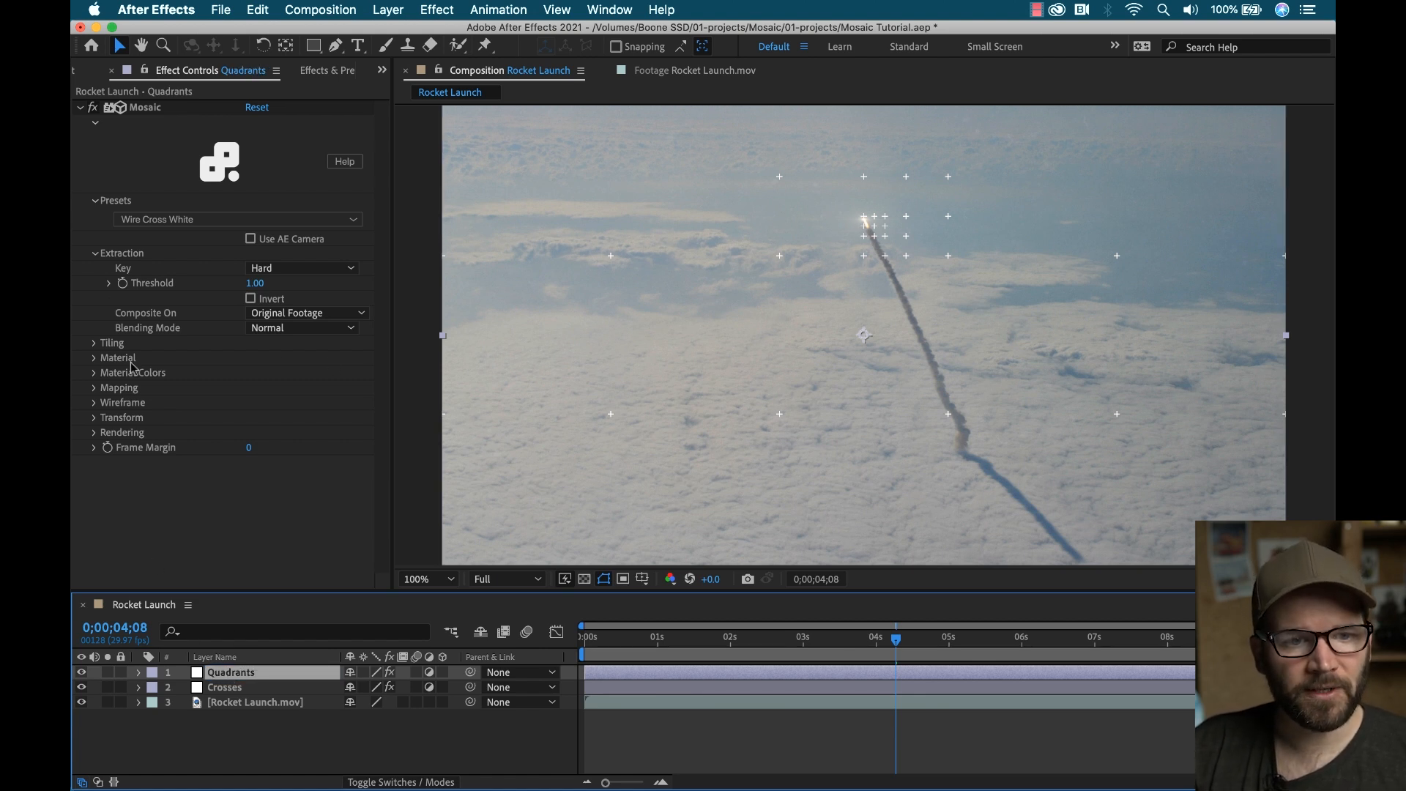
Step: Set the Quadrants wireframe Wire Type to 4 Triangles with Opacity 81.60 and thinner lines
click(94, 200)
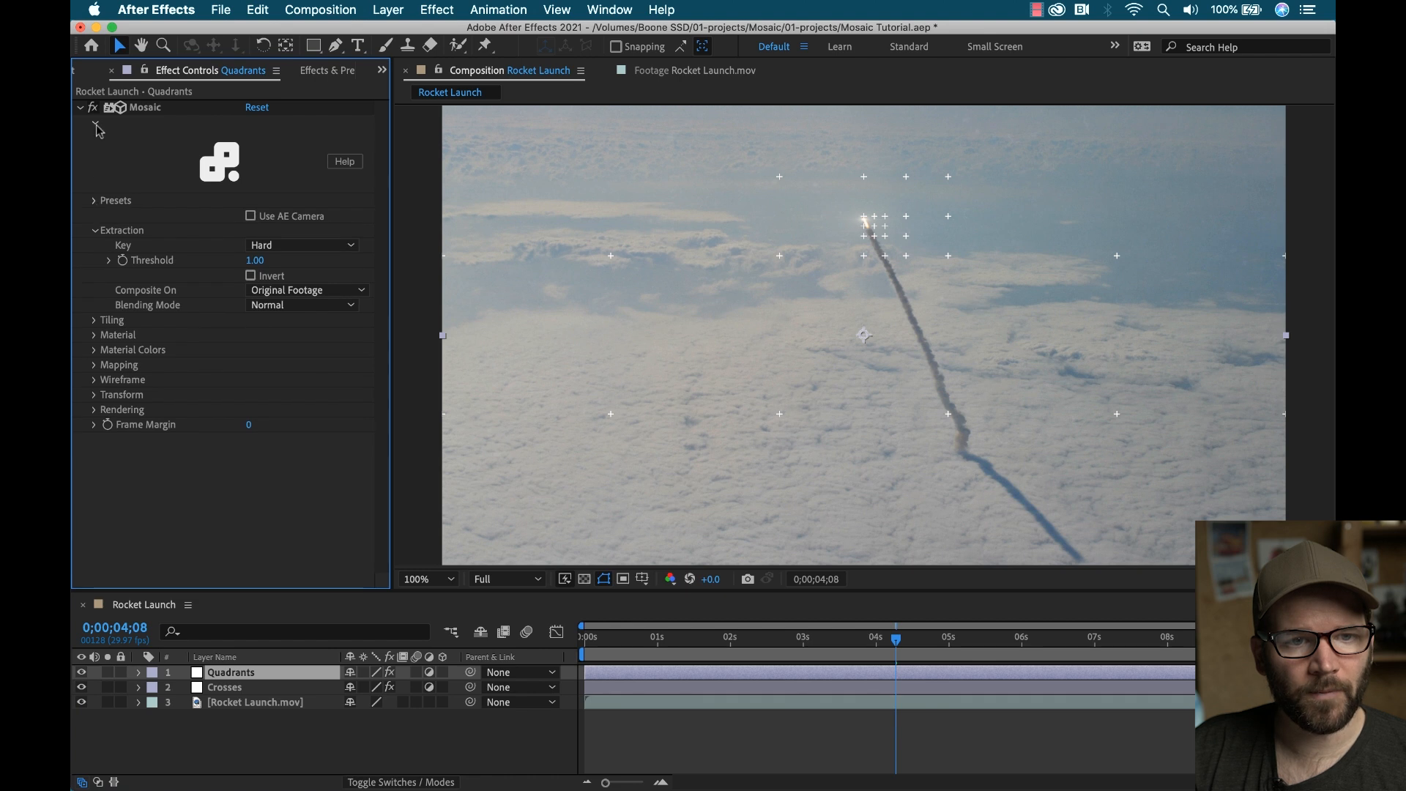
click(94, 229)
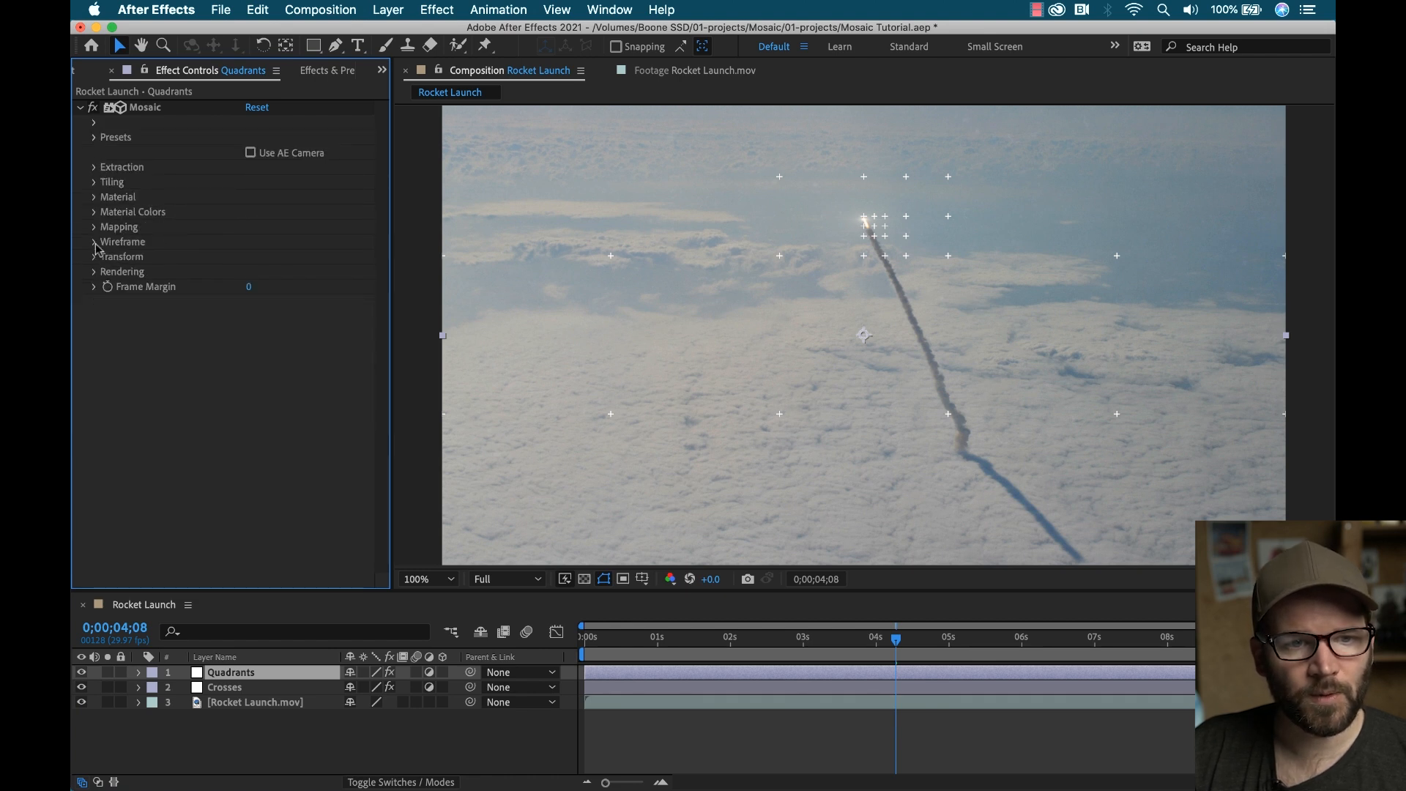
click(95, 240)
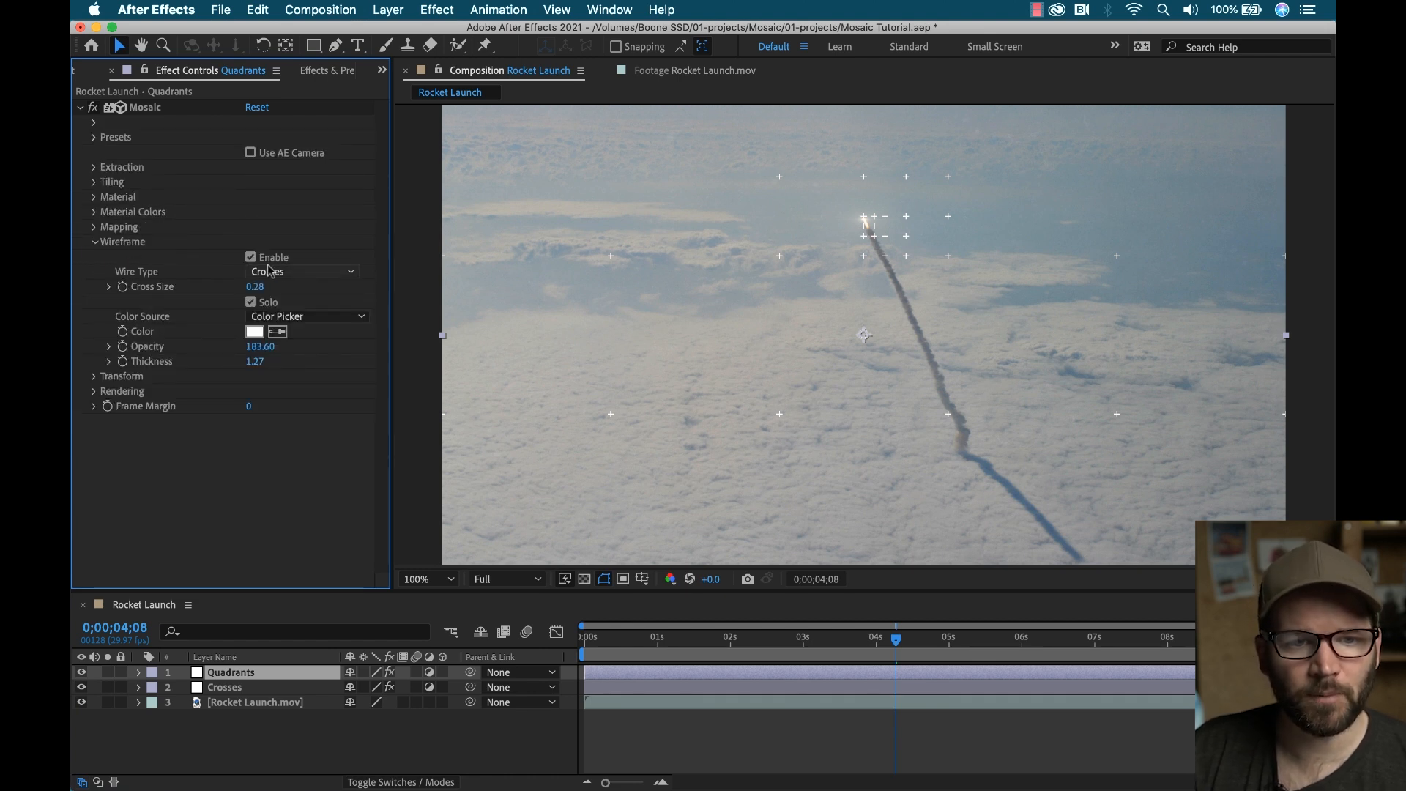
click(300, 271)
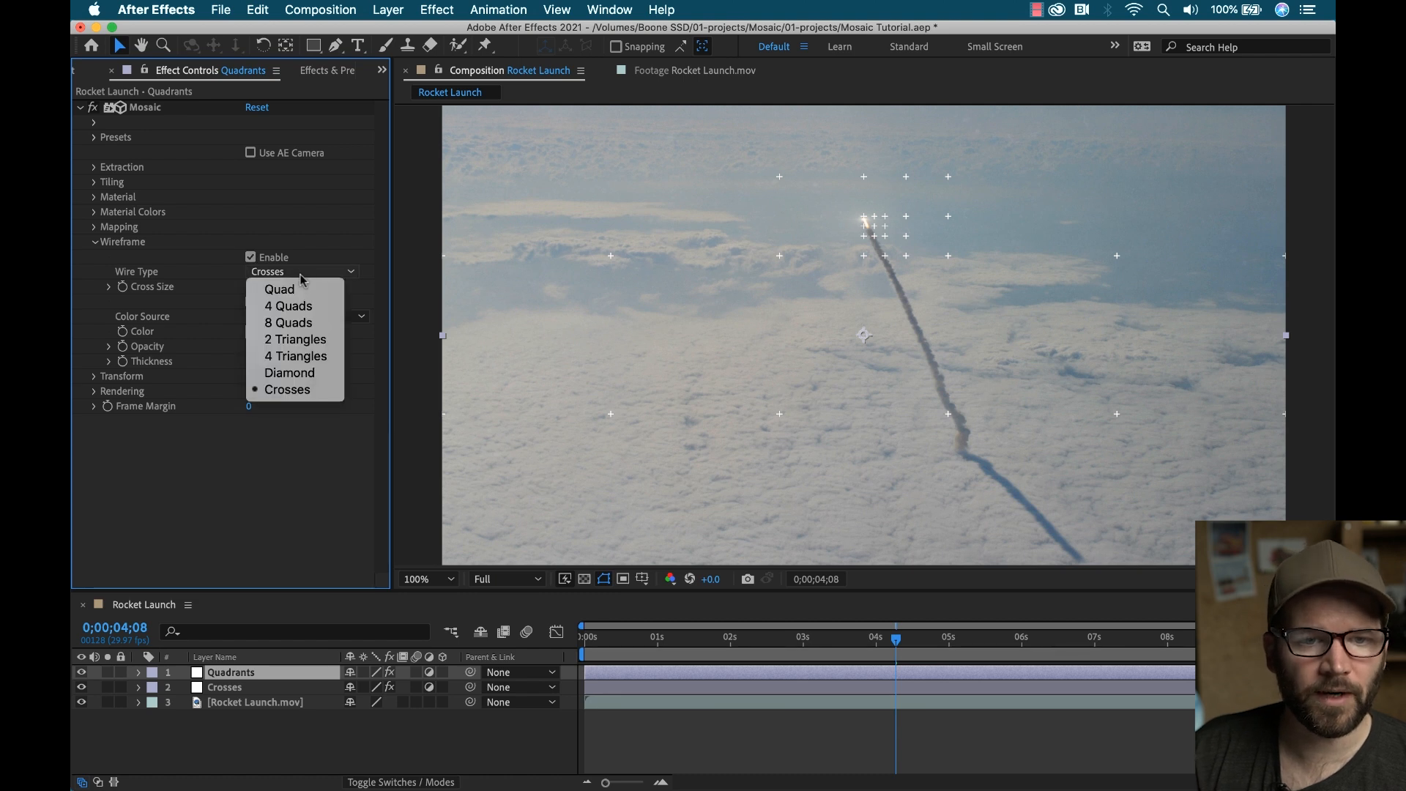
mouse_move(296, 389)
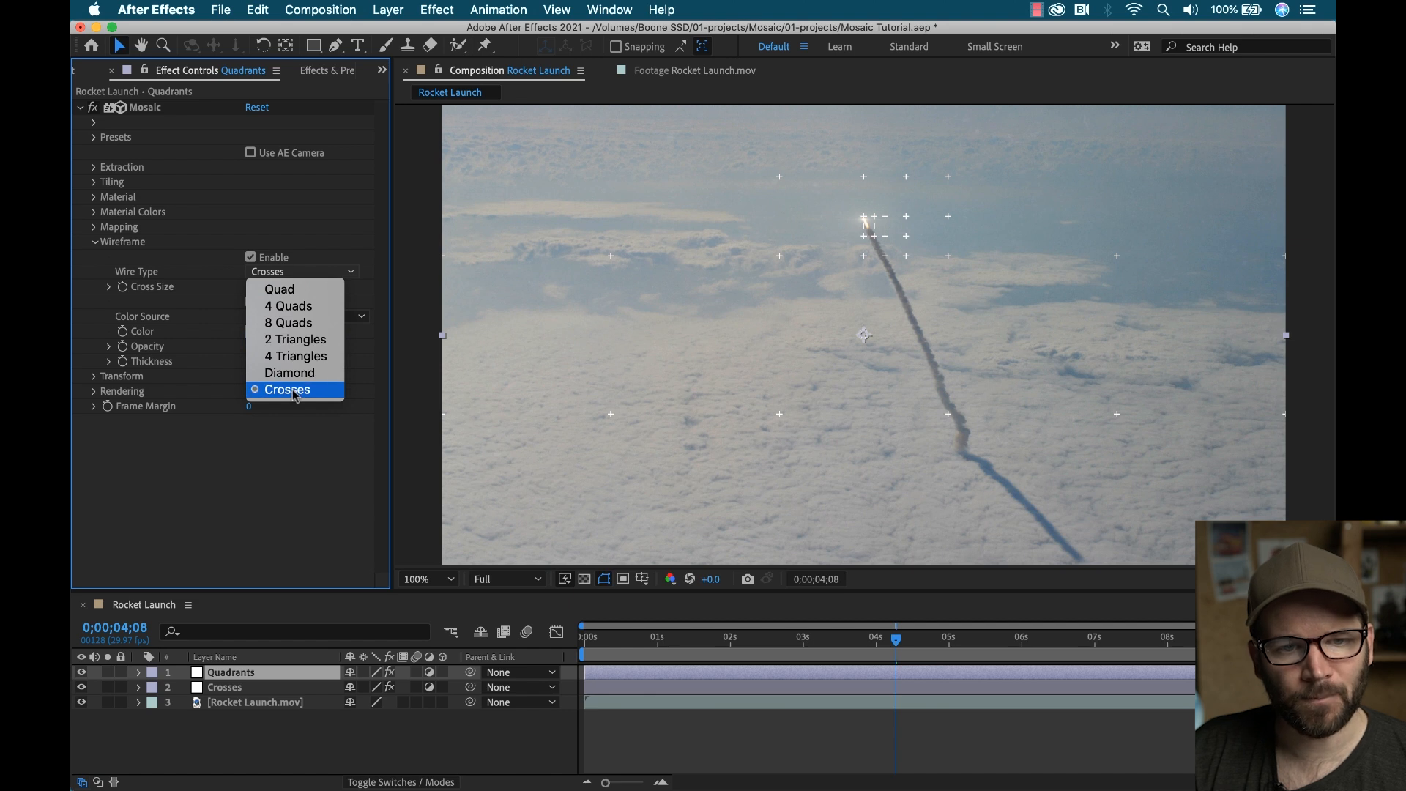
click(295, 355)
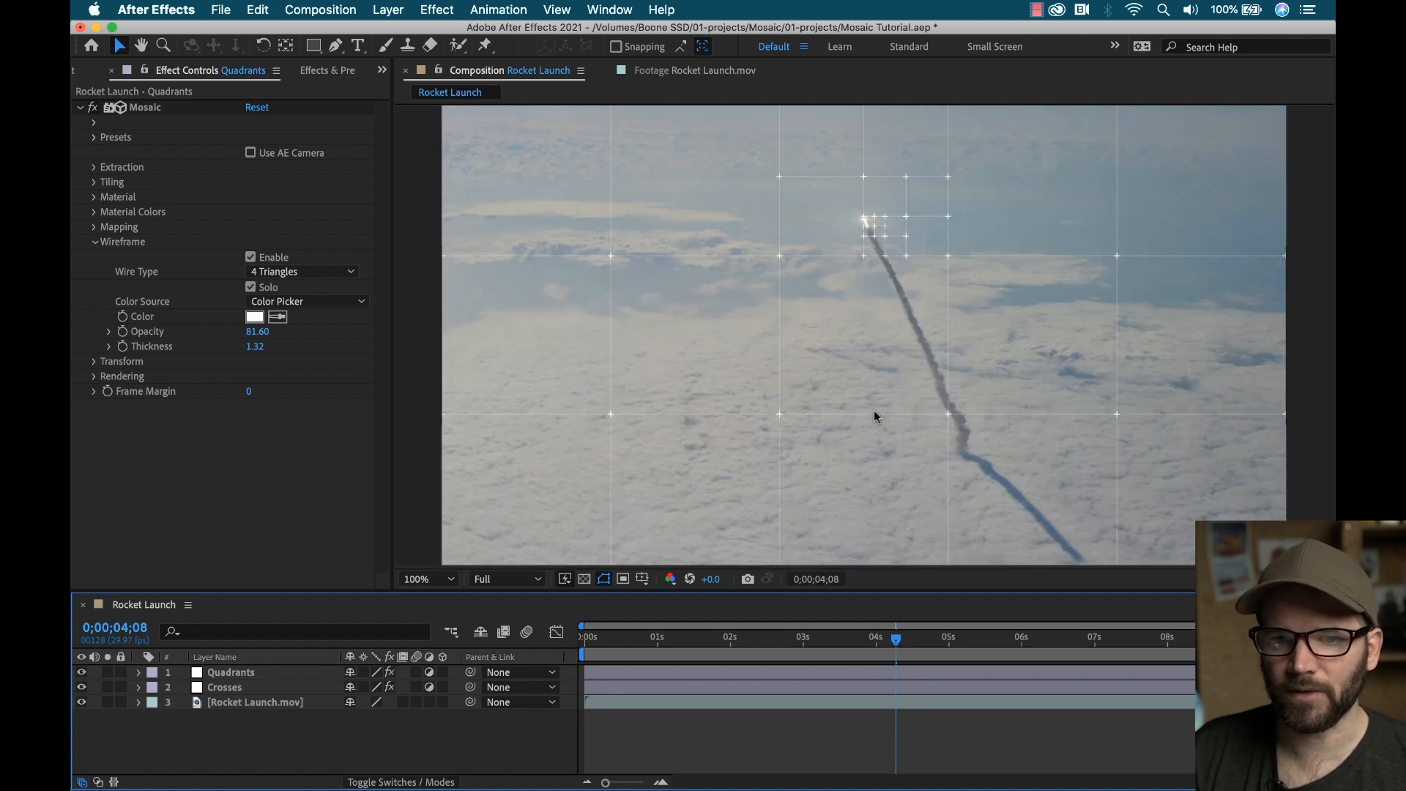
click(616, 636)
text(Glitch)
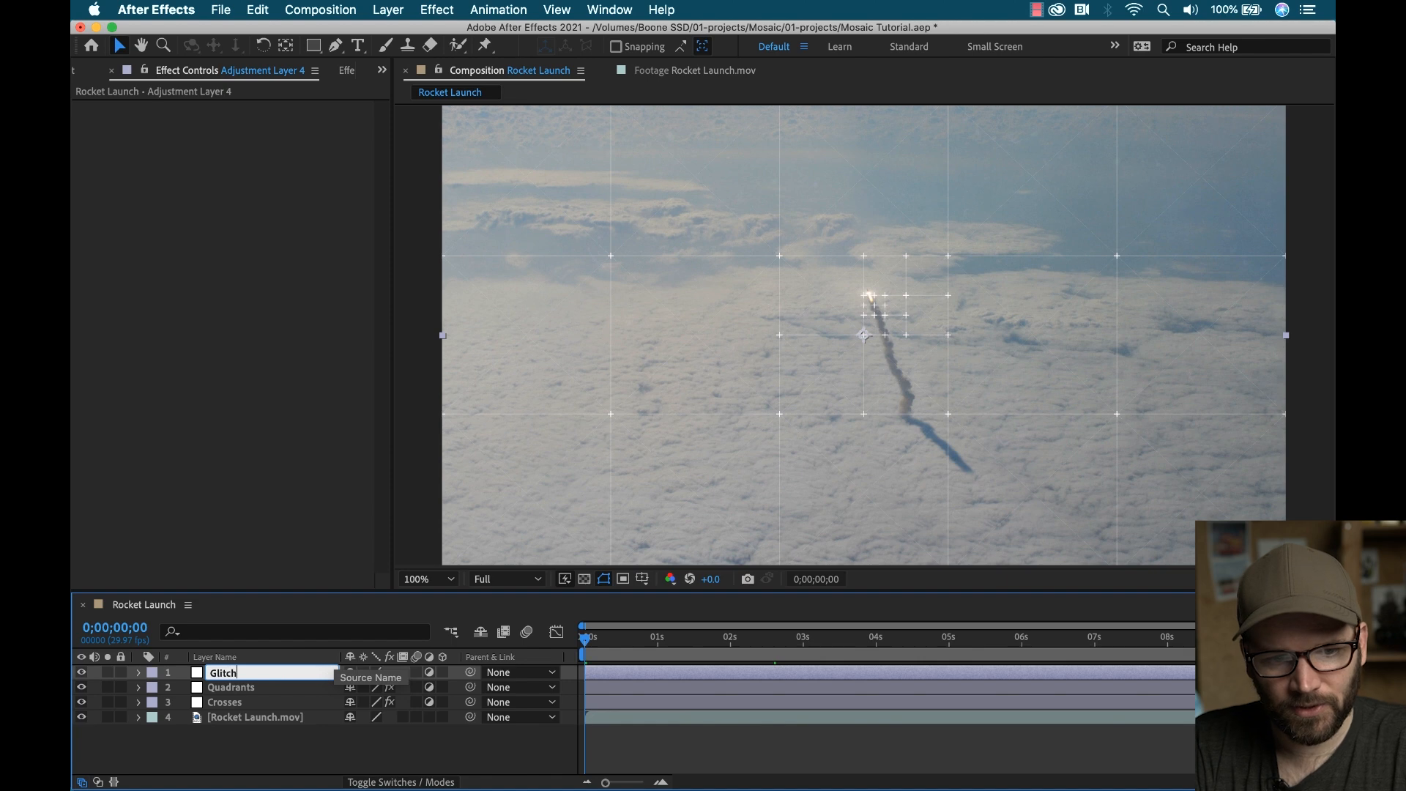
Step: Apply Mosaic to the Glitch layer and raise its Tiling Density to 8
right_click(222, 672)
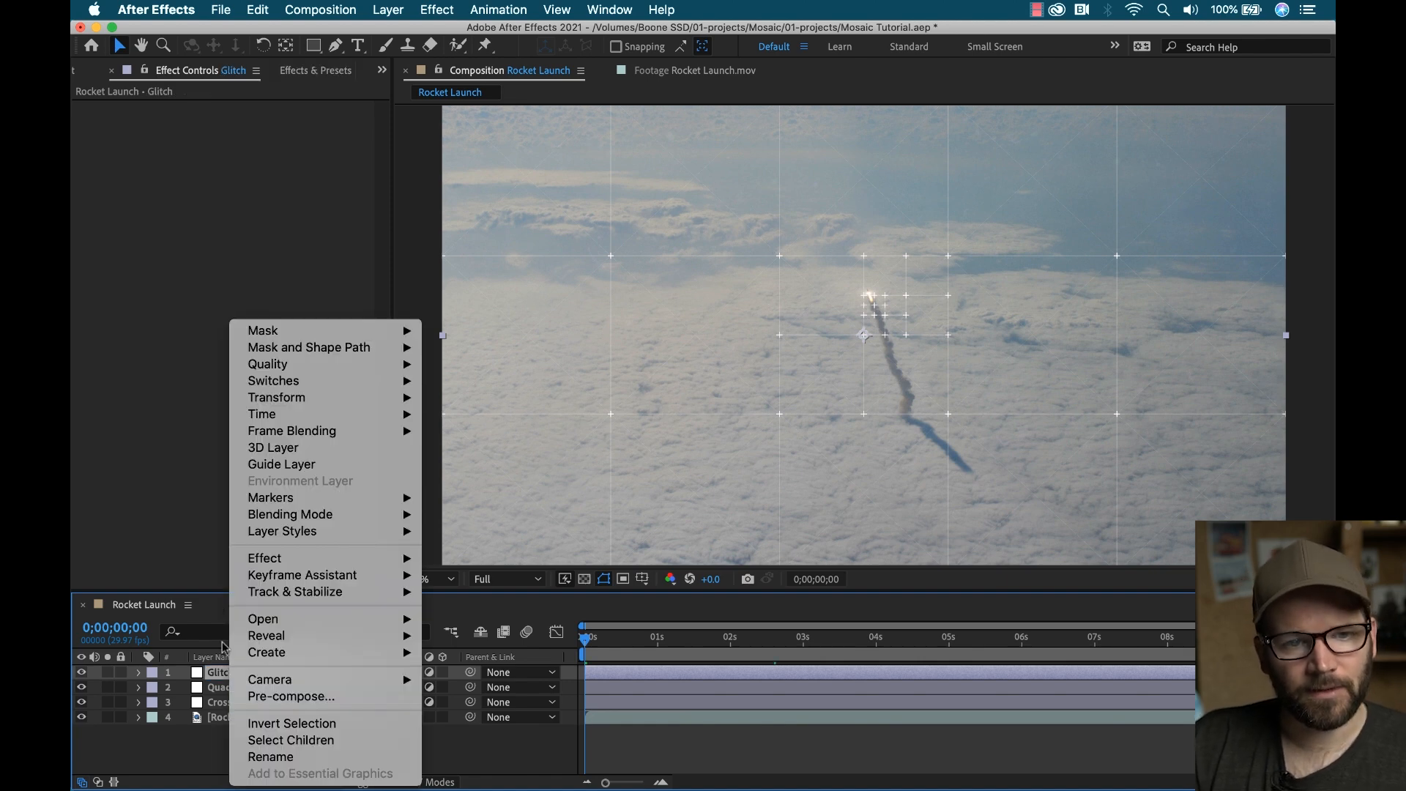
click(264, 557)
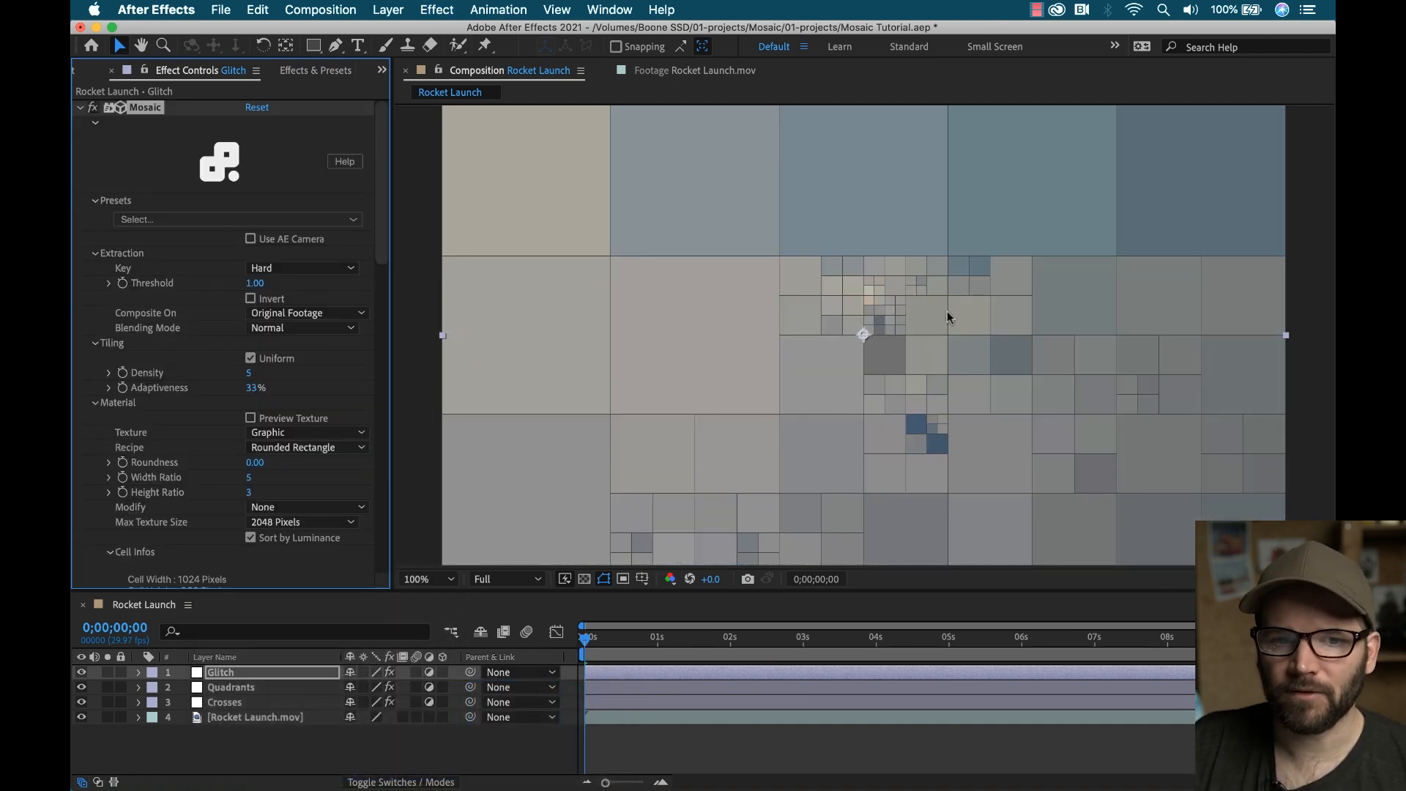
click(95, 200)
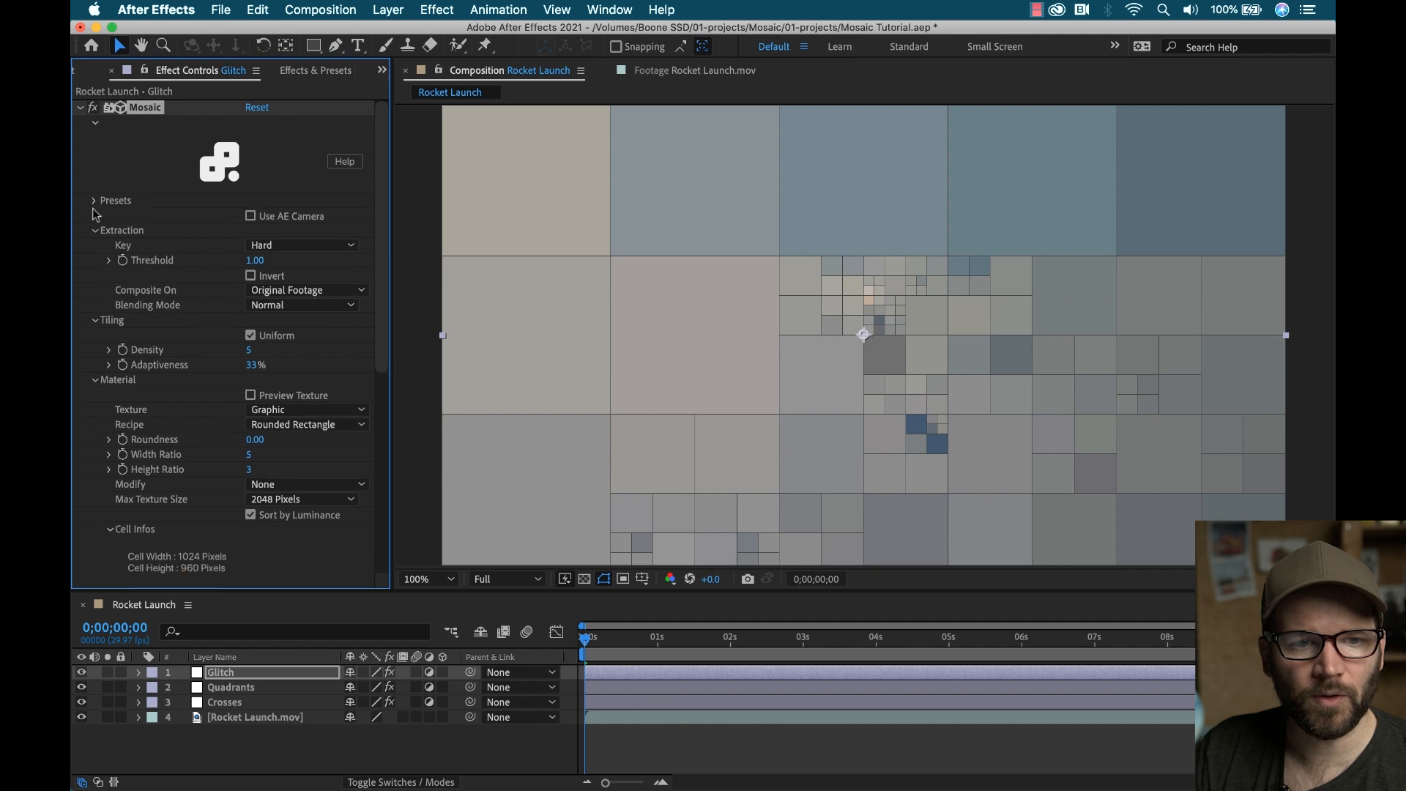
click(93, 229)
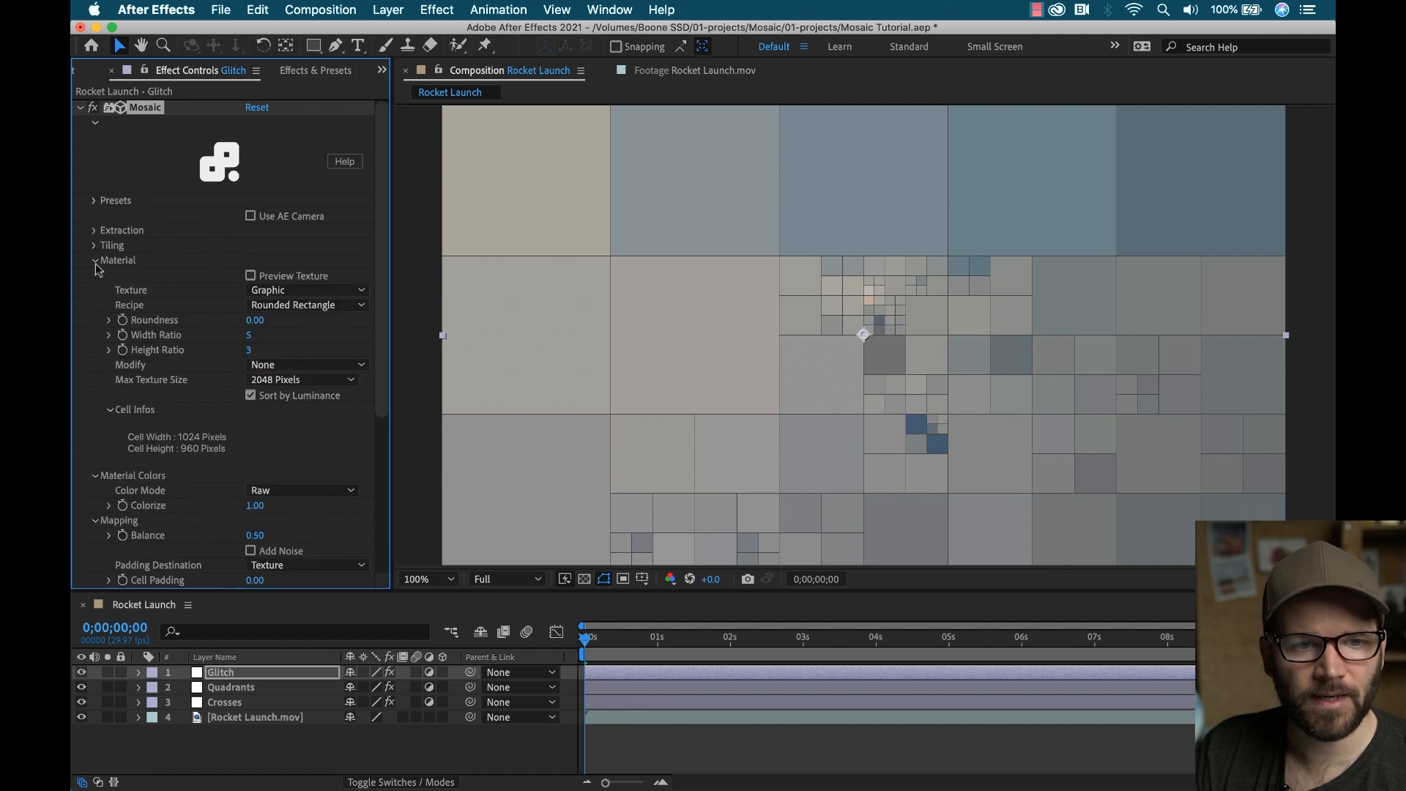
click(93, 245)
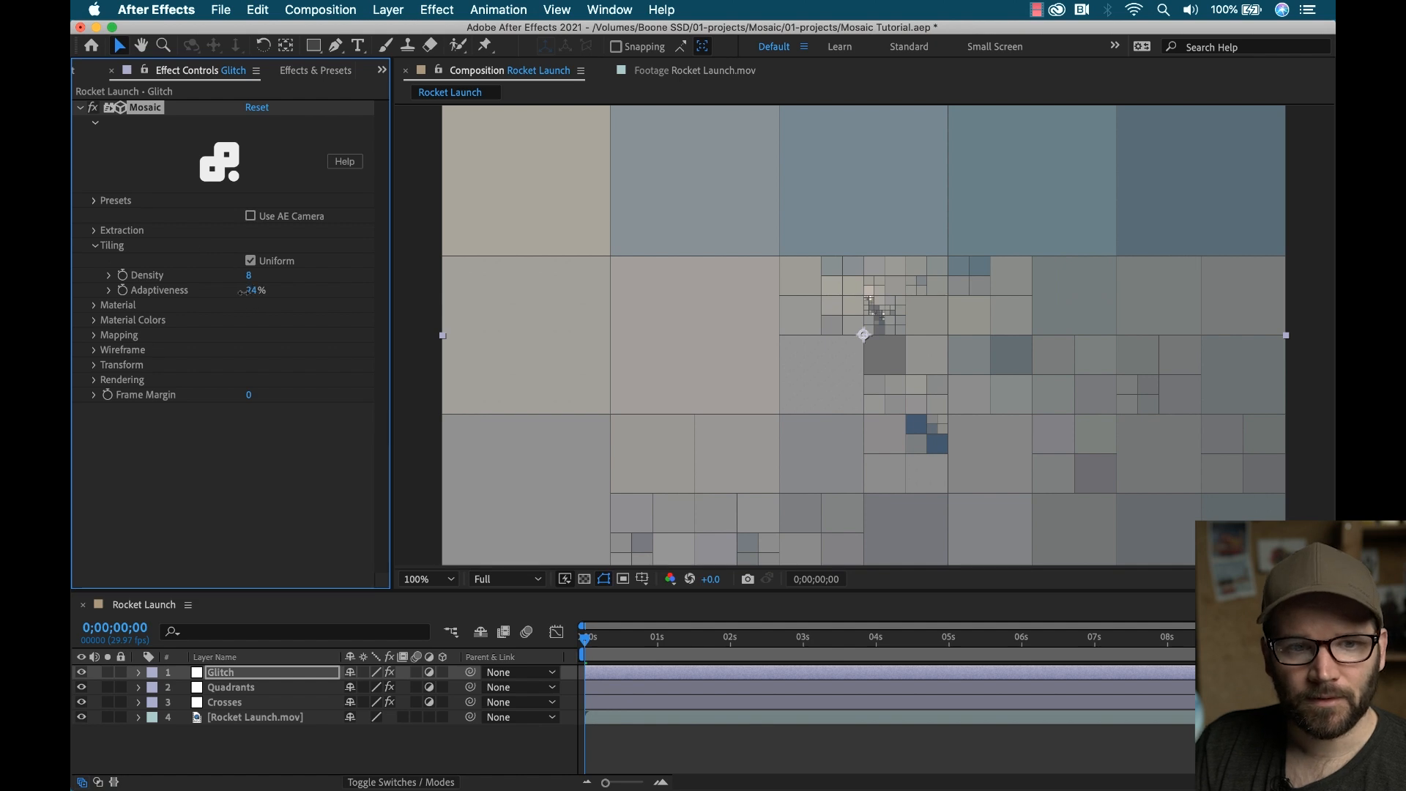
Step: Scrub the Glitch Mosaic's Tiling Adaptiveness down to 11%
drag(256, 290, 254, 290)
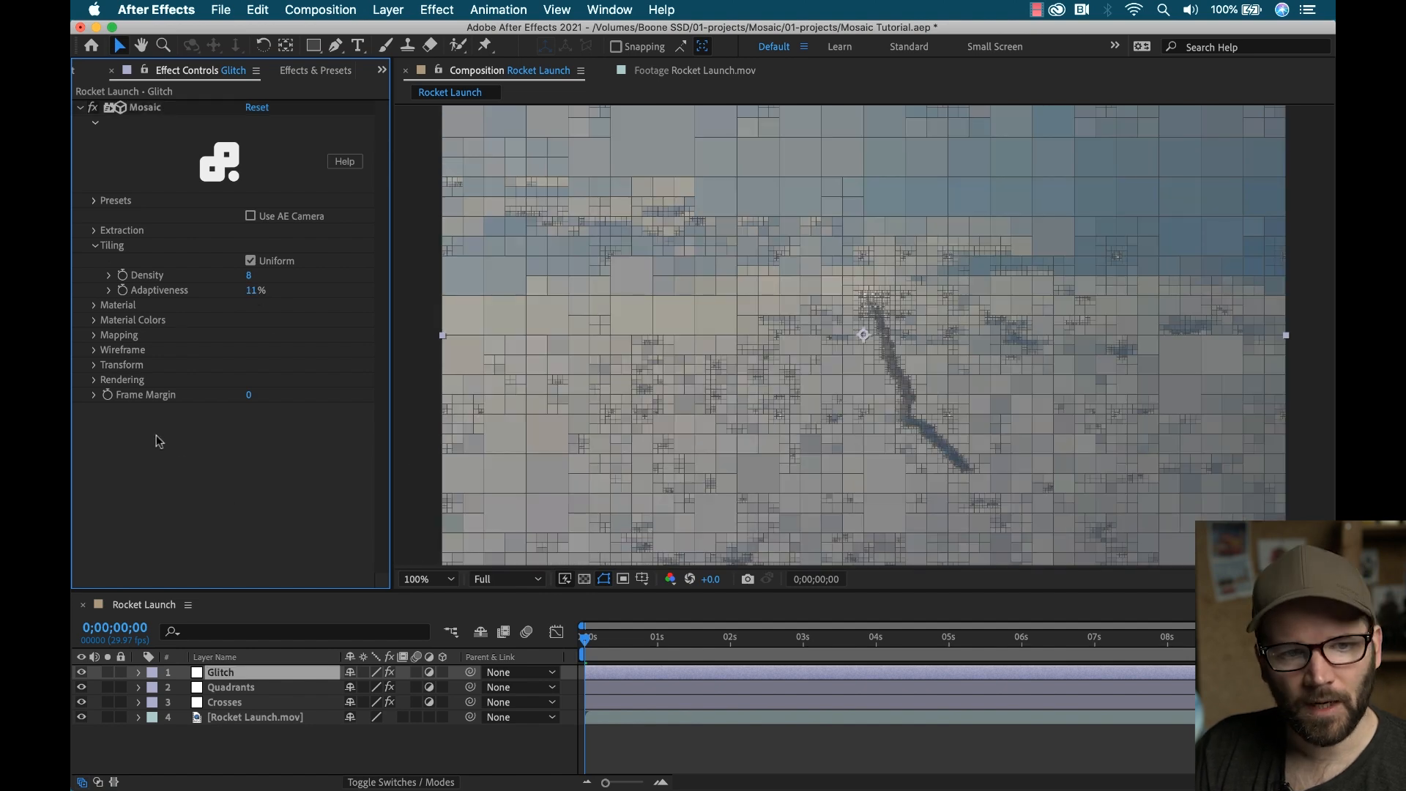
click(94, 364)
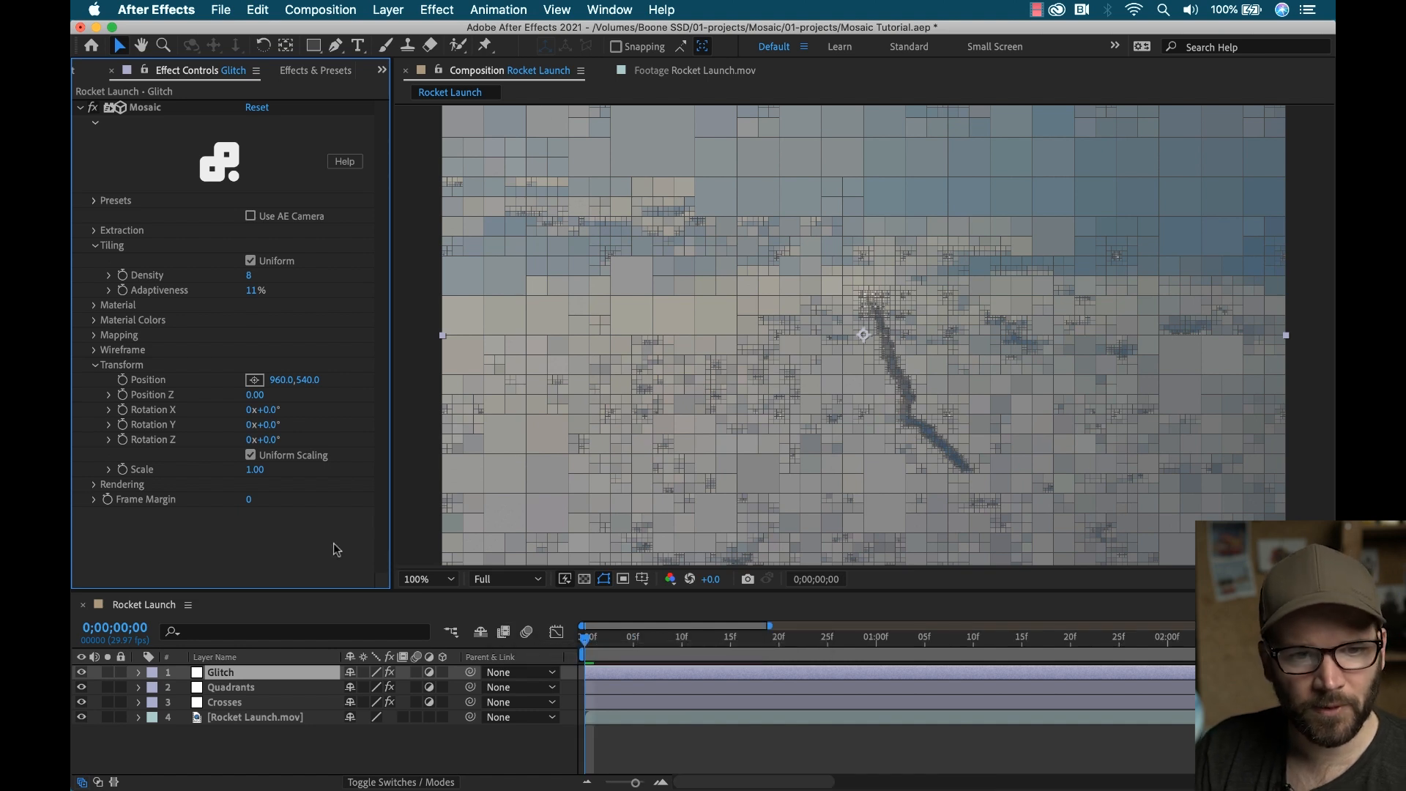
Step: Uncheck Uniform Scaling and keyframe Scale X at 3.93 to stretch the blocks
click(251, 455)
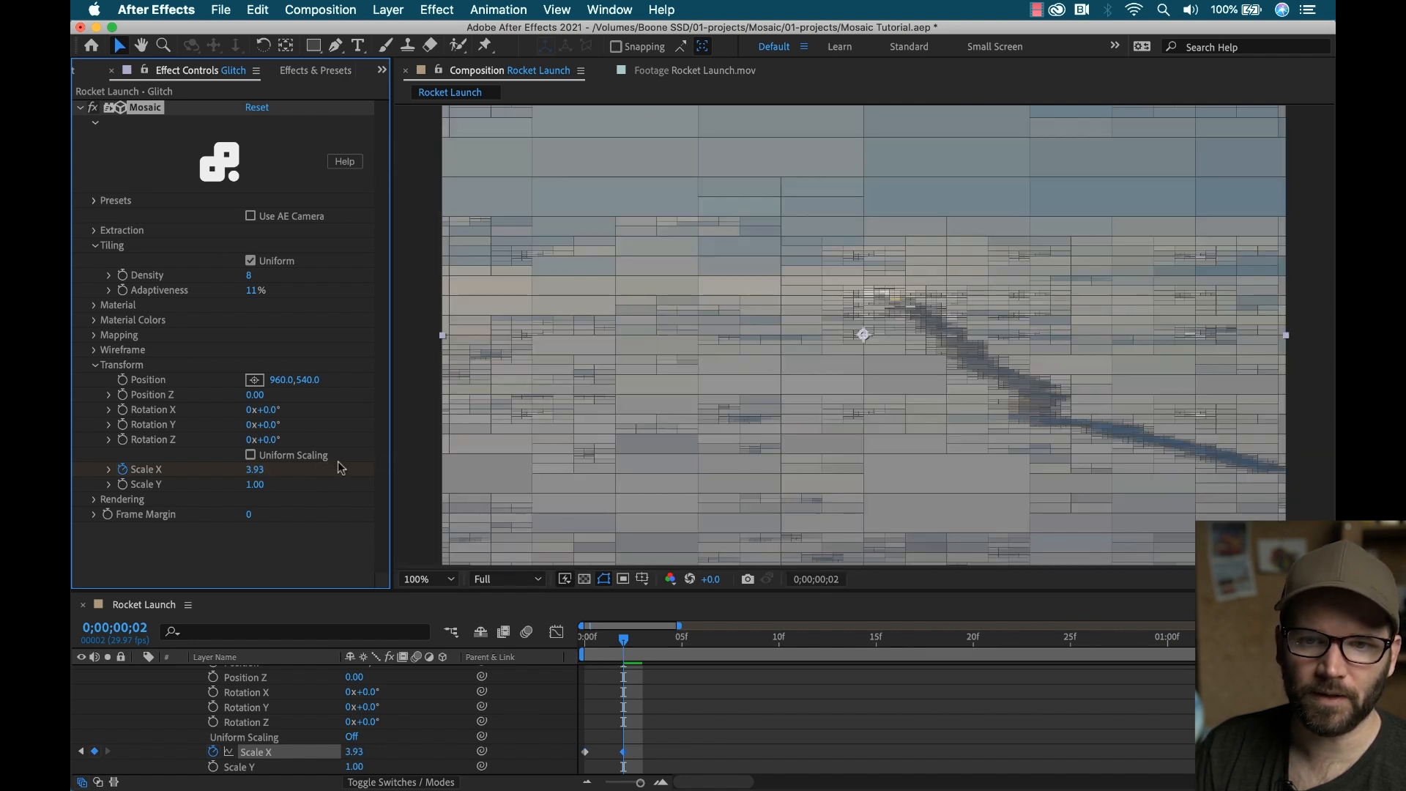
right_click(621, 751)
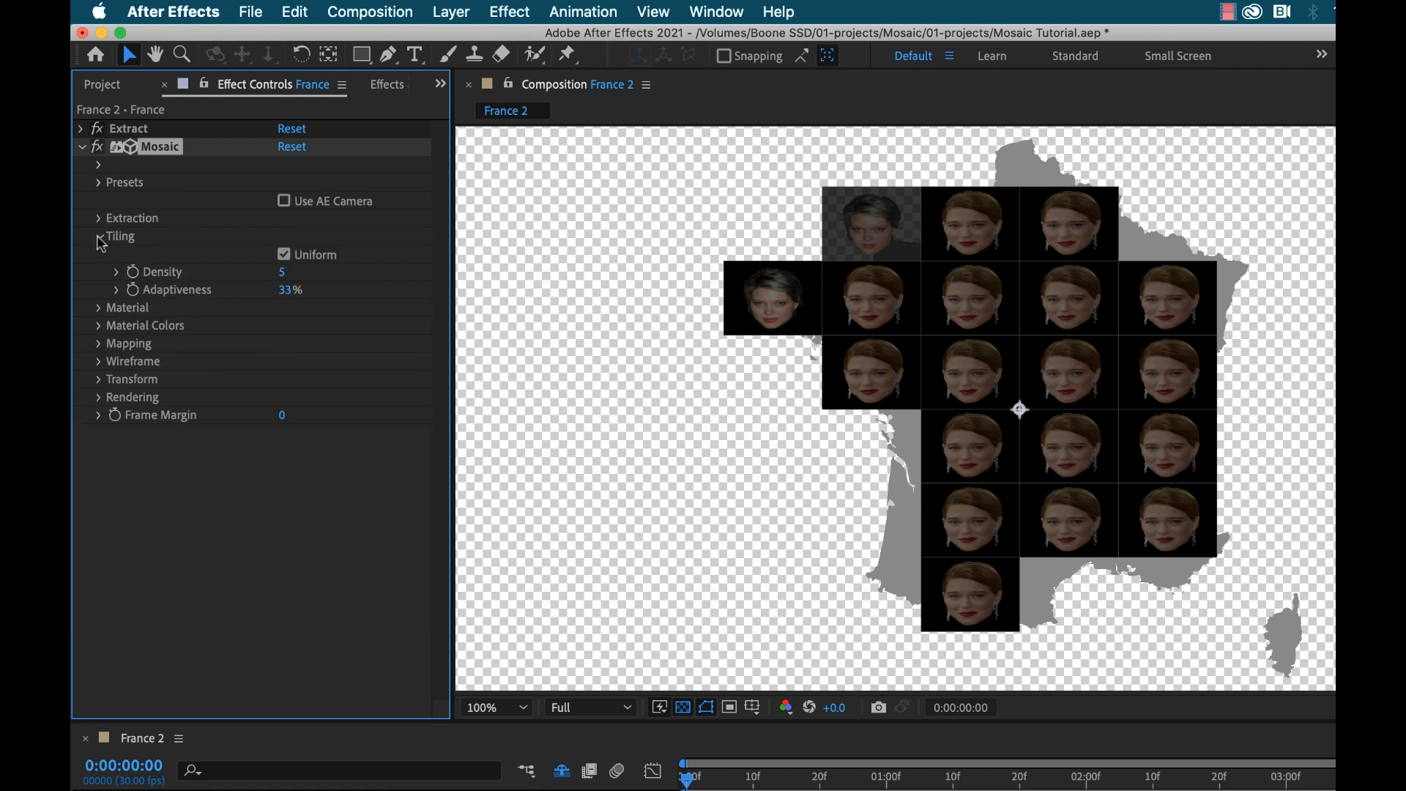
Step: Uncheck Uniform under Tiling on the France 2 Mosaic for varied face sizes
click(284, 254)
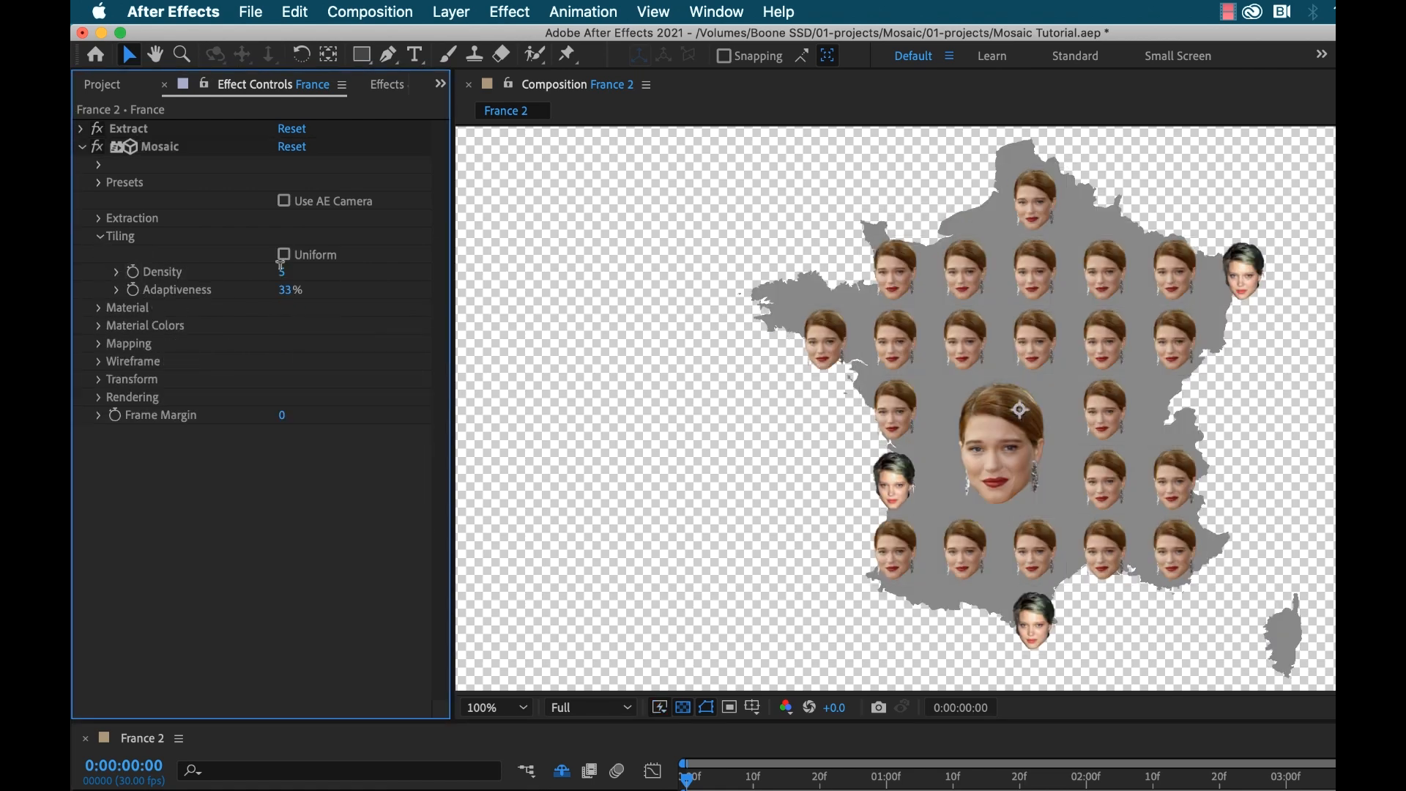